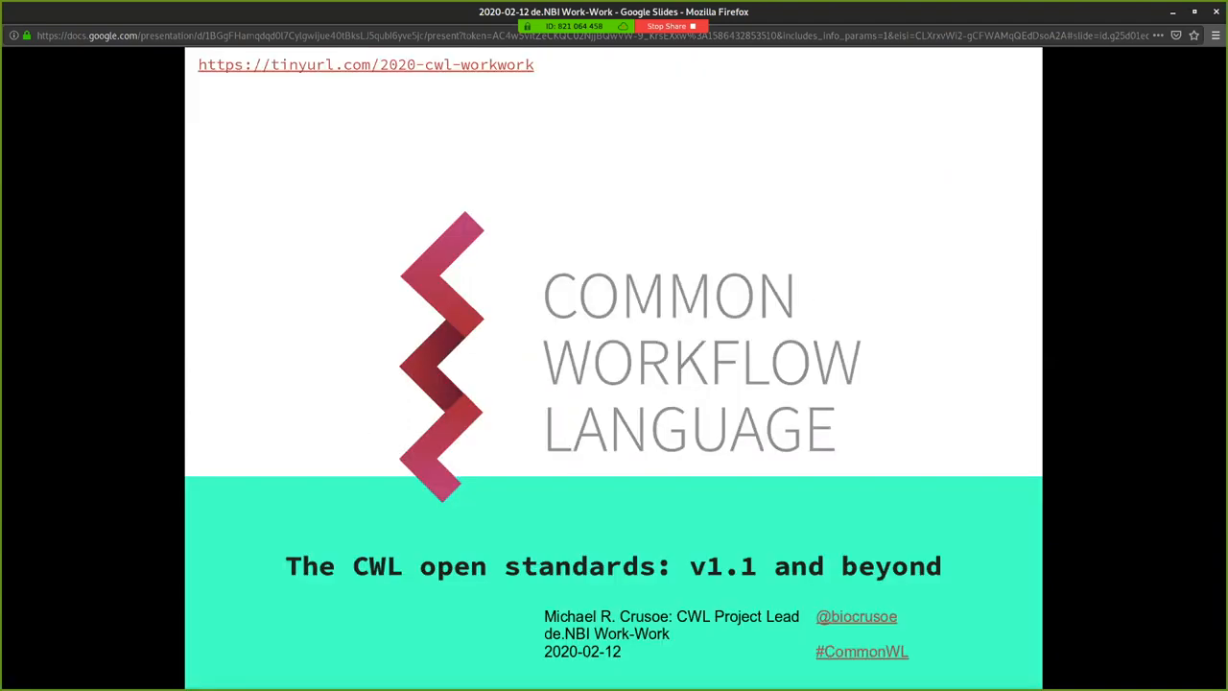
- Advance from the CWL title slide to the 'what workflow means in CWL' slide
key("Right")
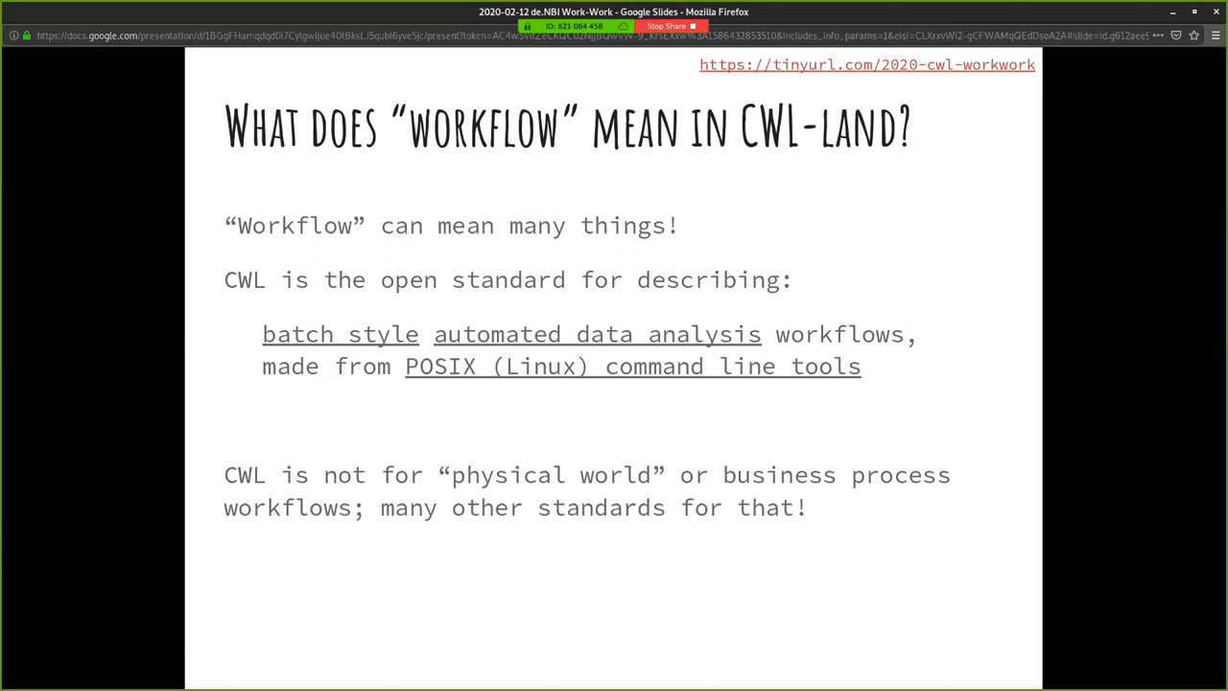
- Advance to the slide summarising Common Workflow Language v1.0 and v1.1 features
key("Right")
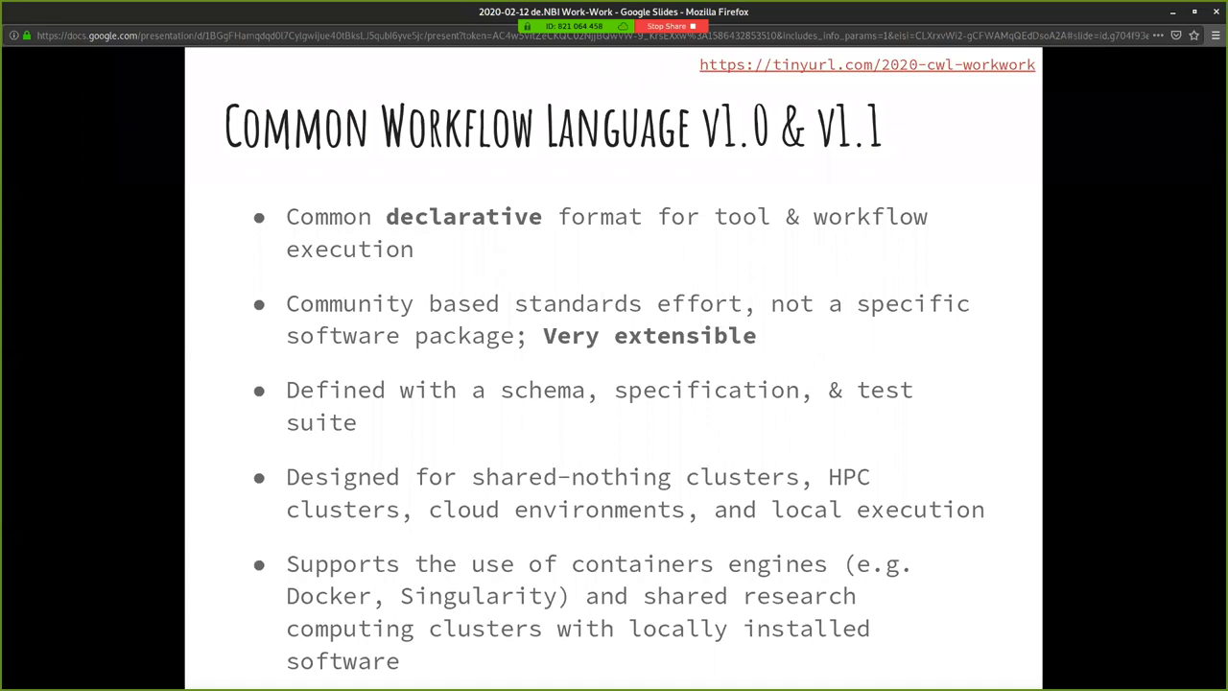
- Step through the 'Why have a standard?' slide to the CWL design principles slide
key("Right")
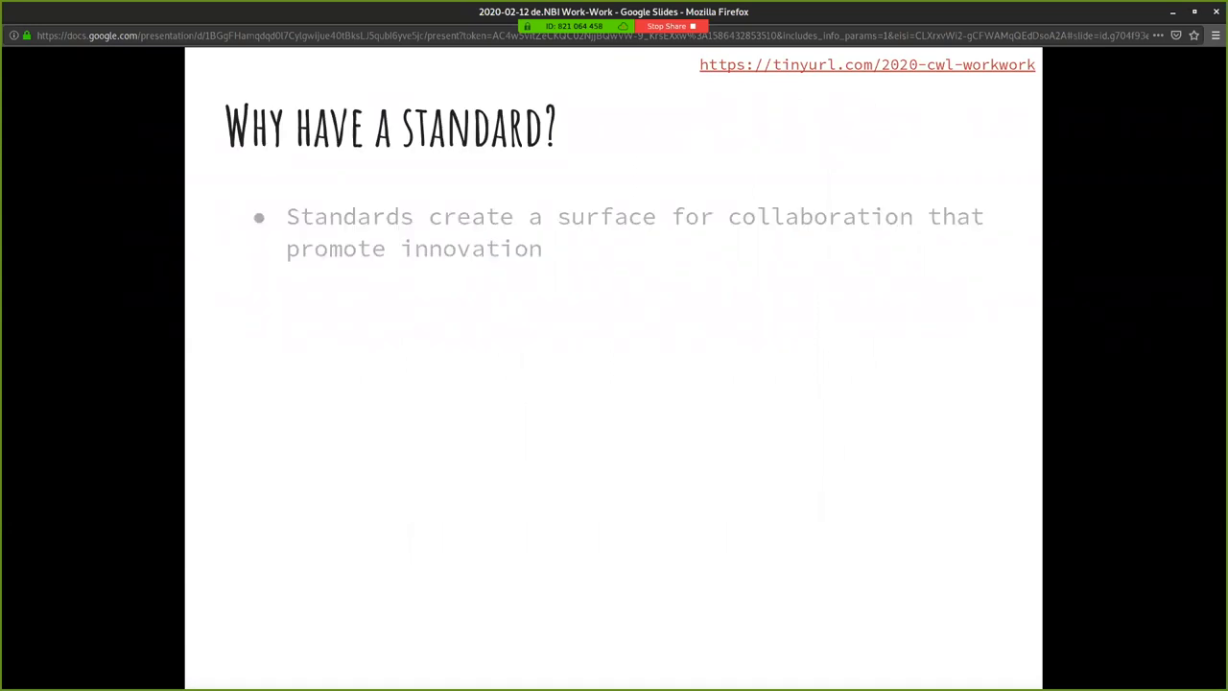
key("Right")
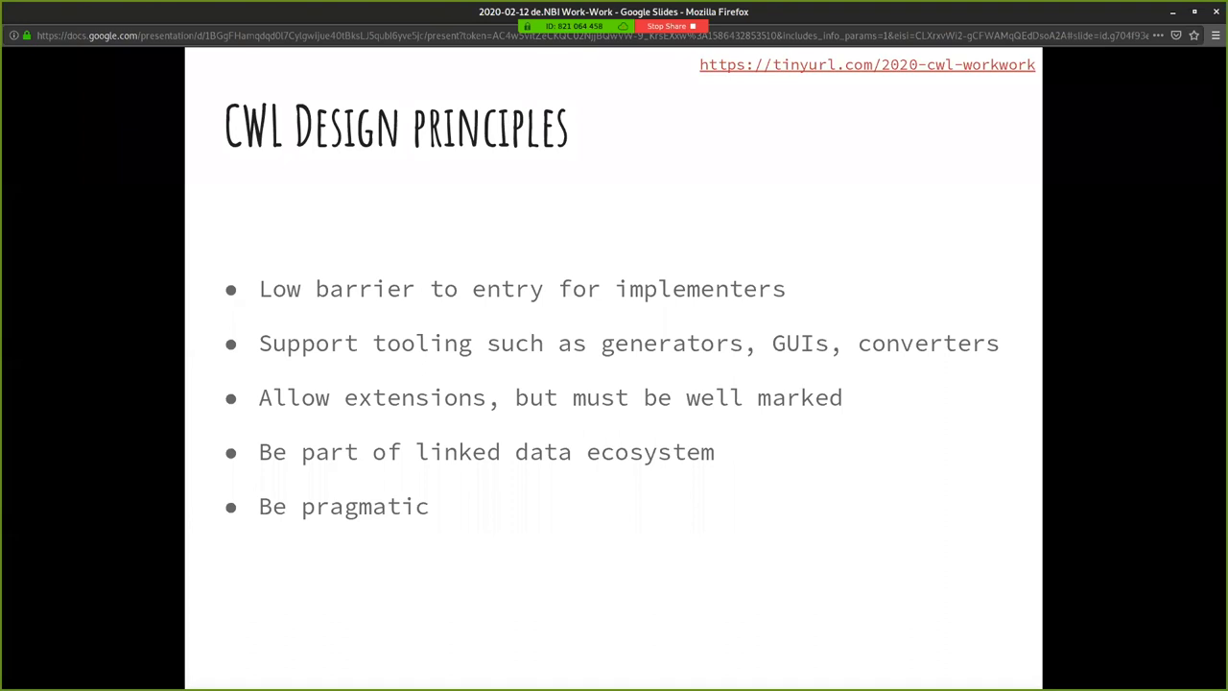
- Advance to 'The CWL model for tools' slide on typed inputs and outputs
key("Right")
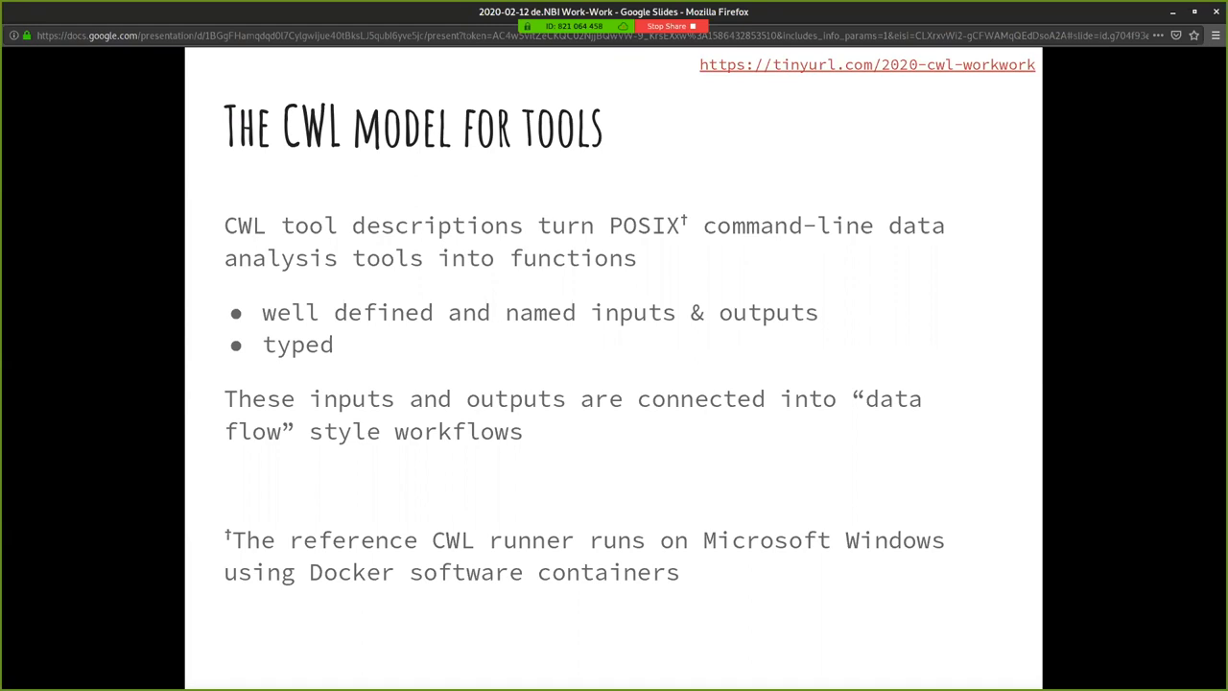
- Advance to the 'Data locality with CWL' slide on rich file identifiers
key("Right")
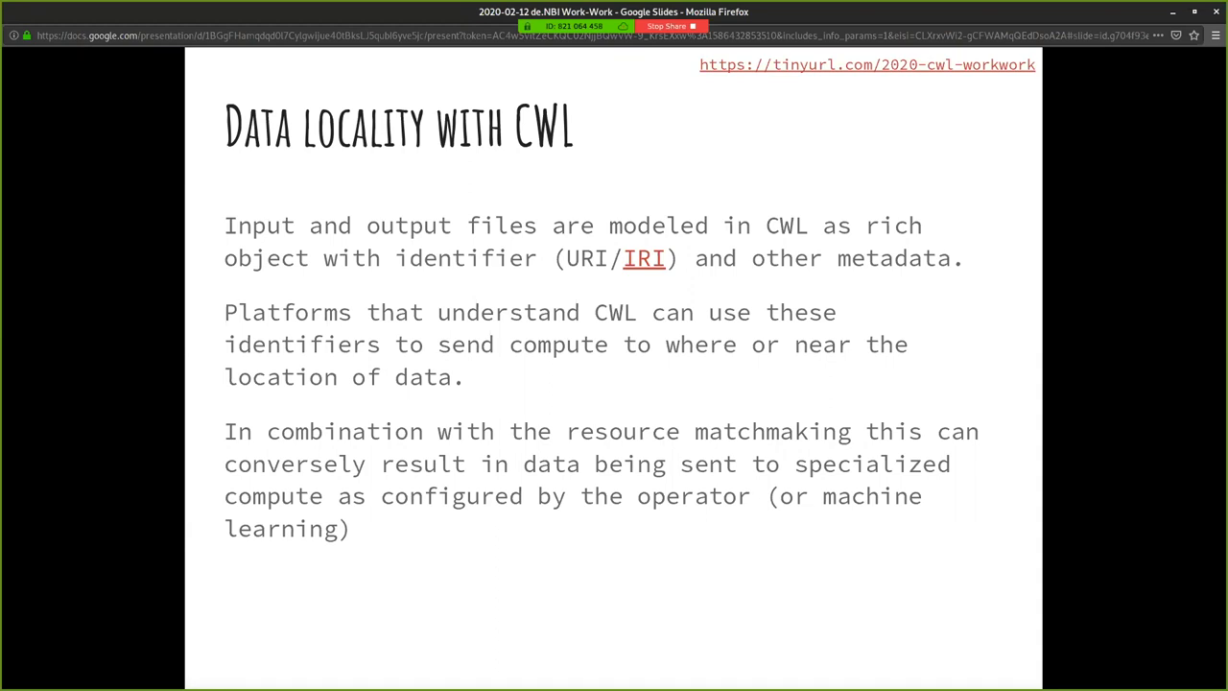
- Advance to the 'Software Containers & CWL' slide covering Docker support
key("Right")
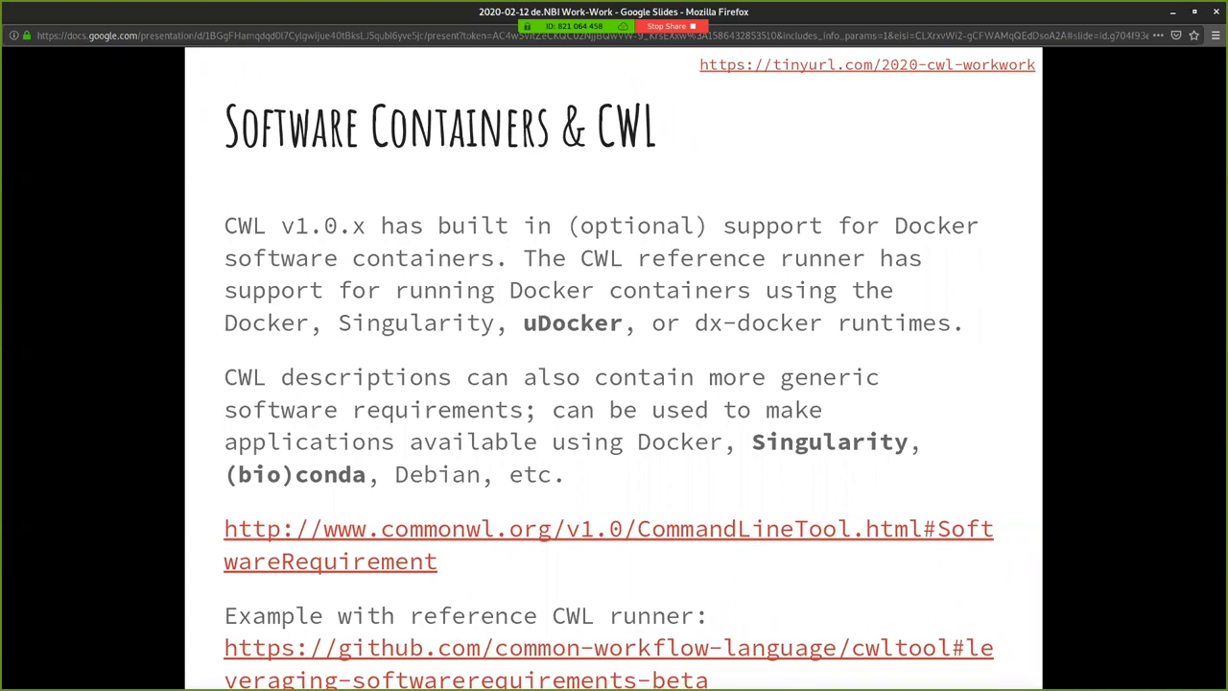
- Step through Open Source Implementations, REANA architecture and execution environments slides to 'Editors, viewers, utilities'
key("Right")
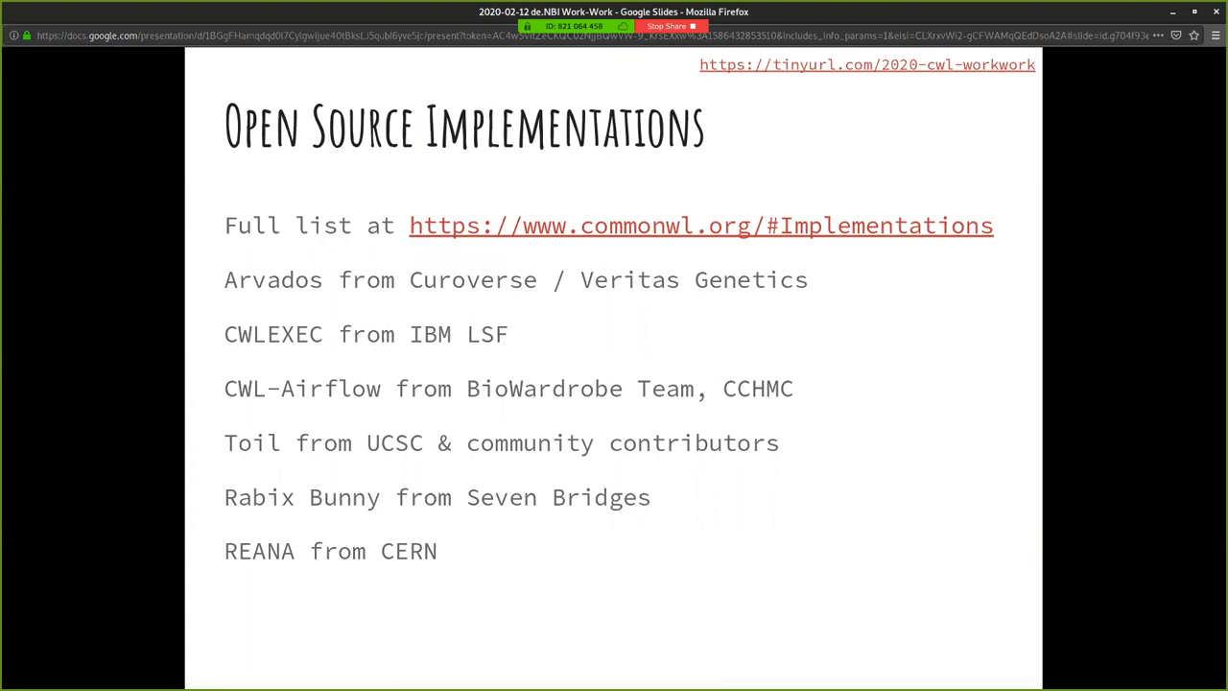
key("Right")
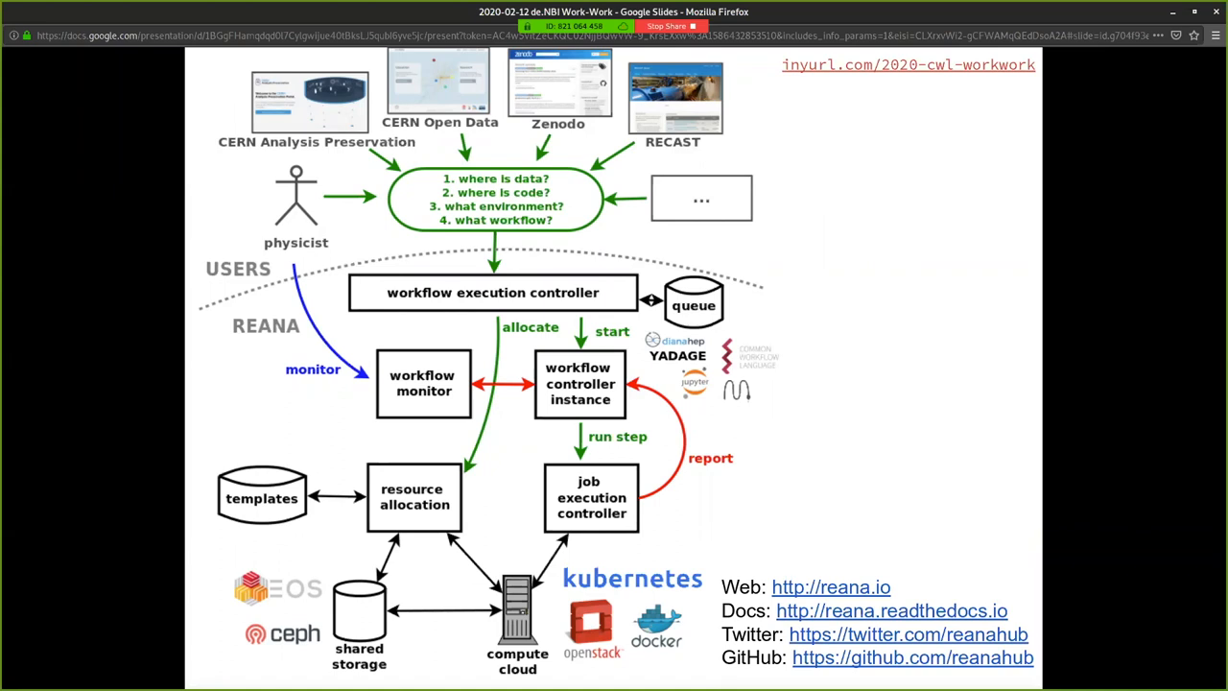
key("Right")
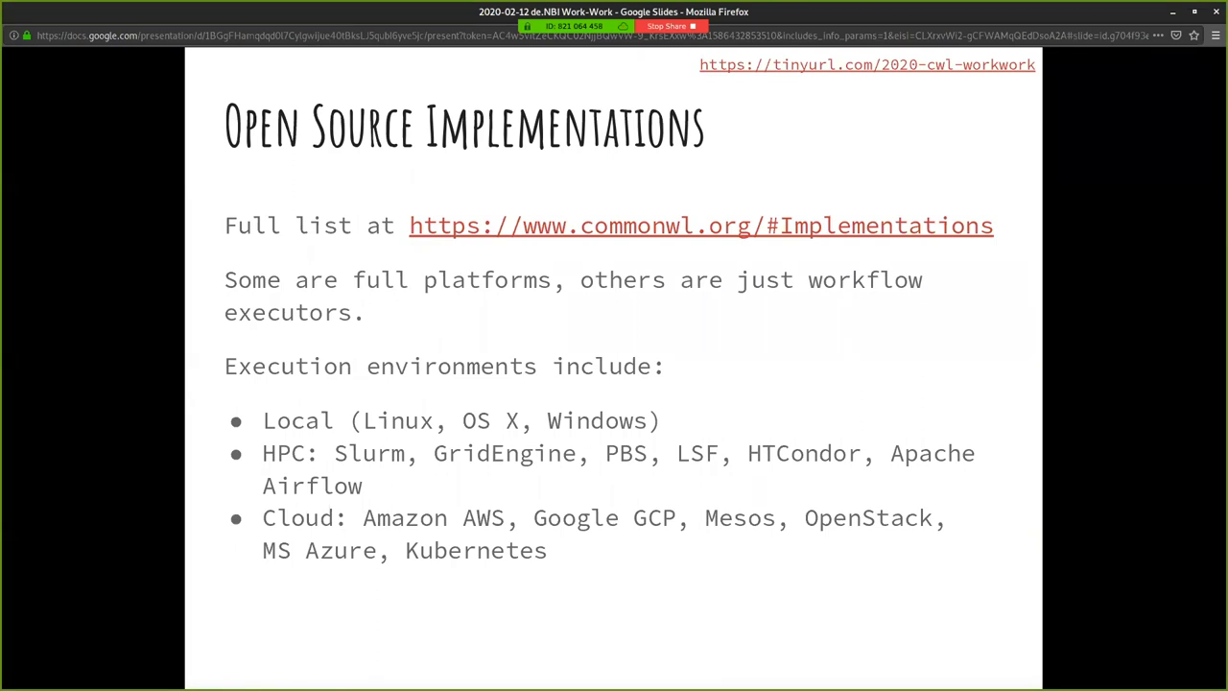
key("Right")
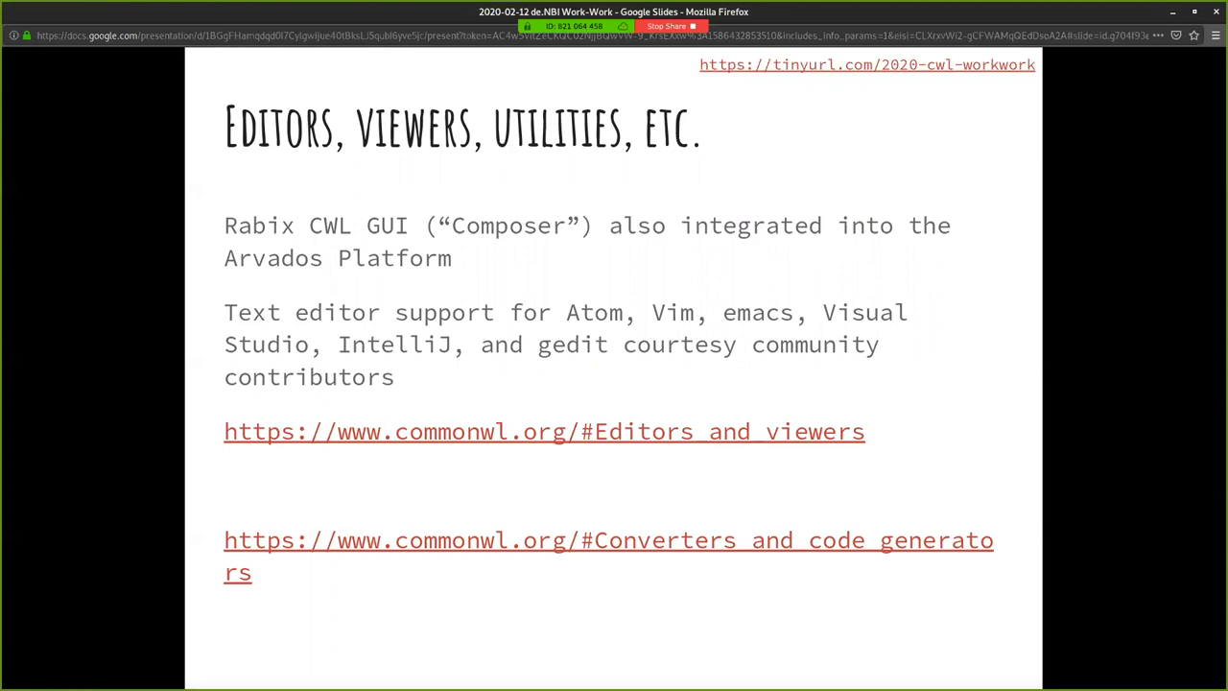
- Advance to the 'EBI's metagenomics -> CWL project' slide with its workflow diagram
key("Right")
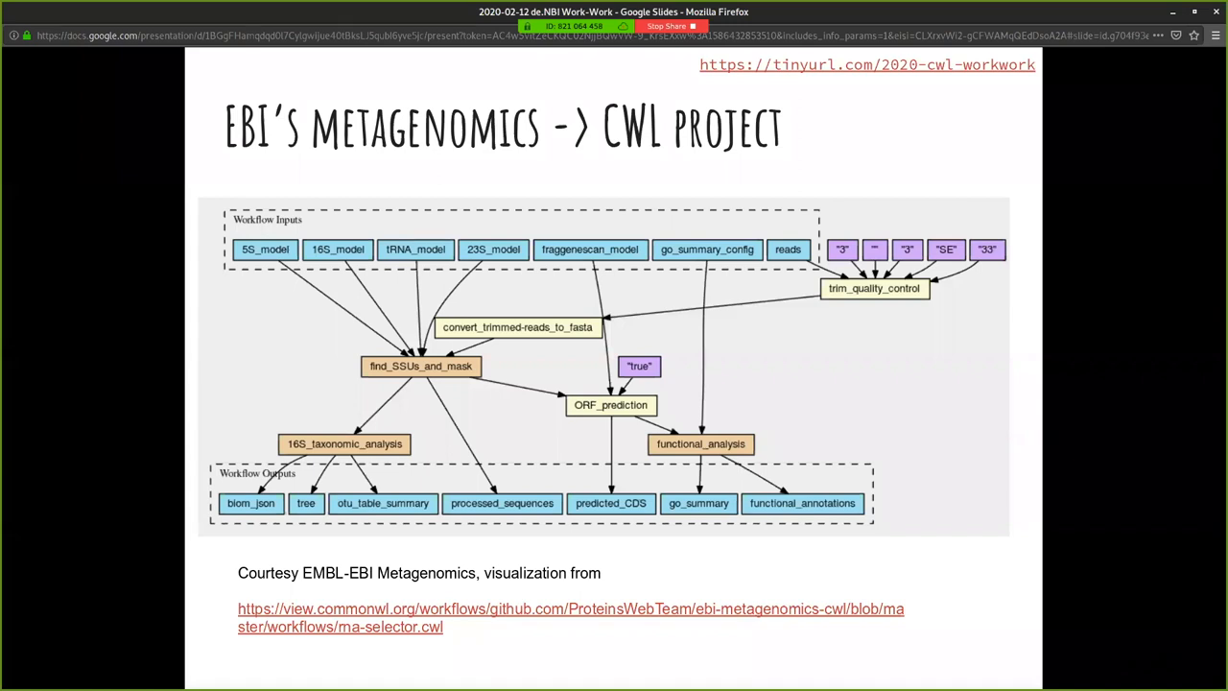
- Step through the life sciences logos and ResearchObject.org slides to the closing 'Thanks!' slide
key("Right")
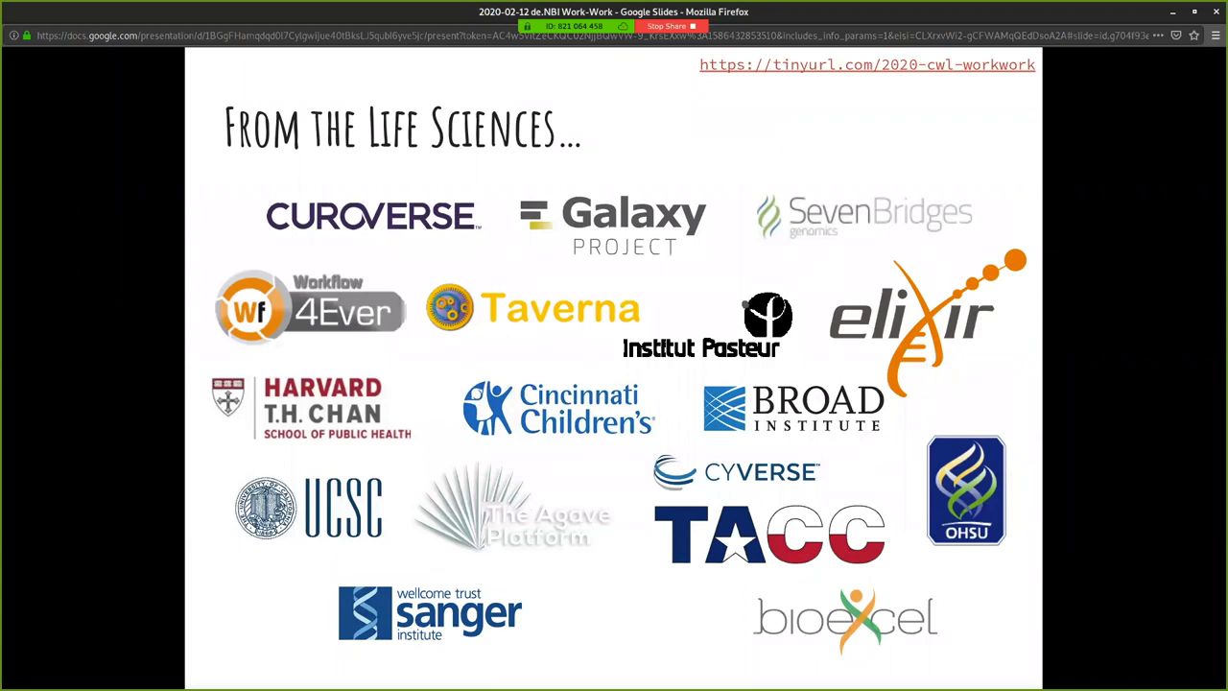
key("Right")
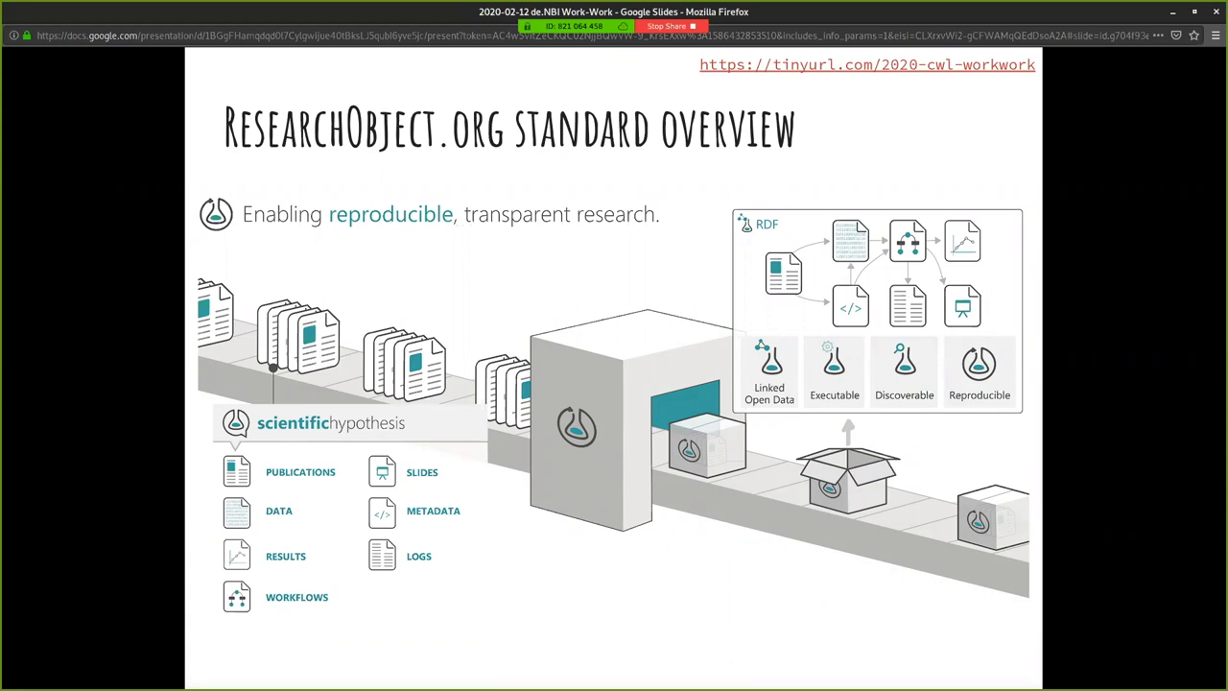
key("Right")
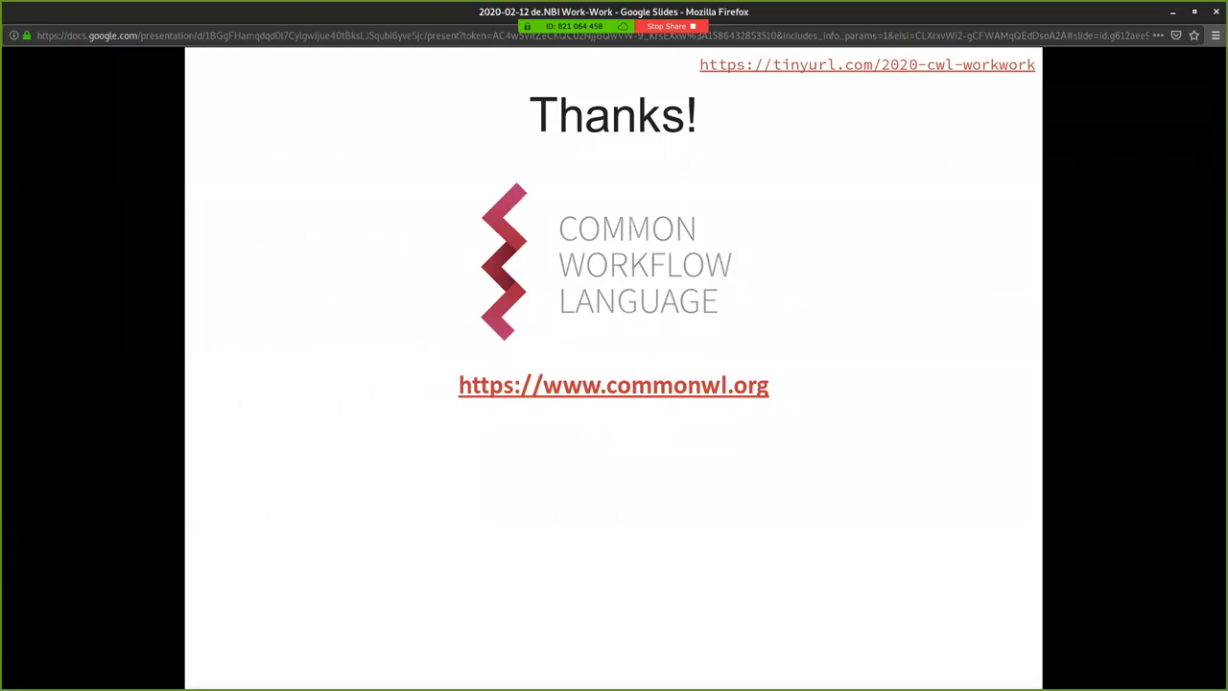
key("Escape")
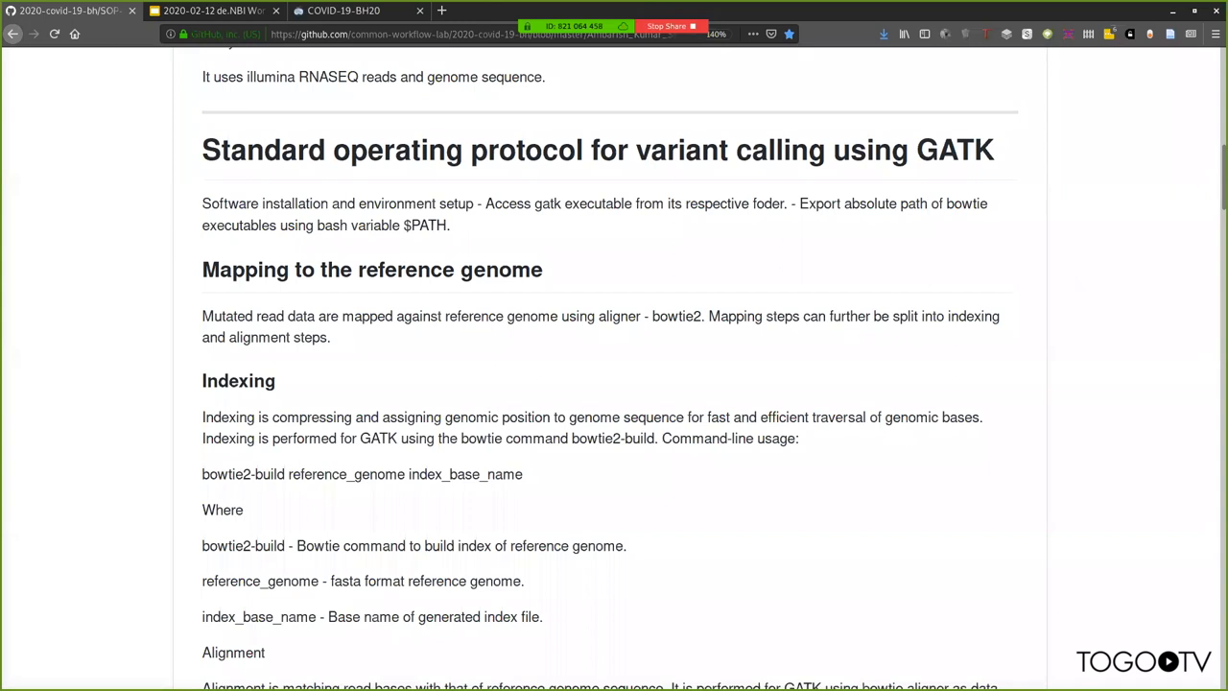
mouse_move(201, 269)
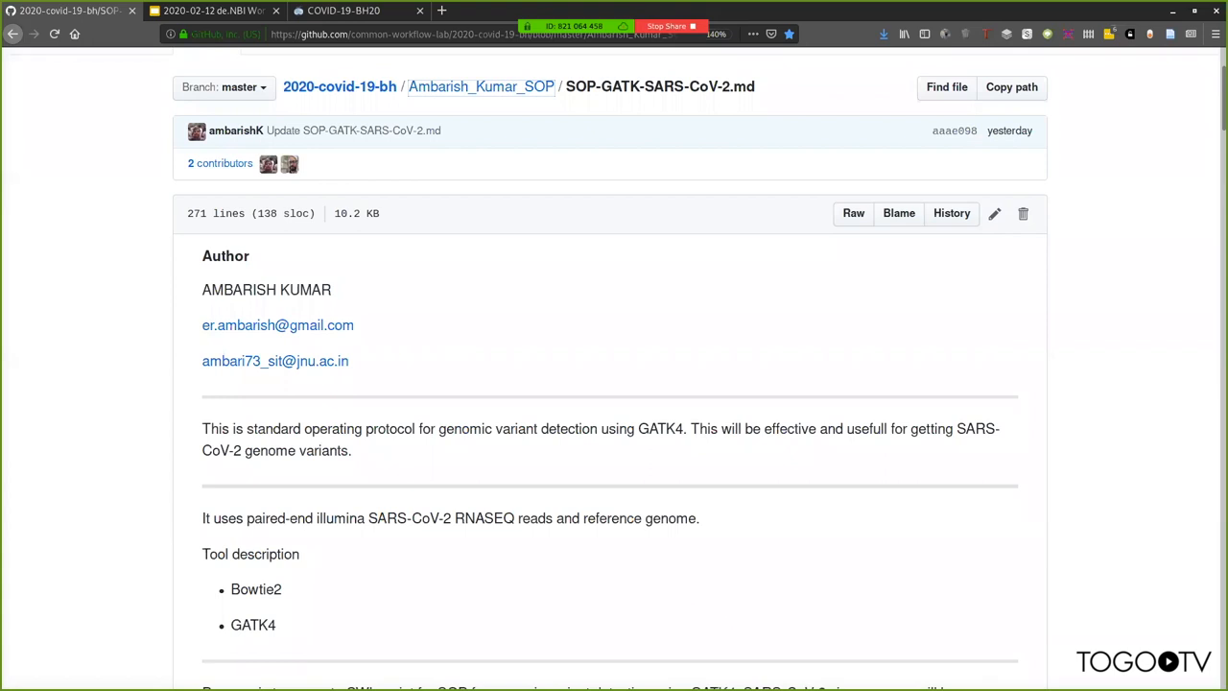
- Scroll the GitHub SOP README through the GATK steps down to the Variant calling section
scroll("down", 3)
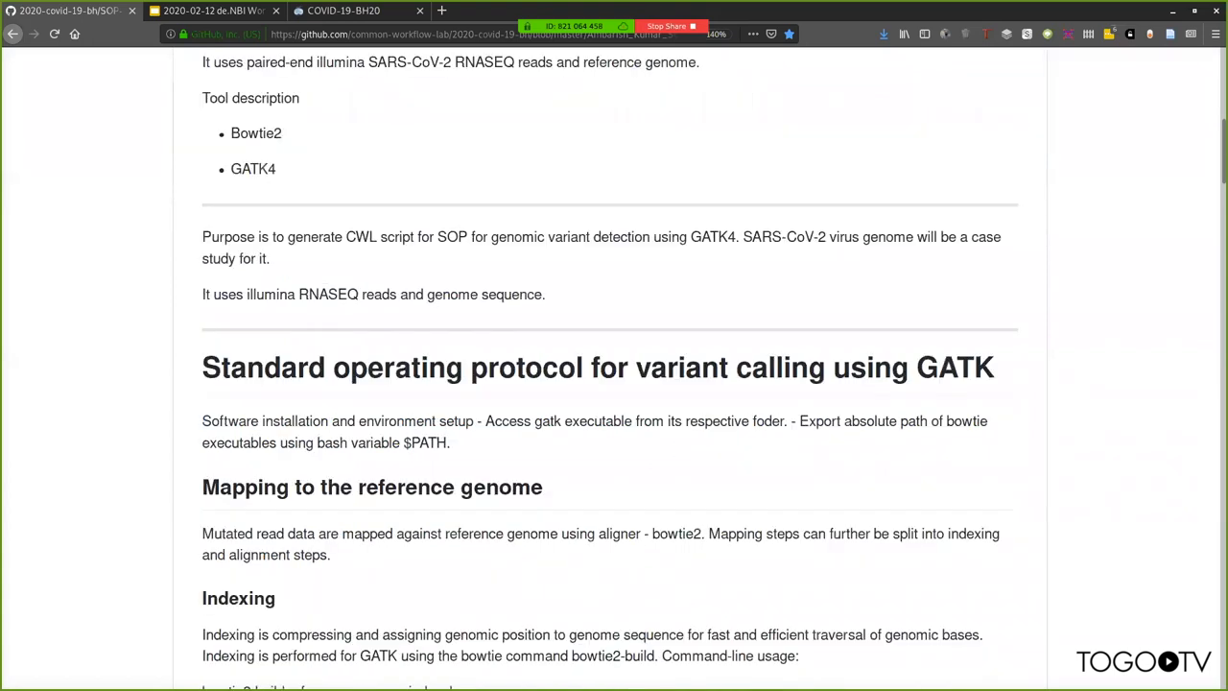
scroll("down", 3)
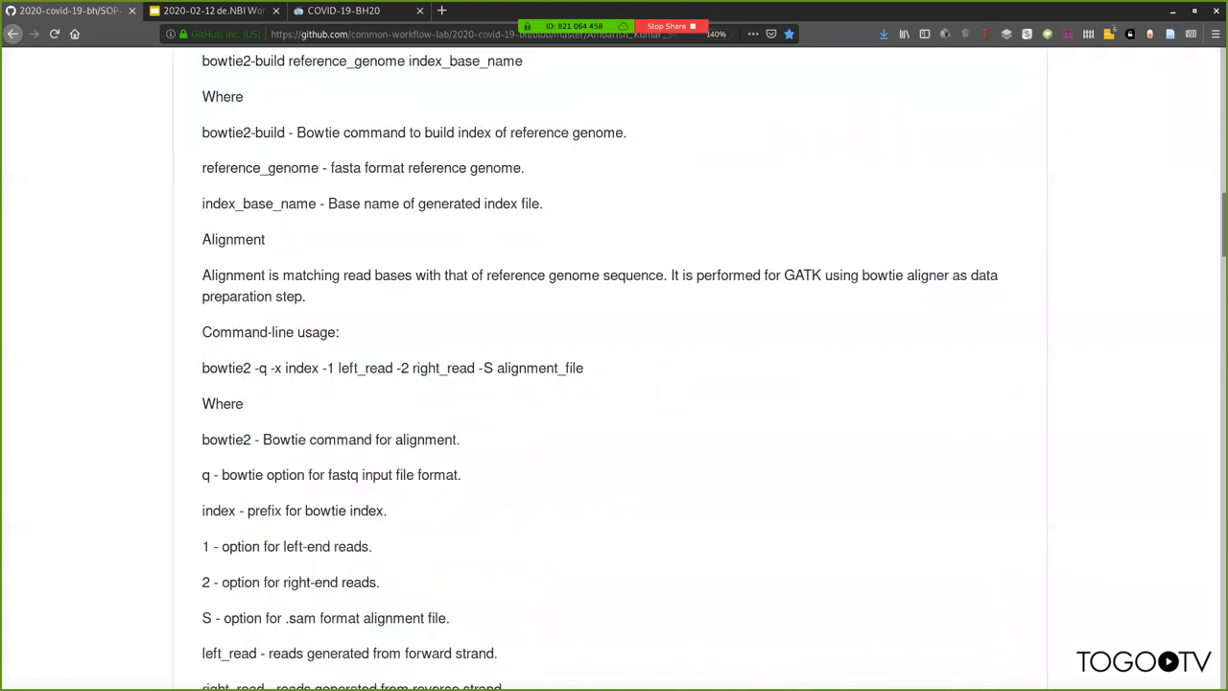
scroll("down", 3)
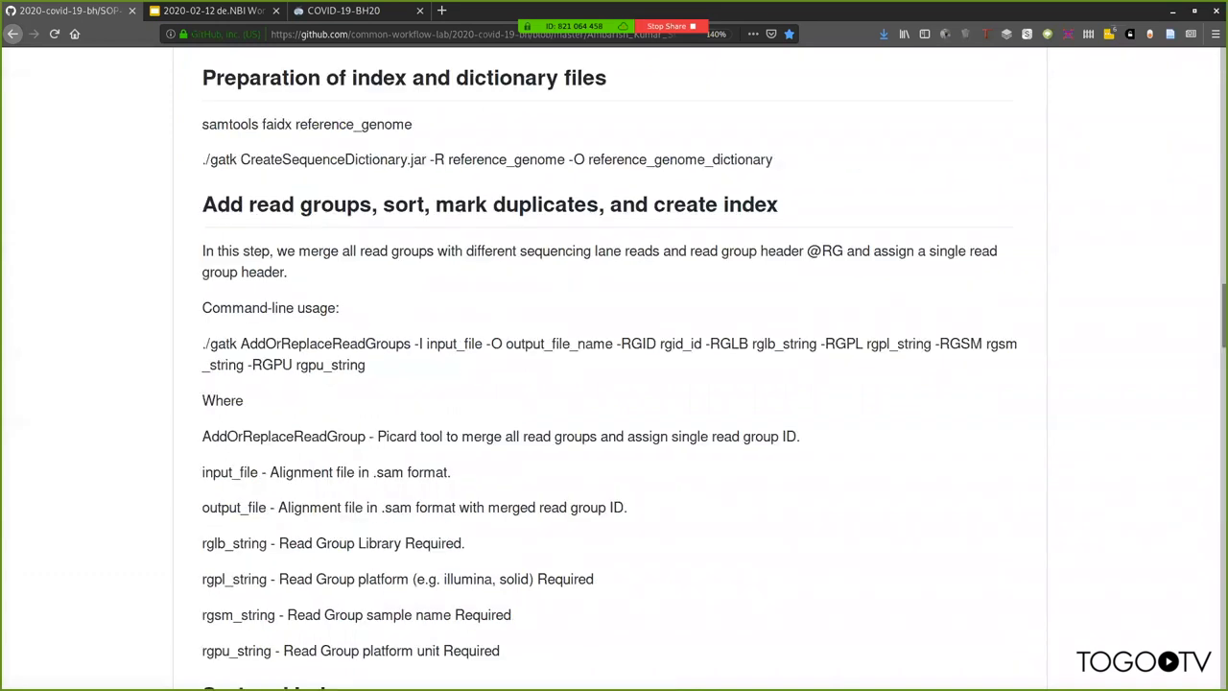
scroll("down", 3)
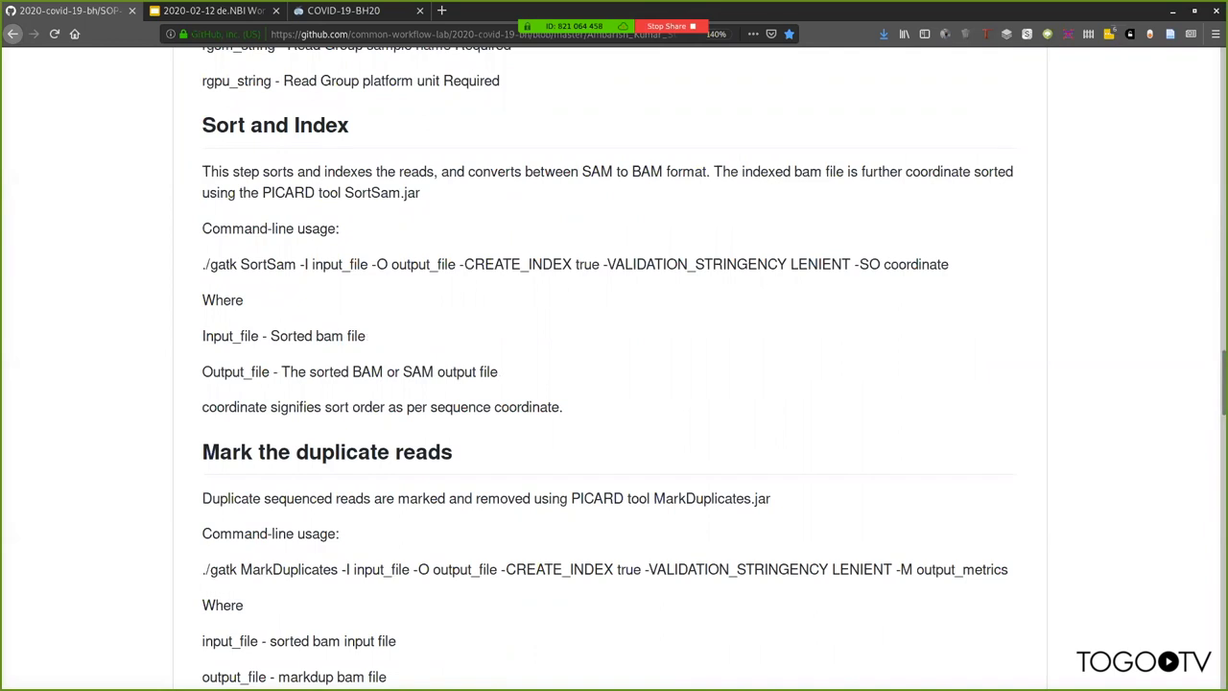
scroll("down", 3)
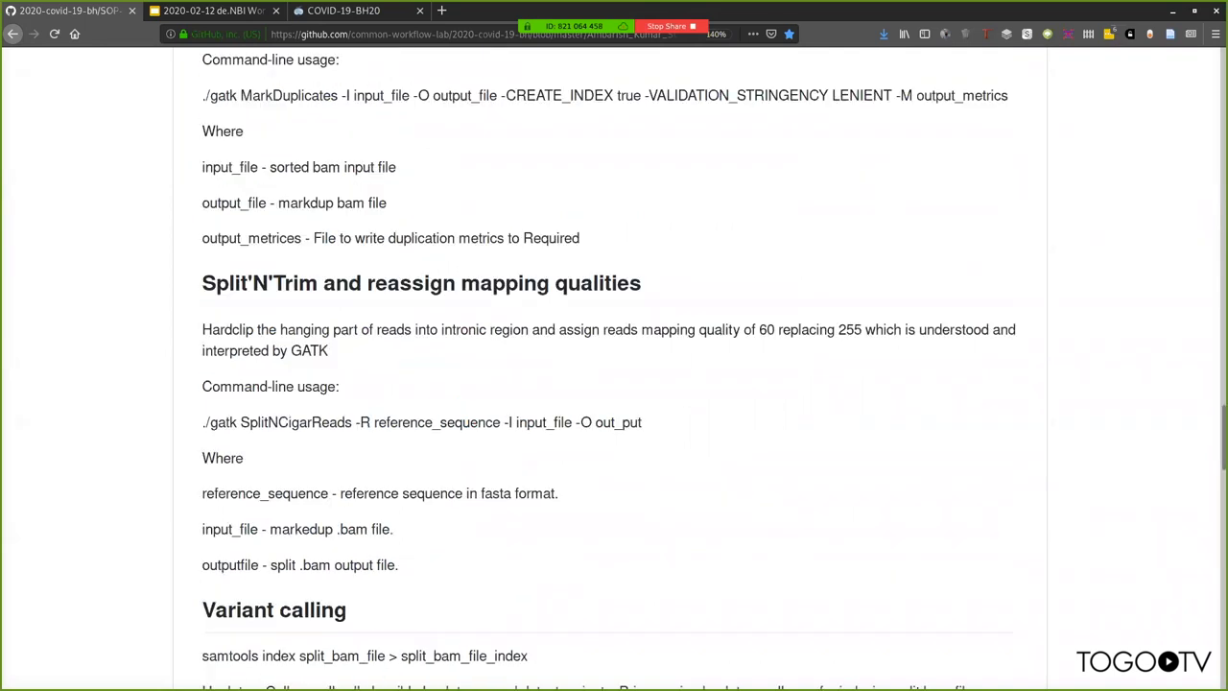
scroll("down", 3)
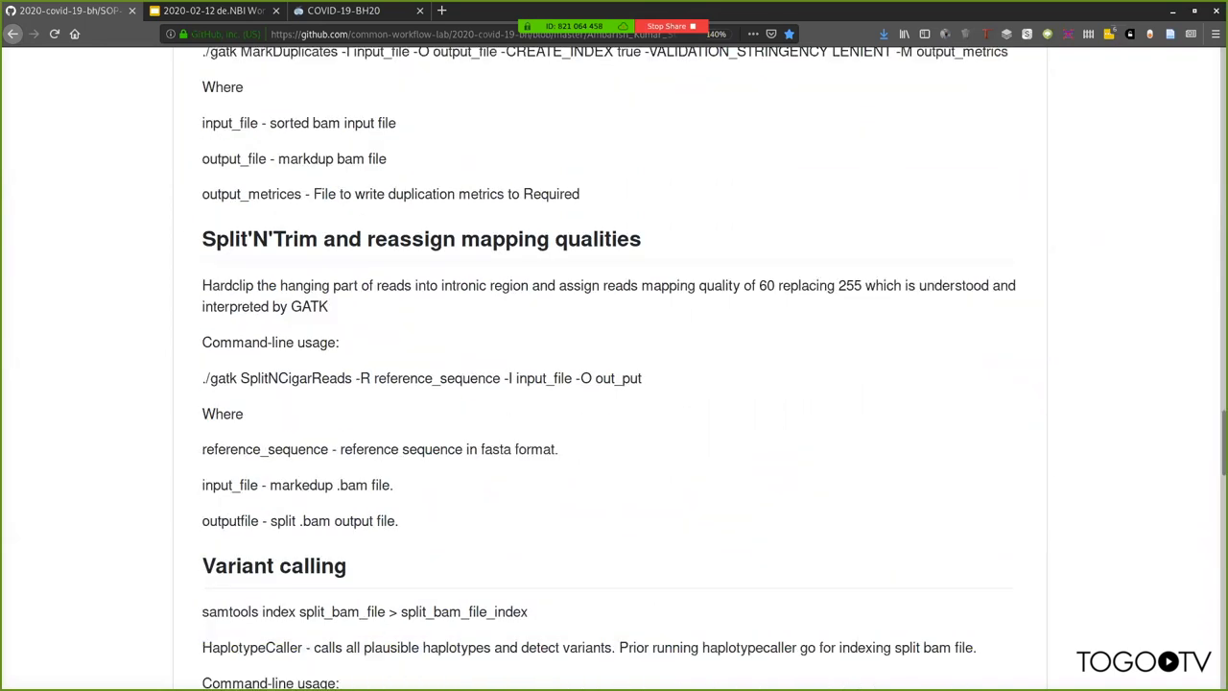
scroll("down", 3)
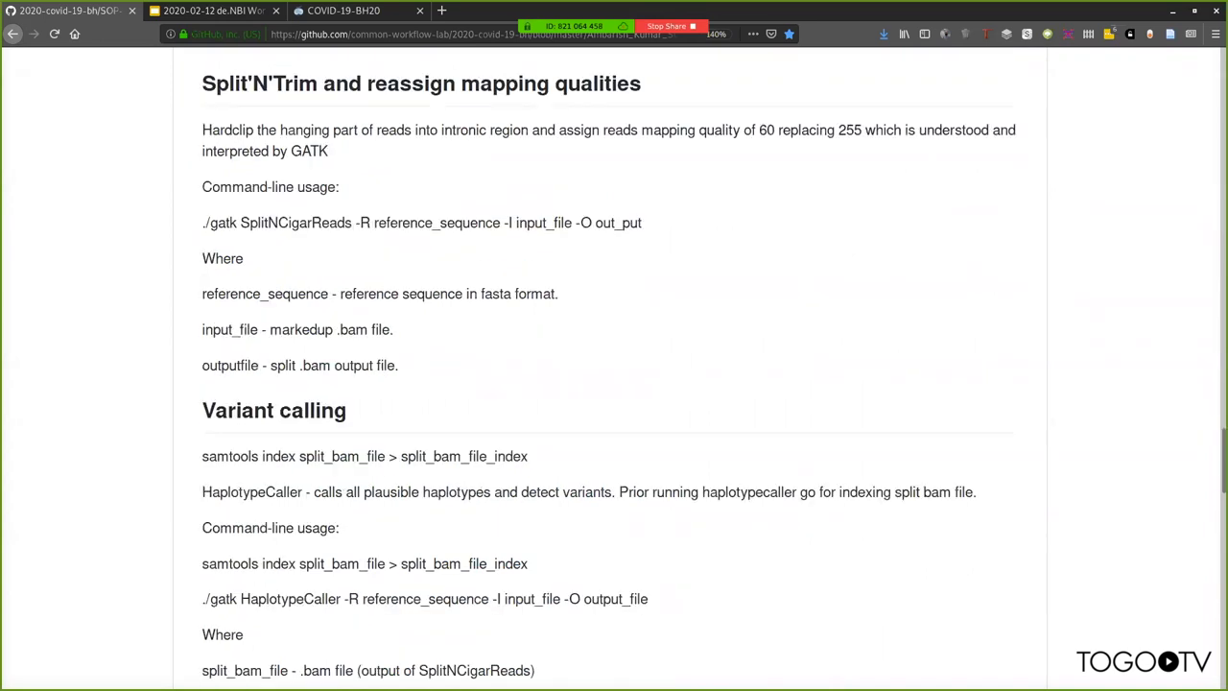
scroll("down", 3)
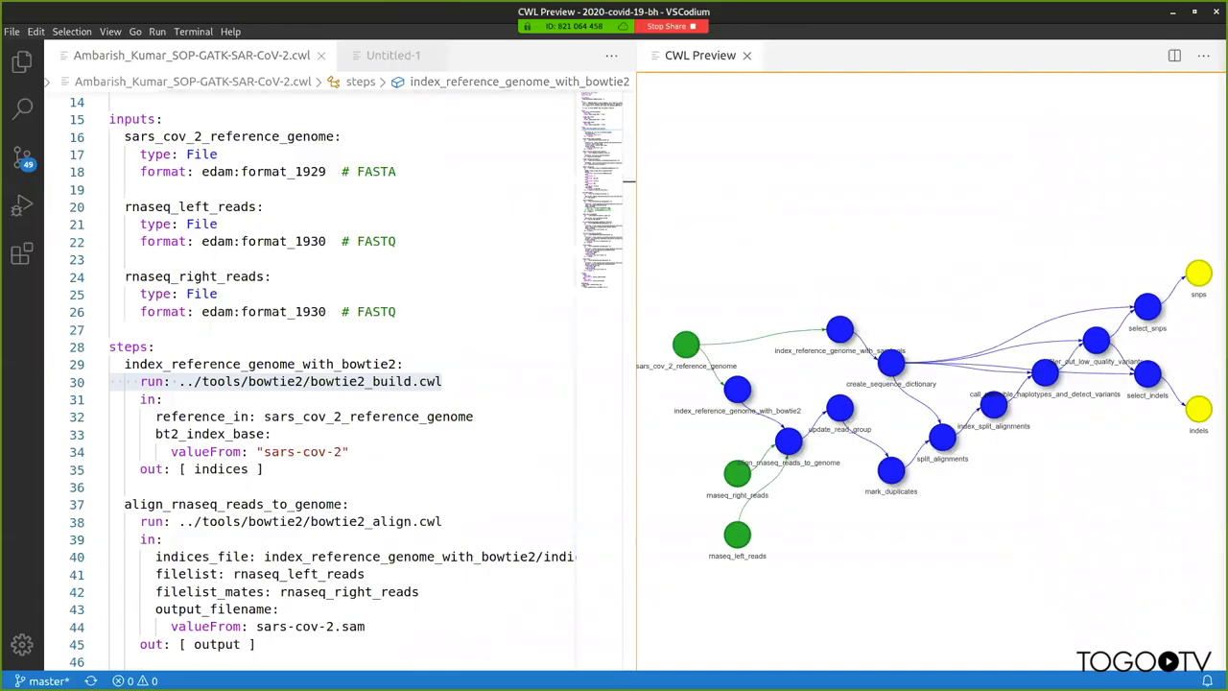
- Check Help, Run and Extensions views for the CWL (Rabix/Benten) extension, then close the graph preview
left_click(230, 30)
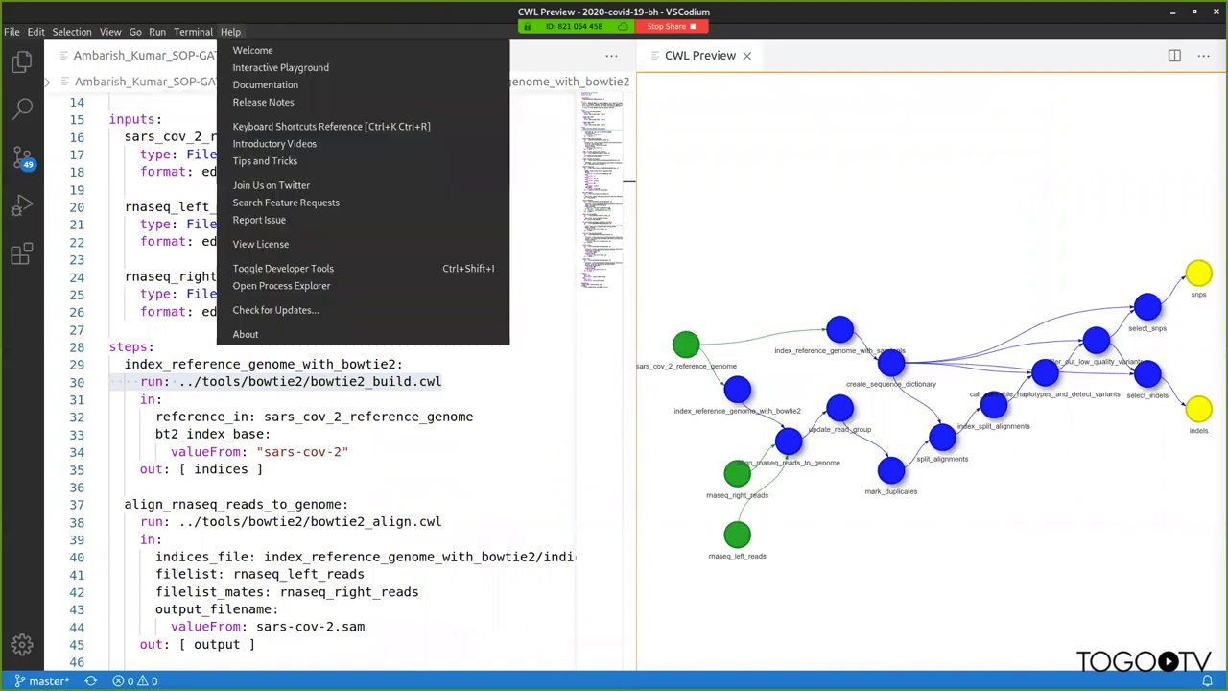
left_click(246, 333)
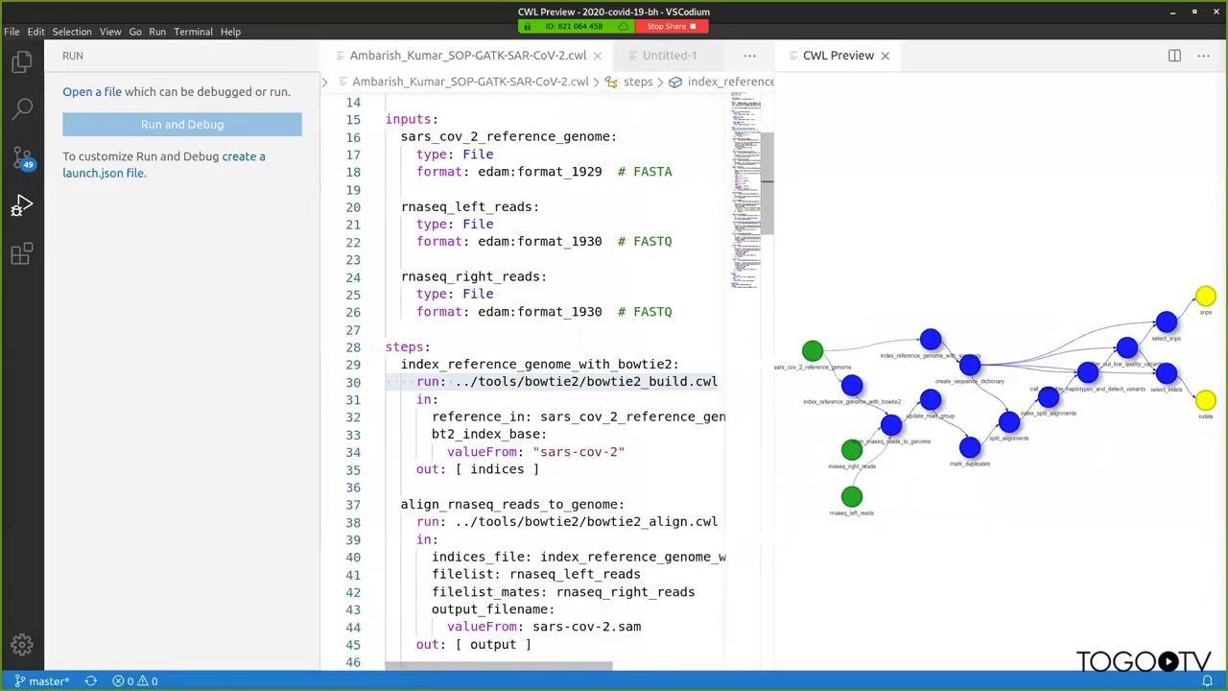
left_click(23, 254)
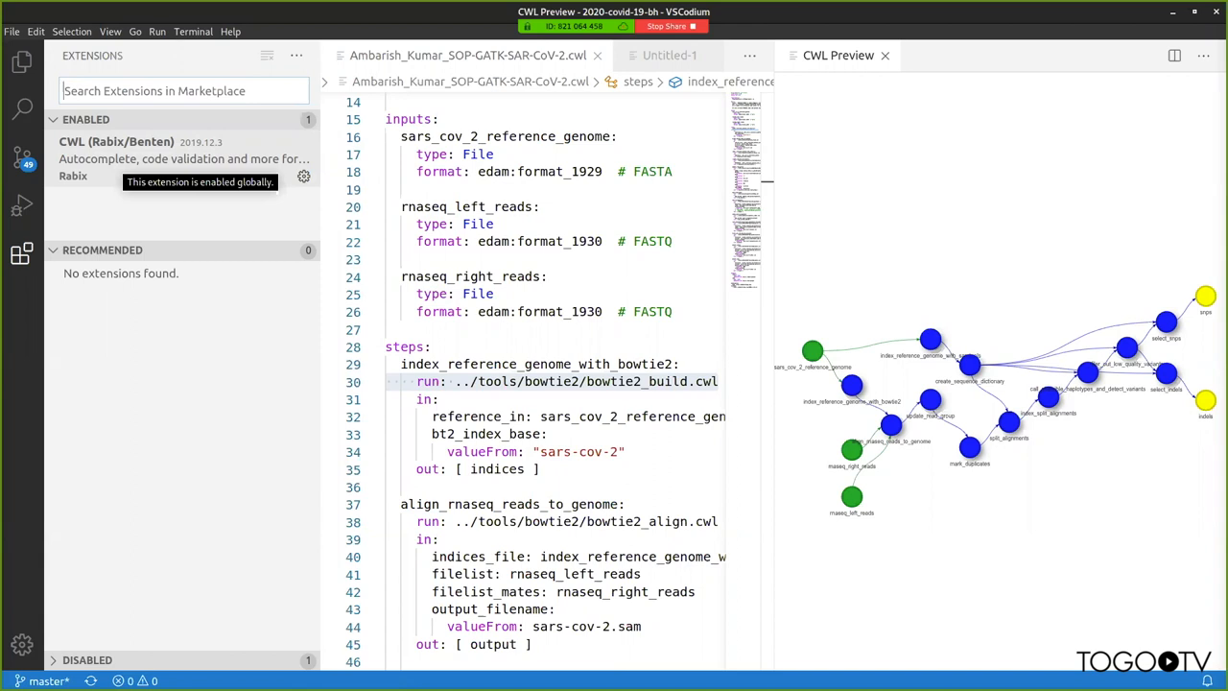
left_click(23, 61)
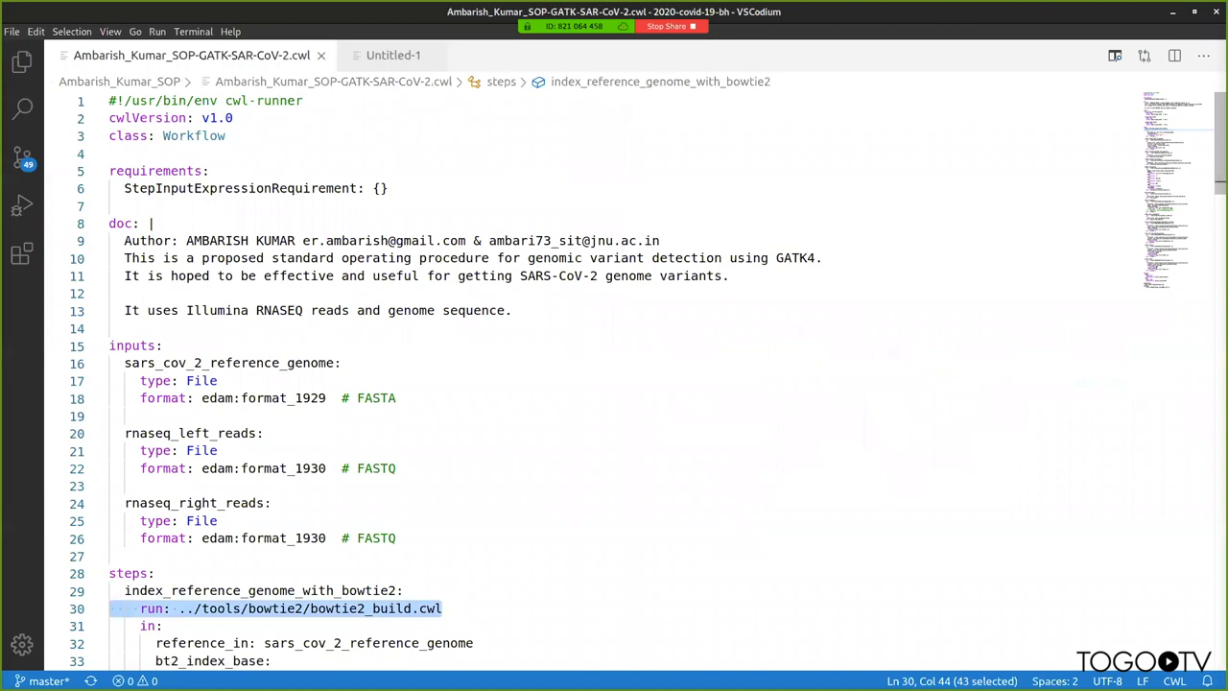
- Reopen the CWL Preview and scroll to the mark_duplicates and variant-calling steps, then switch to Firefox
scroll("down", 3)
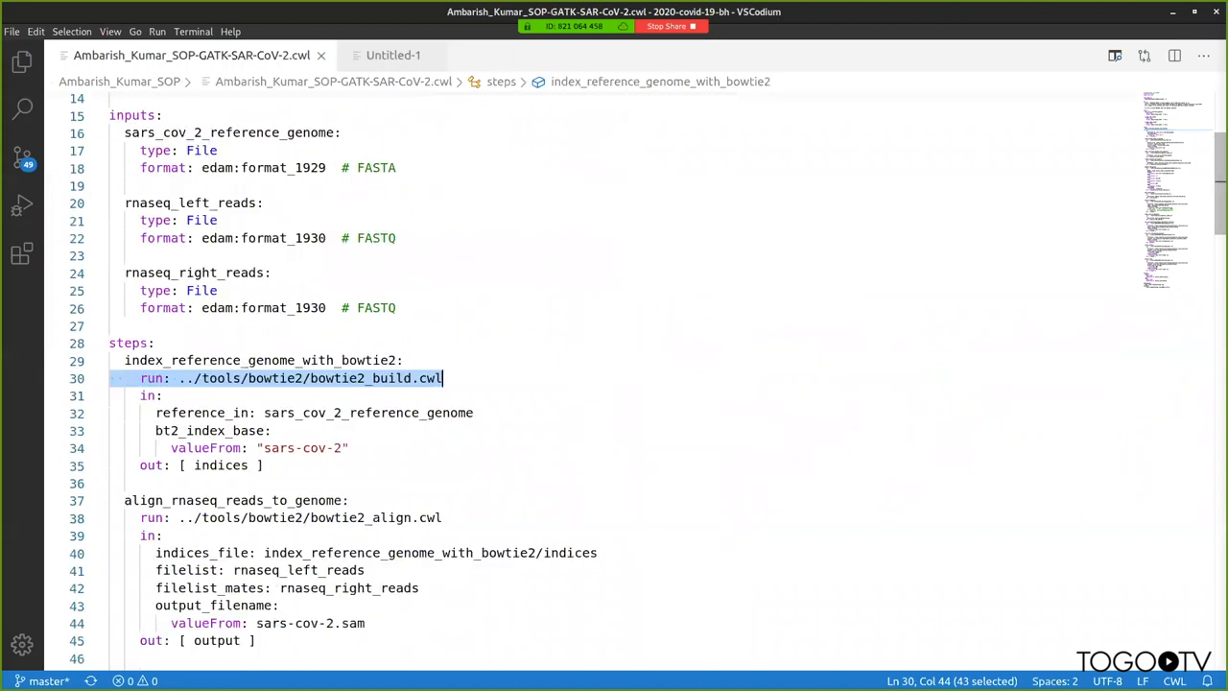
left_click(1113, 53)
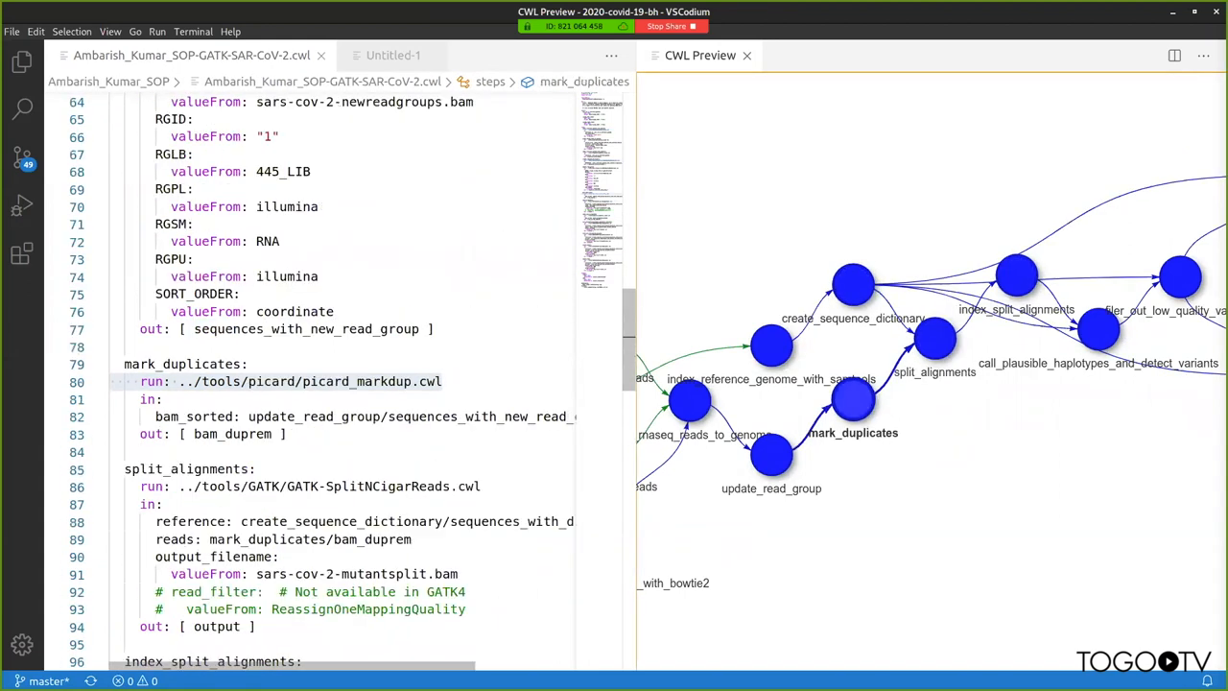
scroll("down", 3)
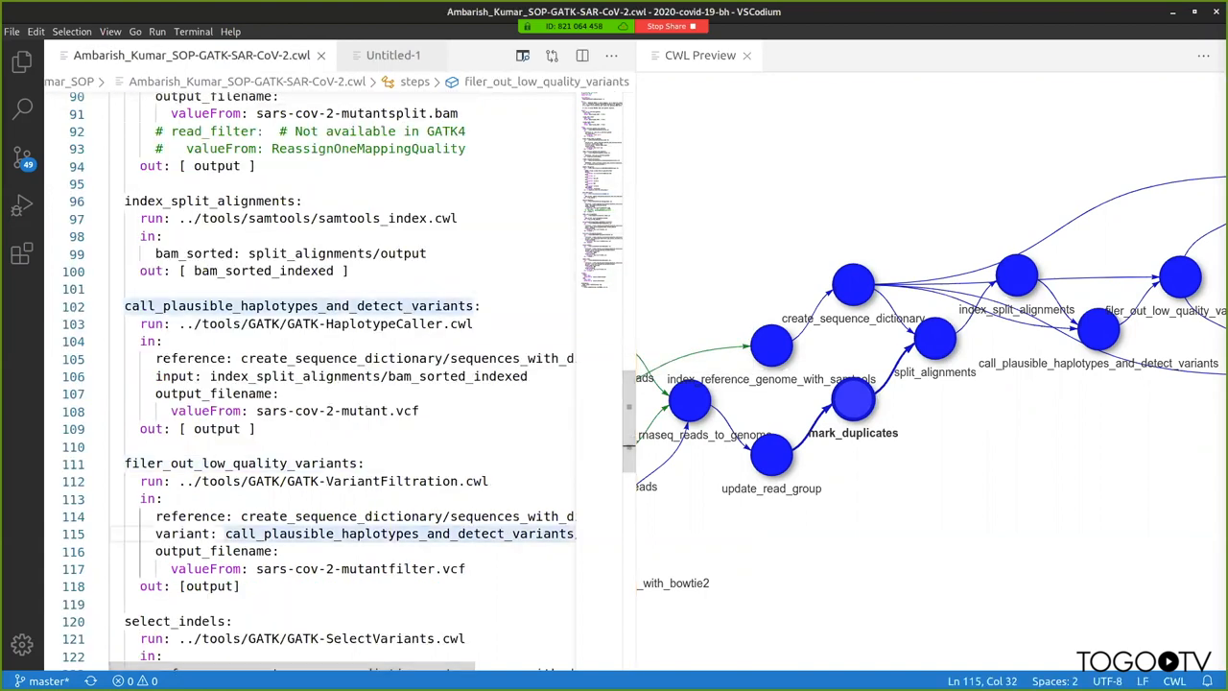
left_click(166, 236)
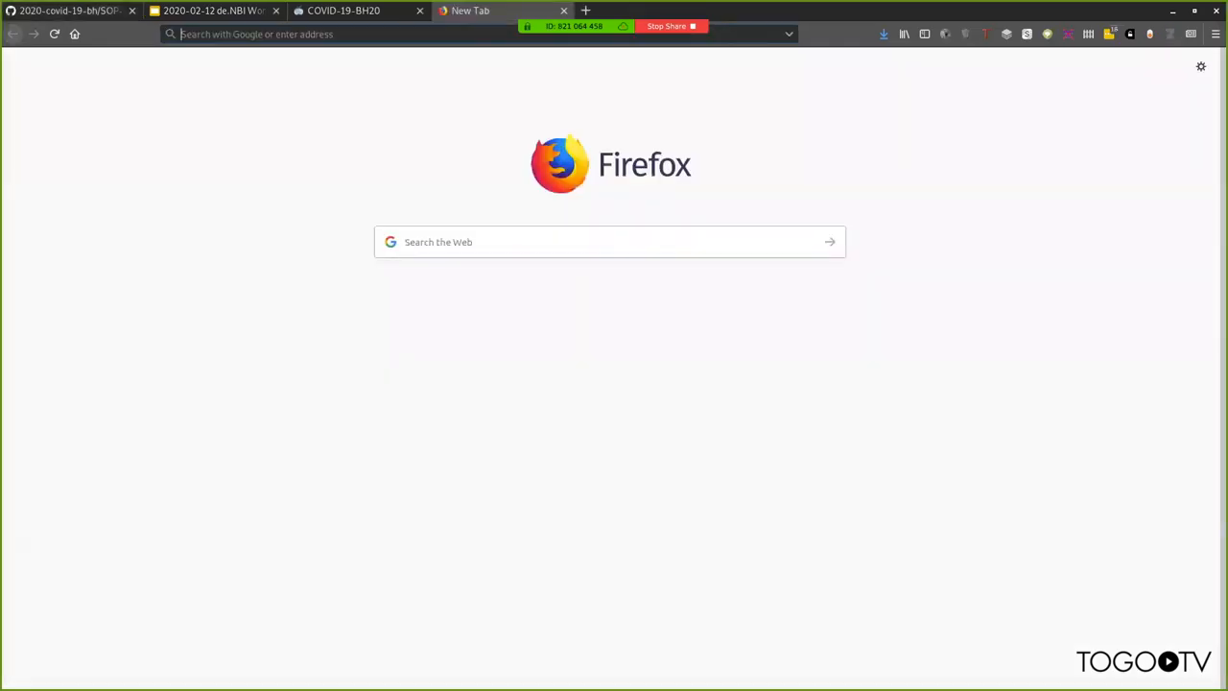
- Load commonwl.org, enlarge the text and jump to Repositories of CWL Tools and Workflows
type("commonwl.org/")
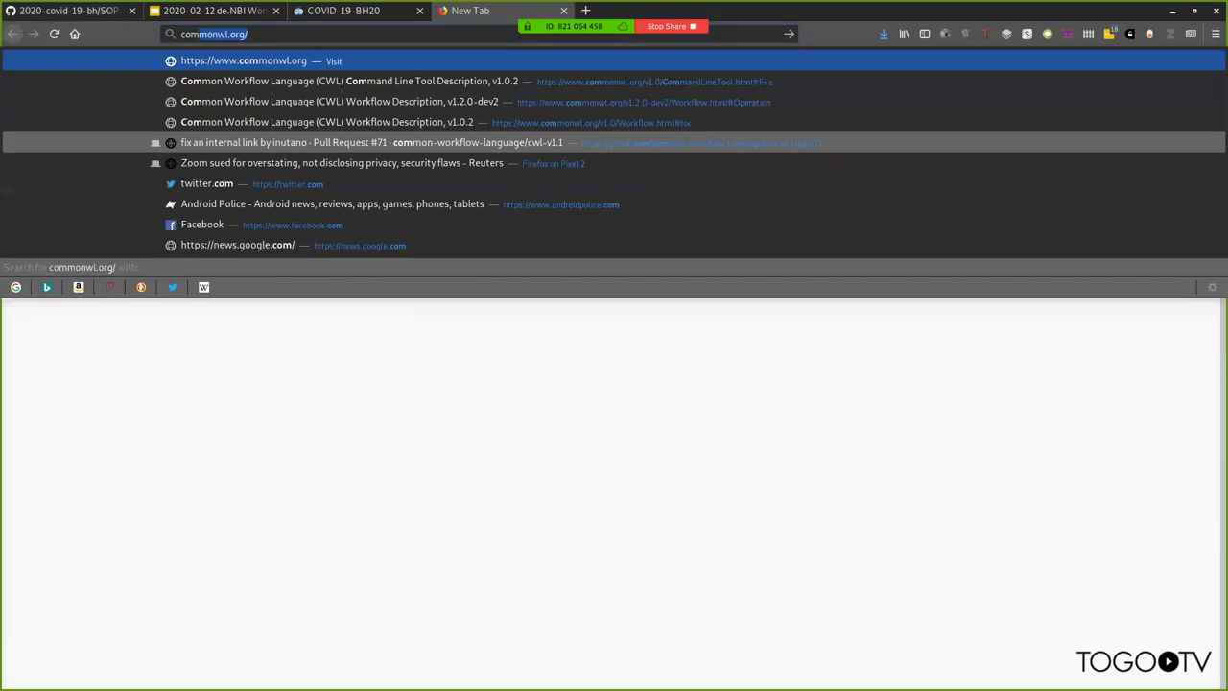
left_click(242, 59)
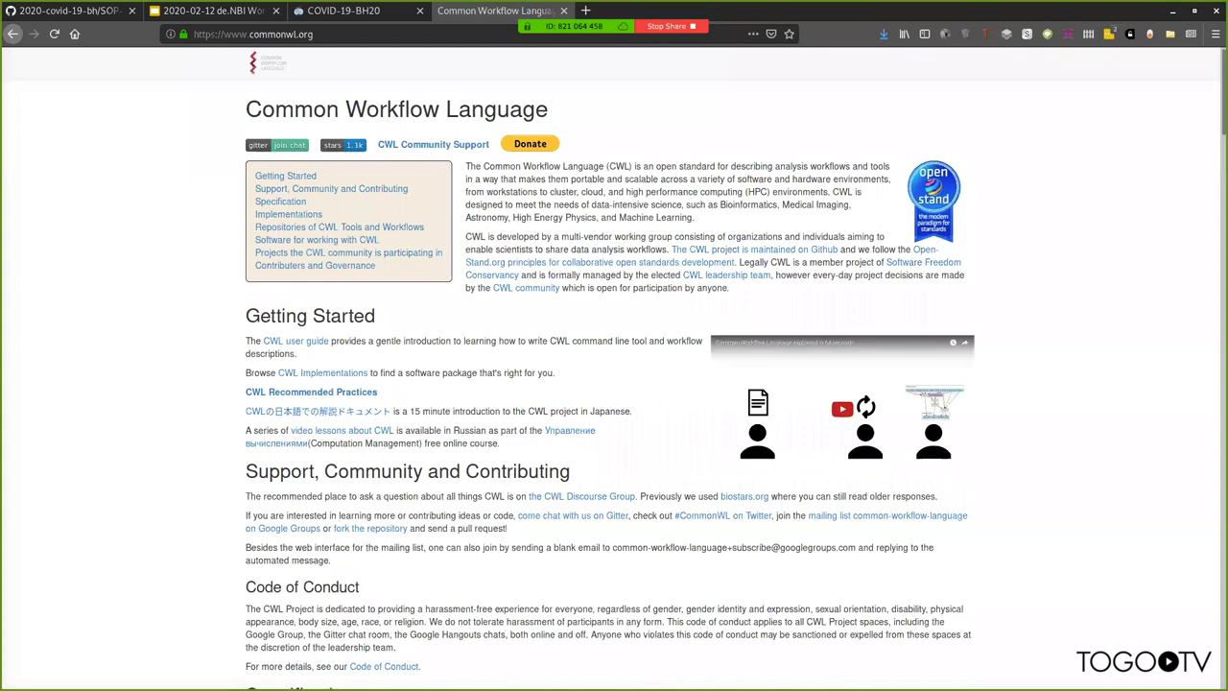
key("ctrl+plus")
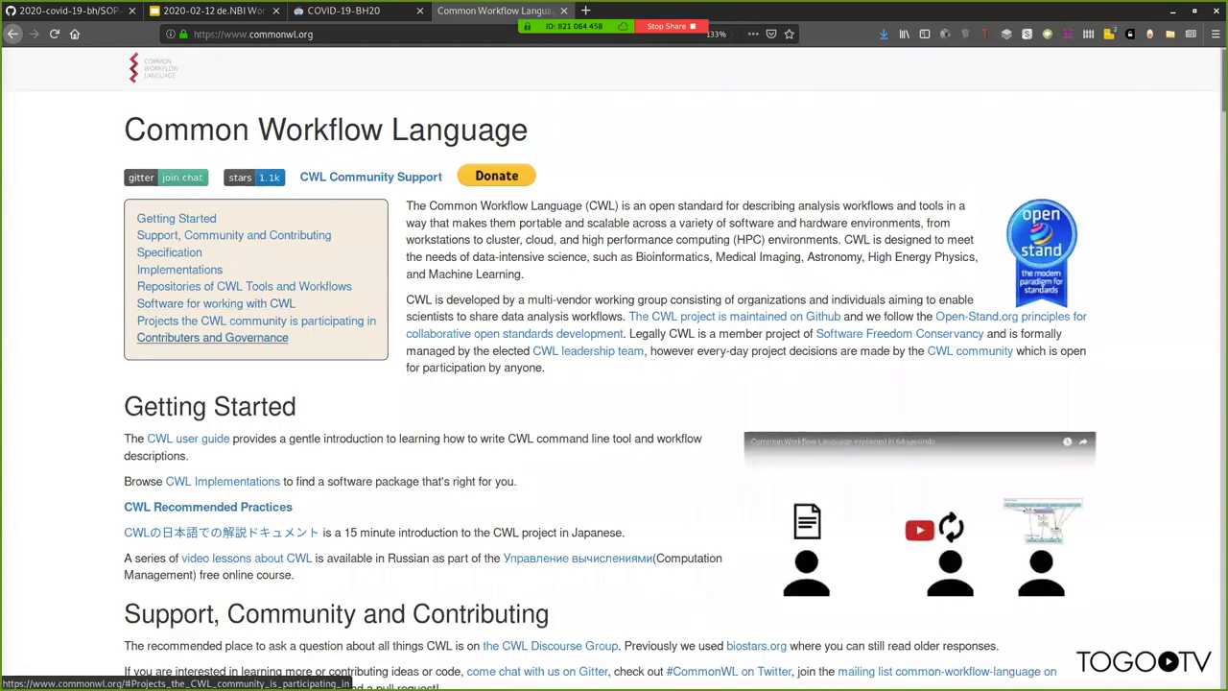
left_click(243, 286)
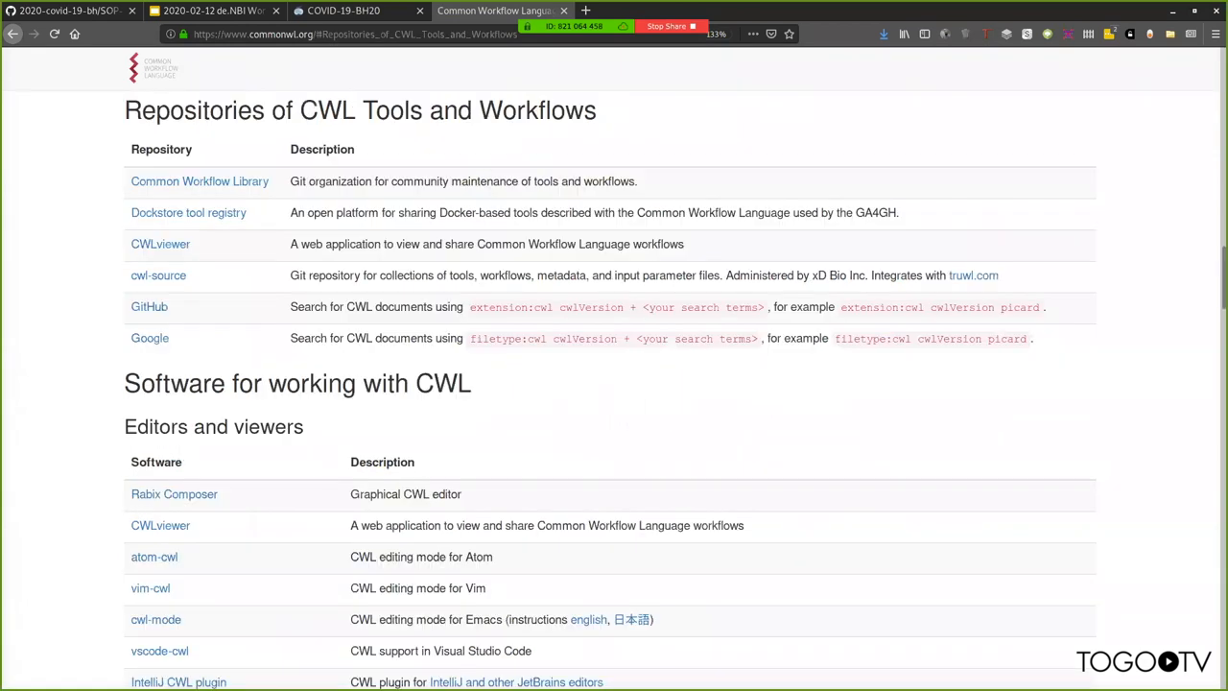
mouse_move(150, 307)
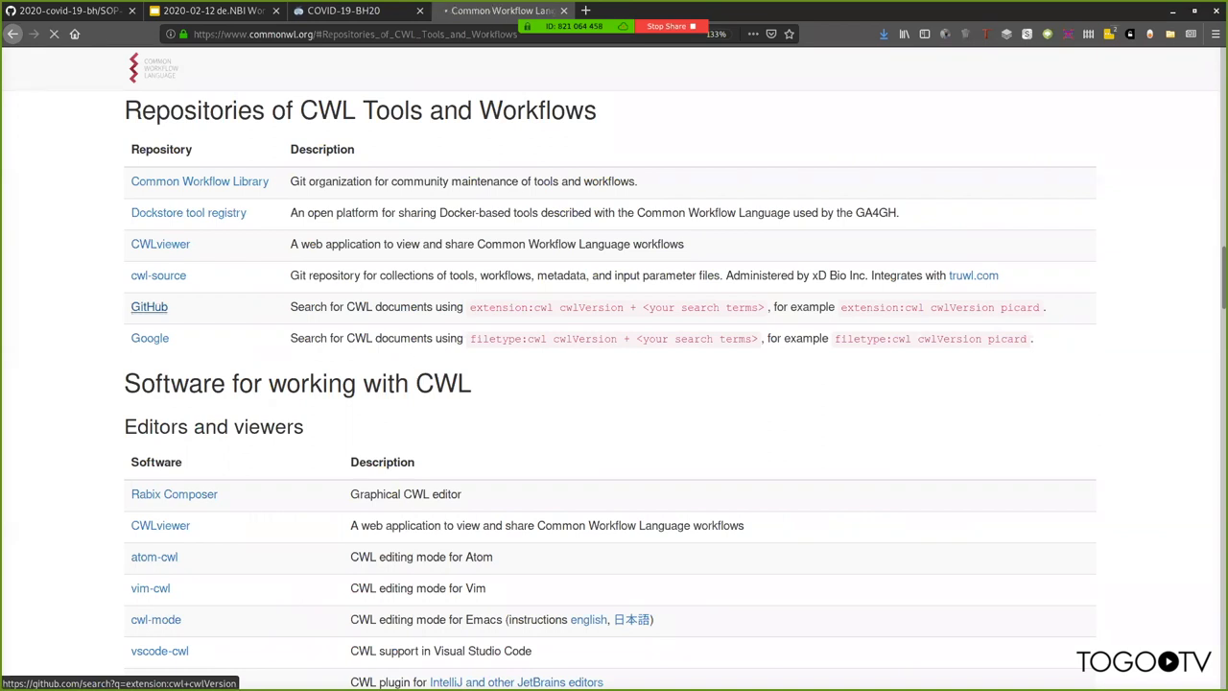
- Run a GitHub code search for CWL documents mentioning samtools index
left_click(150, 307)
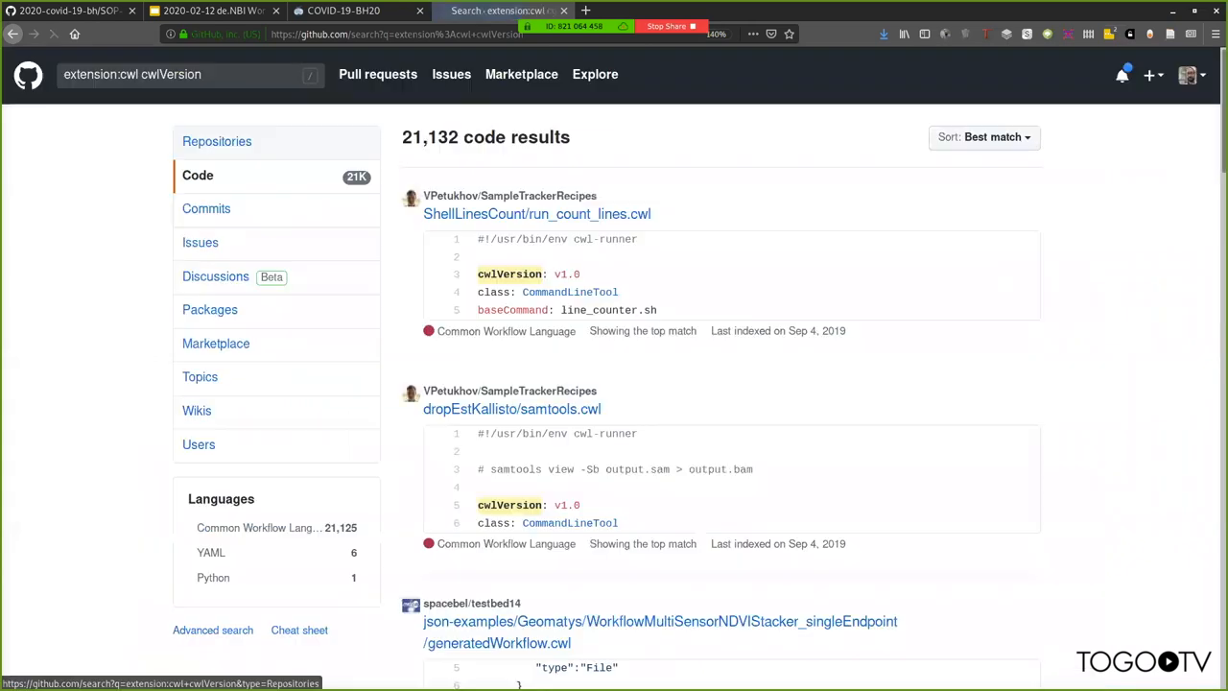
left_click(188, 73)
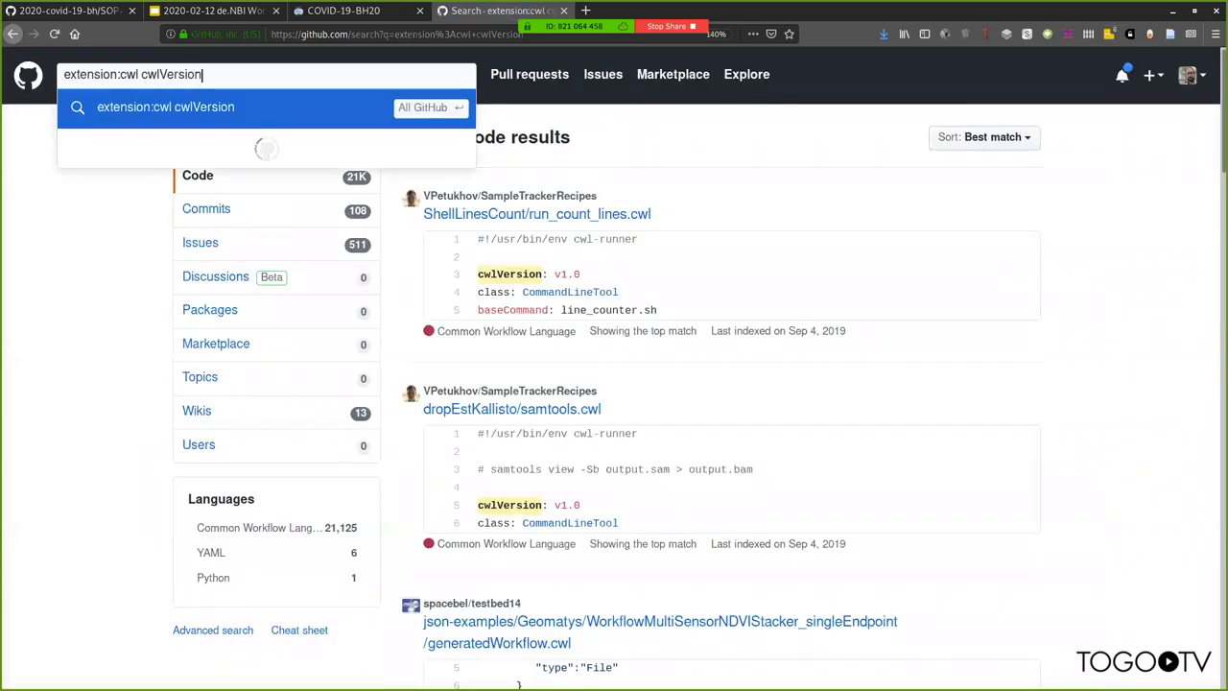
type("samto")
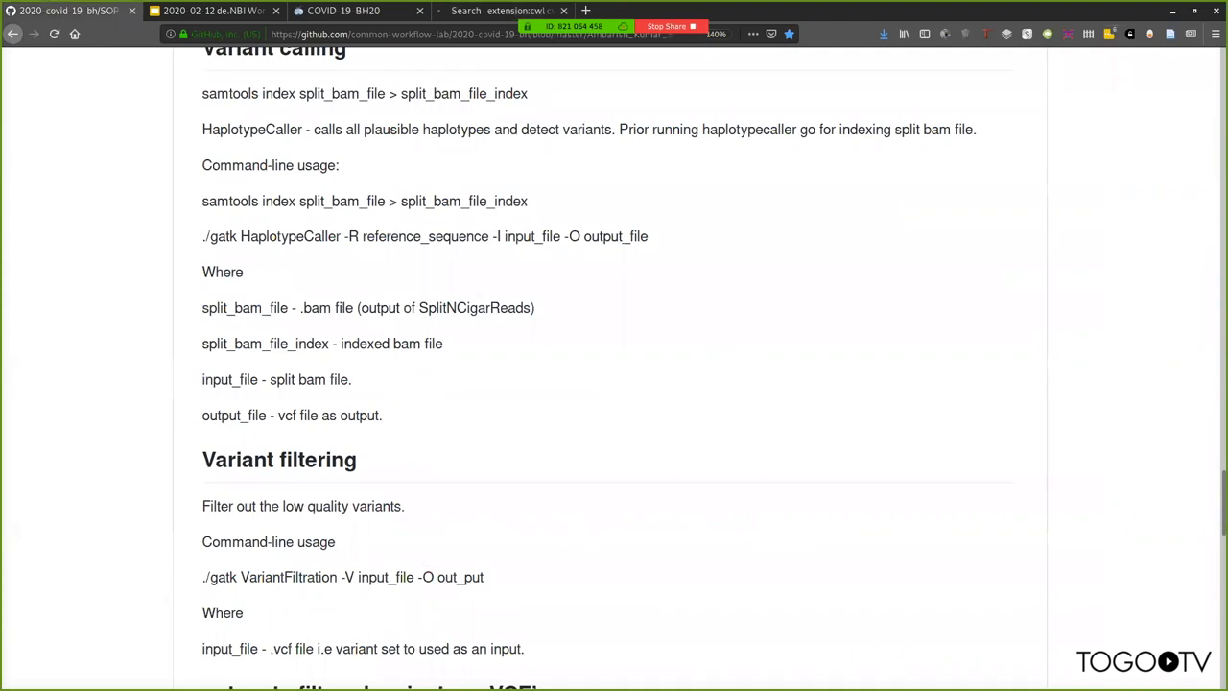
scroll("up", 3)
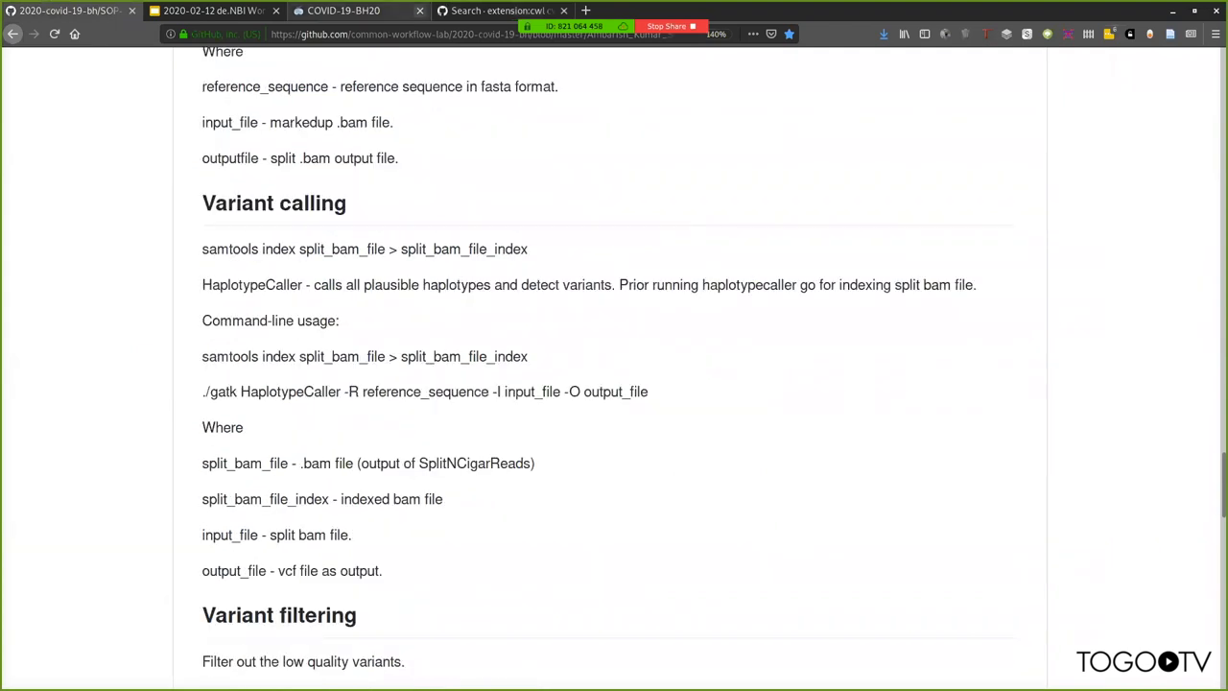
left_click(497, 12)
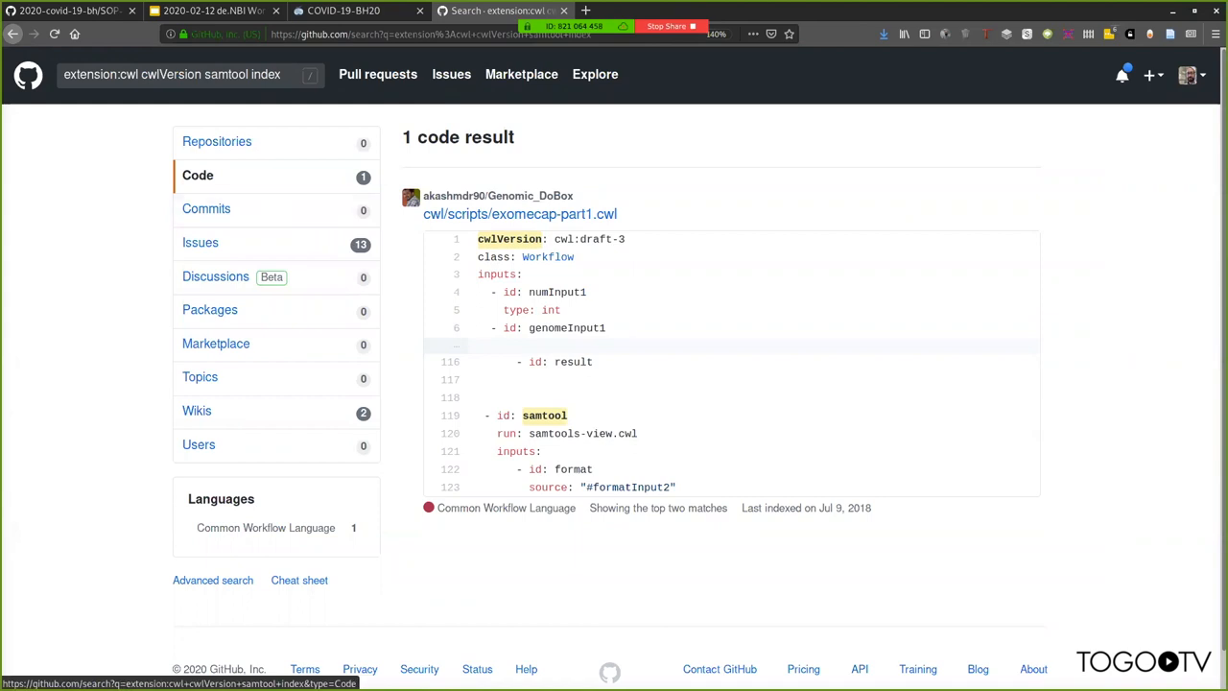
- Narrow the query to 'extension:cwl cwlVersion samtools' for 1,945 results, then head back toward the repositories page
left_click(173, 73)
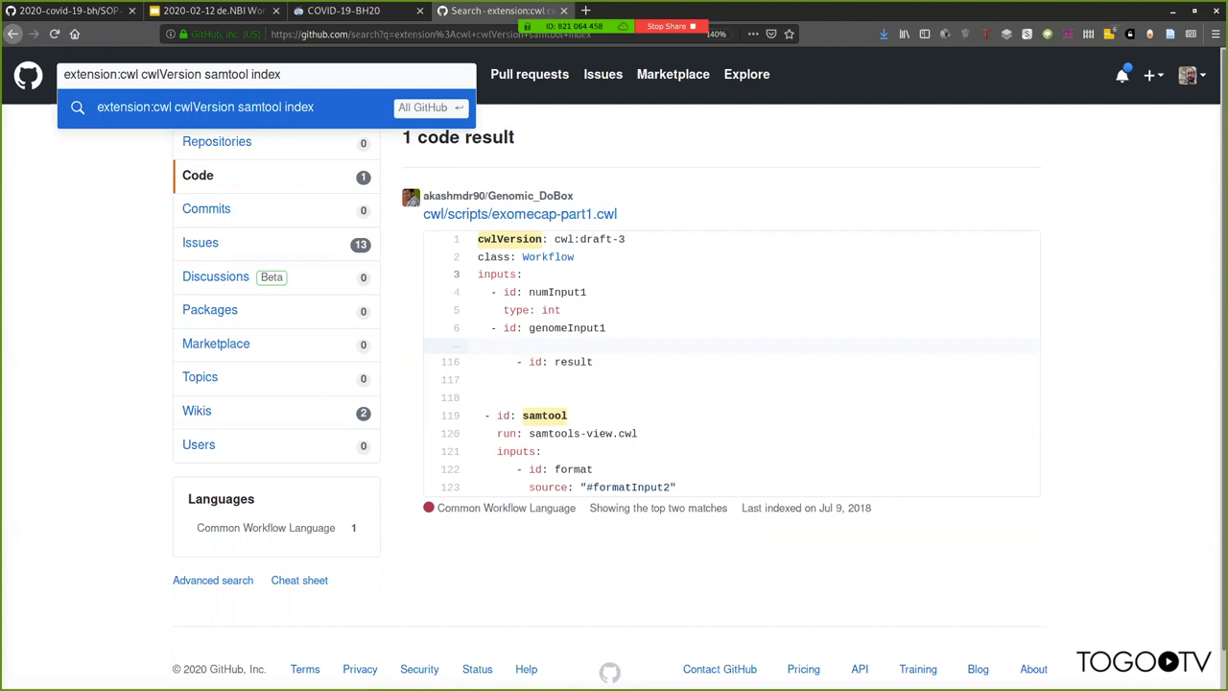
key("BackSpace")
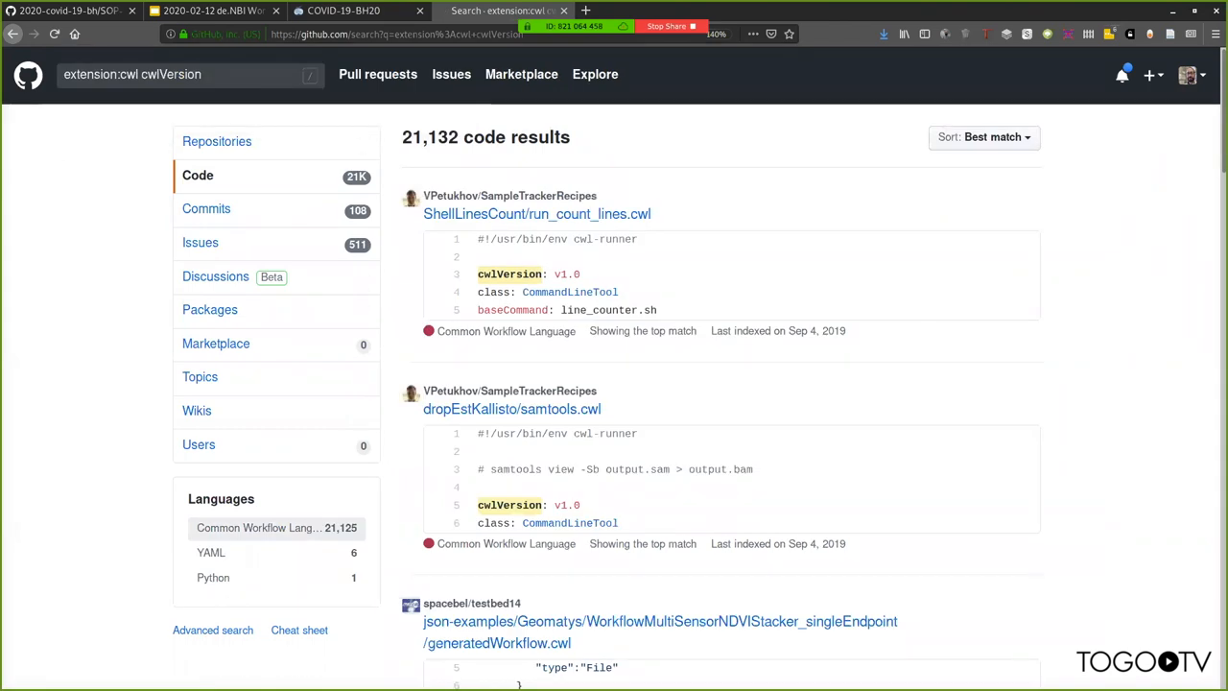
left_click(257, 528)
type(" samtoo")
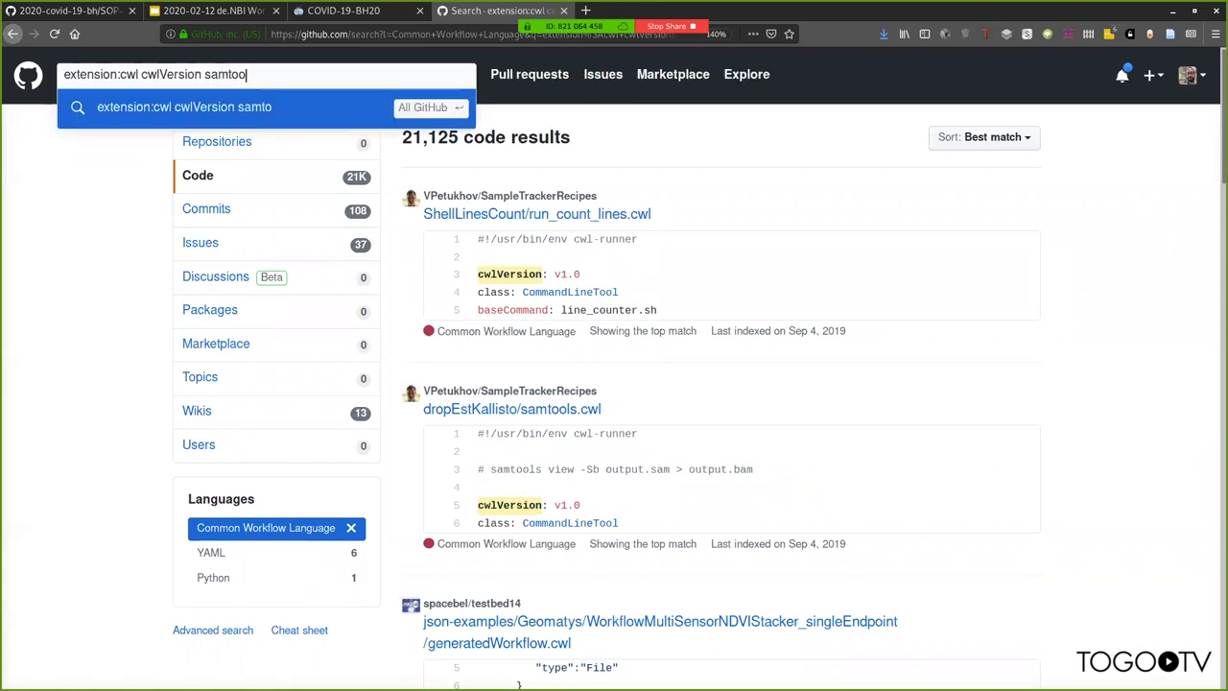
type("ls")
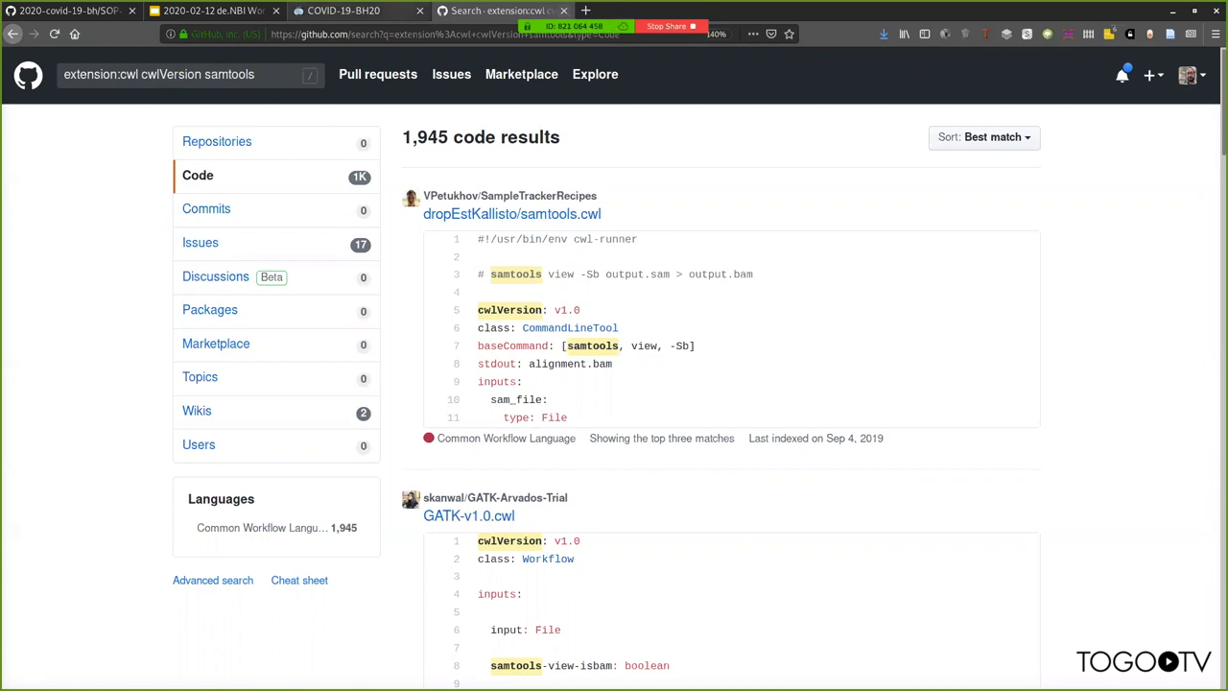
left_click(445, 35)
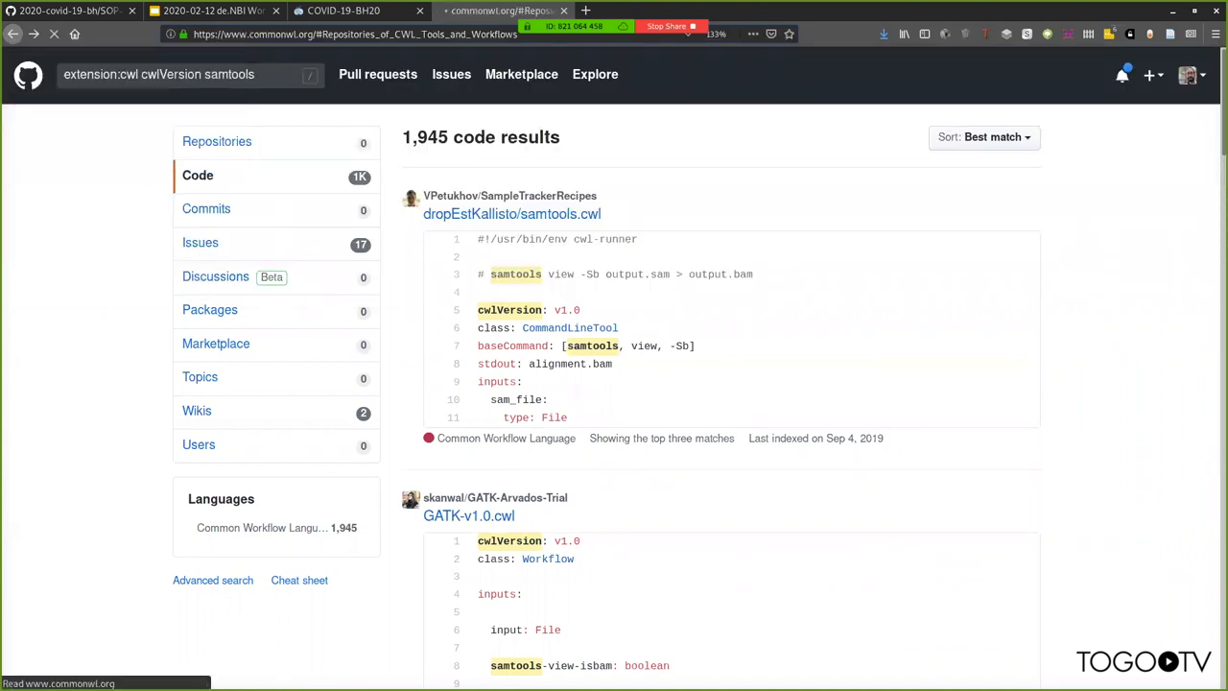
- From commonwl.org open the Common Workflow Library's bio-cwl-tools repository and its pull requests
left_click(495, 11)
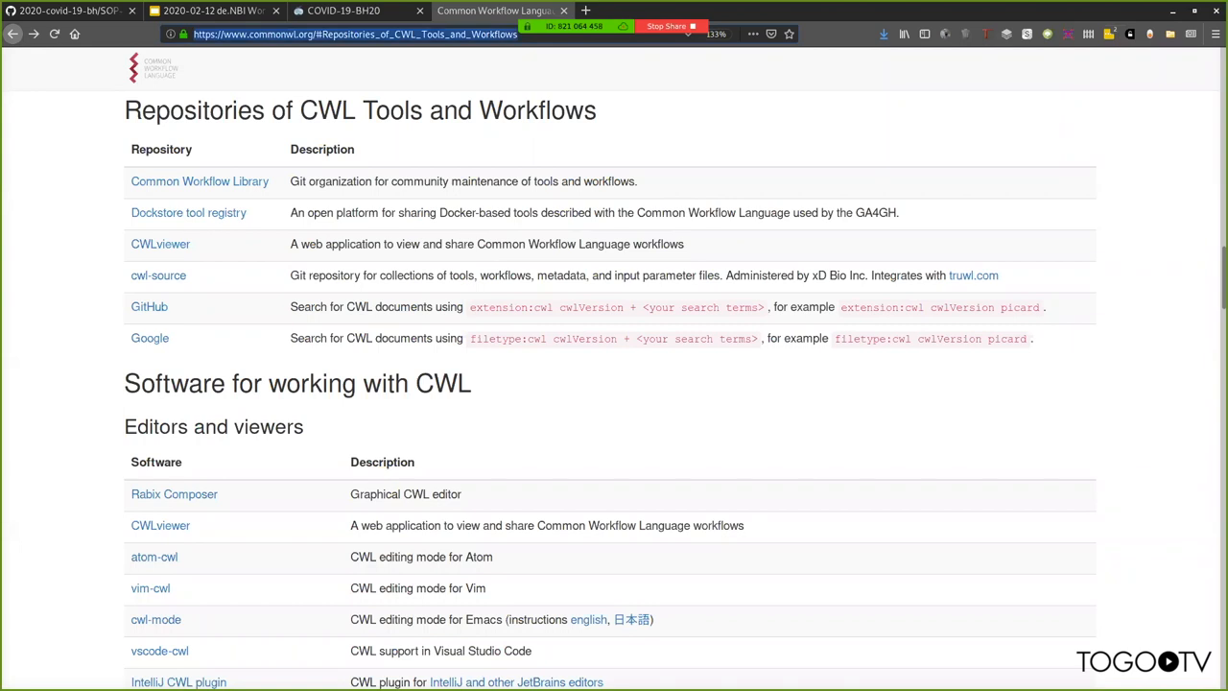
mouse_move(200, 181)
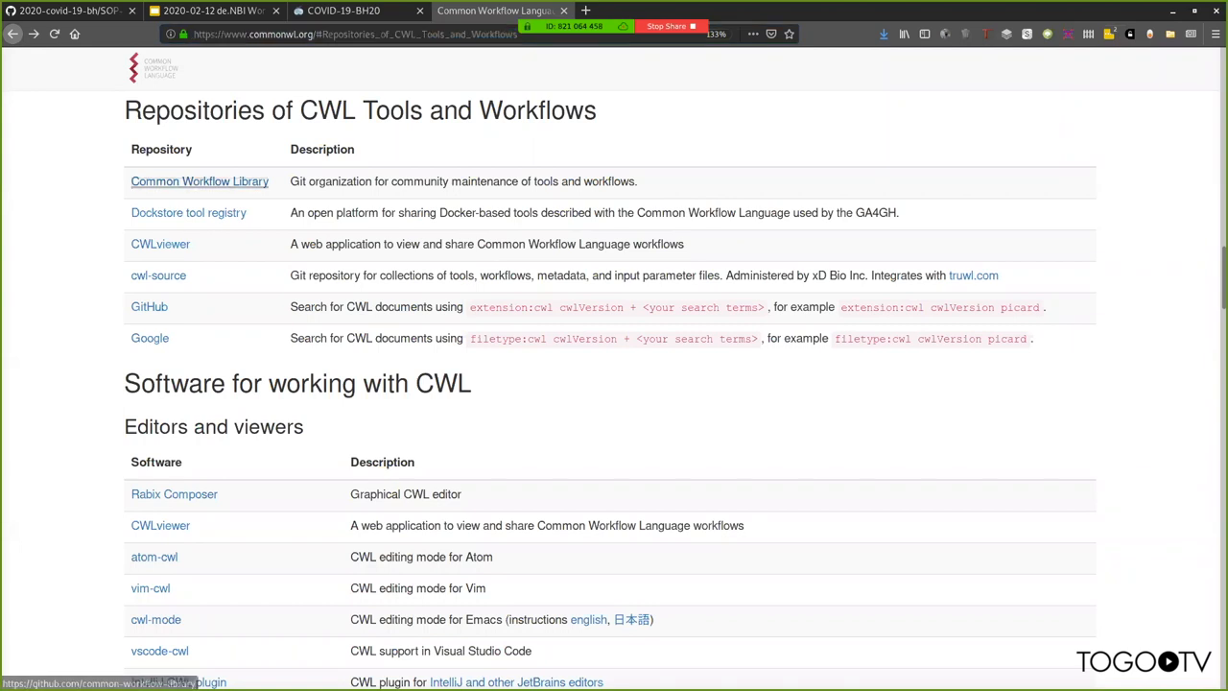
left_click(199, 180)
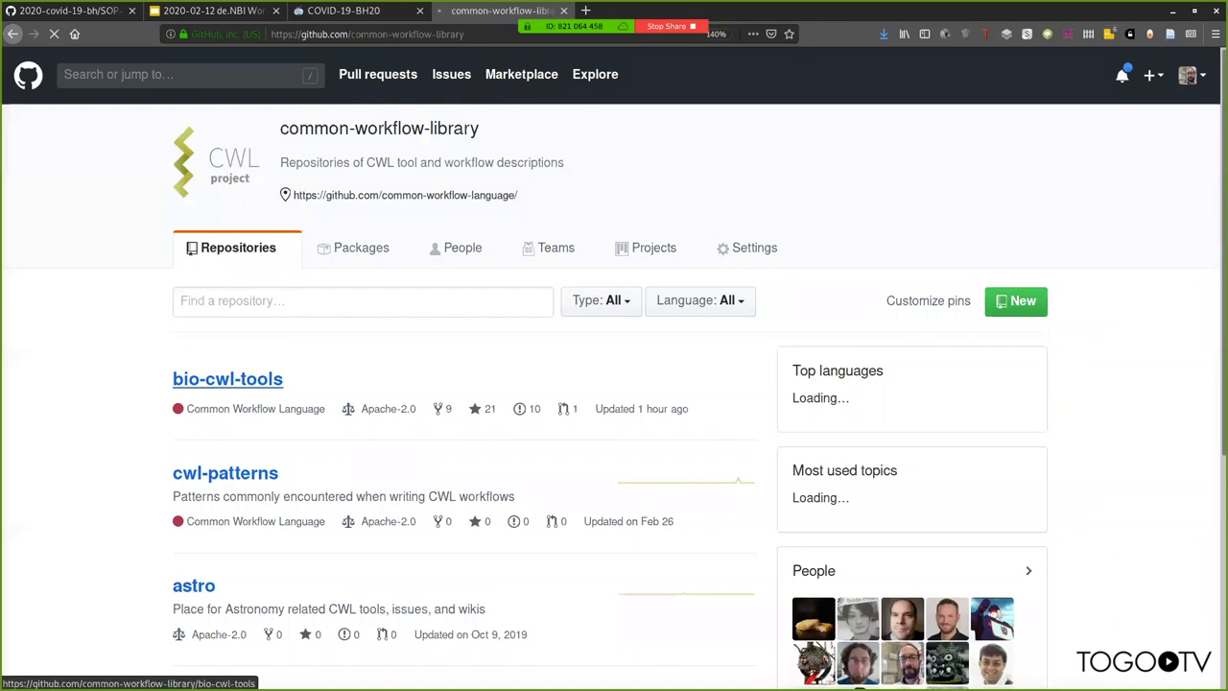
left_click(226, 378)
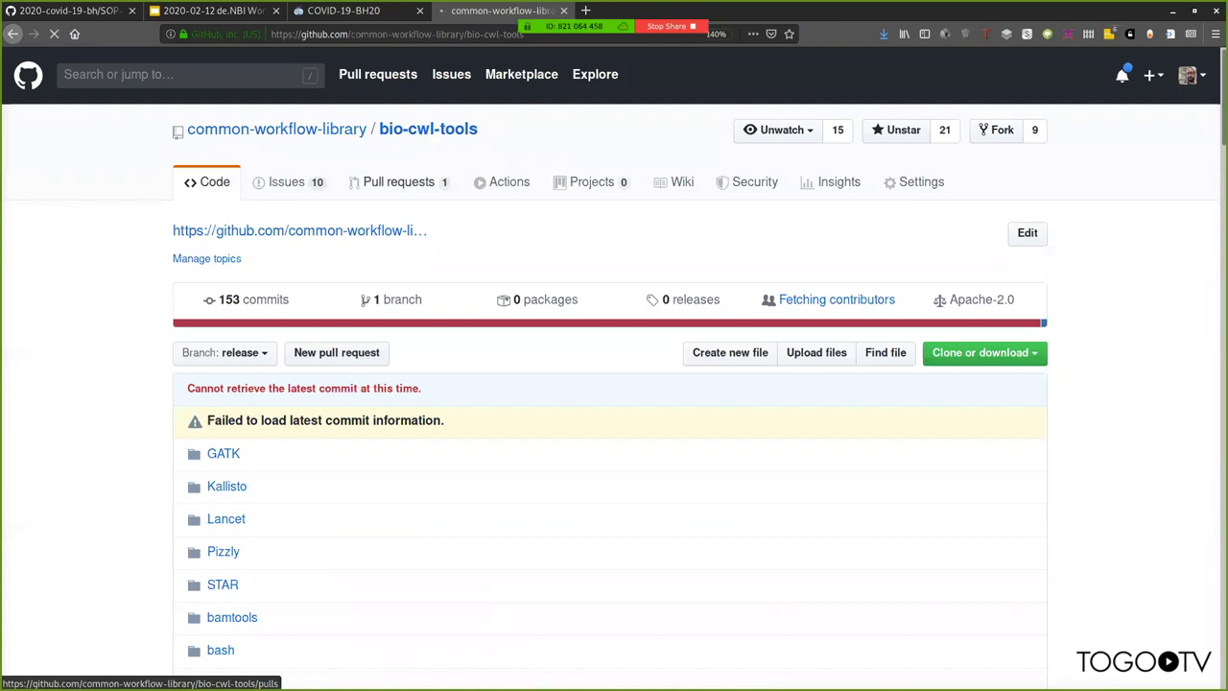
left_click(399, 180)
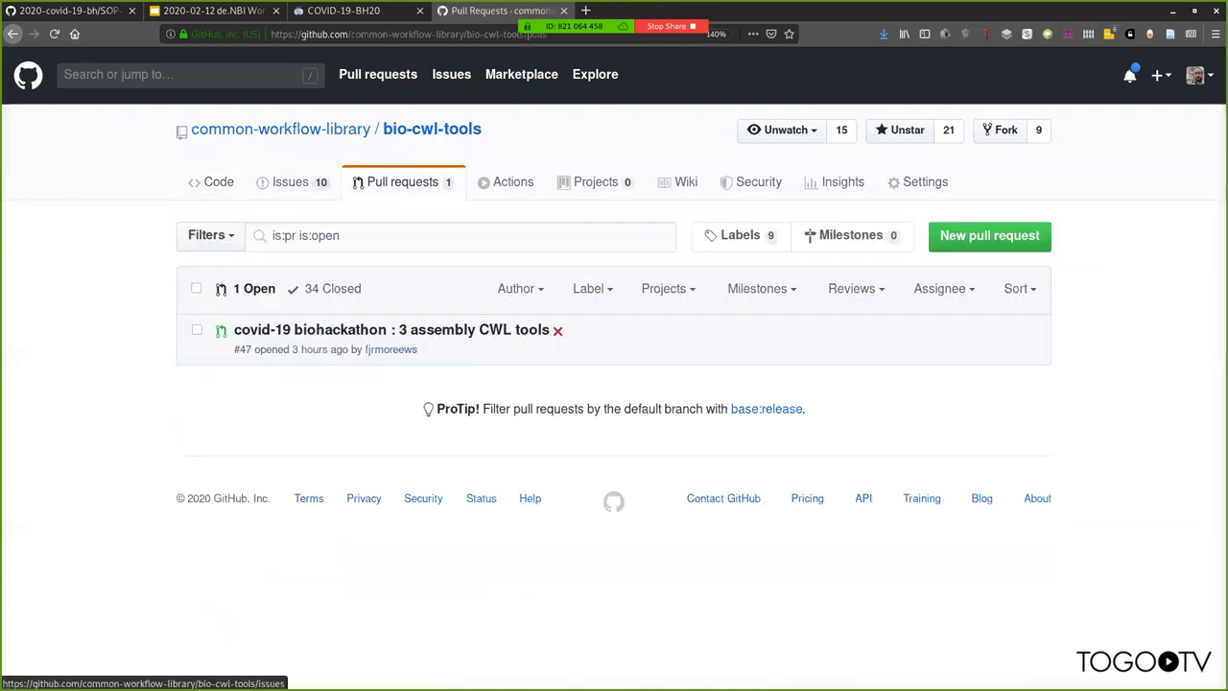
- Return to the Code view and browse the list of tool folders
left_click(219, 180)
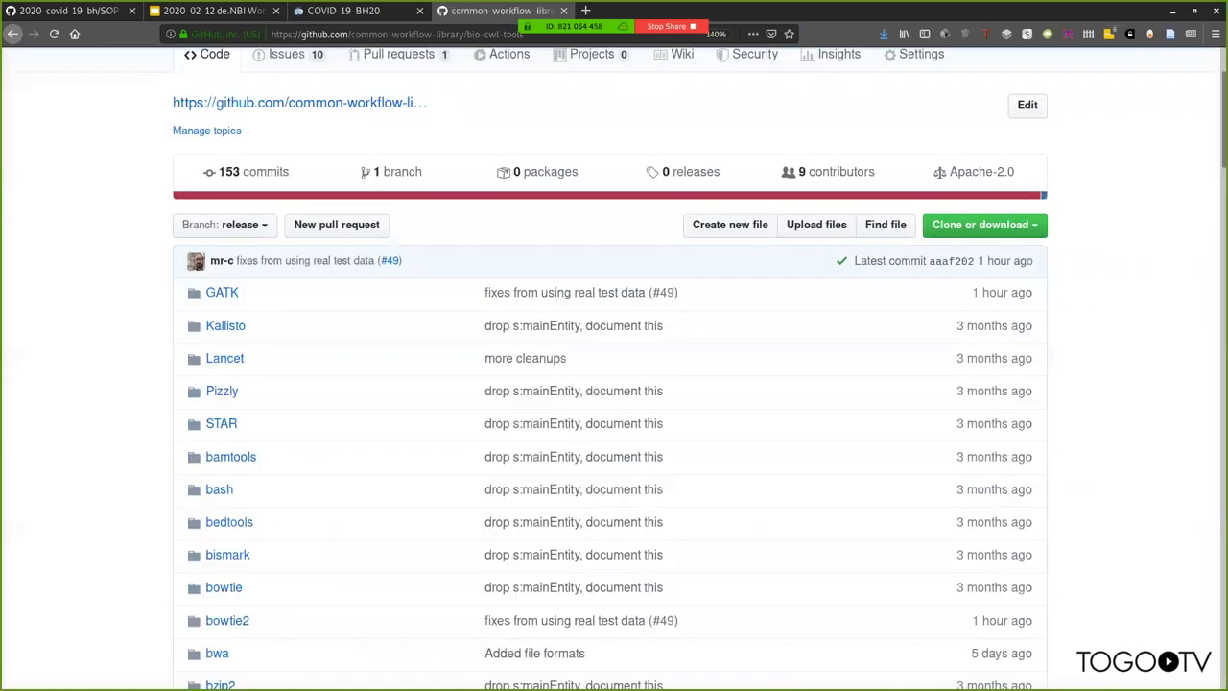
scroll("down", 3)
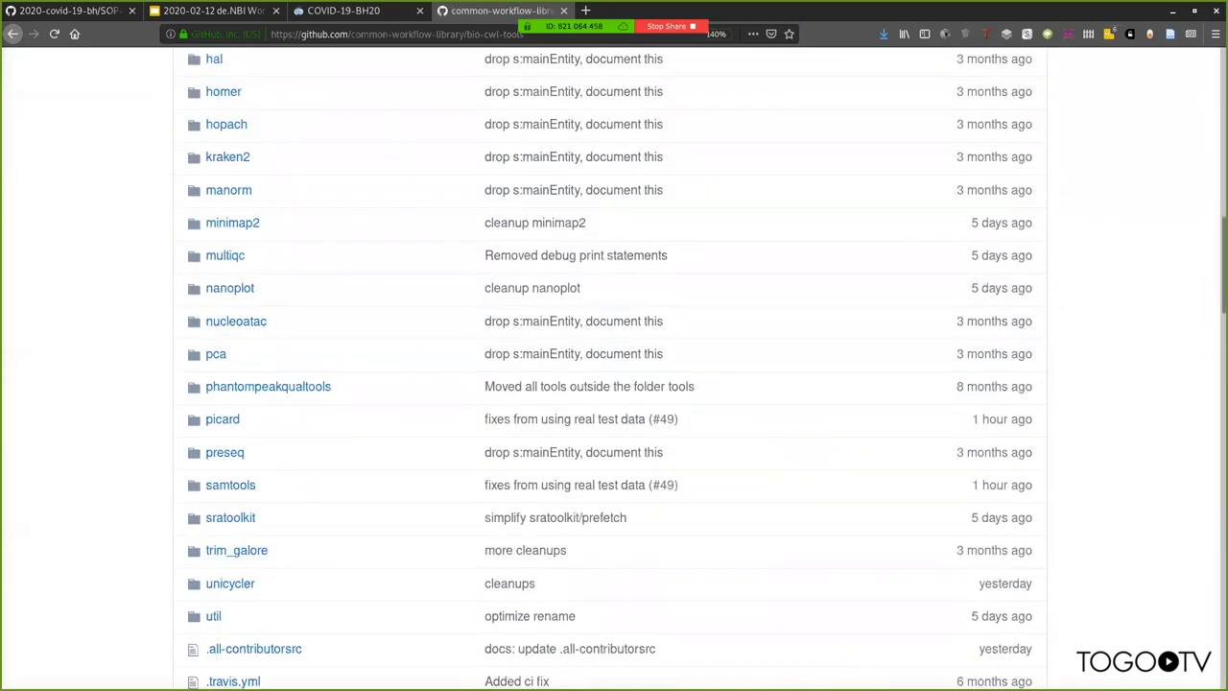
scroll("down", 3)
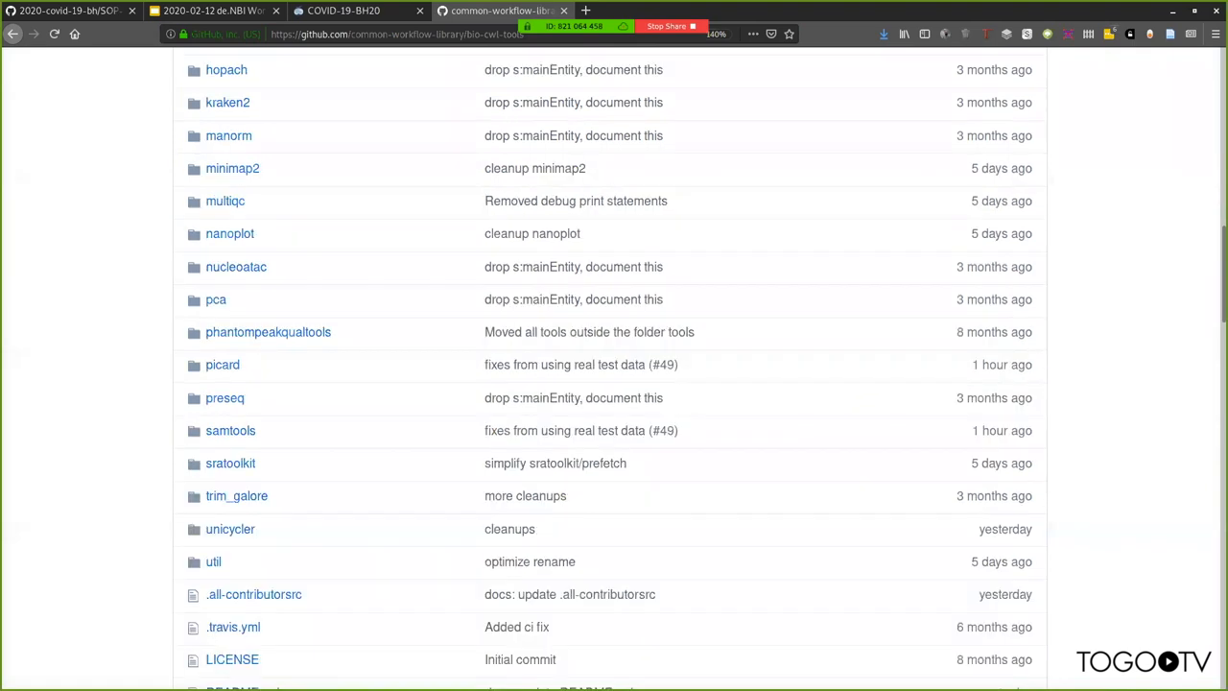
scroll("up", 3)
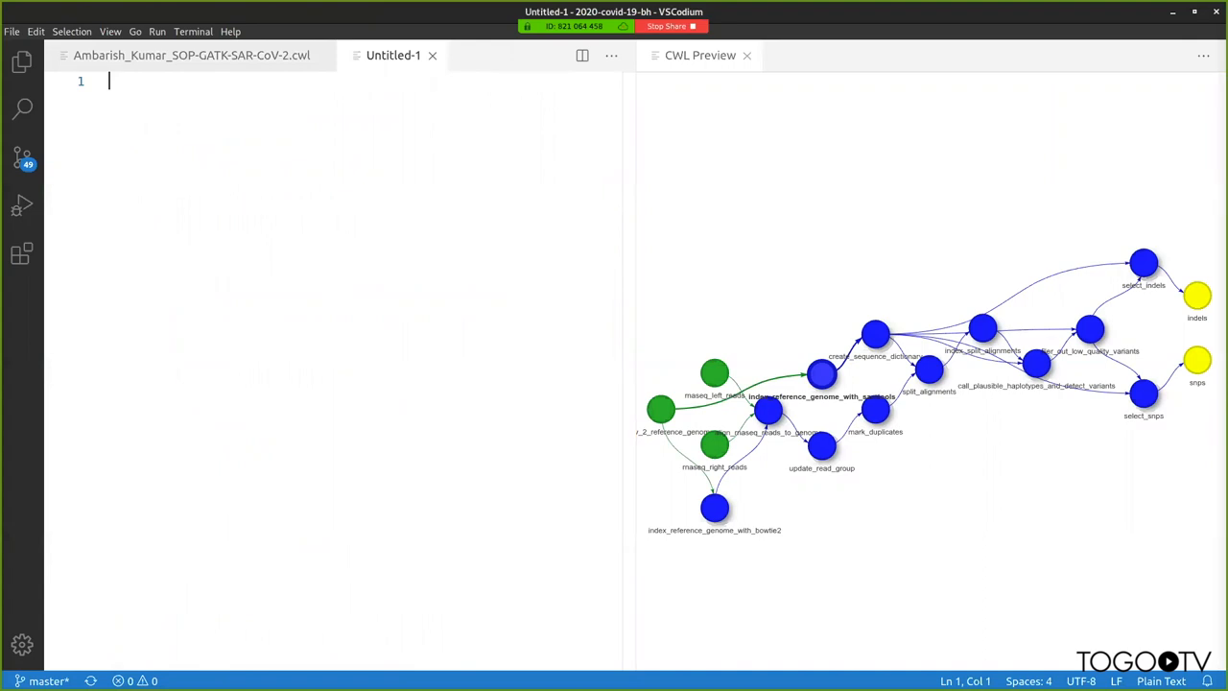
- Write the '# samtools index split_bam_file > split_bam_file_index' comment and 'cwlVersion: v1.0'
type("# samtools index split_bam_file > split_bam_file_index")
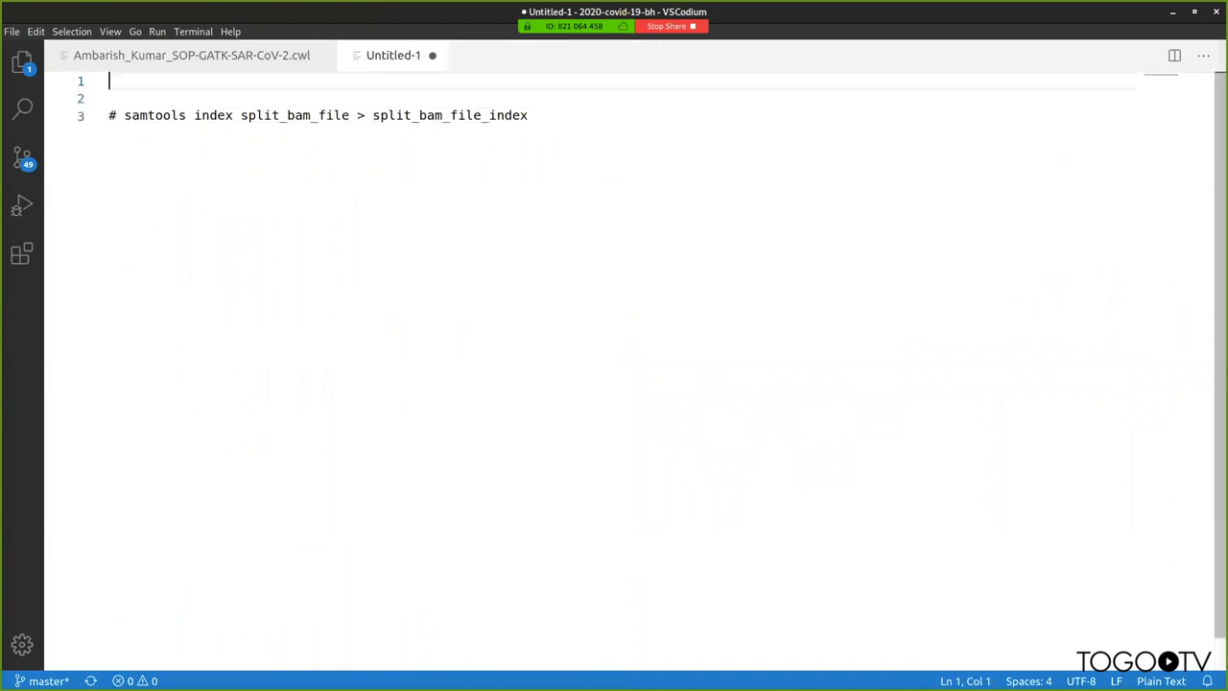
type("#!")
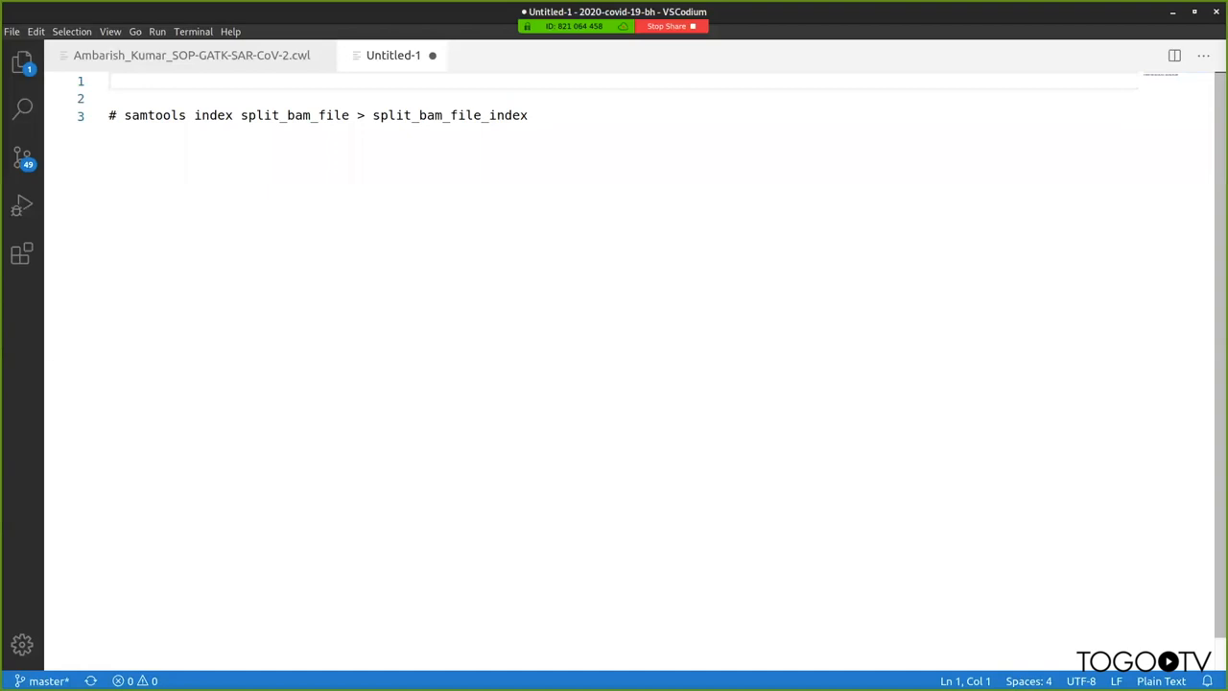
type("cwlVe")
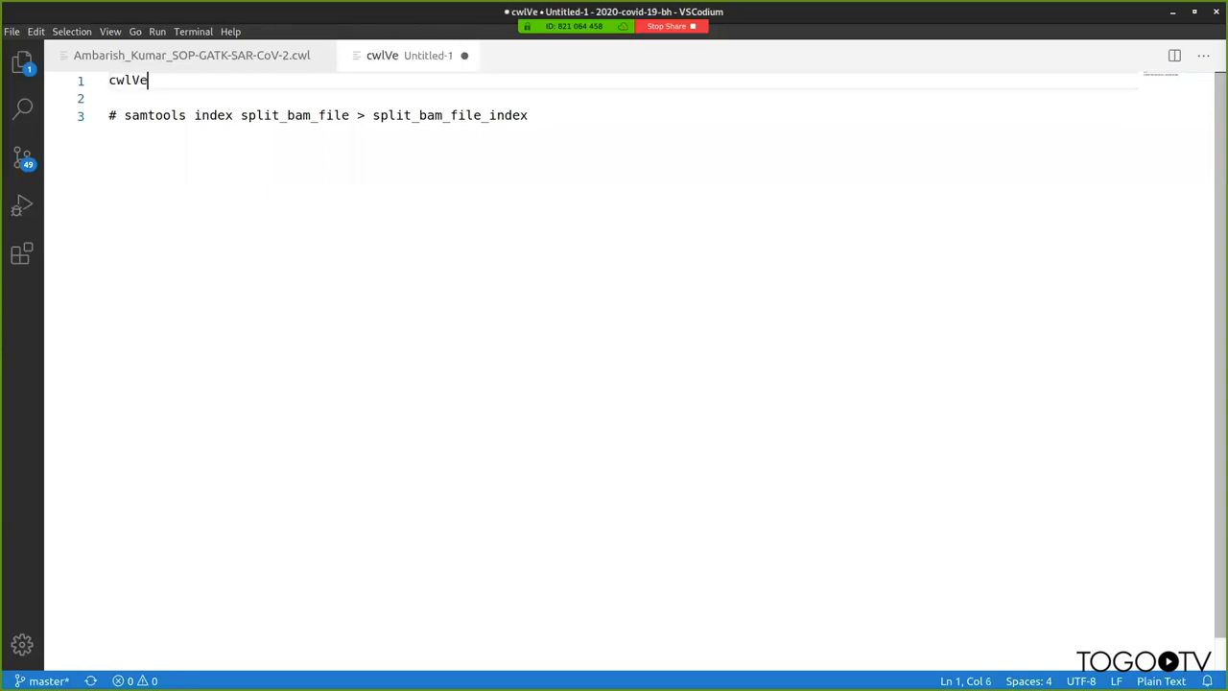
type("rsion: v1.0")
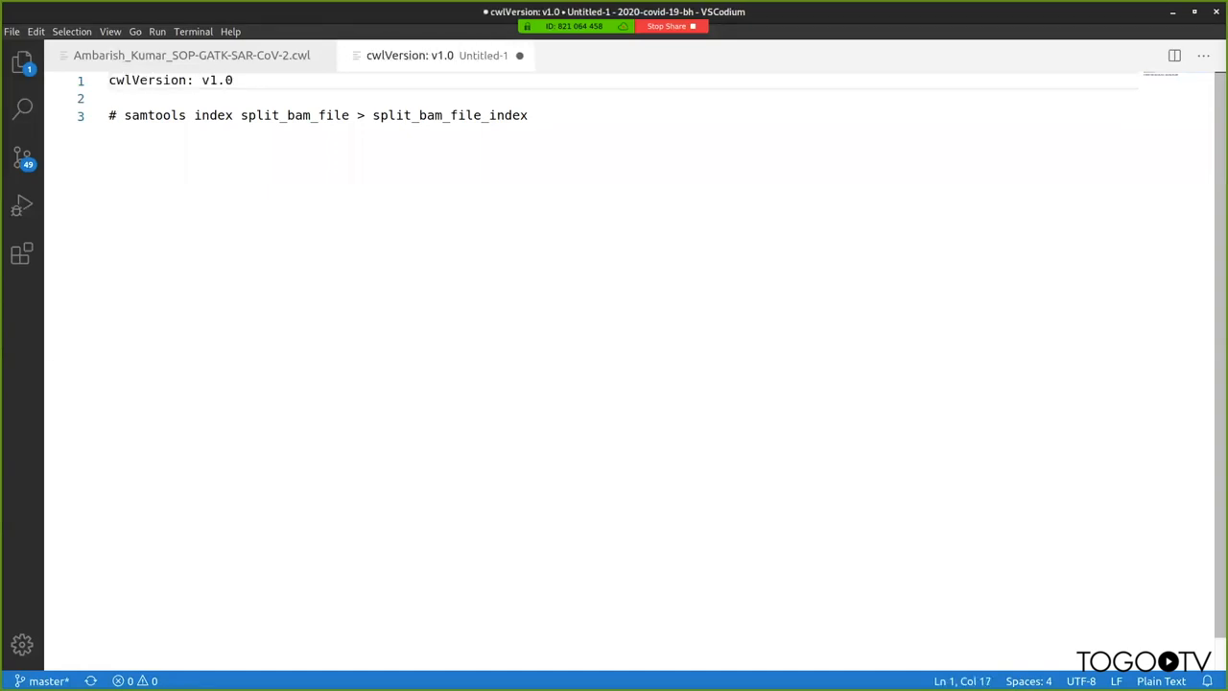
- Add 'class: CommandLineTool' and open fresh lines below
type("class:")
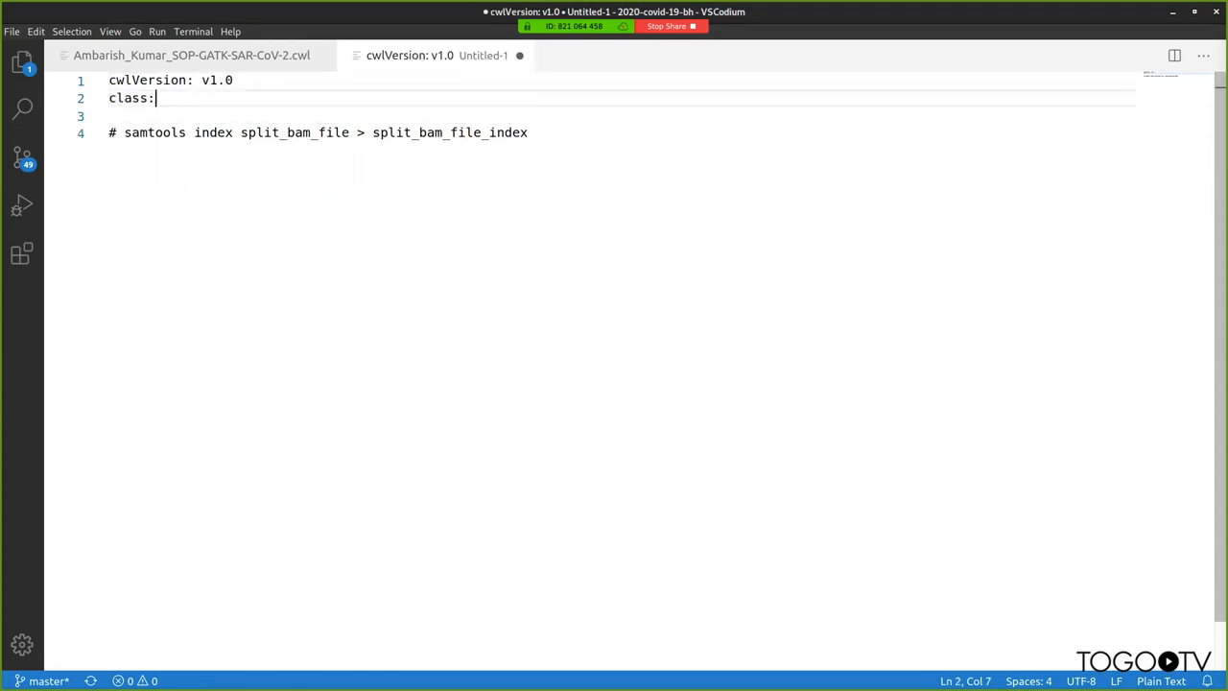
type("Command")
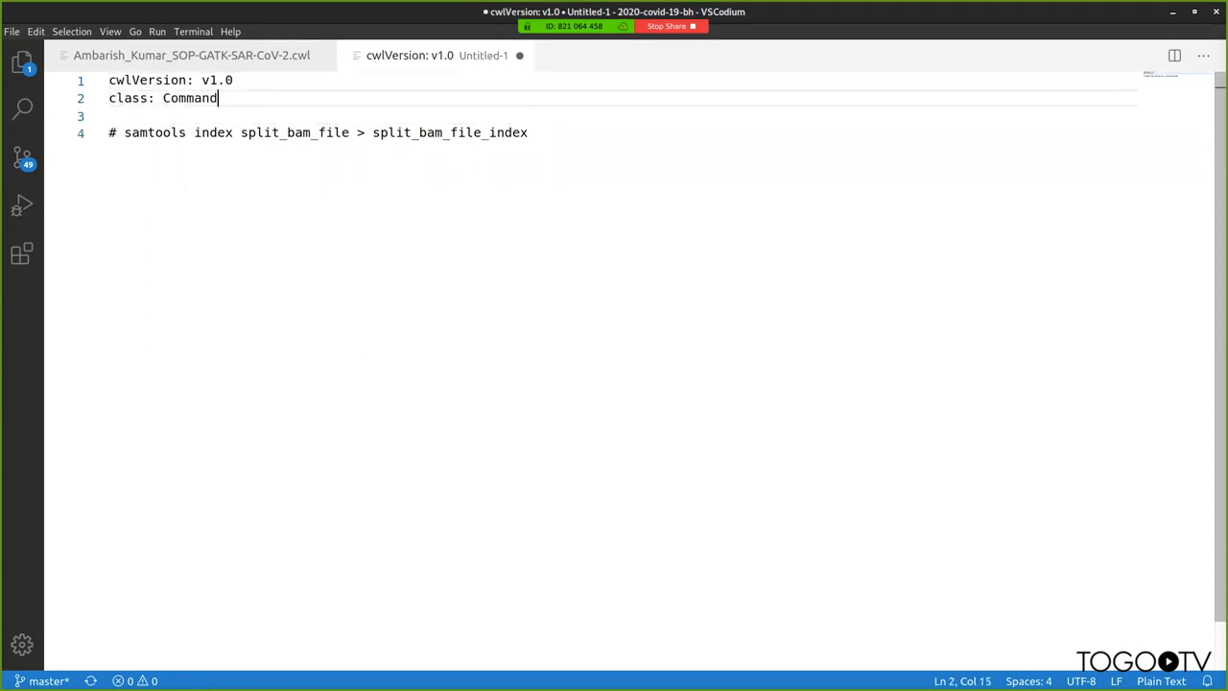
type("LineTol")
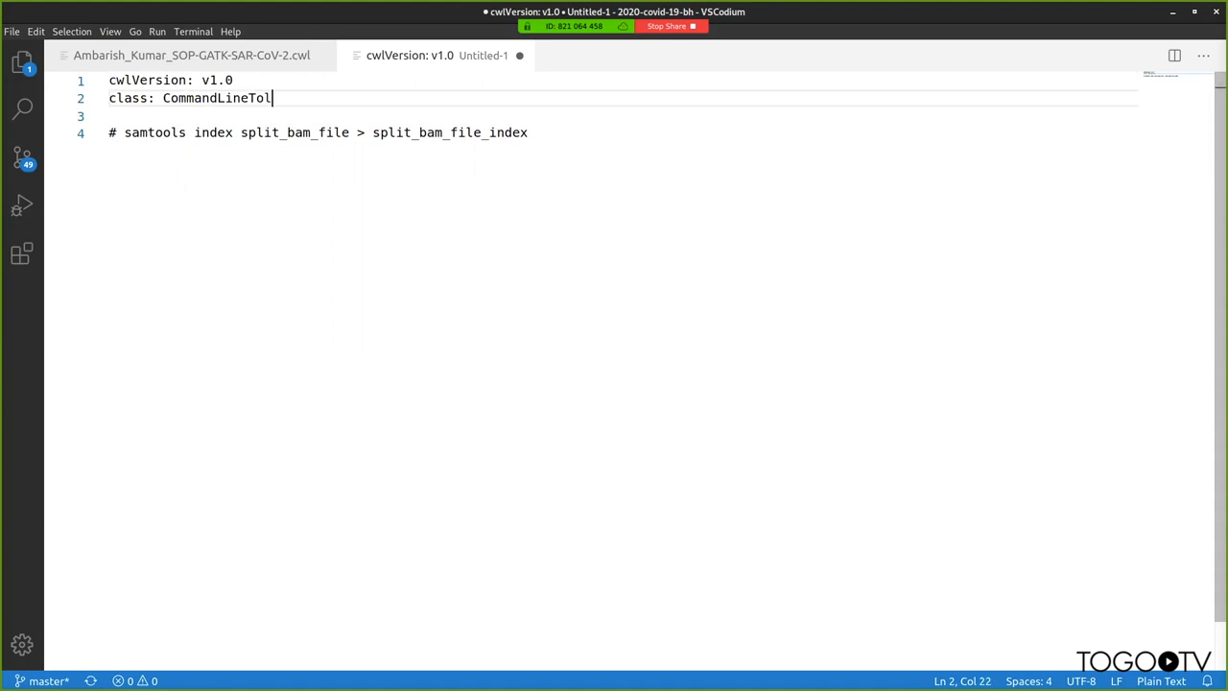
type("l")
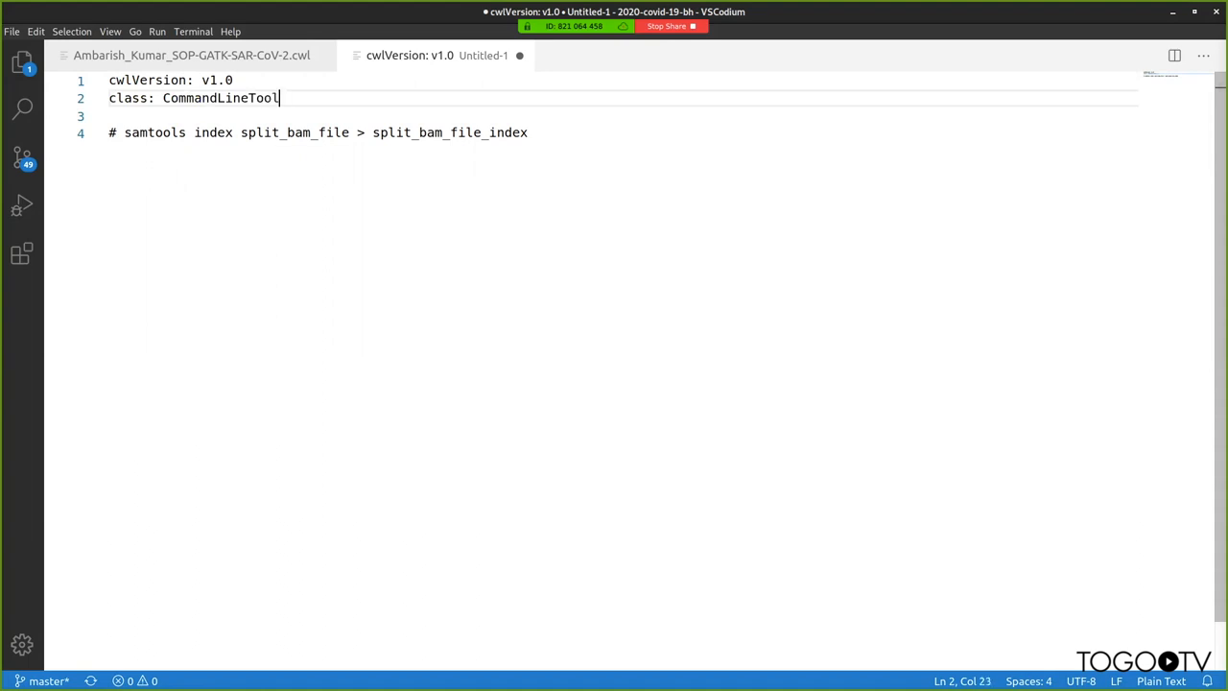
key("Enter")
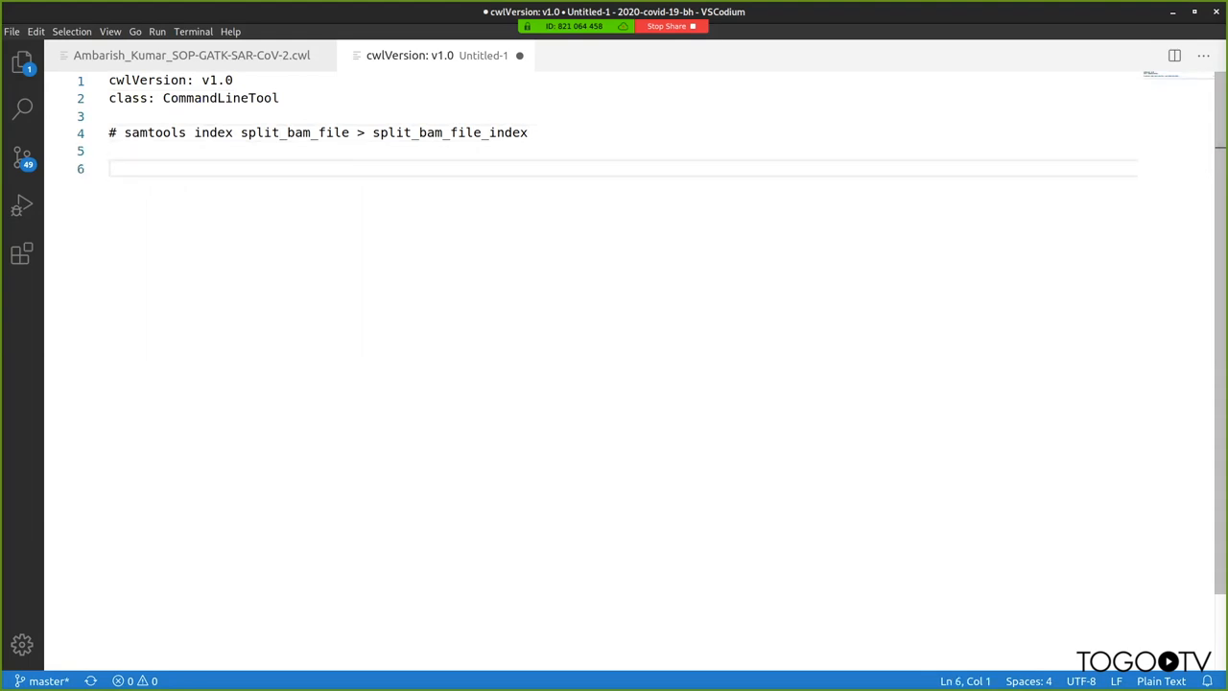
type("a")
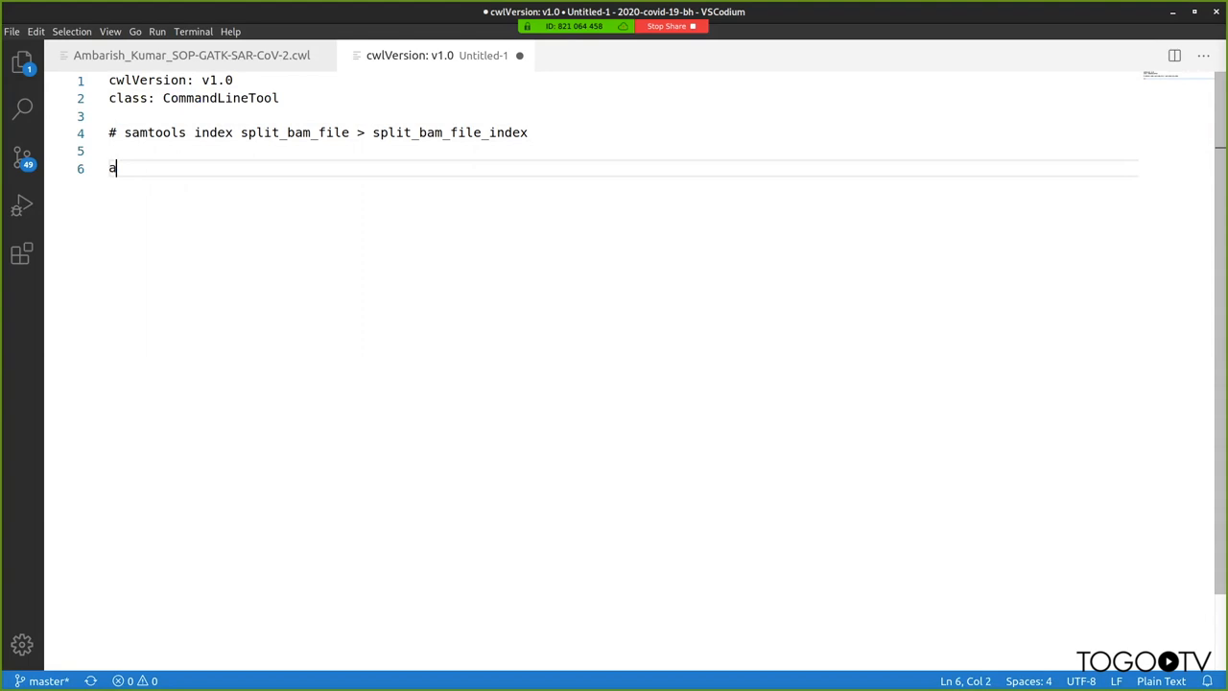
type("baseComman")
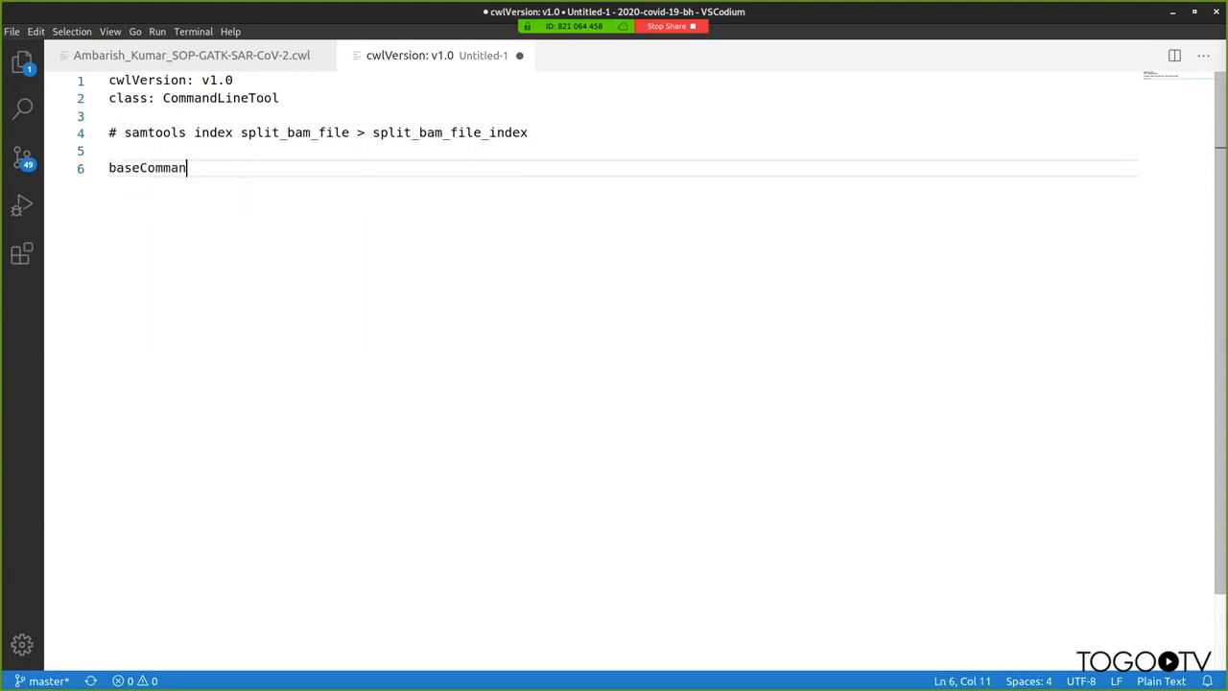
type("d")
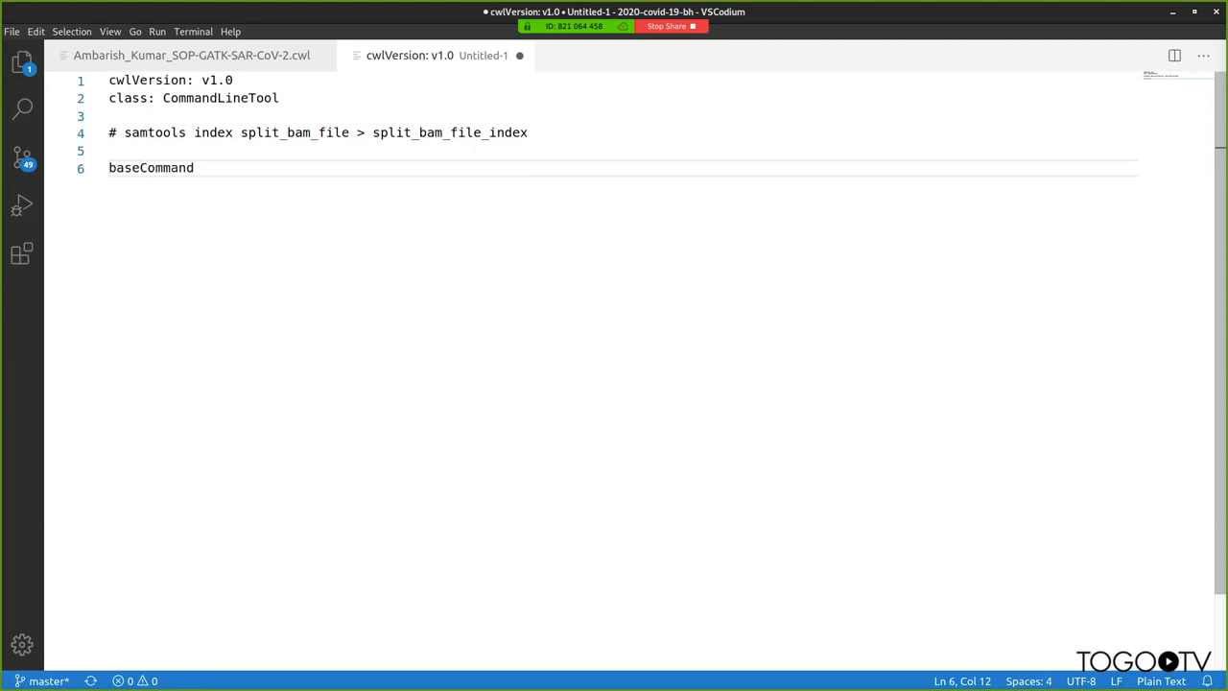
left_click_drag(122, 132, 495, 132)
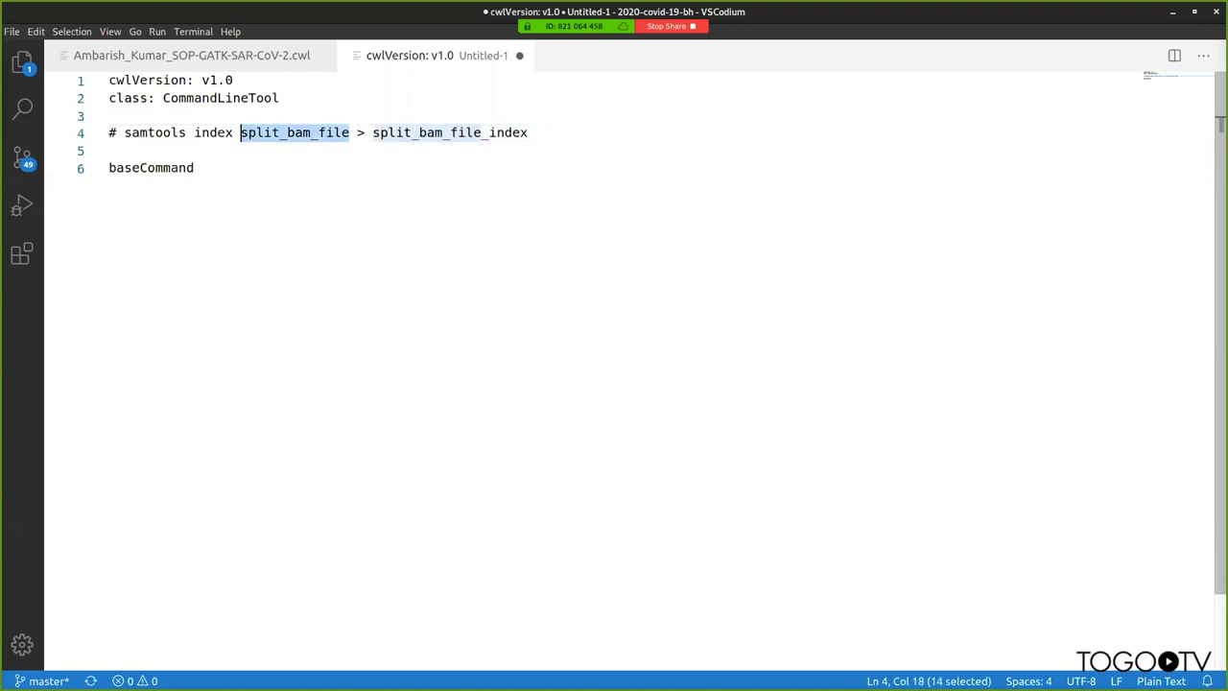
left_click(149, 168)
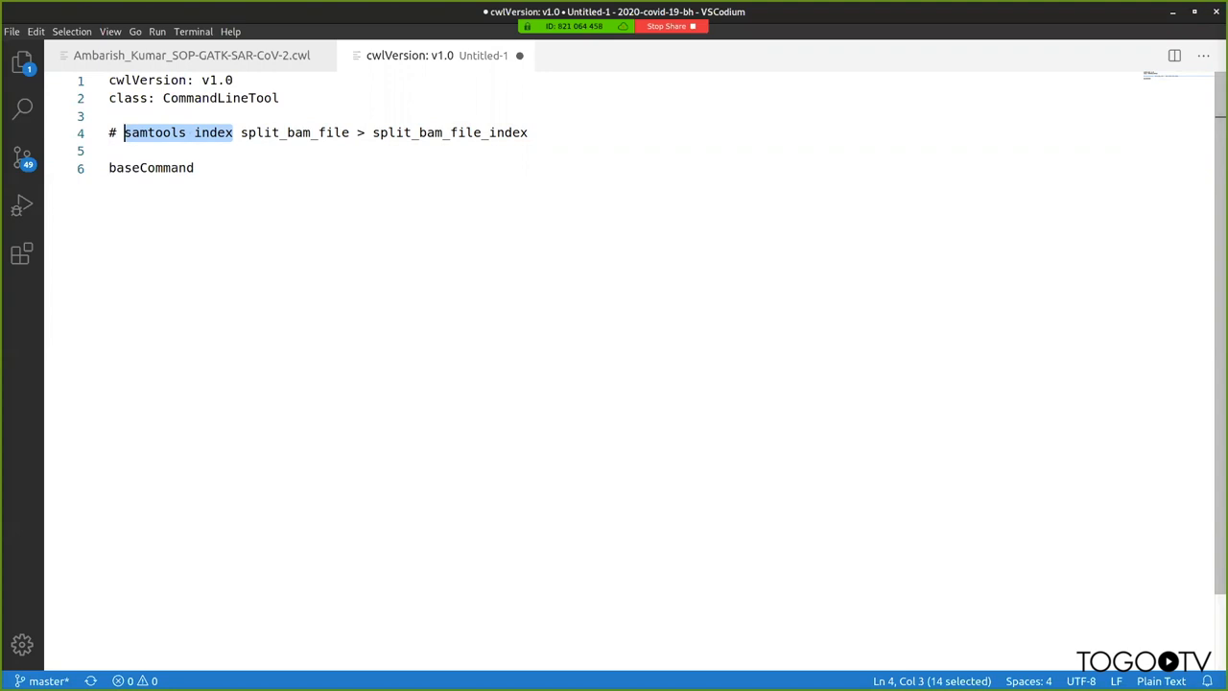
left_click(109, 115)
type("doc:")
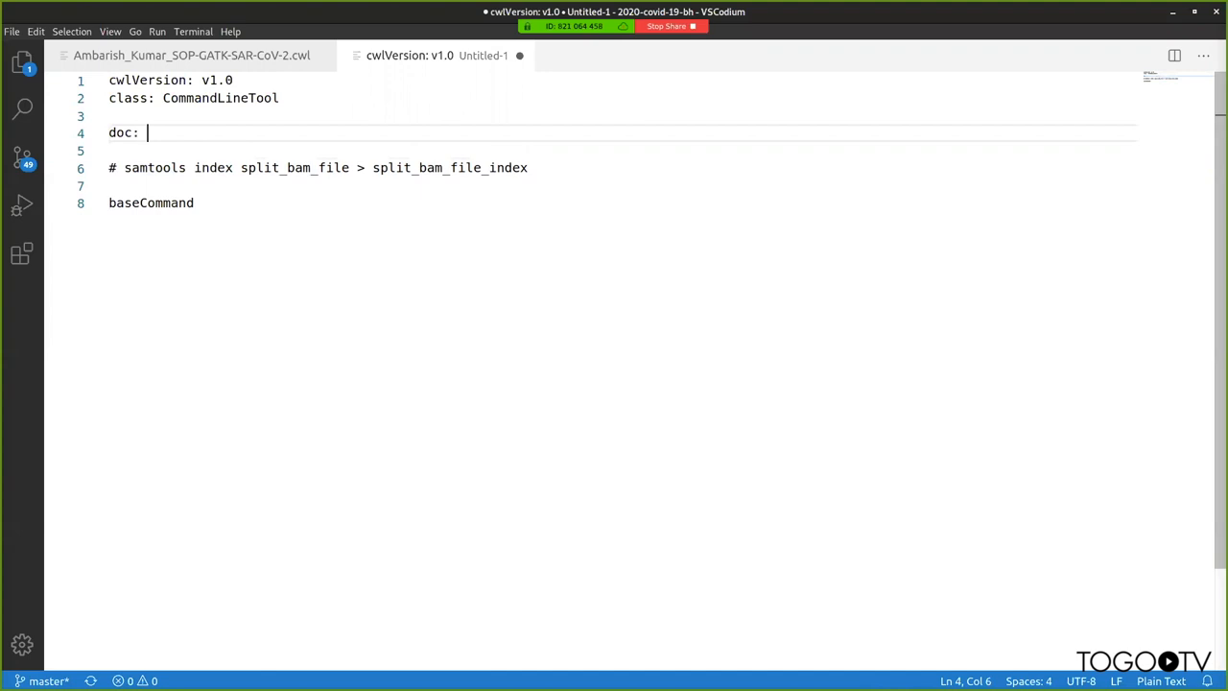
- Write the doc line 'Index a SAM or BAM file'
type("Index")
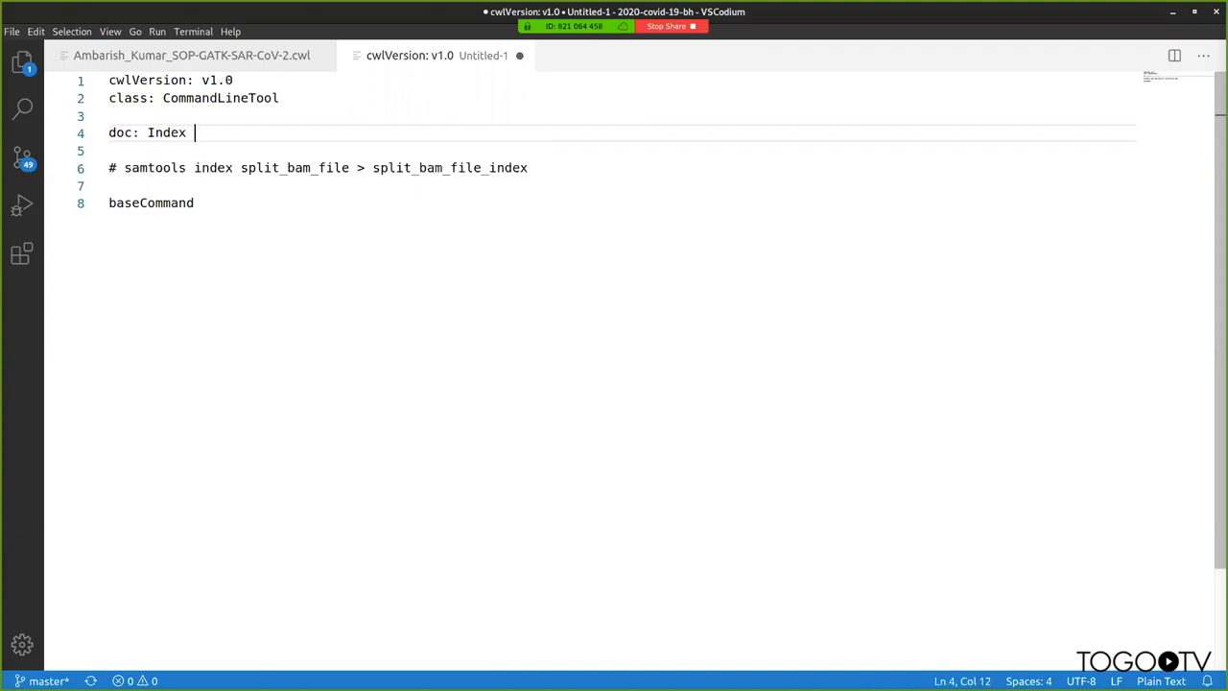
type("a SAM")
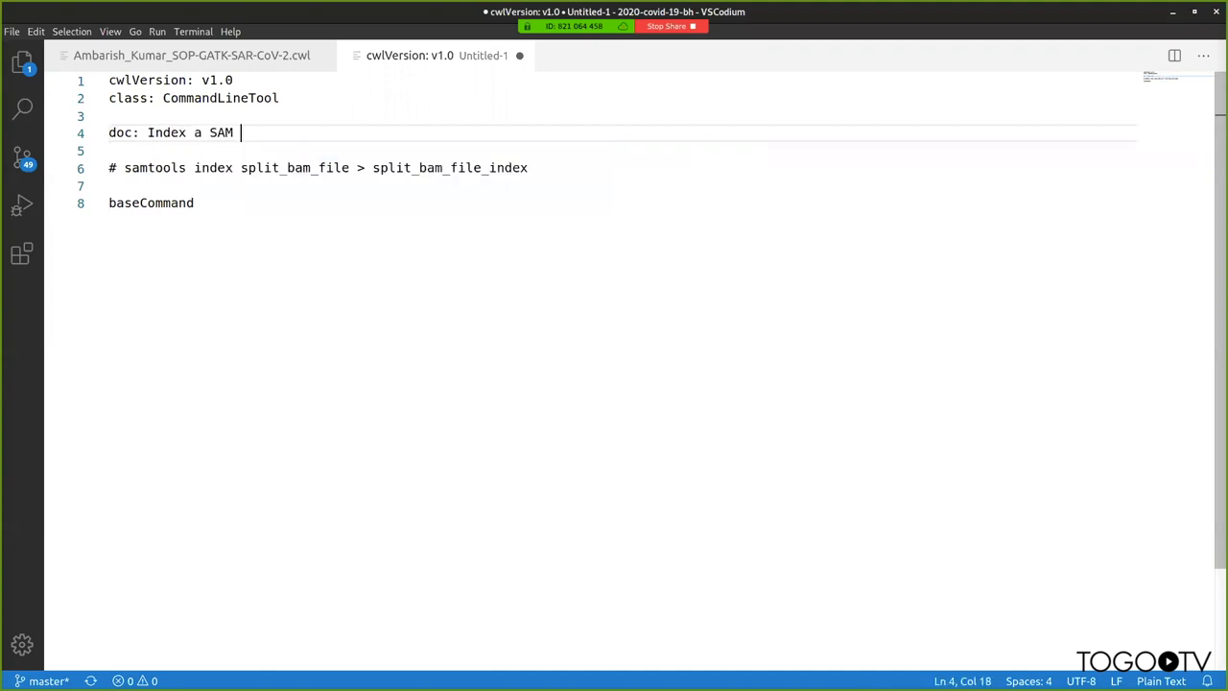
type("or BAM file")
left_click(618, 203)
type(":")
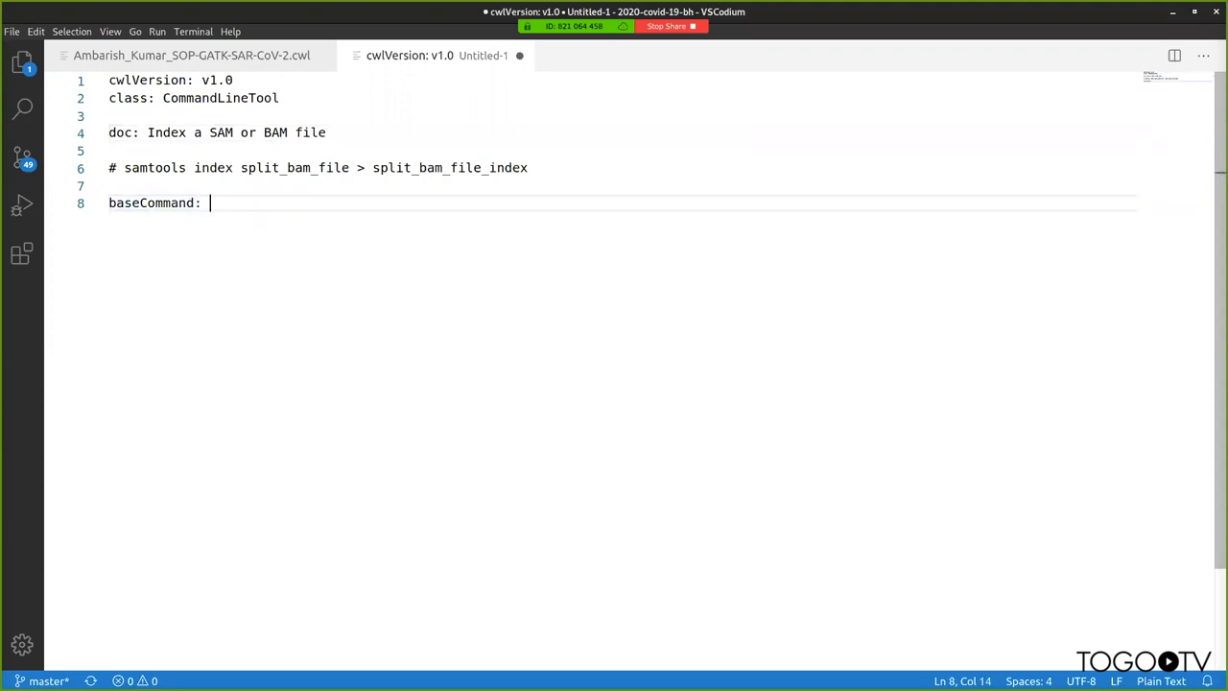
- List samtools and index as baseCommand items
key("enter")
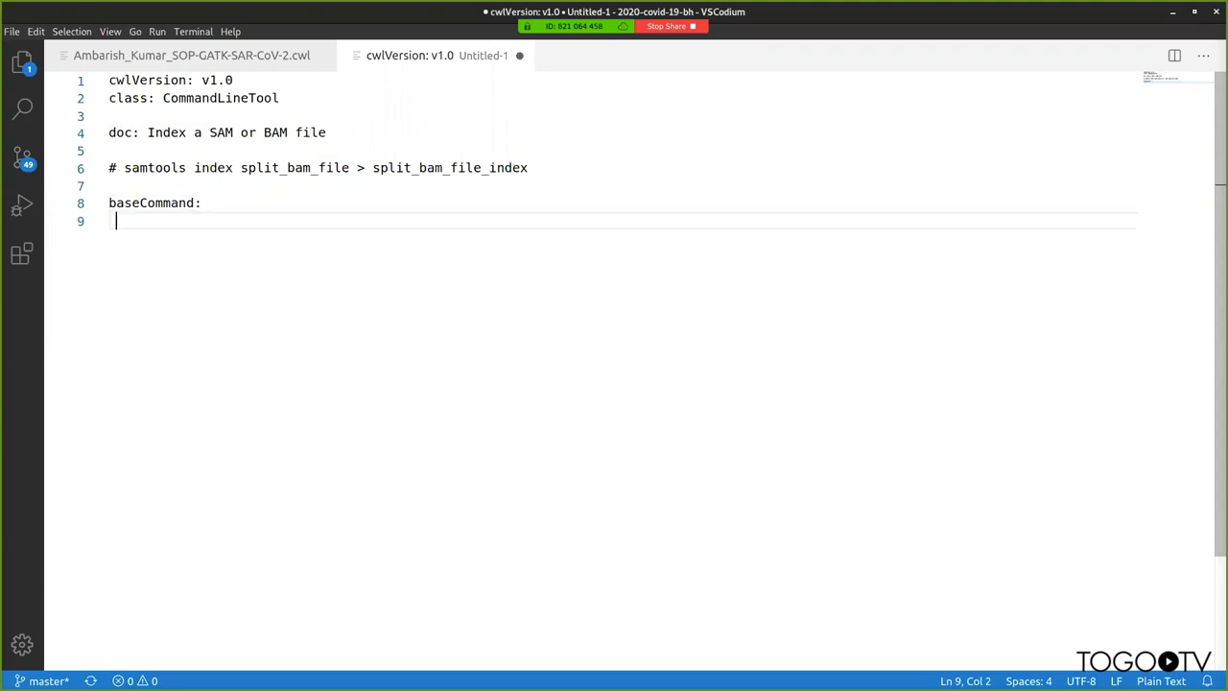
type("- samtools")
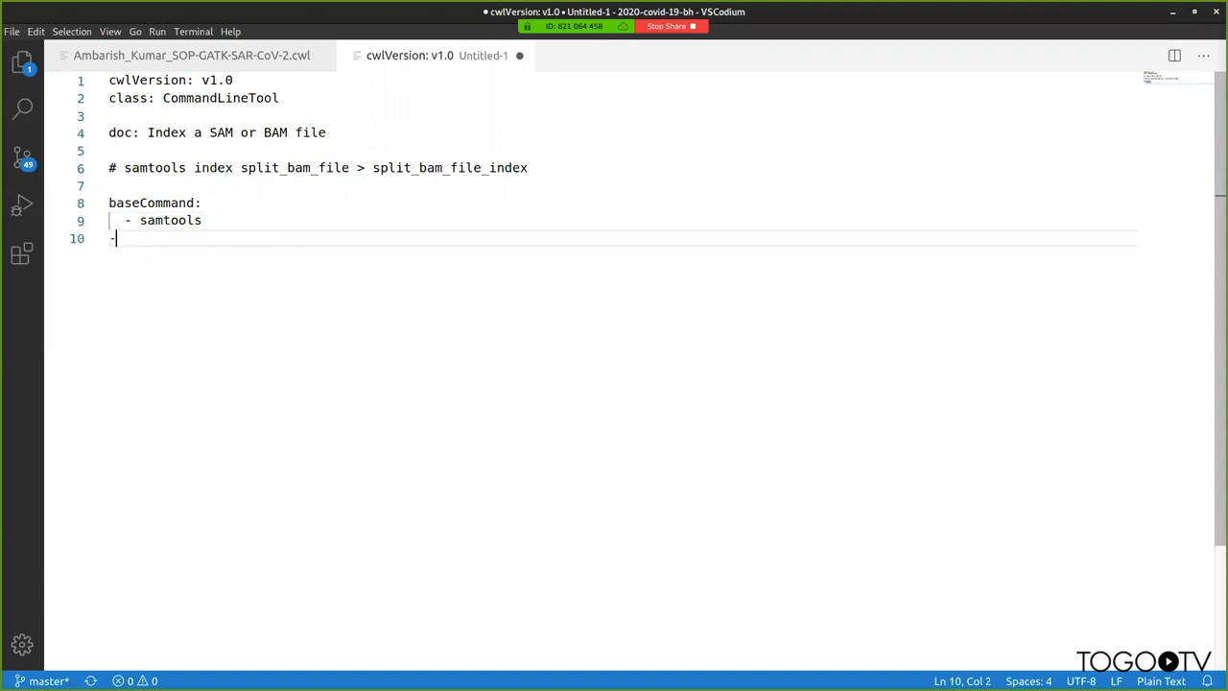
type("index")
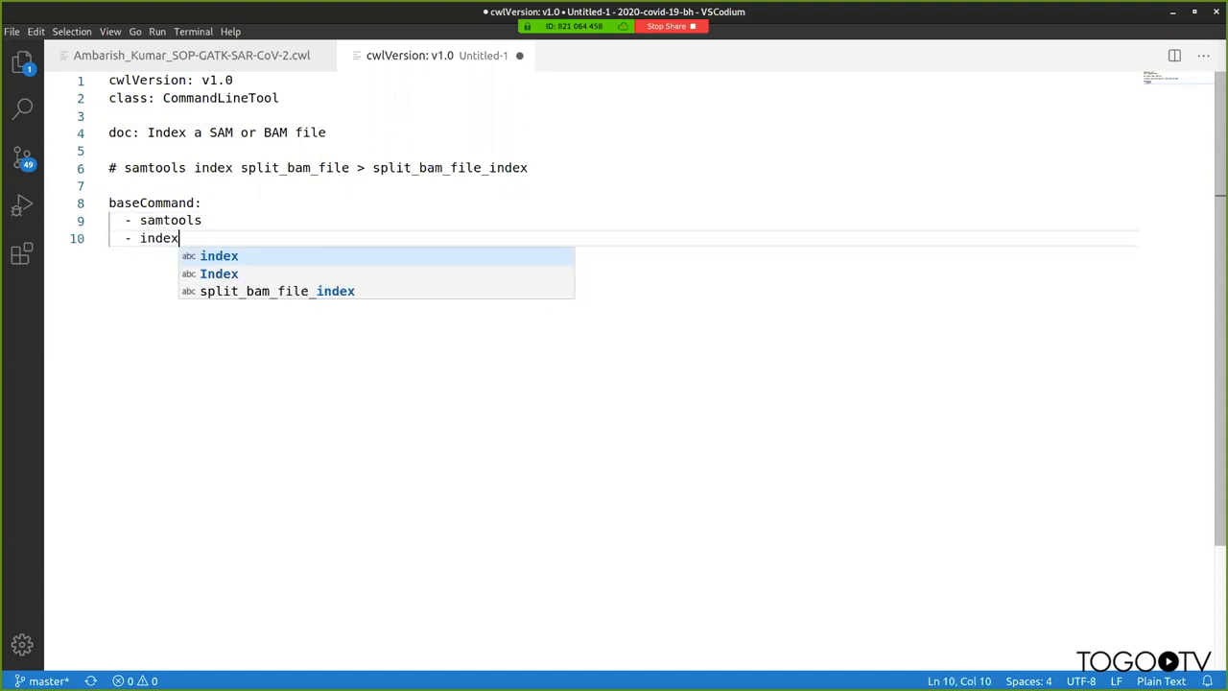
- Add an 'inputs:' section and an empty 'outputs: []' list
key("Enter")
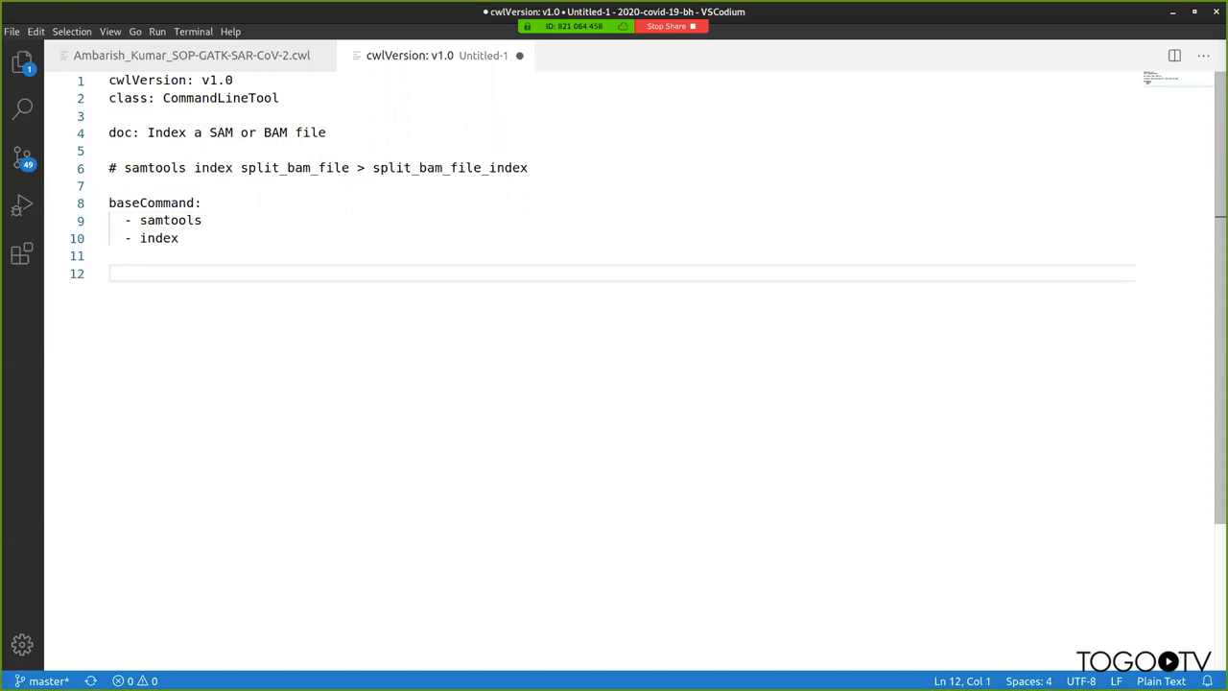
type("inputs")
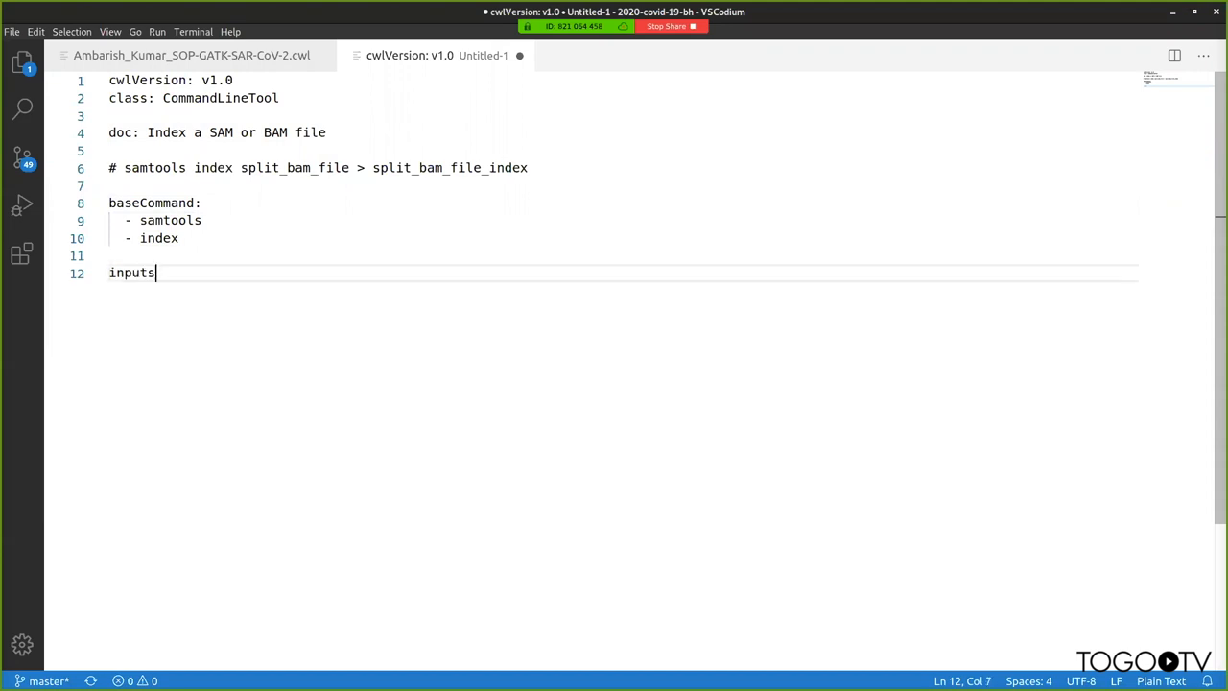
type(": []")
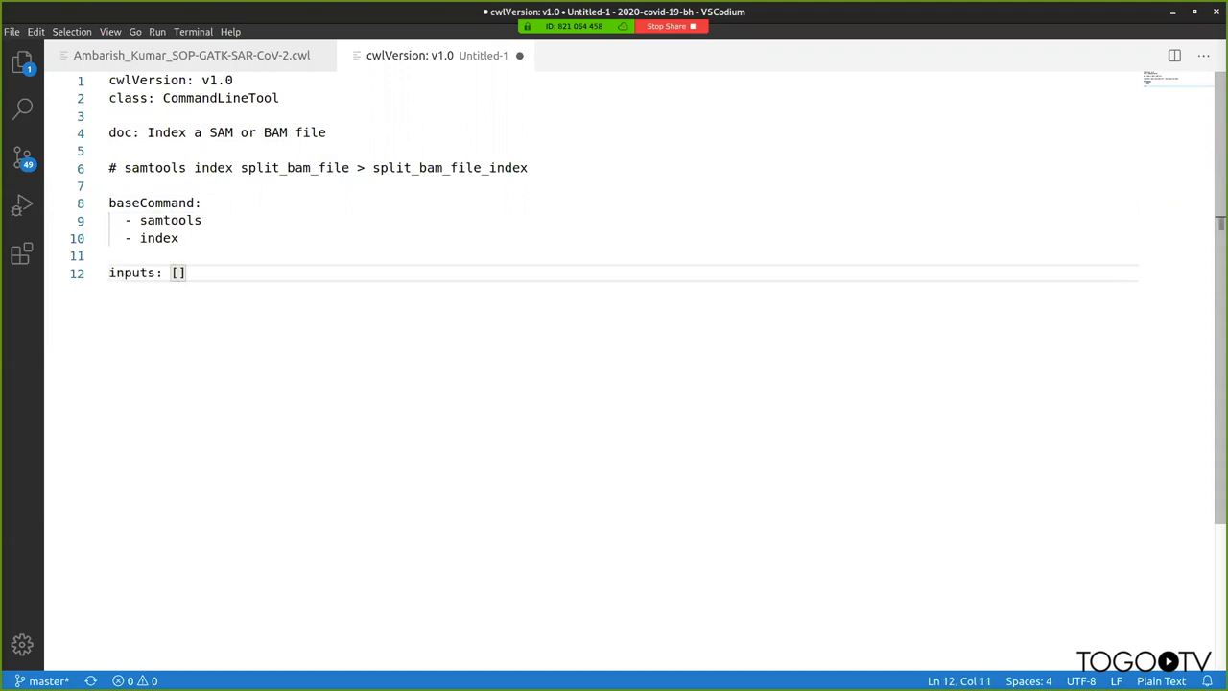
type("outputs: [")
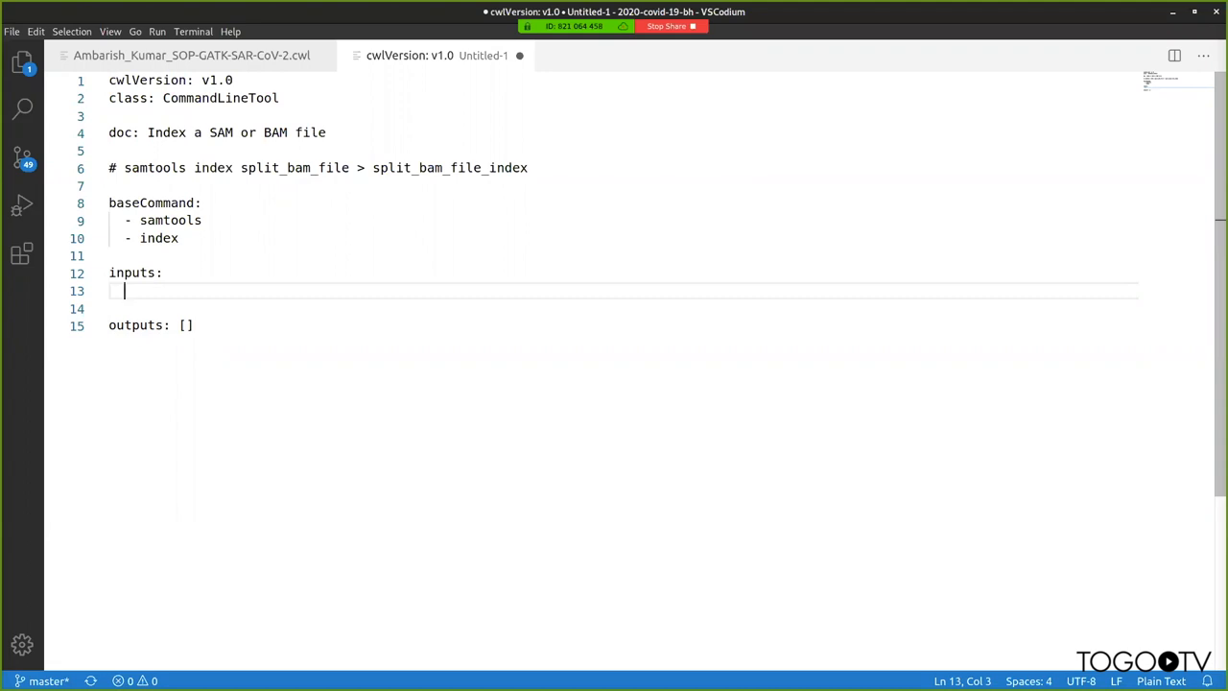
- Declare the input 'alignments:' with 'type: file'
type("al")
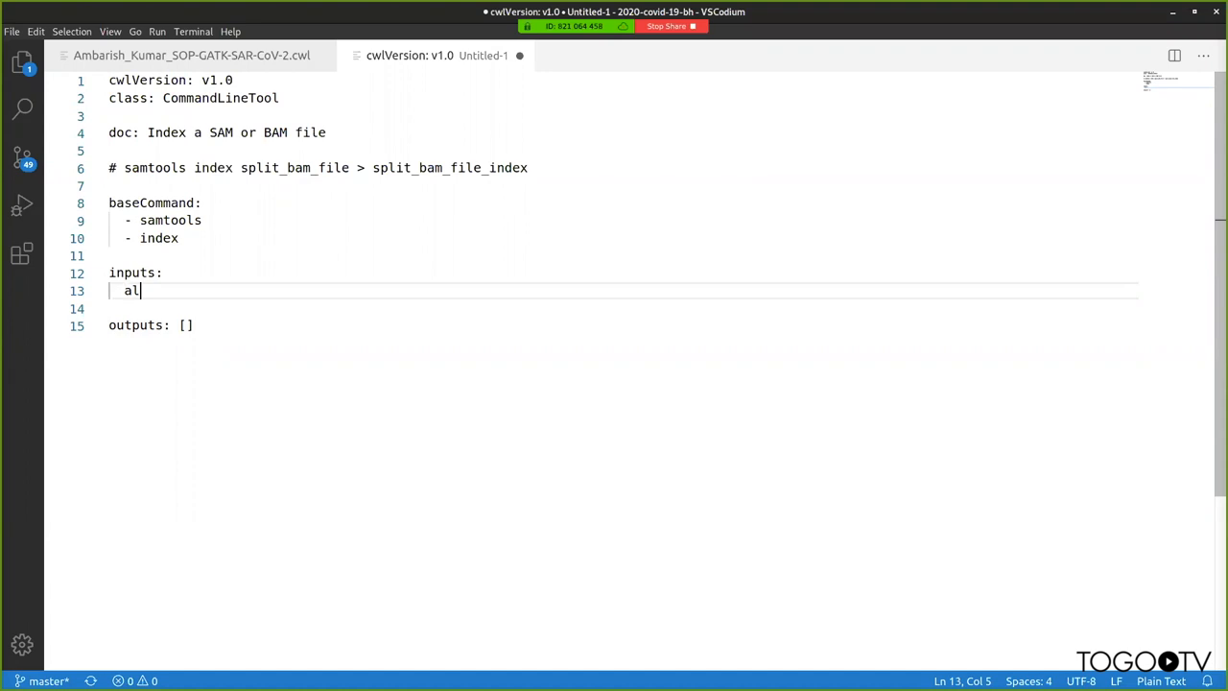
type("ignments:")
type("type: file")
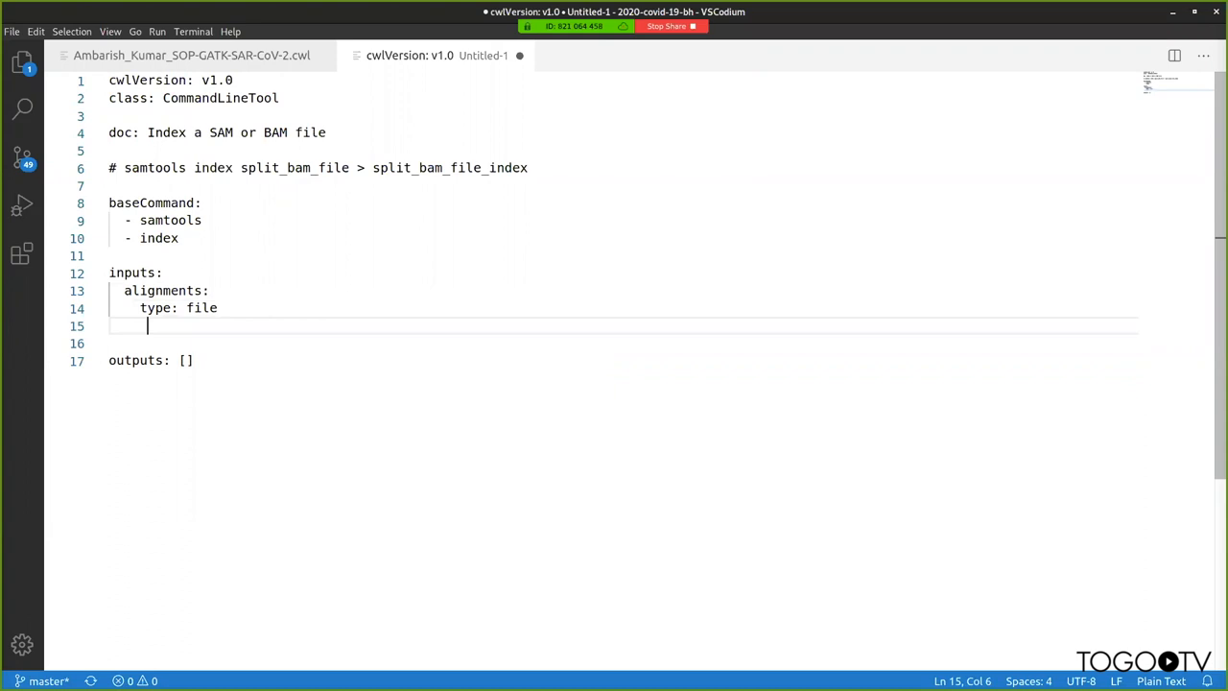
type("inp")
left_click(622, 342)
type("ar")
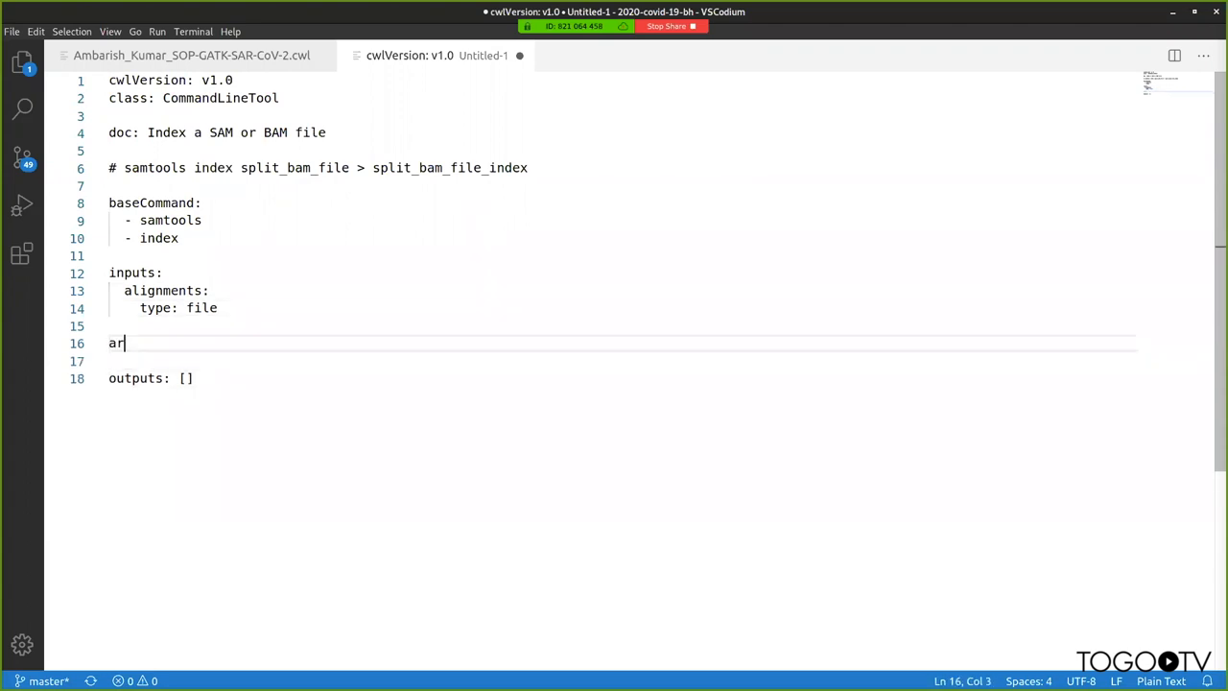
- Add 'arguments:' with the list item $(inputs.alignments.path)
type("guments:")
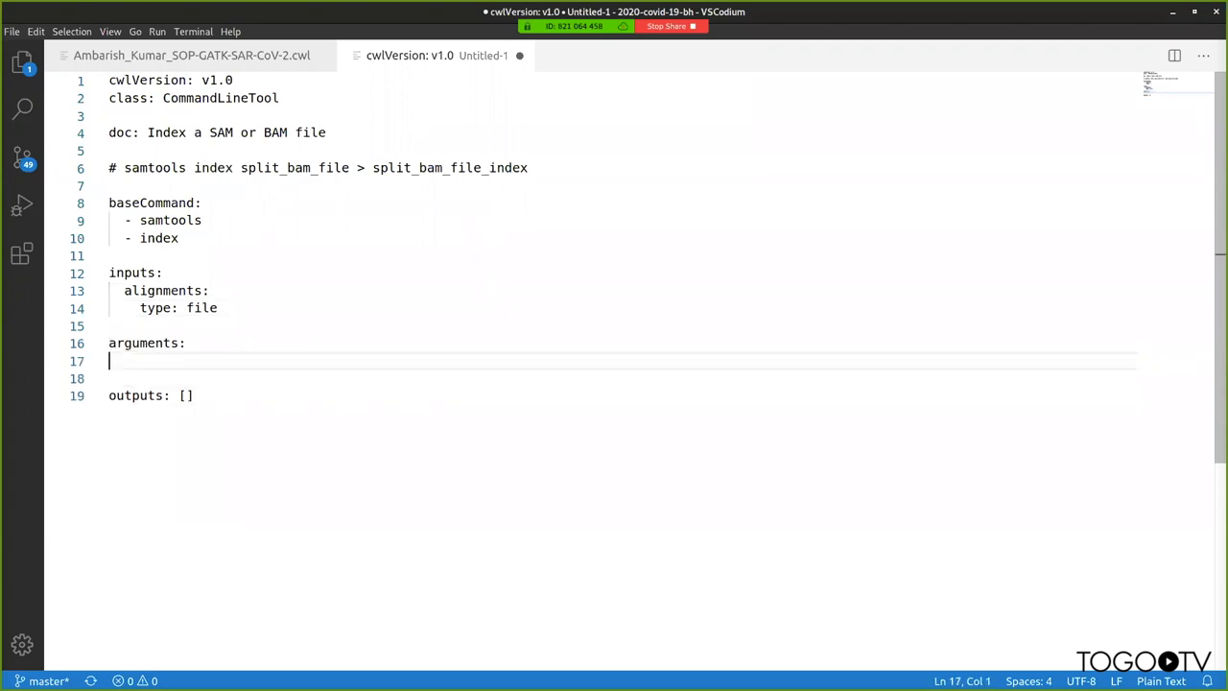
type("- #")
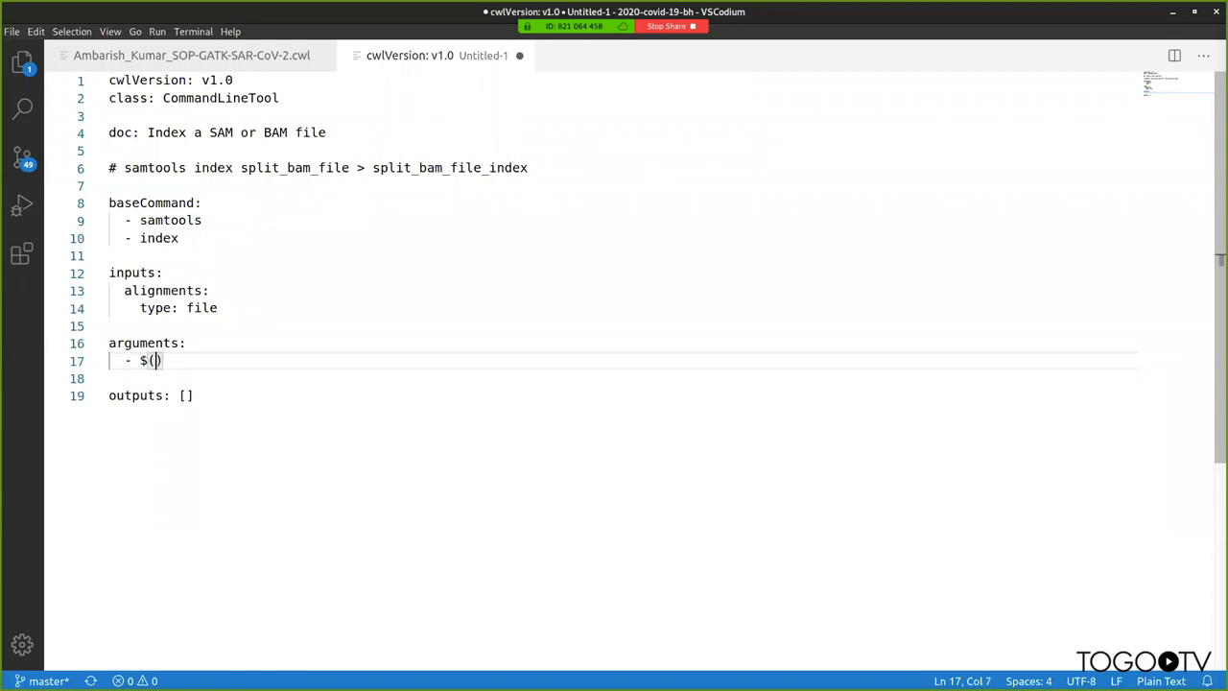
type("inupt")
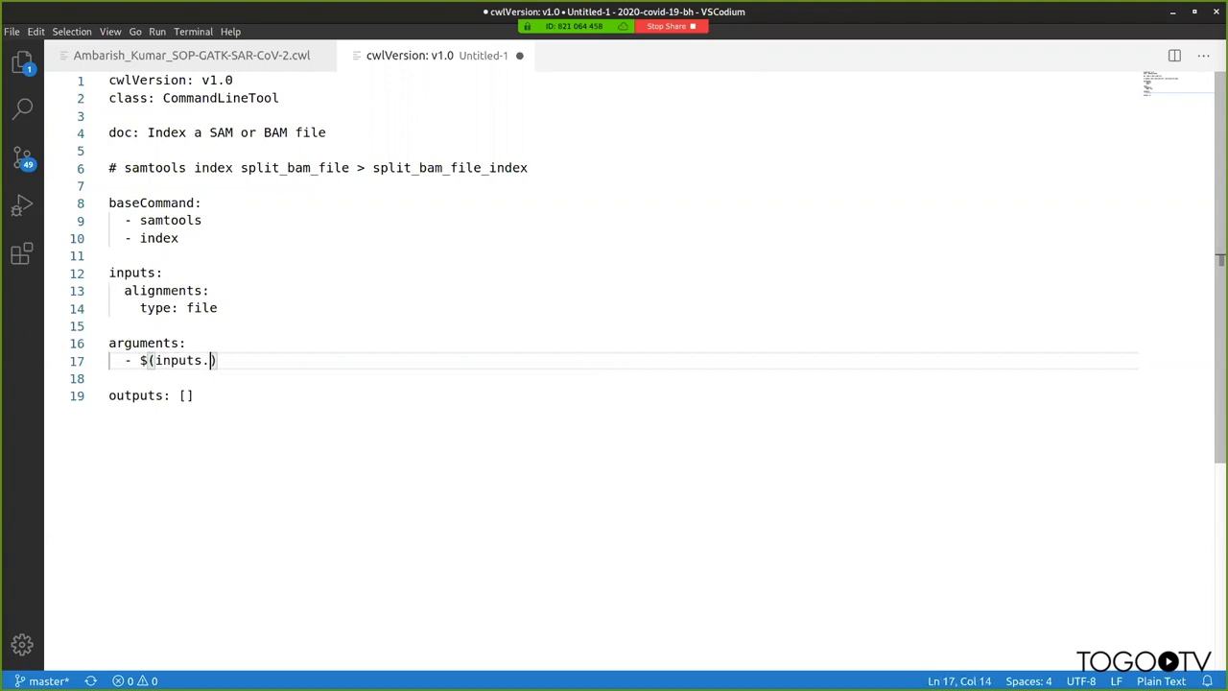
type("alignments.path")
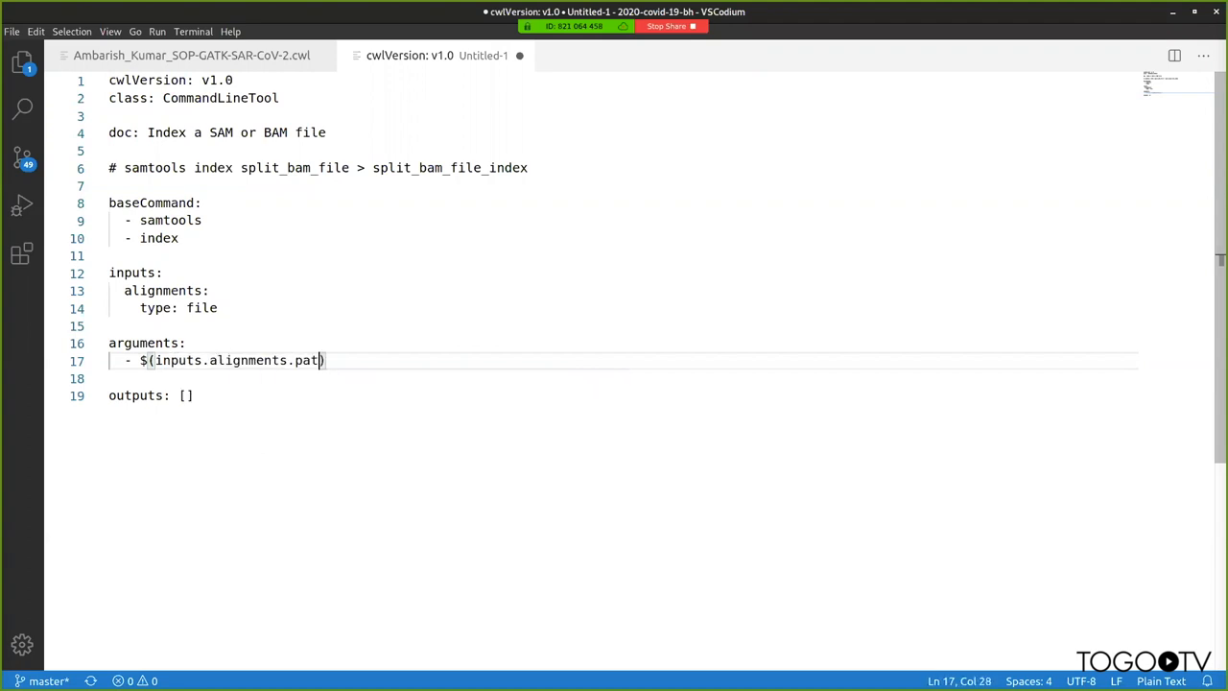
type("h")
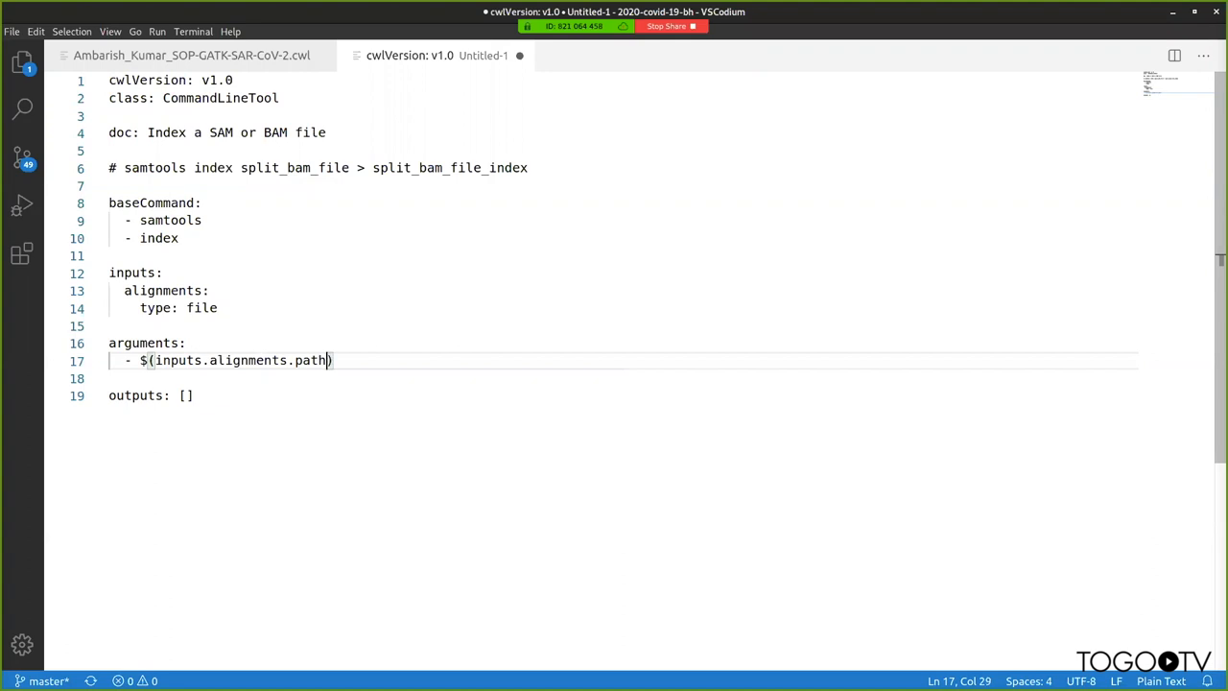
key("Enter")
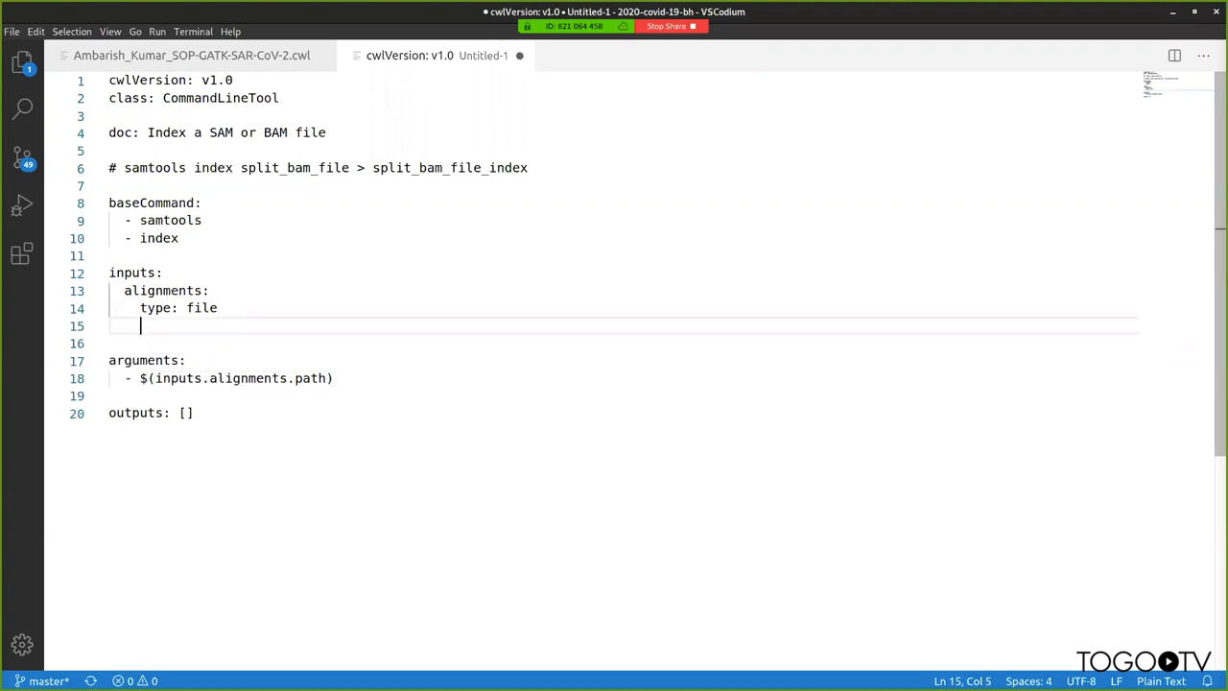
- Add inputBinding with position: 0 under alignments, then delete it, leaving only the file type
type("inputB")
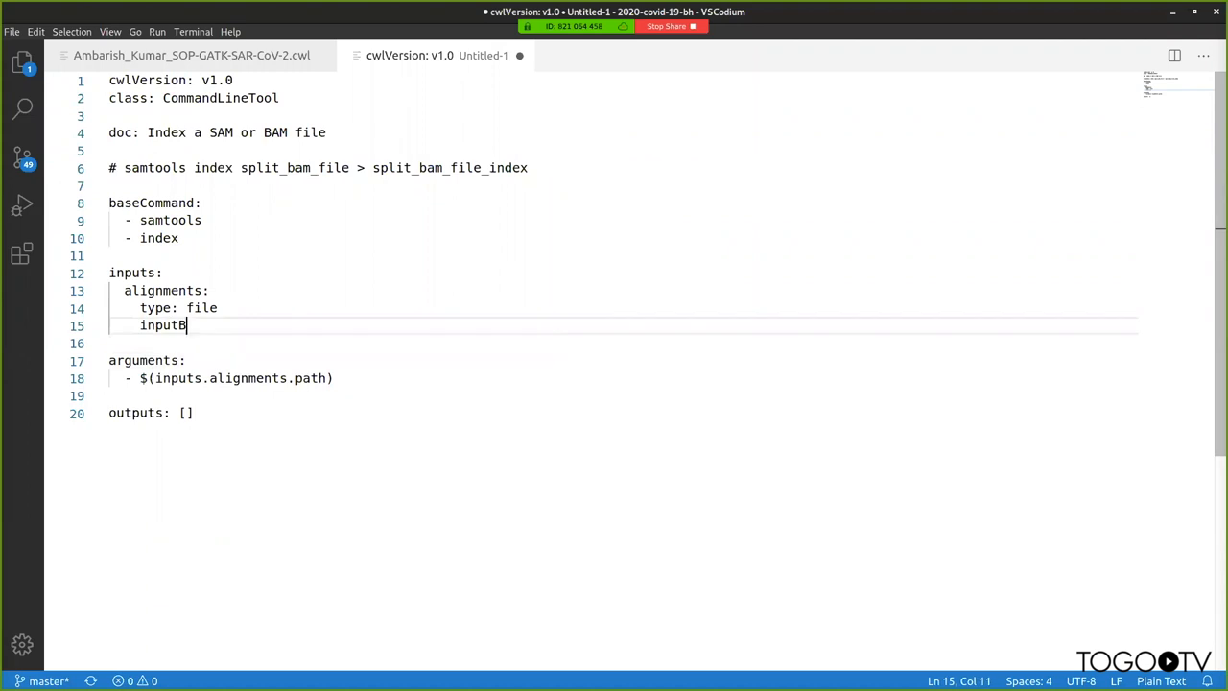
type("inding:")
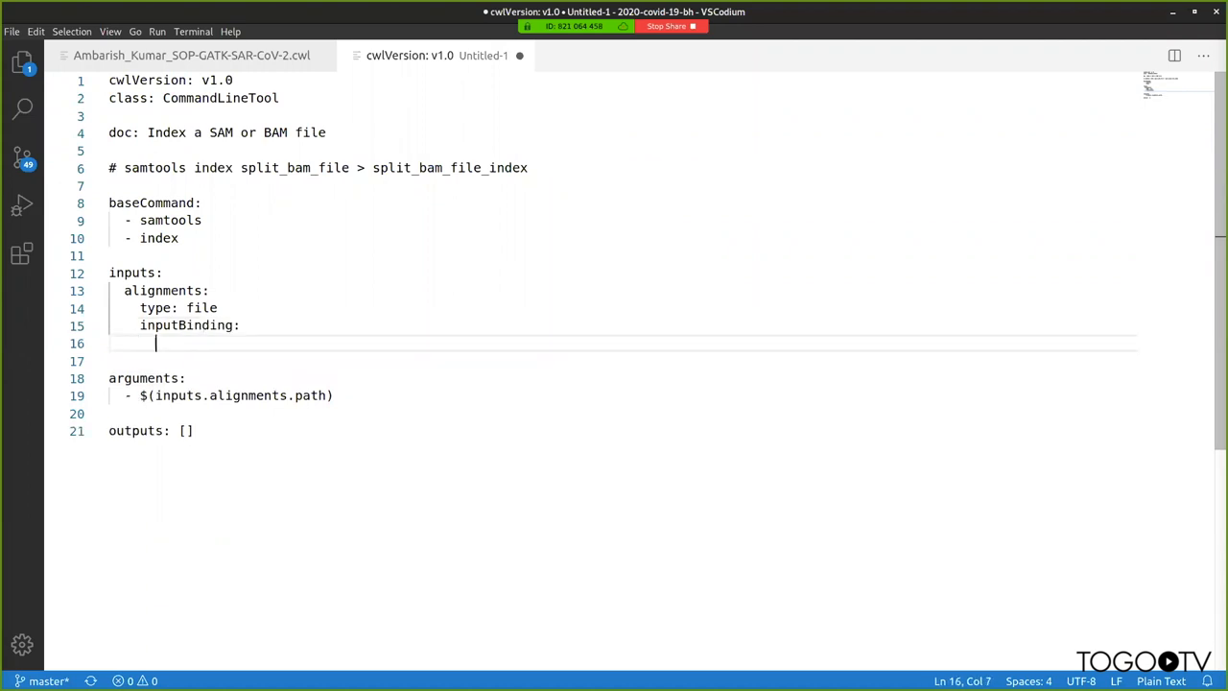
type("position: 0")
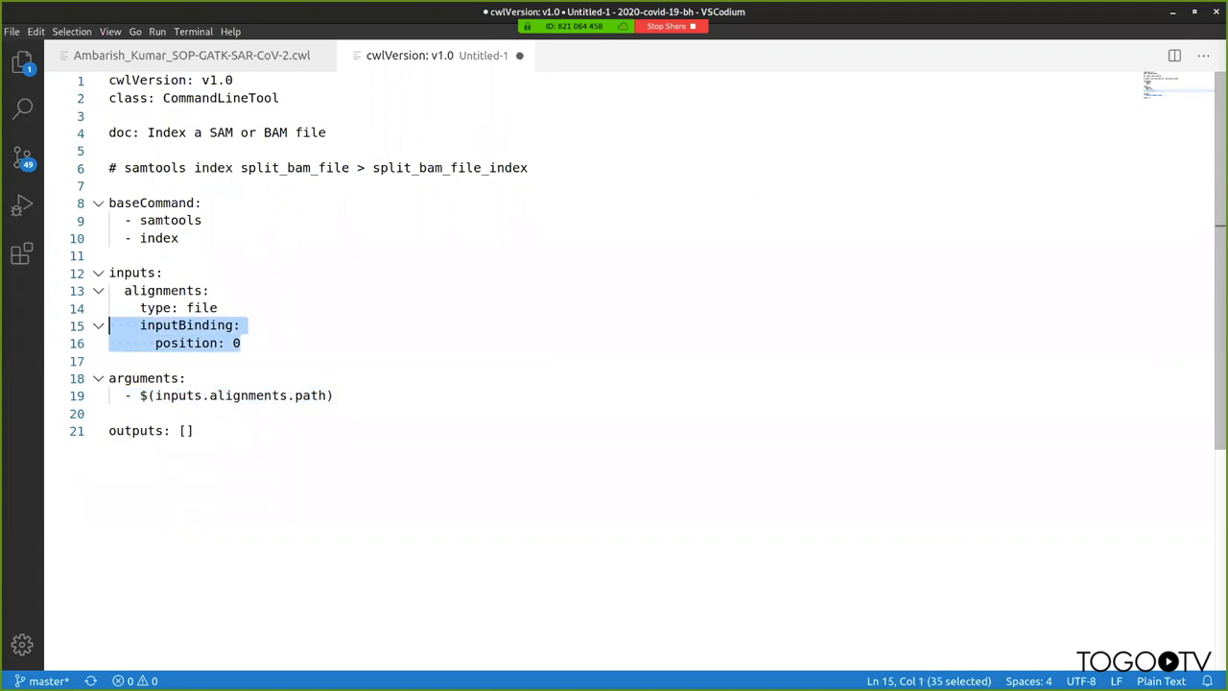
key("Delete")
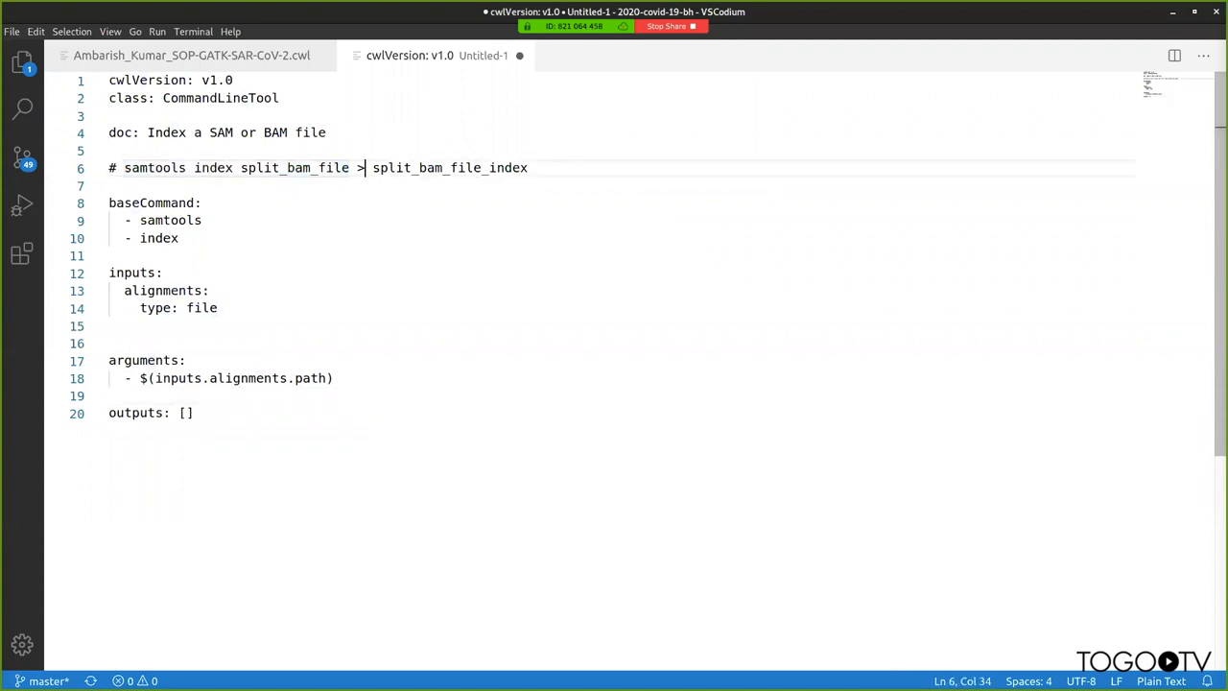
left_click_drag(372, 169, 526, 168)
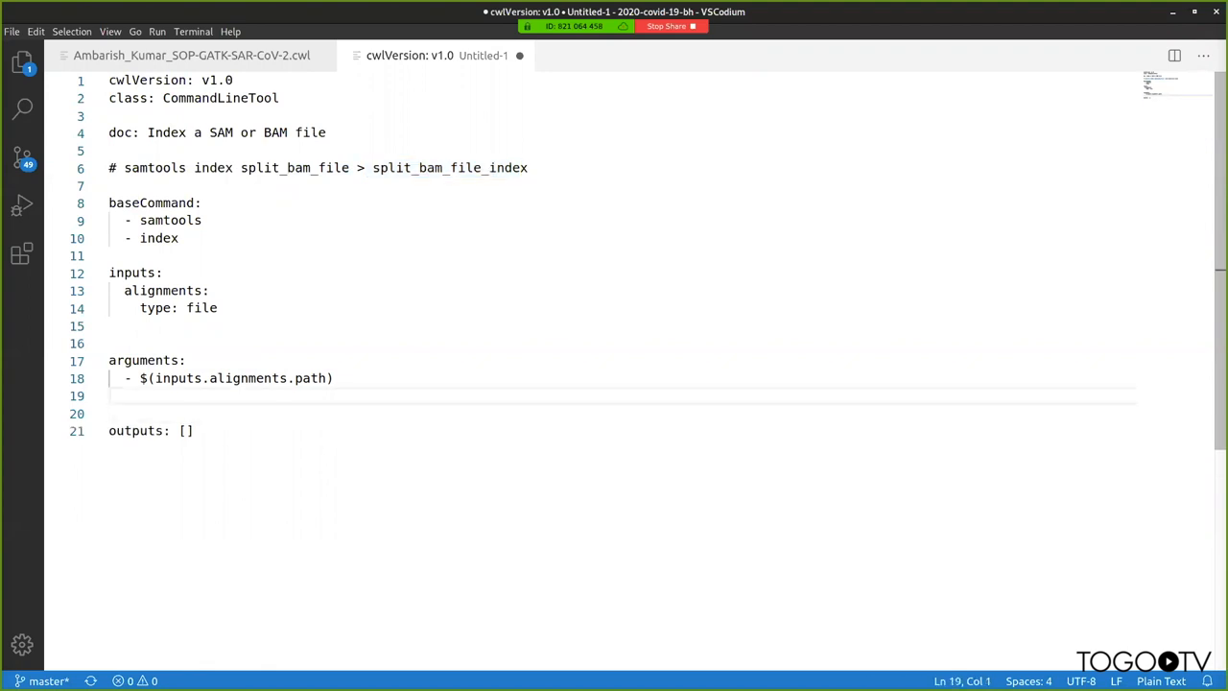
- Declare an outputs section with an index output whose type is stdout
key("Enter")
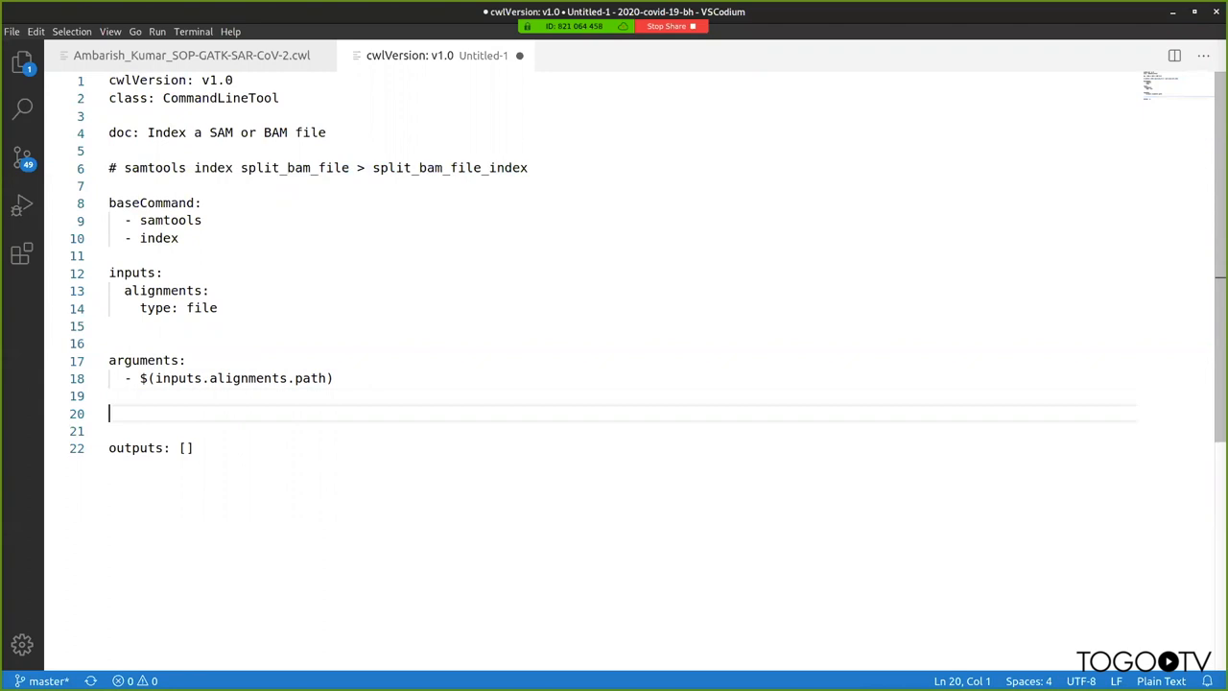
type("outputs:")
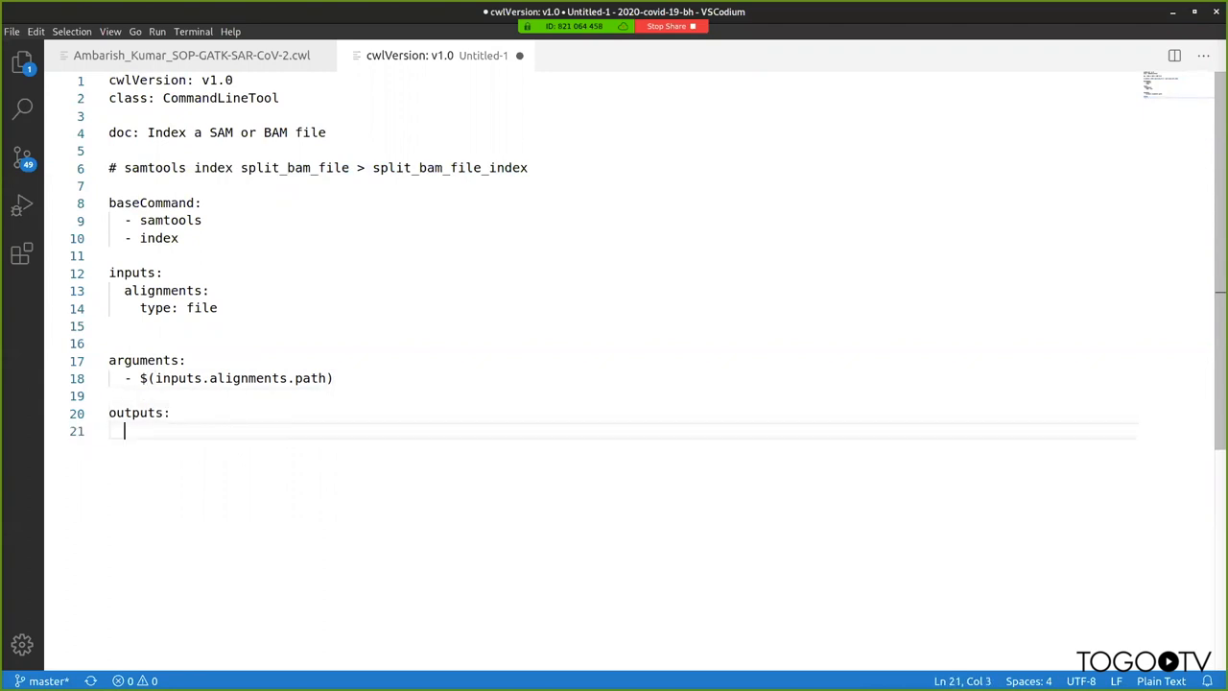
type("a")
type("index:")
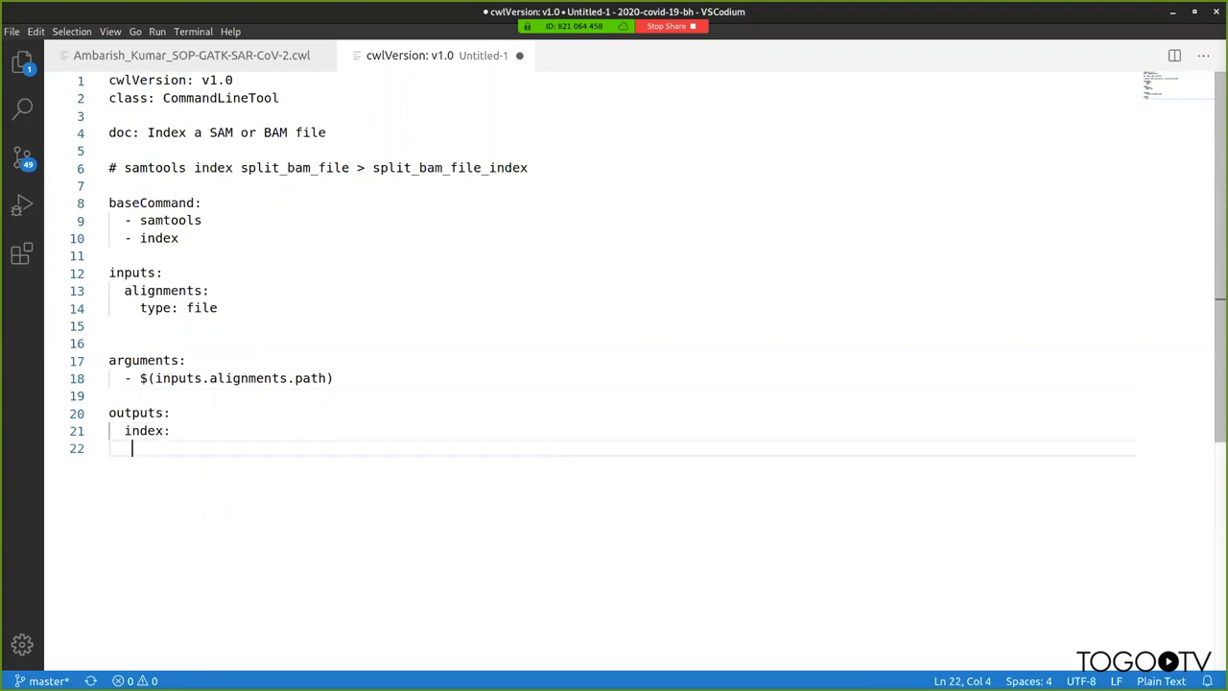
type("t")
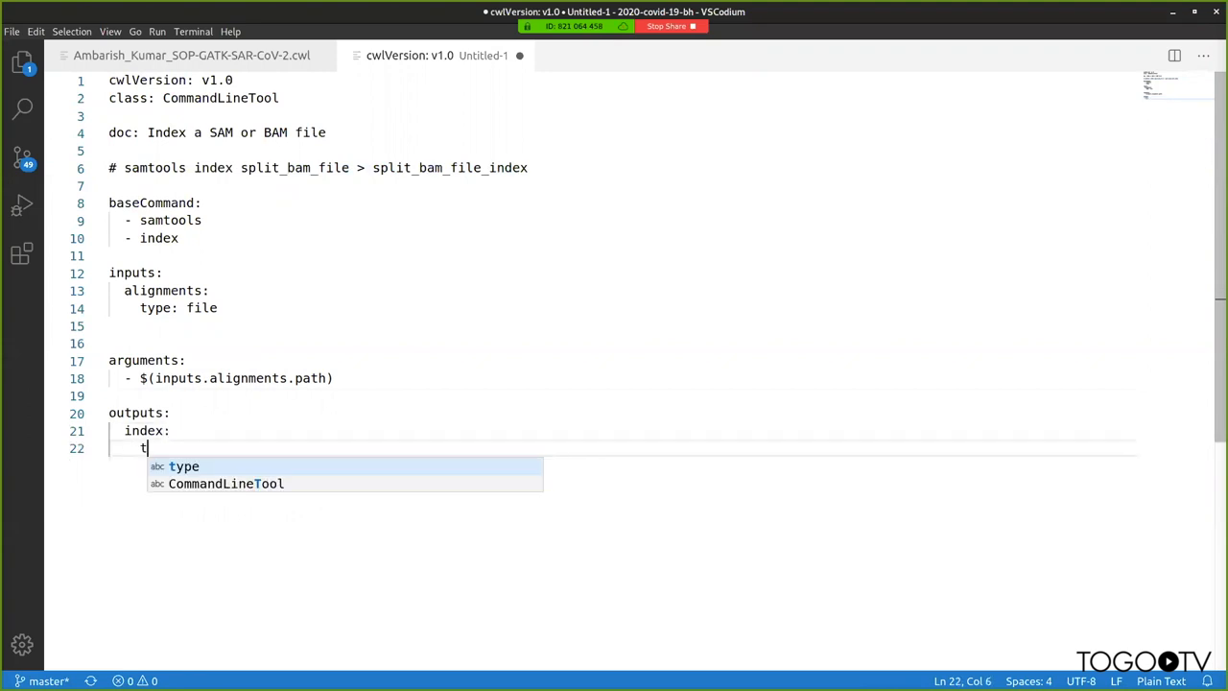
type("ype: File")
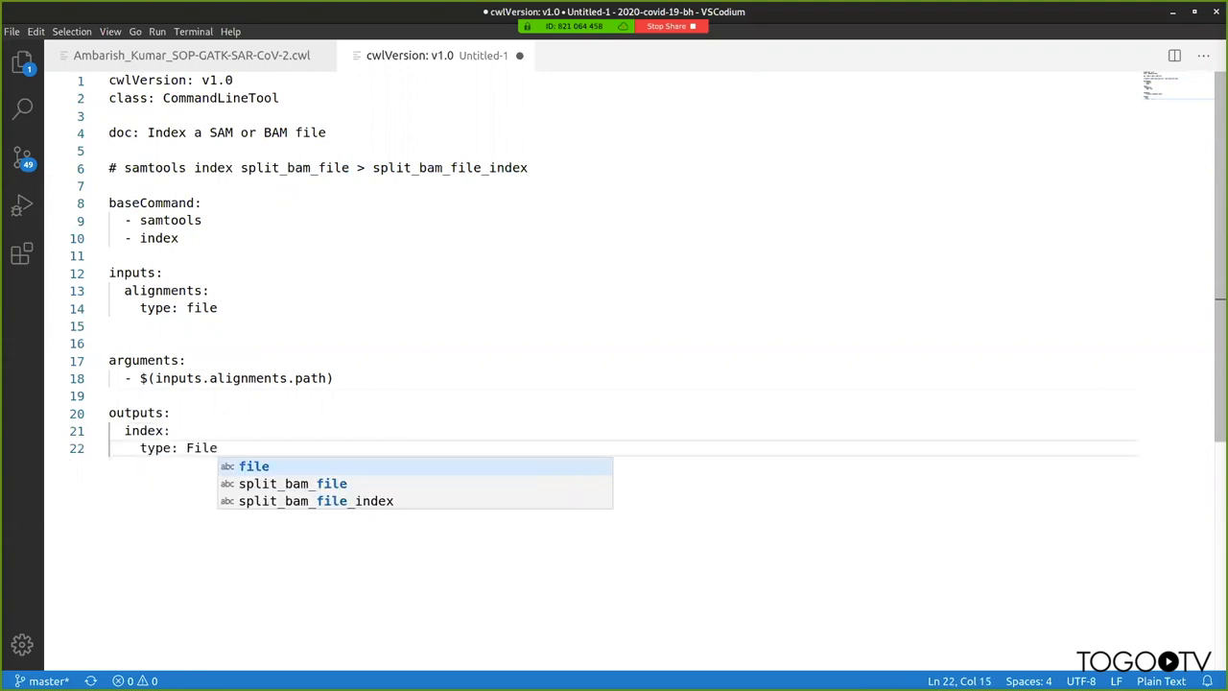
type("stdout")
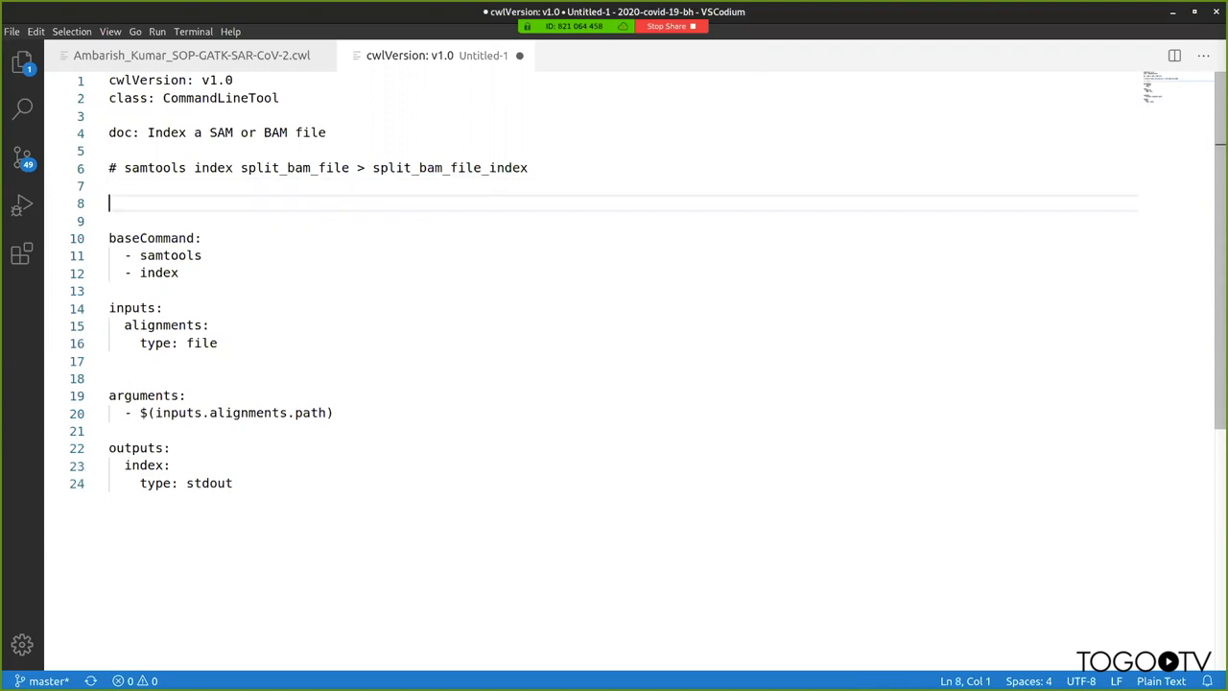
- Add a hints section with DockerRequirement and an empty dockerPull, then comment it out with #
type("hints:")
type("Docker")
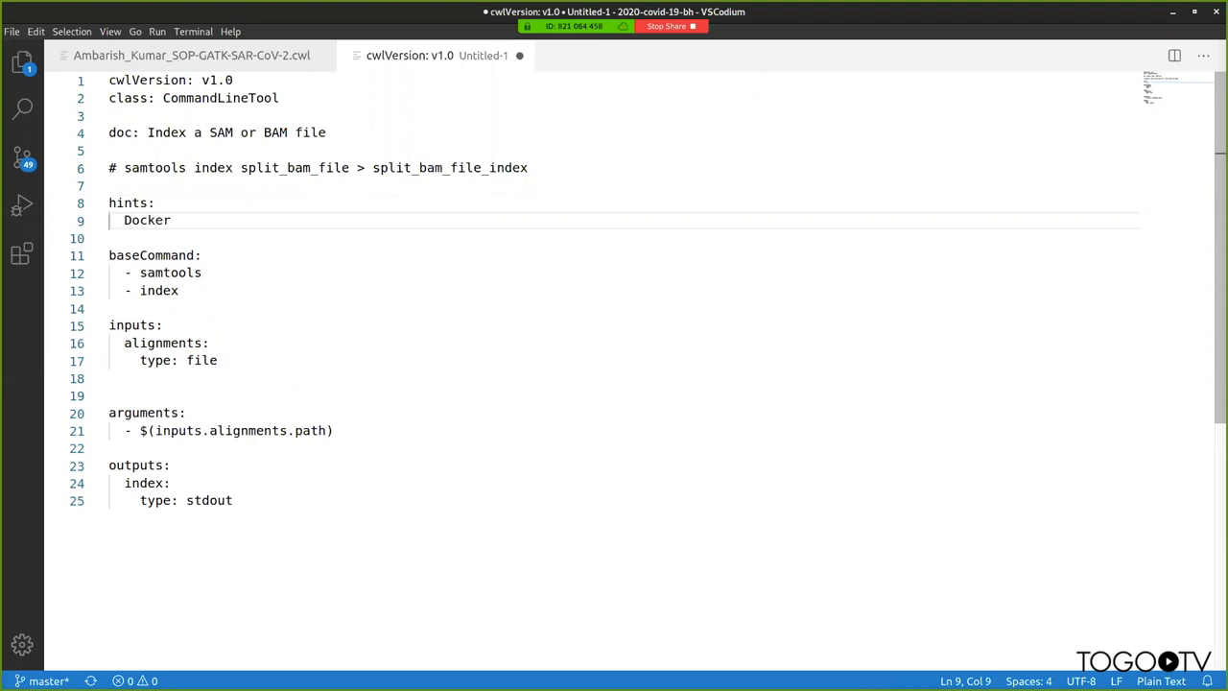
type("Requirement:")
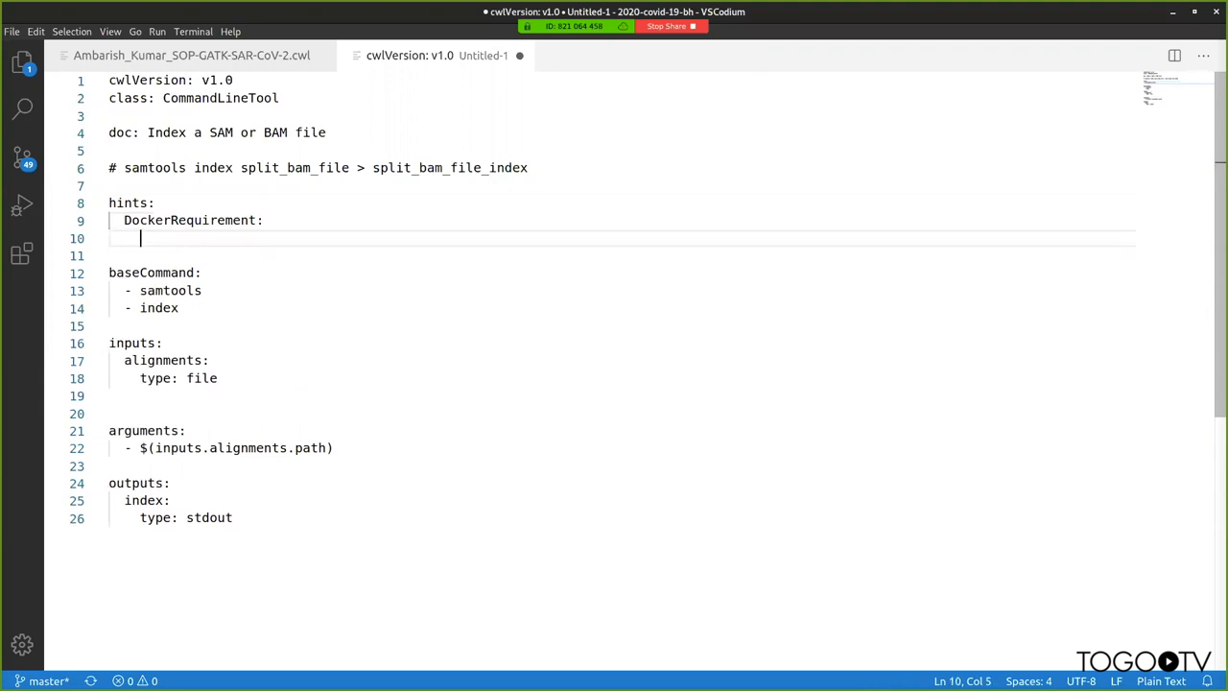
type("dockerPu")
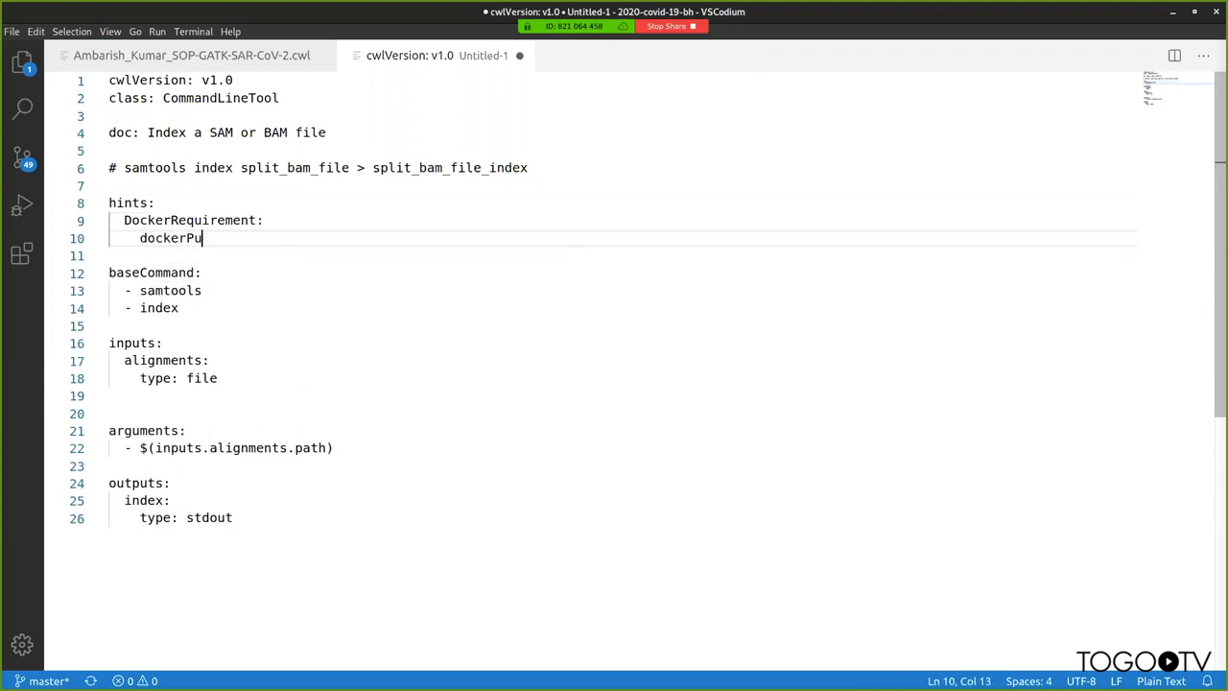
type("ll:")
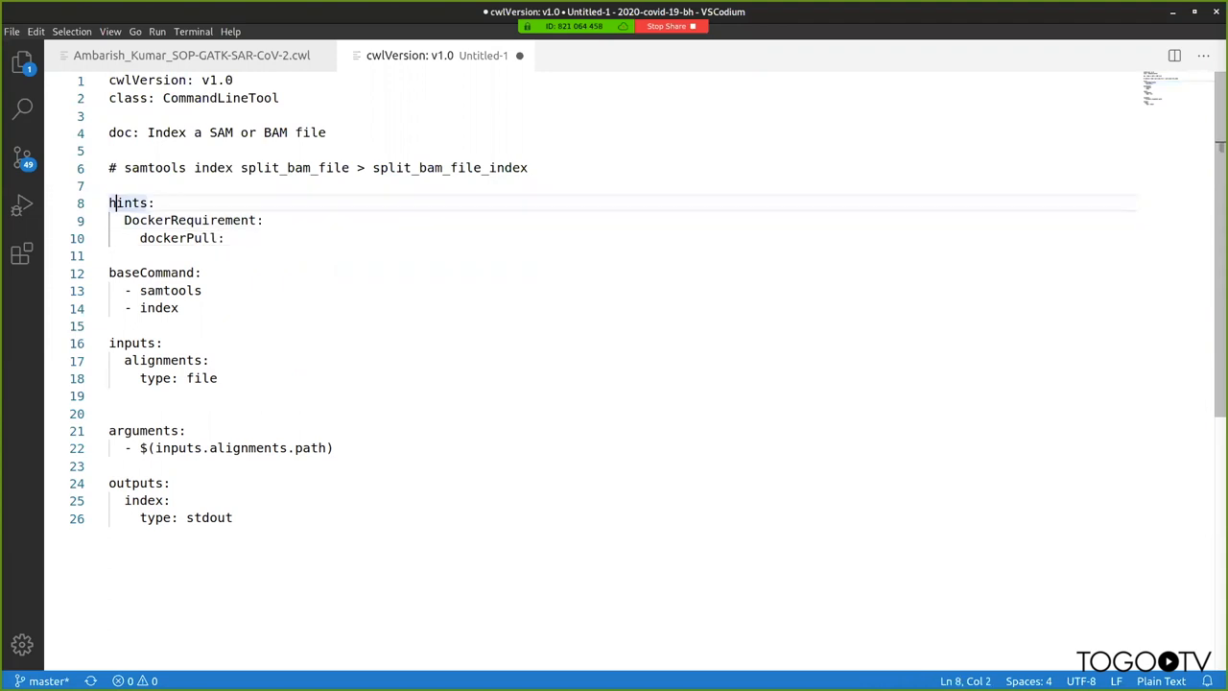
key("ctrl+/")
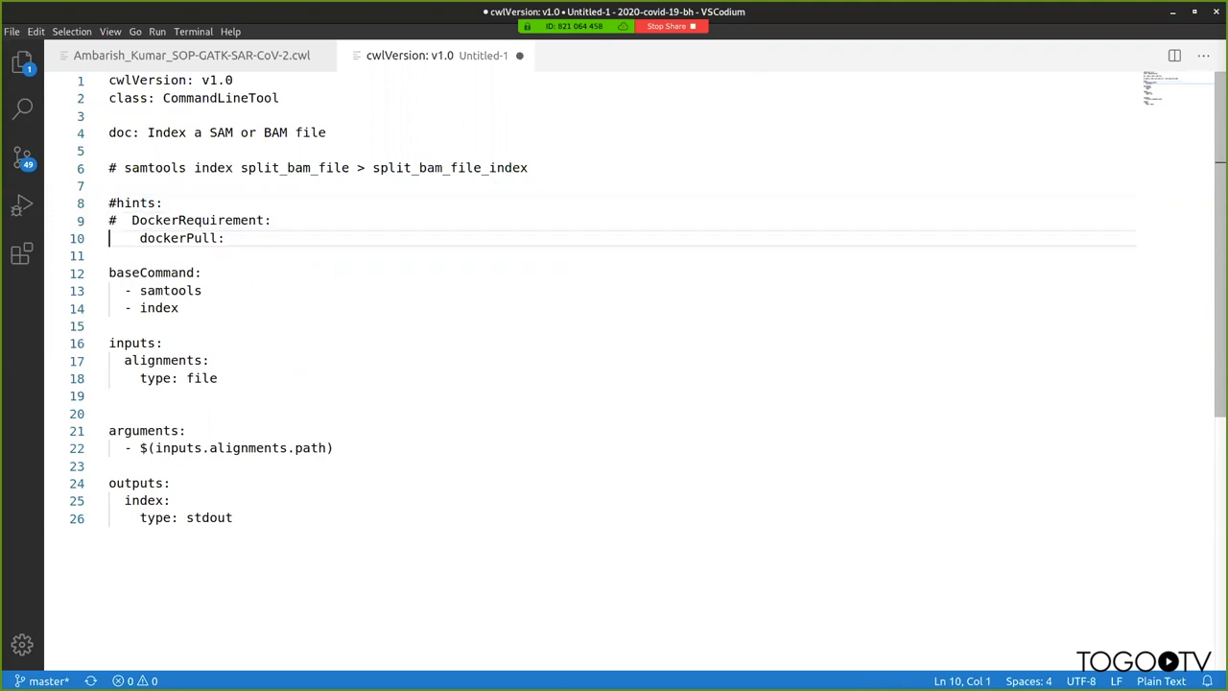
type("#")
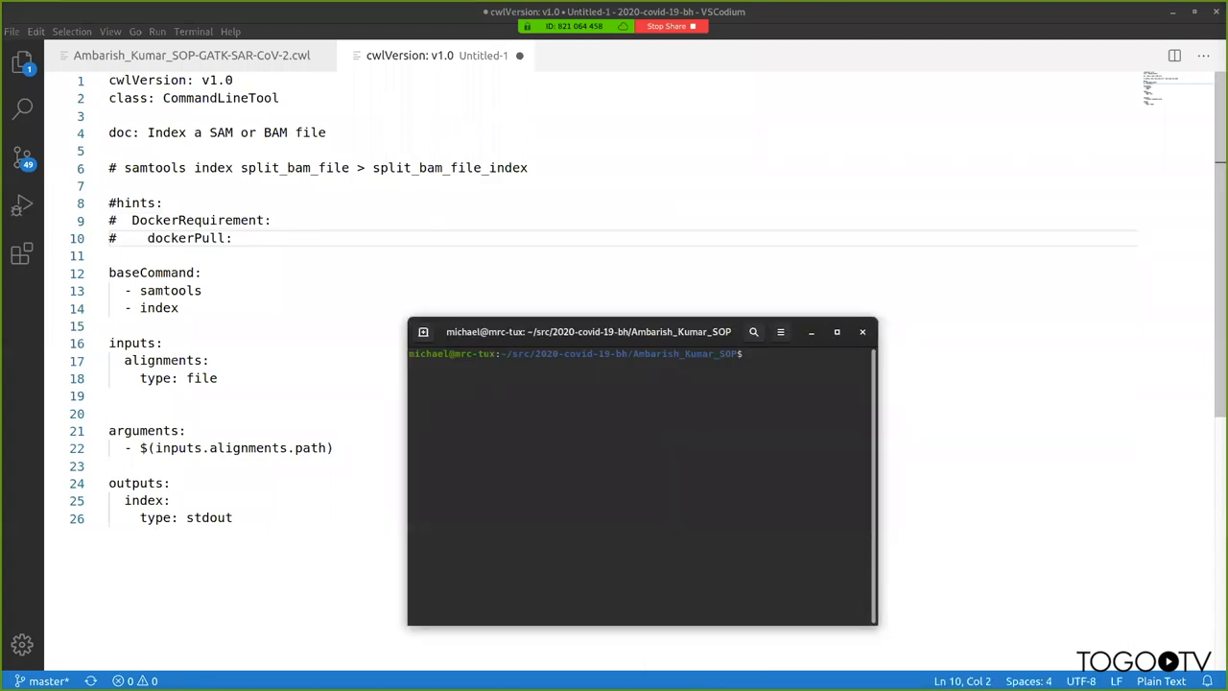
- Save the untitled tool as samtools_index.cwl in the Ambarish_Kumar_SOP folder via Save As
left_click(11, 31)
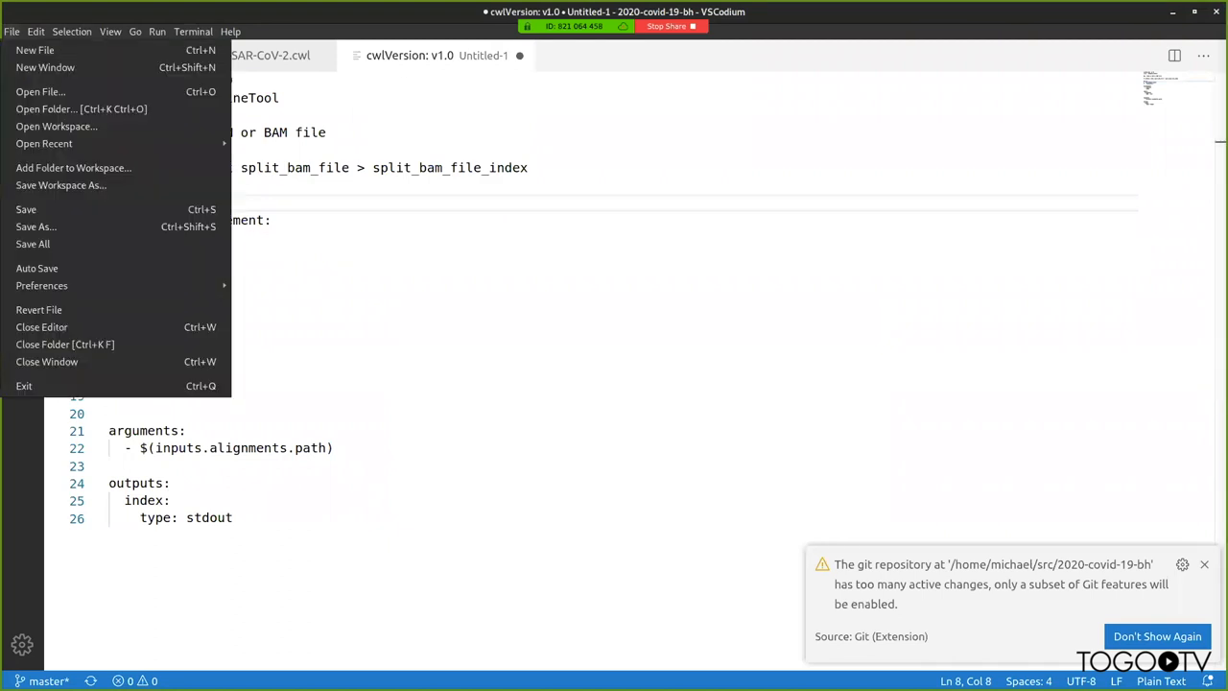
left_click(35, 31)
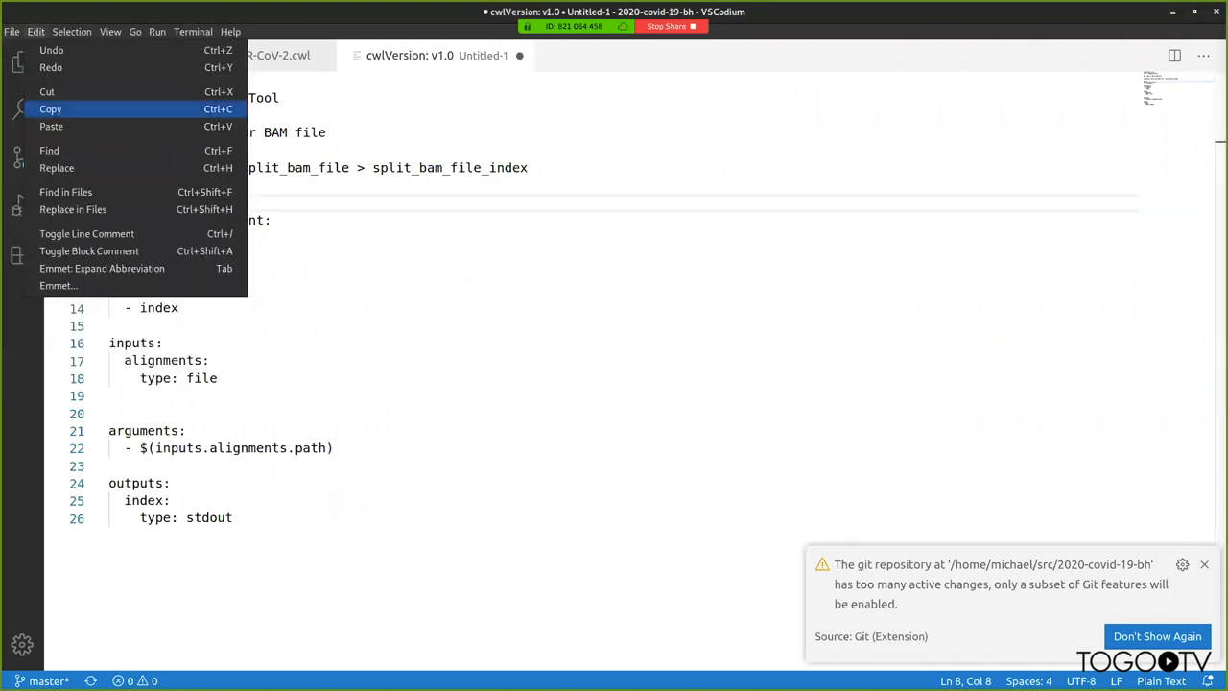
left_click(12, 31)
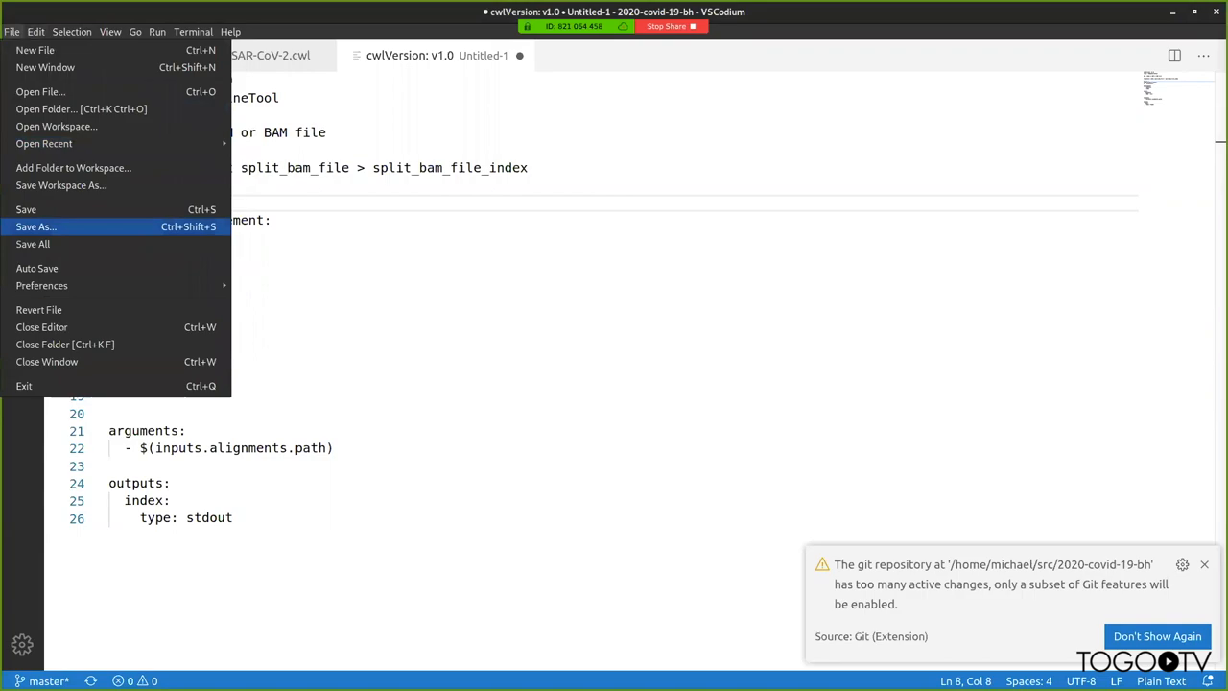
left_click(35, 227)
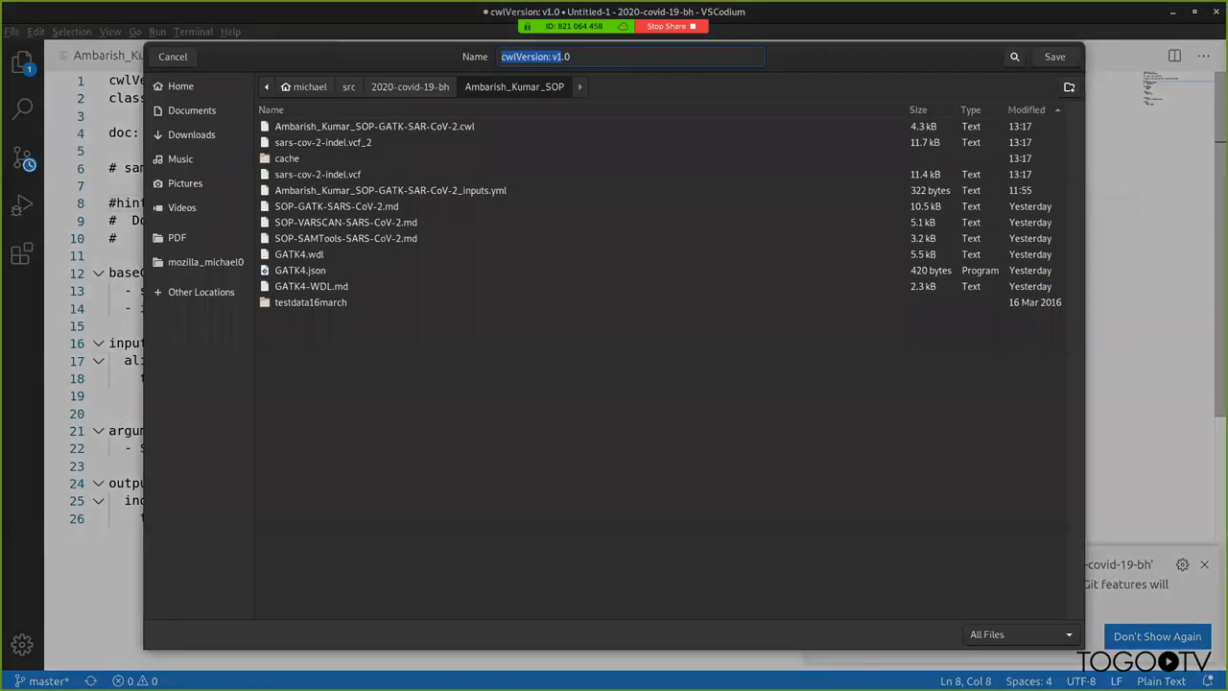
type("samtools_index.c")
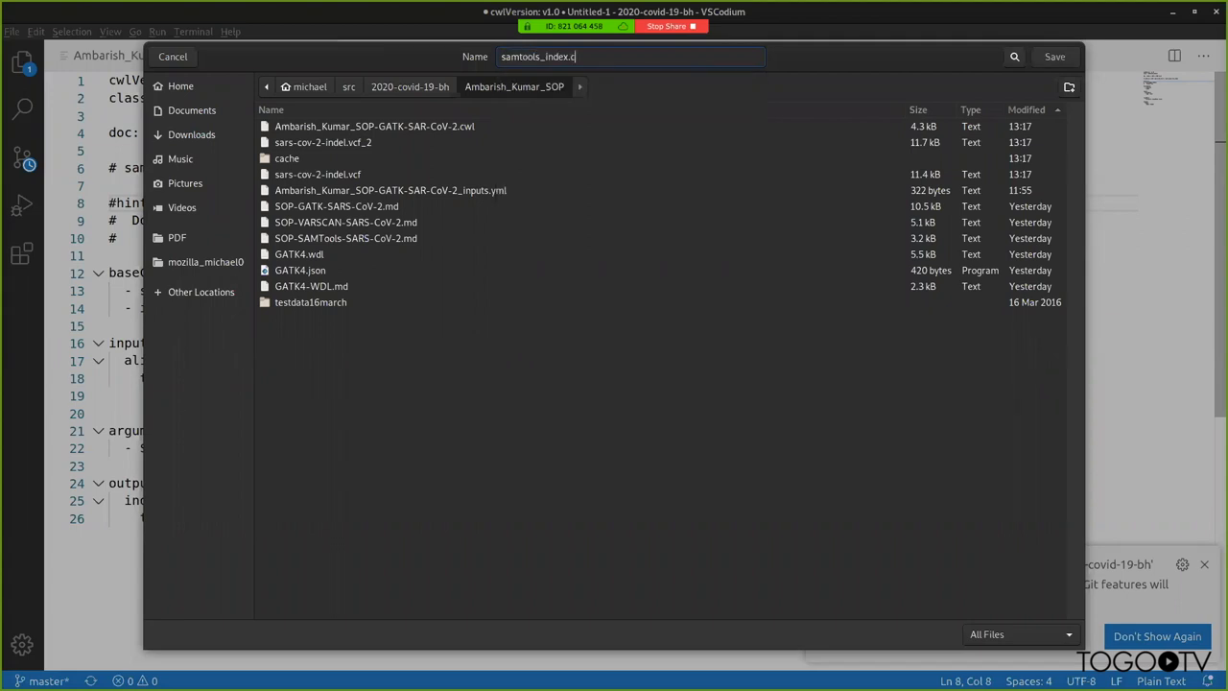
left_click(1054, 56)
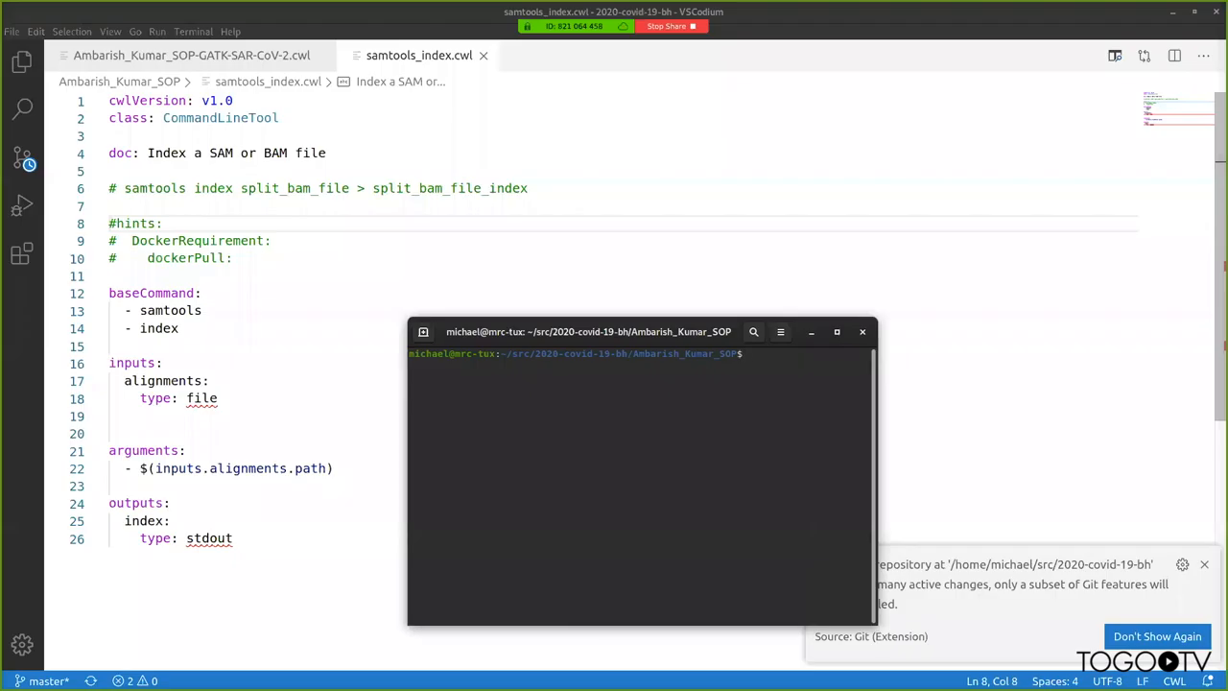
- In the terminal, print samtools_index.cwl with cat and clear the prompt
left_click(836, 330)
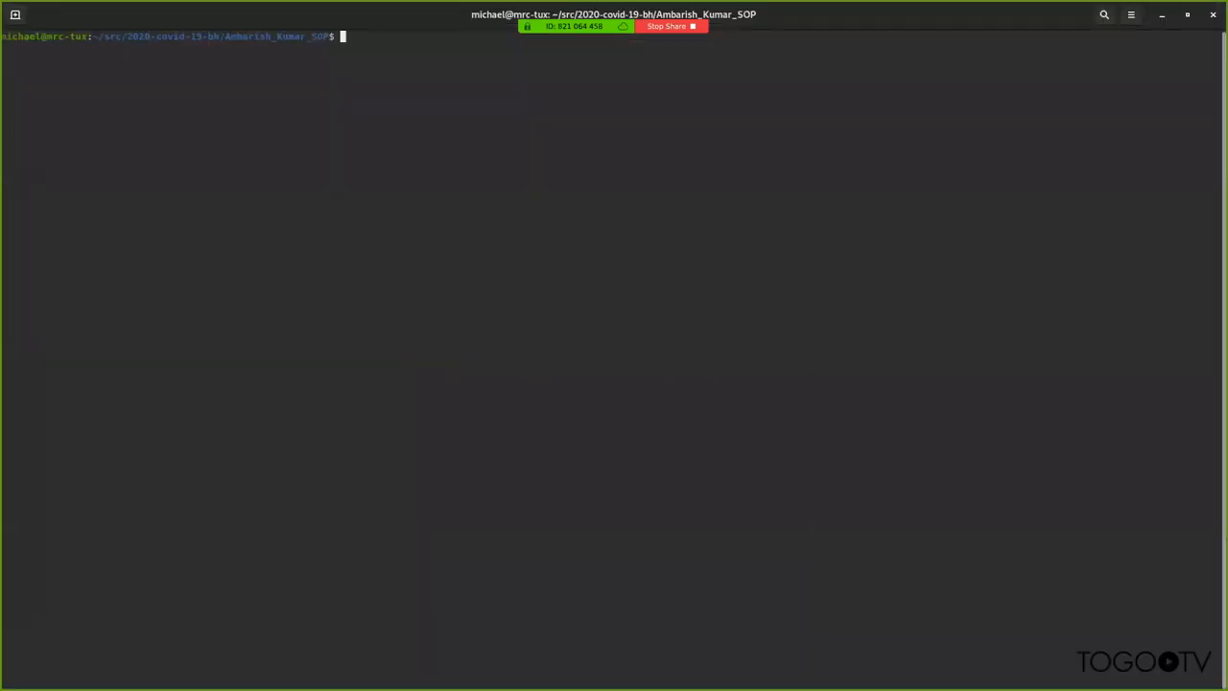
type("cat samtools_index.cwl")
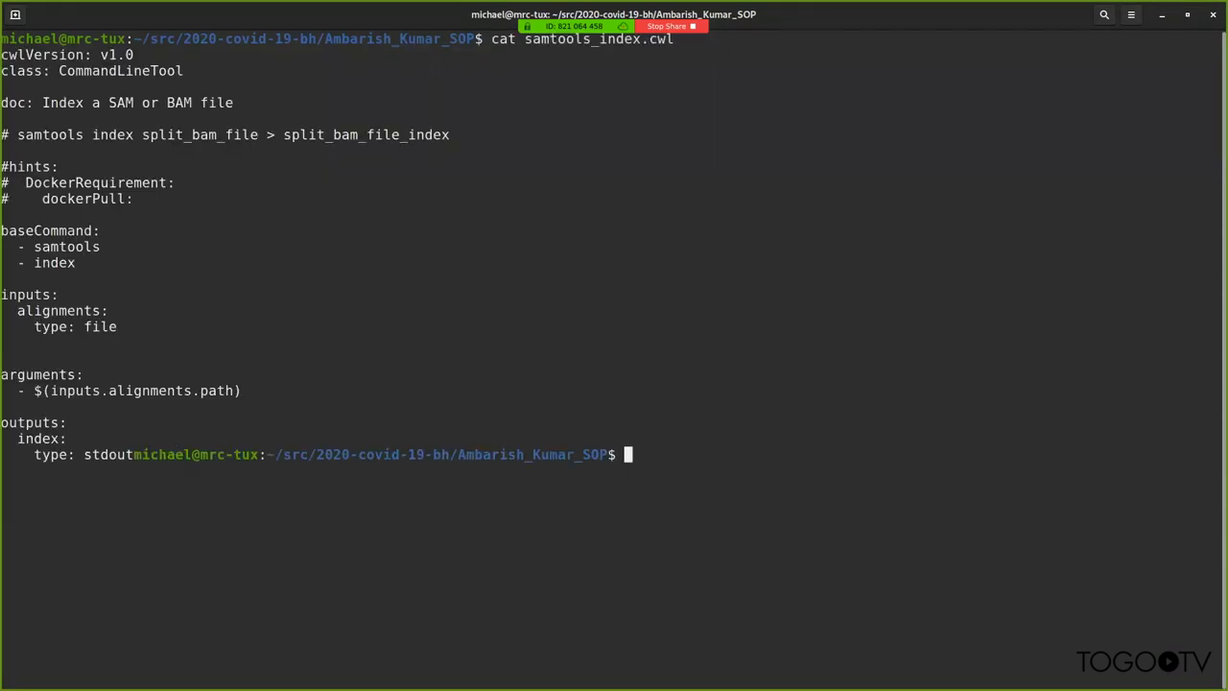
key("ctrl+c")
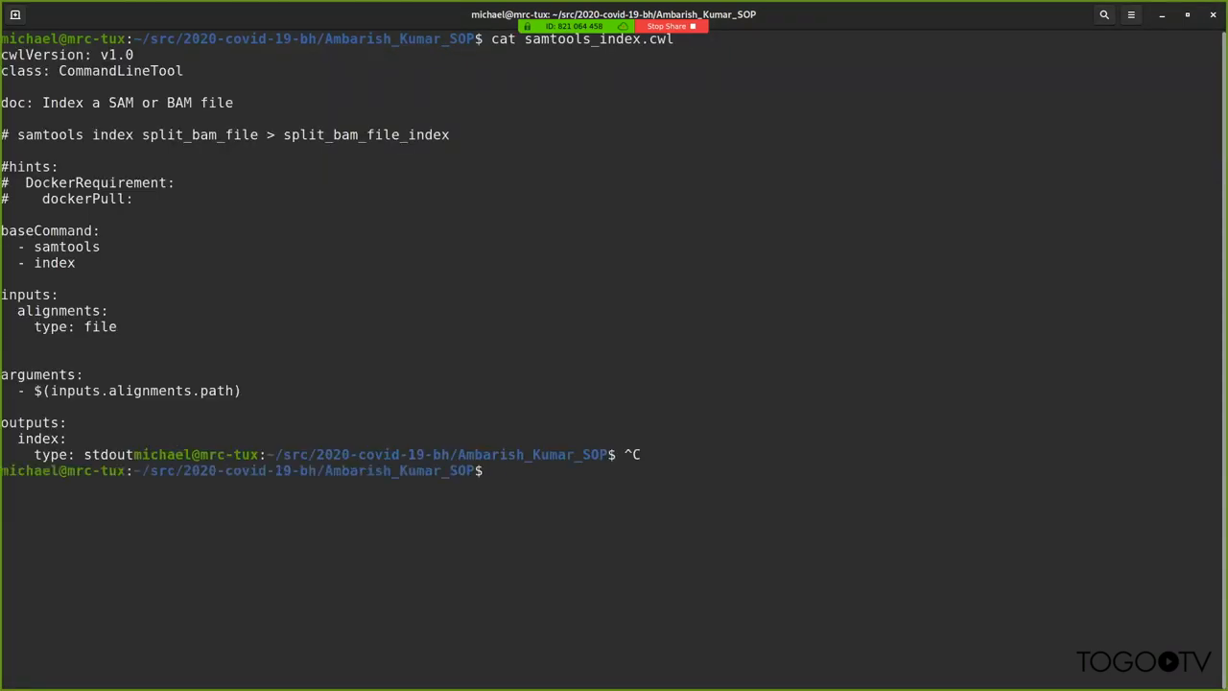
- Enter the command cwltool --validate samtools_index.cwl to check the tool description
type("cwltool")
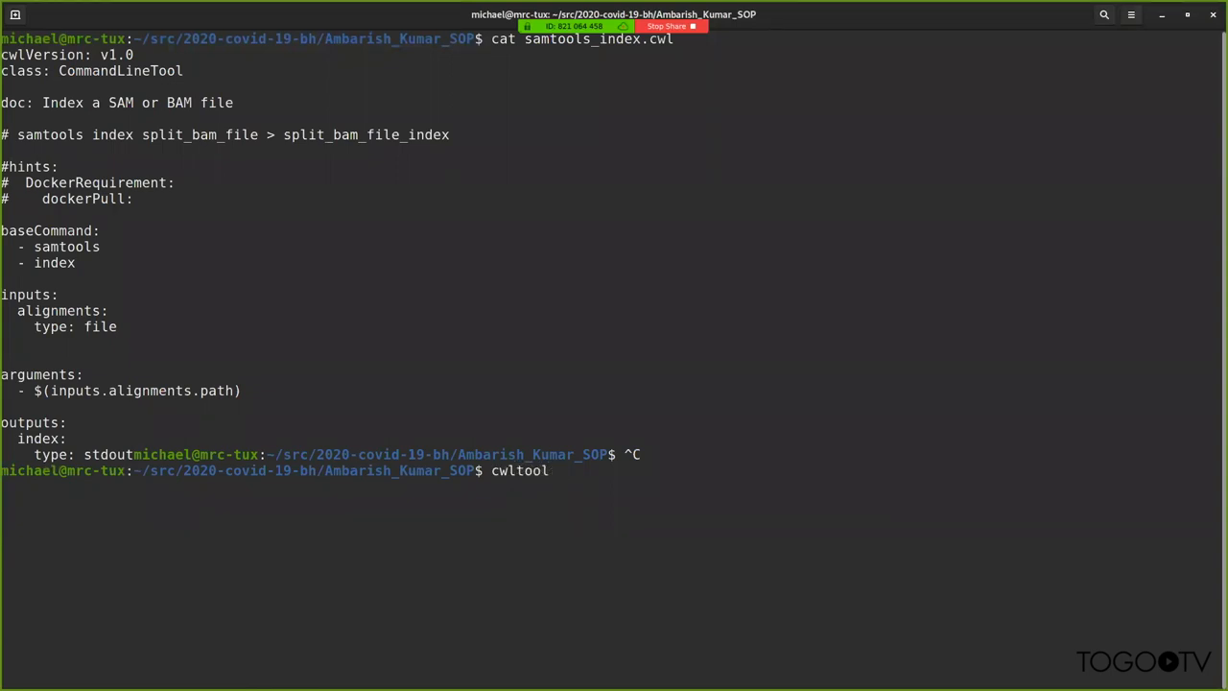
type("--validate")
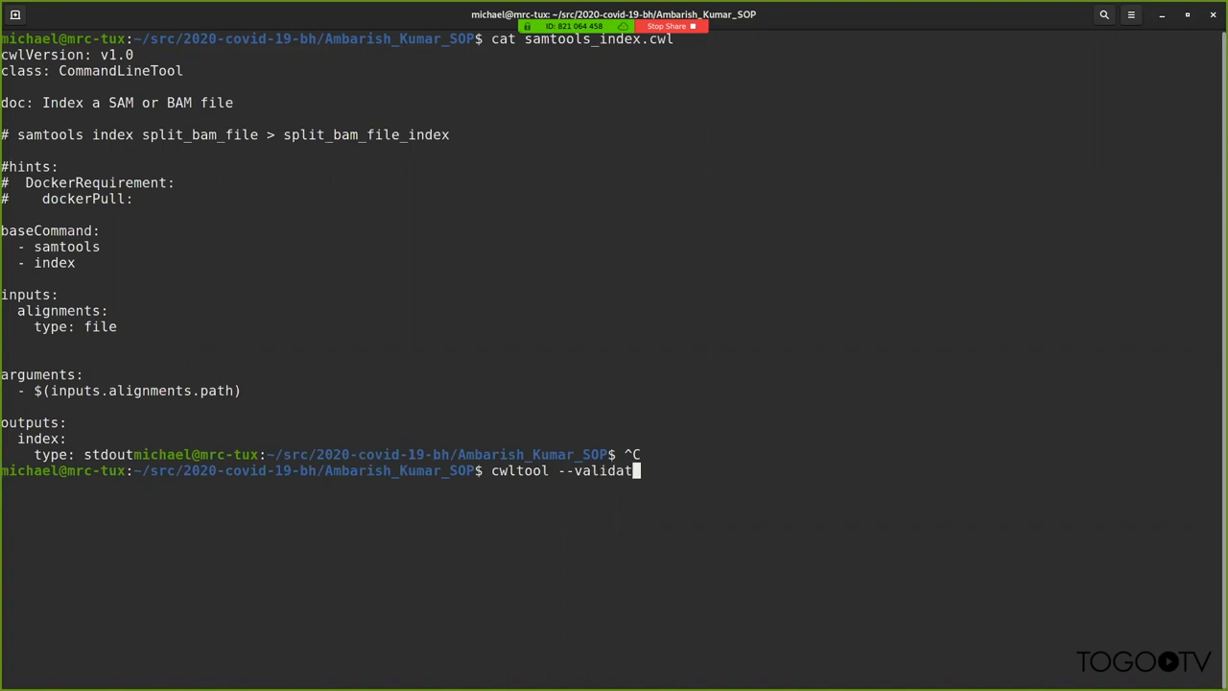
type("sa")
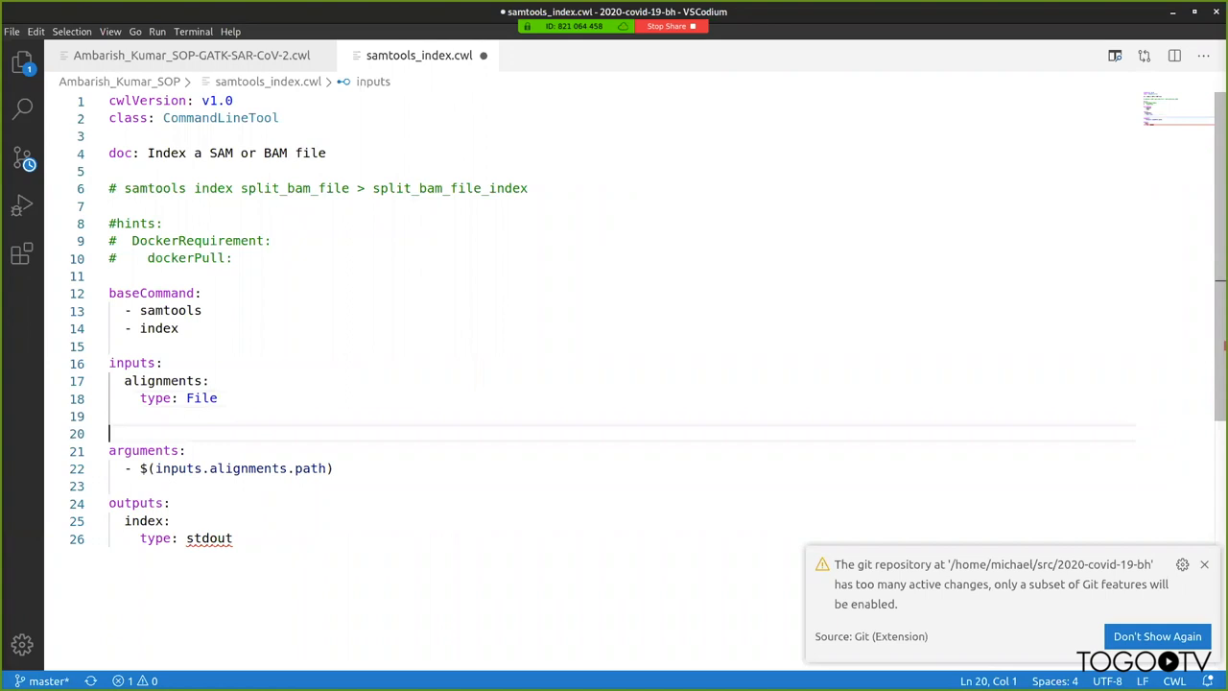
- Save the samtools index tool and return to the Ambarish_Kumar_SOP-GATK-SAR-CoV-2.cwl workflow
key("ctrl+s")
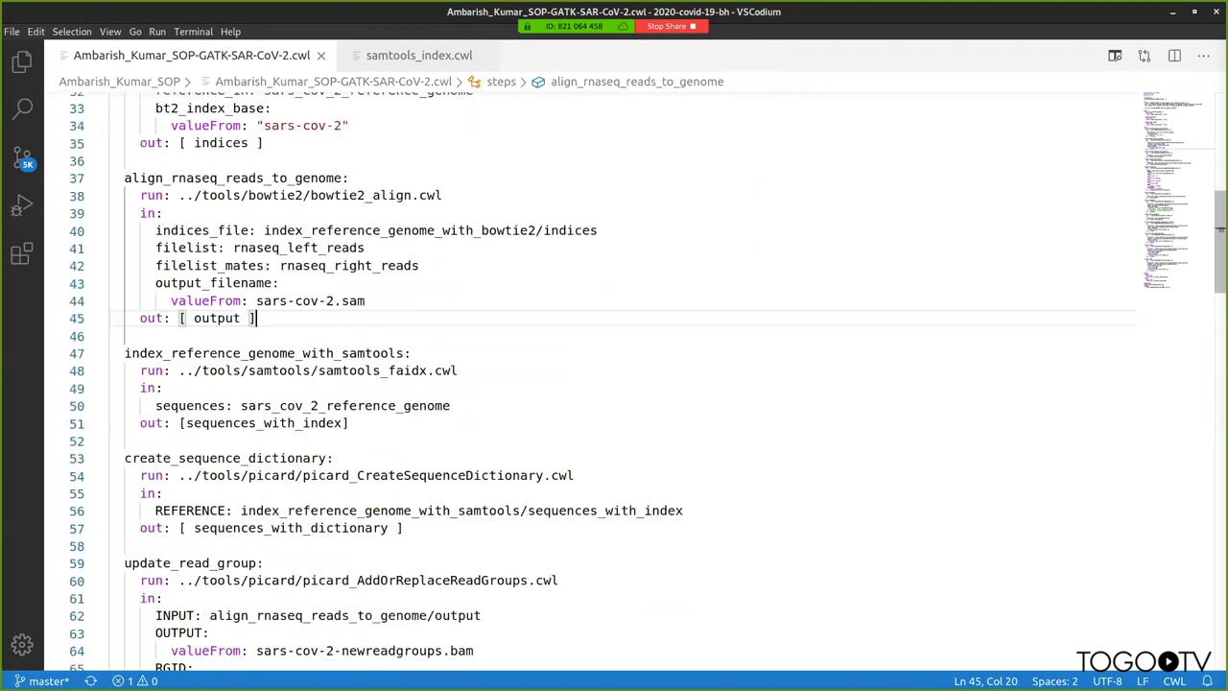
- Scroll through the workflow's alignment and Picard steps
scroll("up", 3)
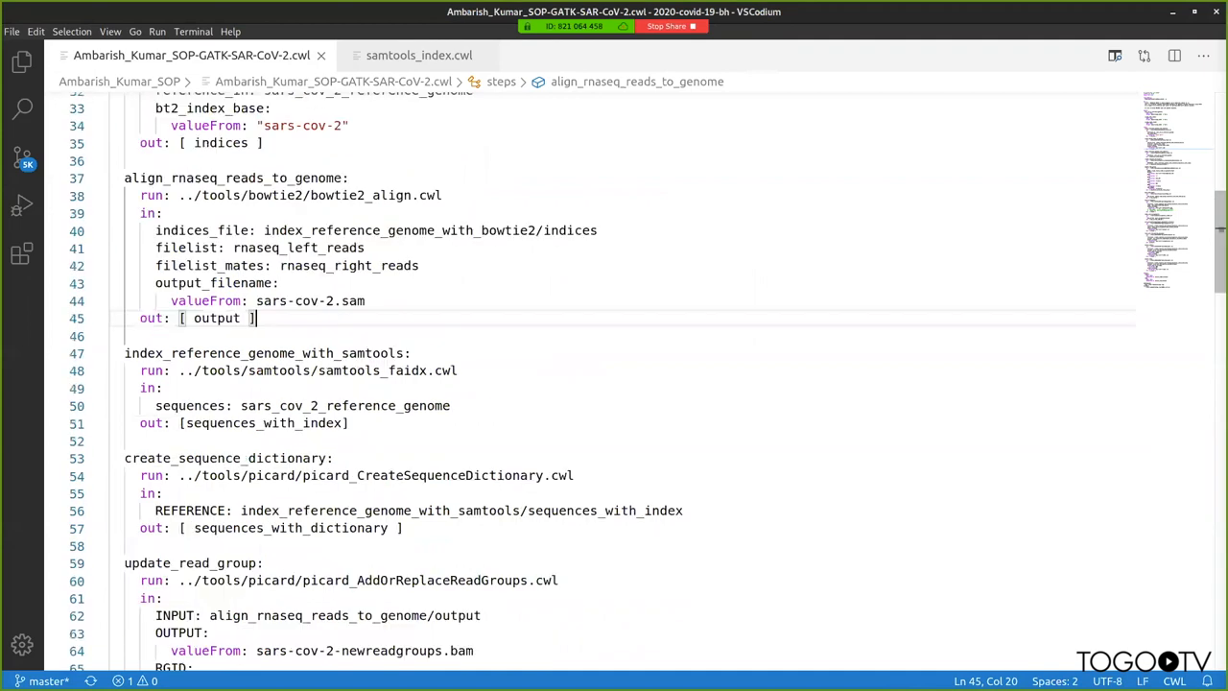
scroll("down", 3)
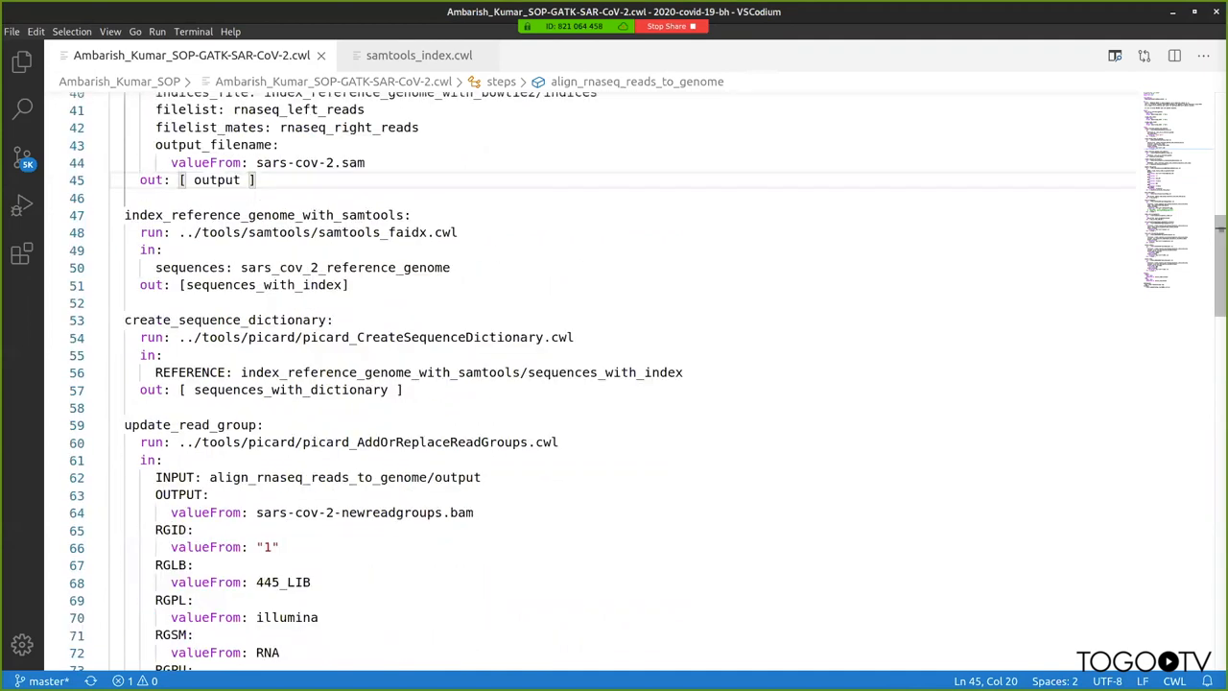
scroll("down", 3)
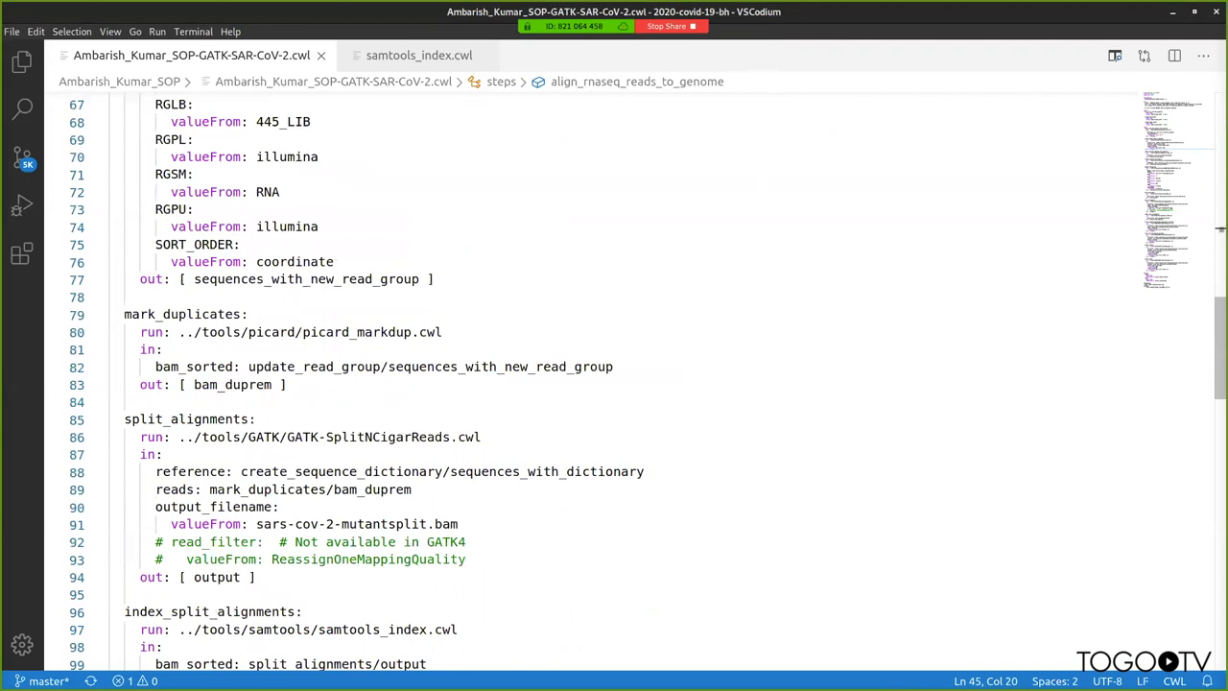
scroll("down", 3)
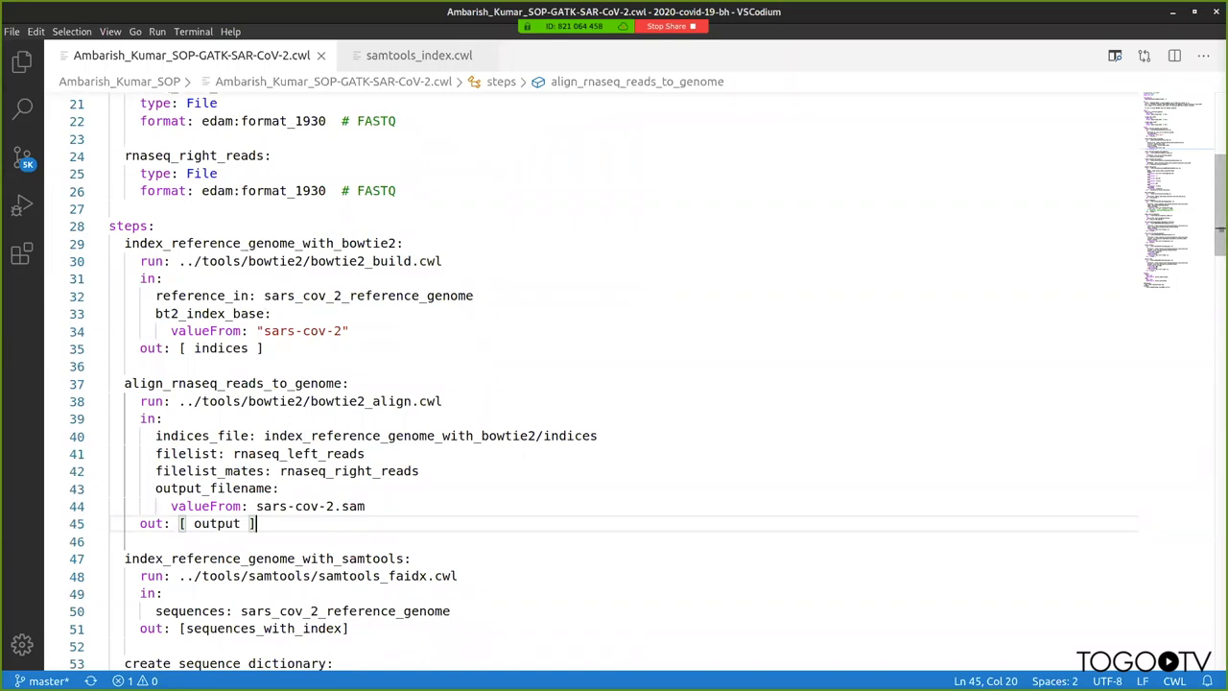
- Back in the terminal after the successful validation, run git diff
left_click(418, 54)
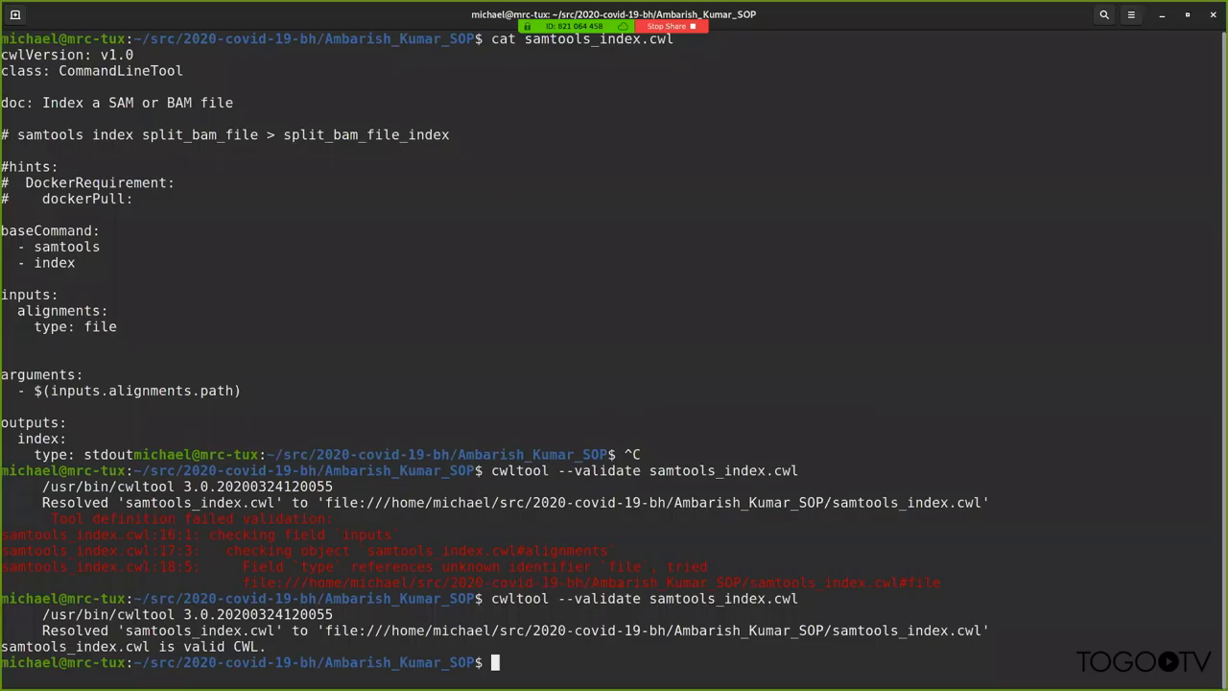
type("git diff")
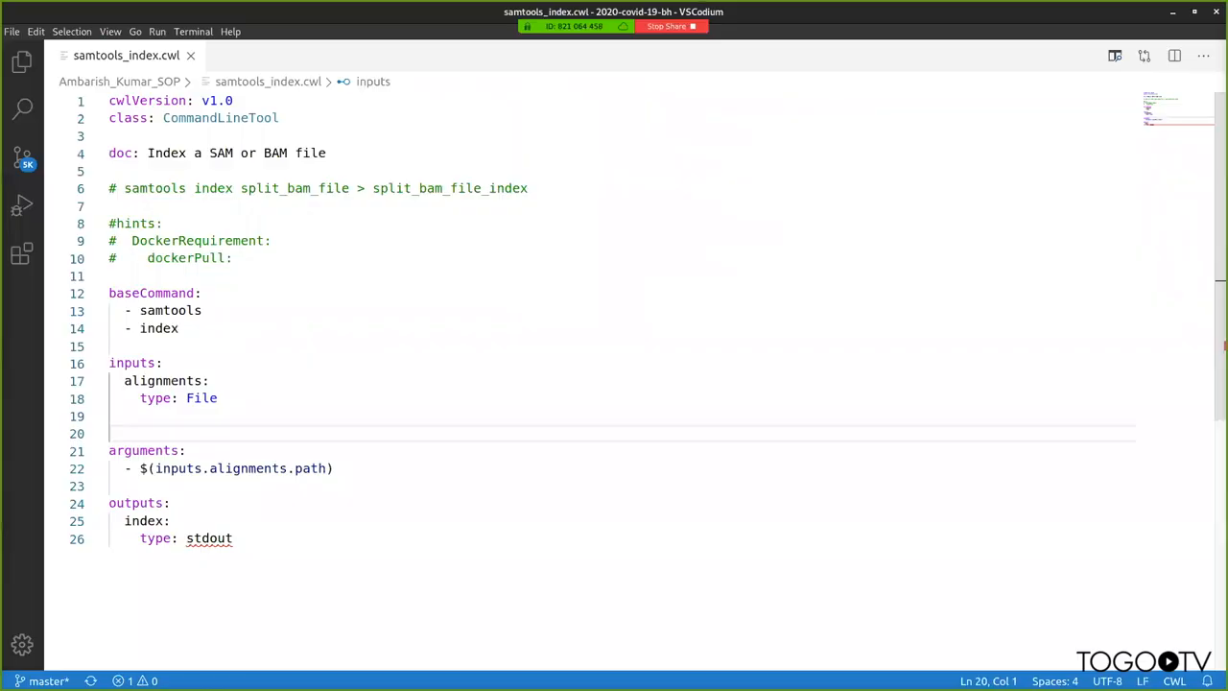
- From the Explorer, open the workflow's inputs YAML file and scroll through it
left_click(23, 62)
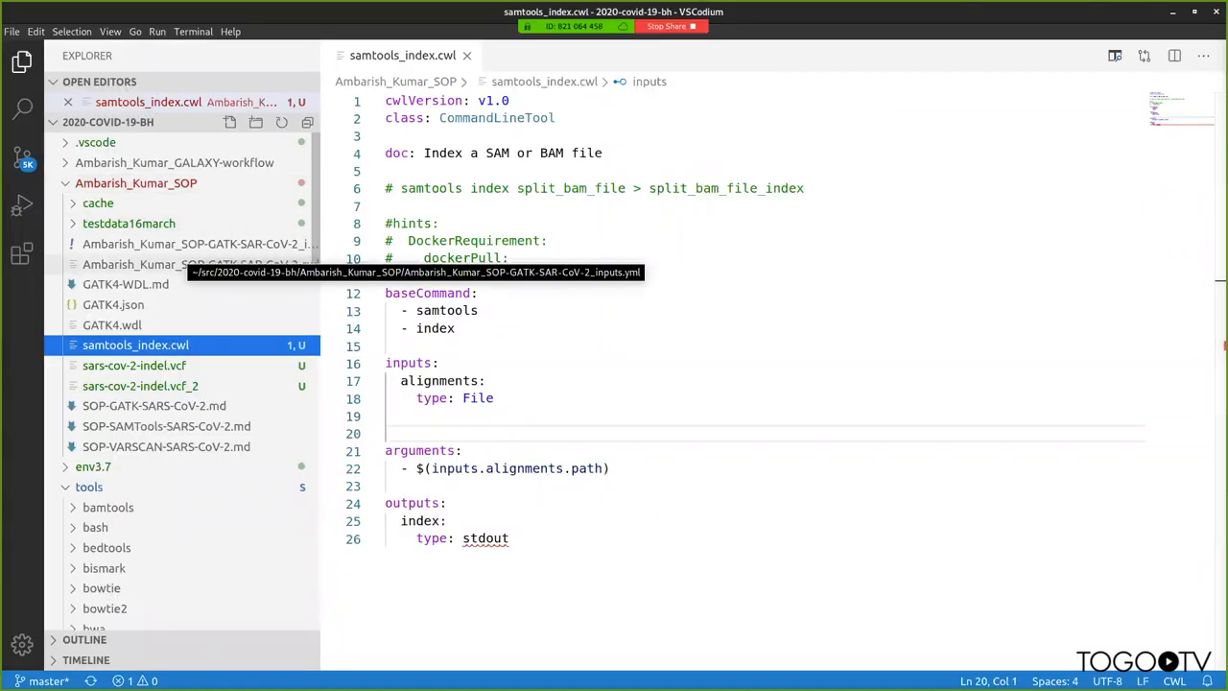
left_click(199, 264)
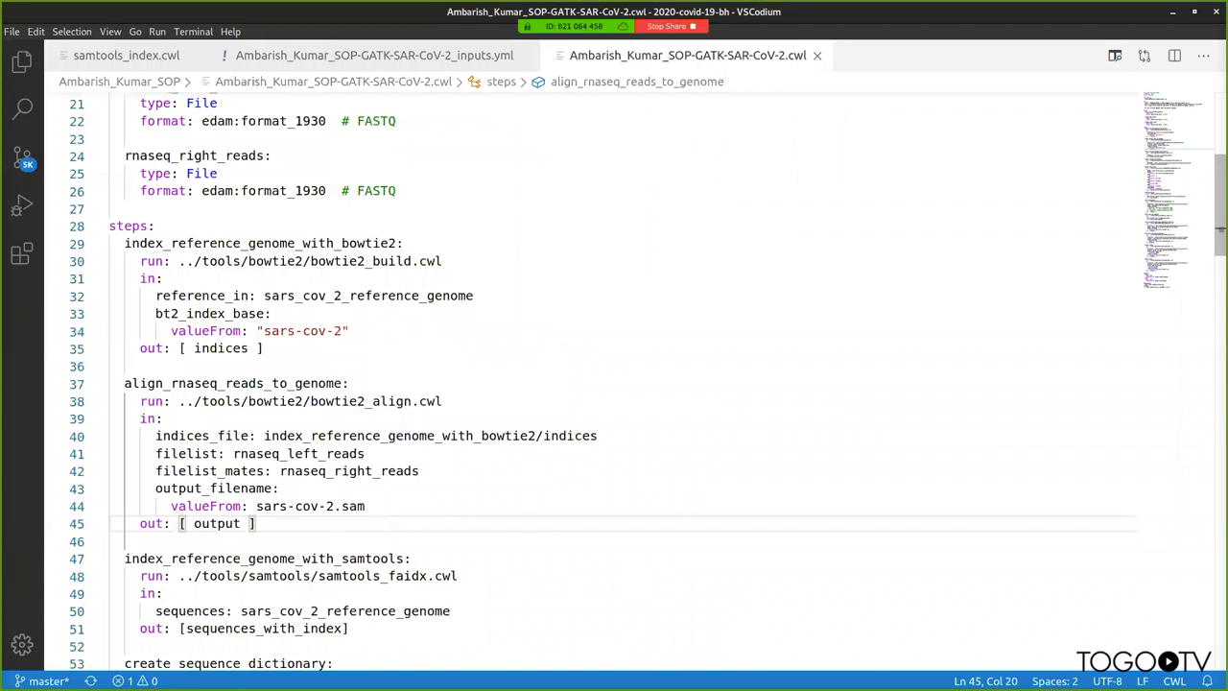
scroll("down", 3)
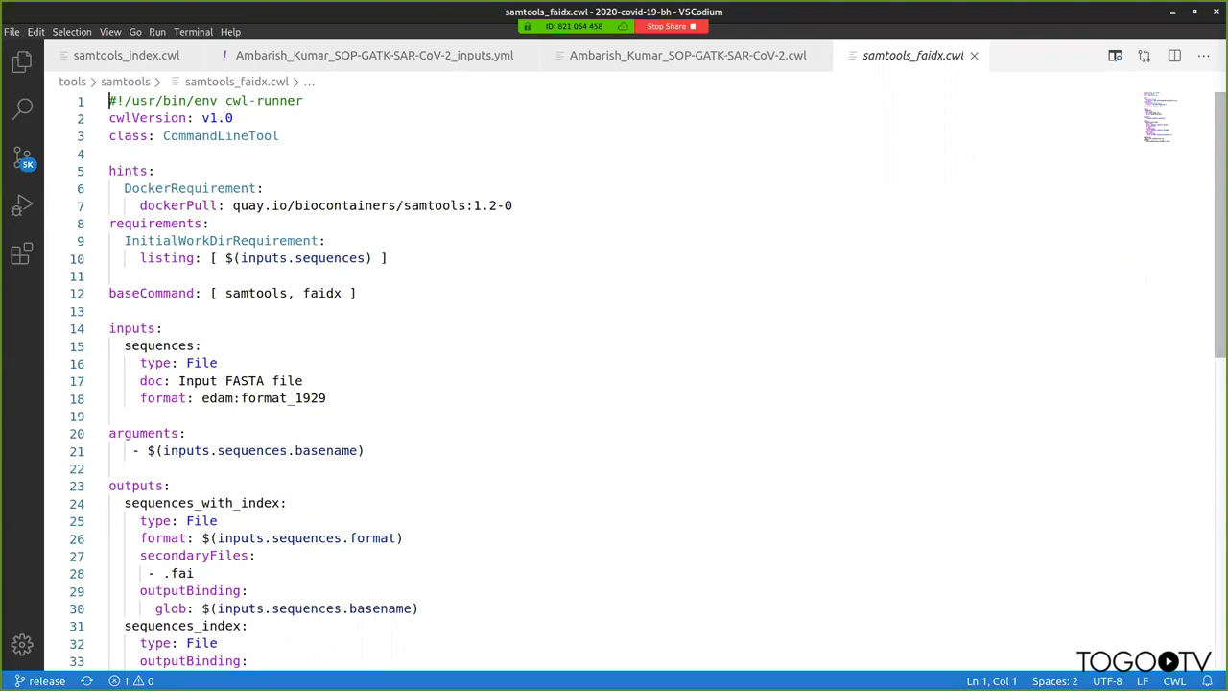
- Annotate the format: edam:format_1929 line in samtools_faidx.cwl with a # FASTA comment
scroll("down", 3)
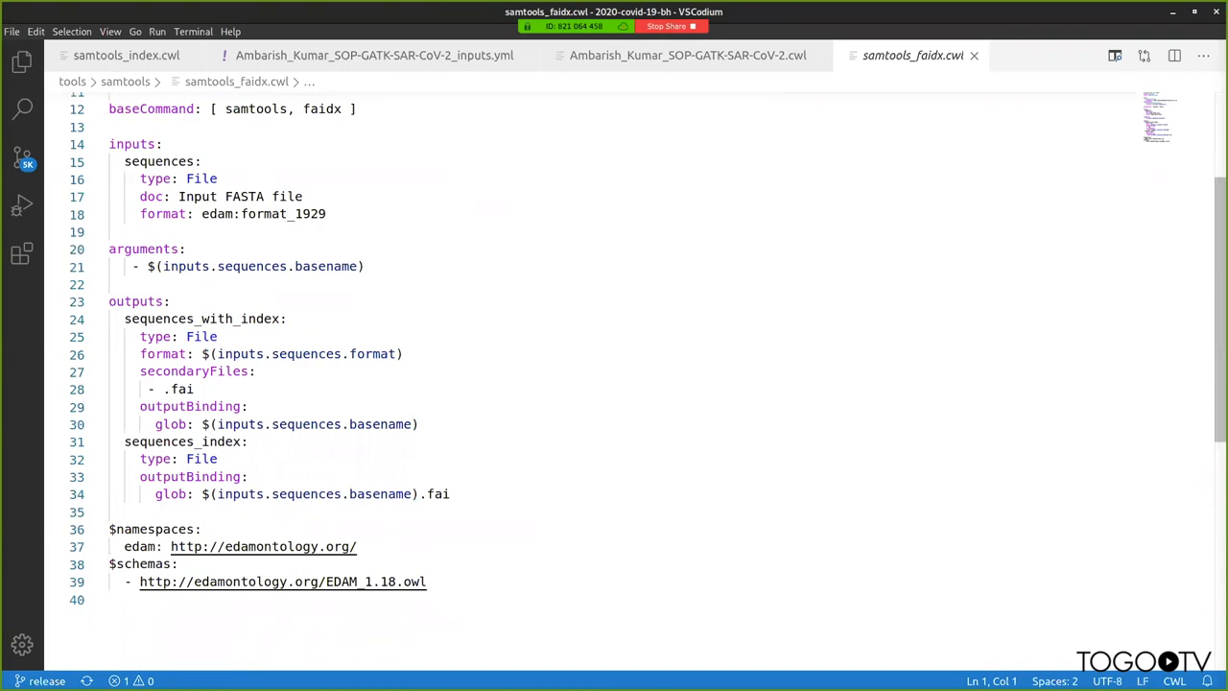
left_click_drag(176, 196, 326, 215)
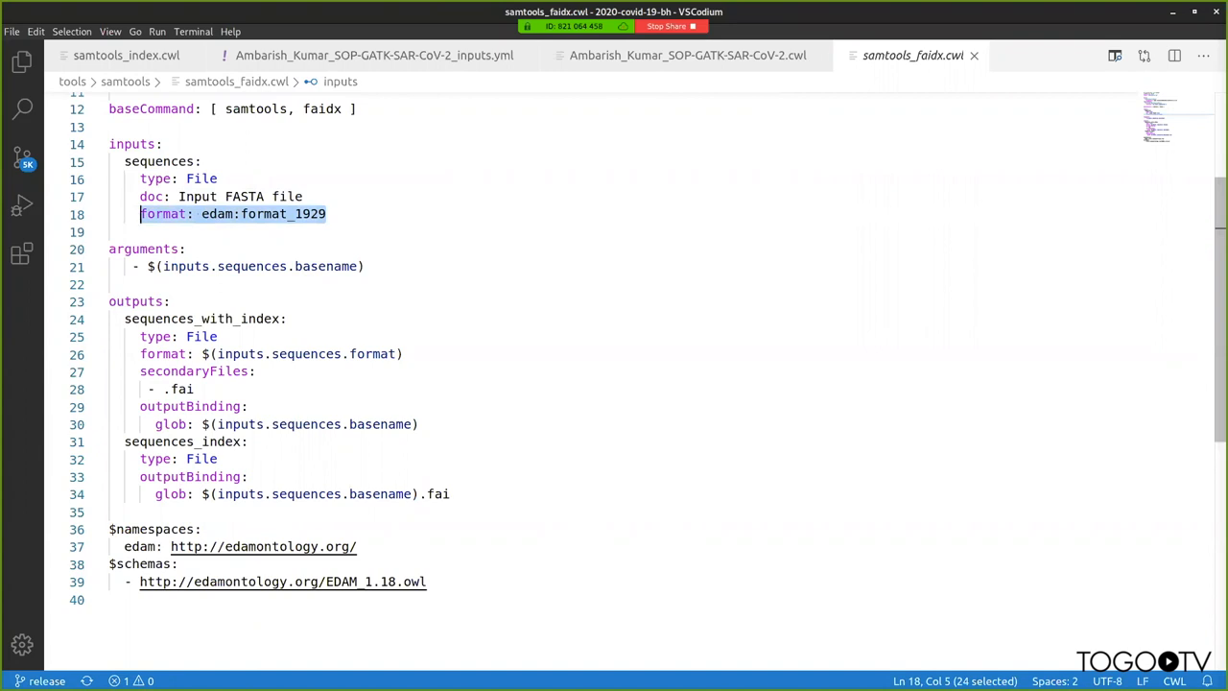
left_click(325, 215)
type("  #")
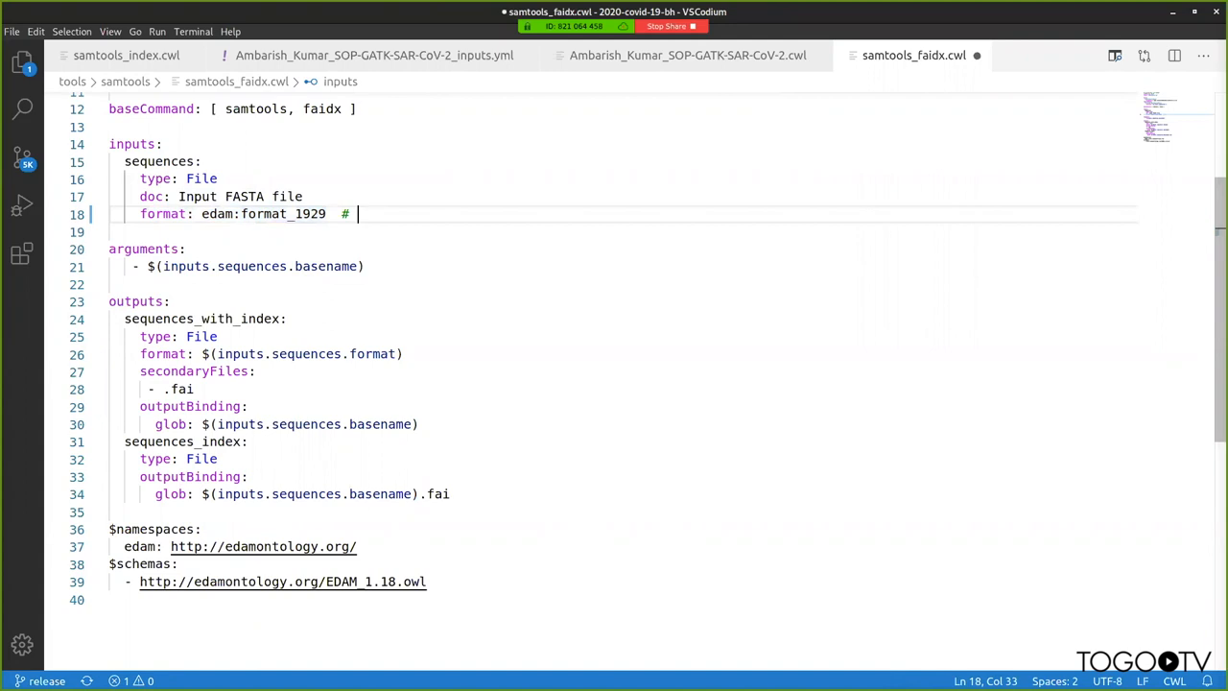
type("FASTA")
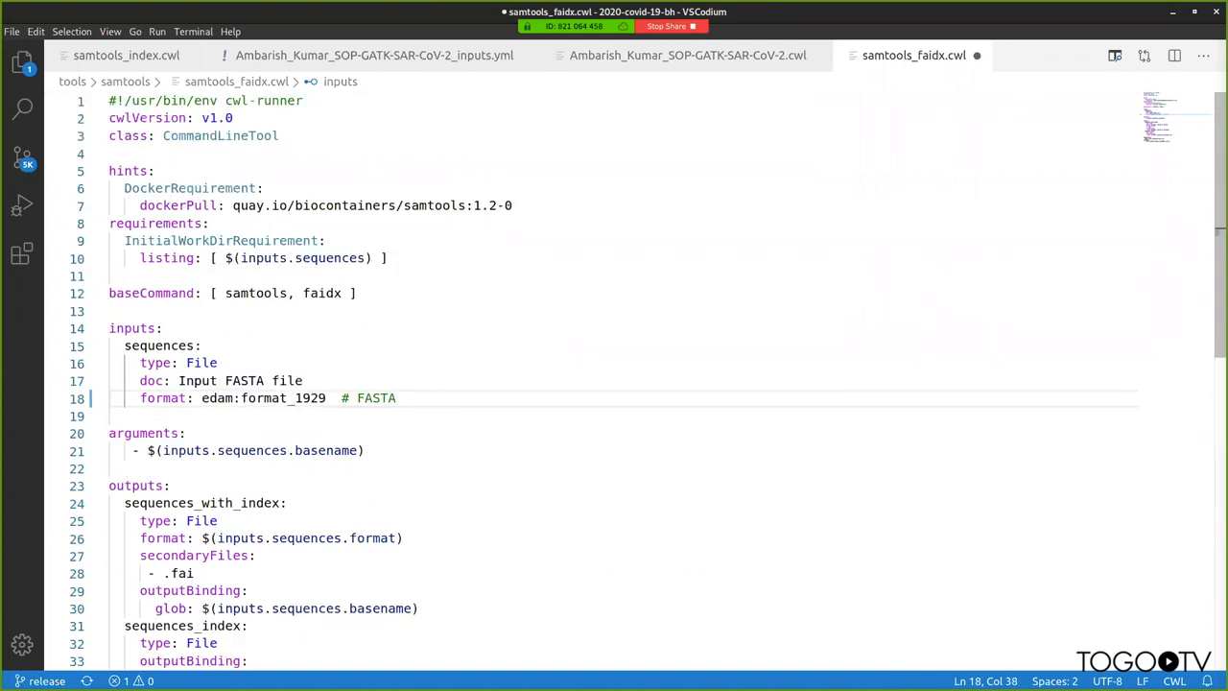
- Inspect the samtools container image line, then return to the workflow's faidx step
left_click(230, 205)
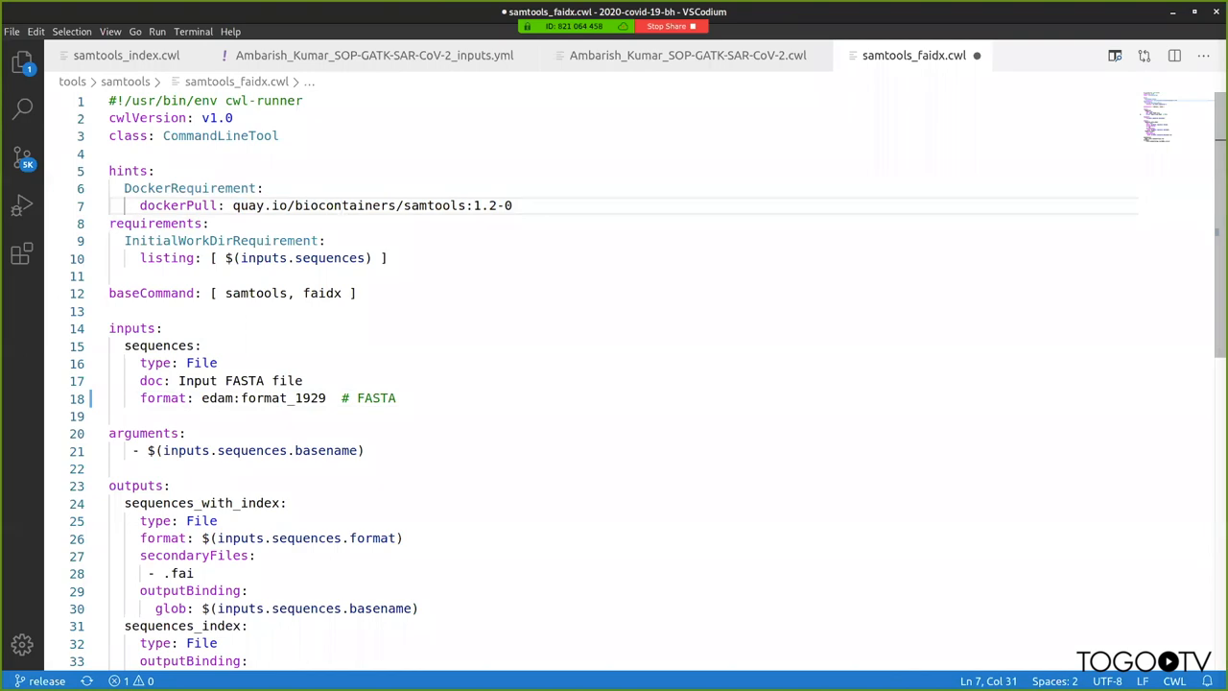
double_click(150, 194)
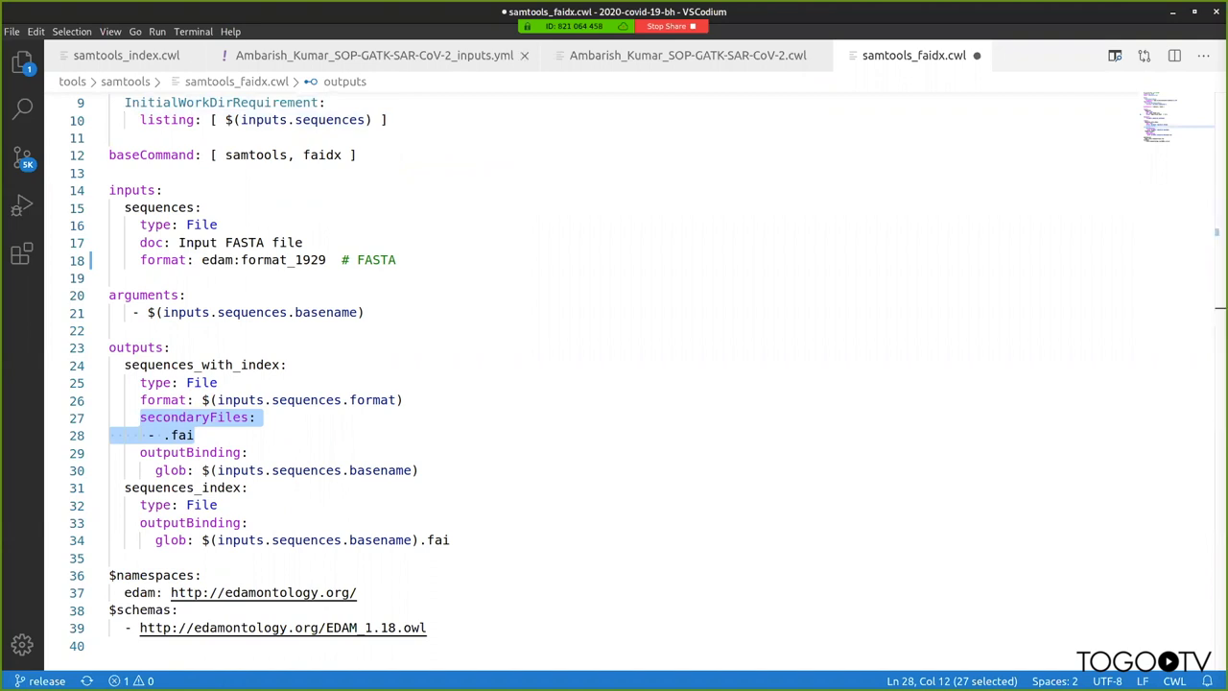
left_click(687, 53)
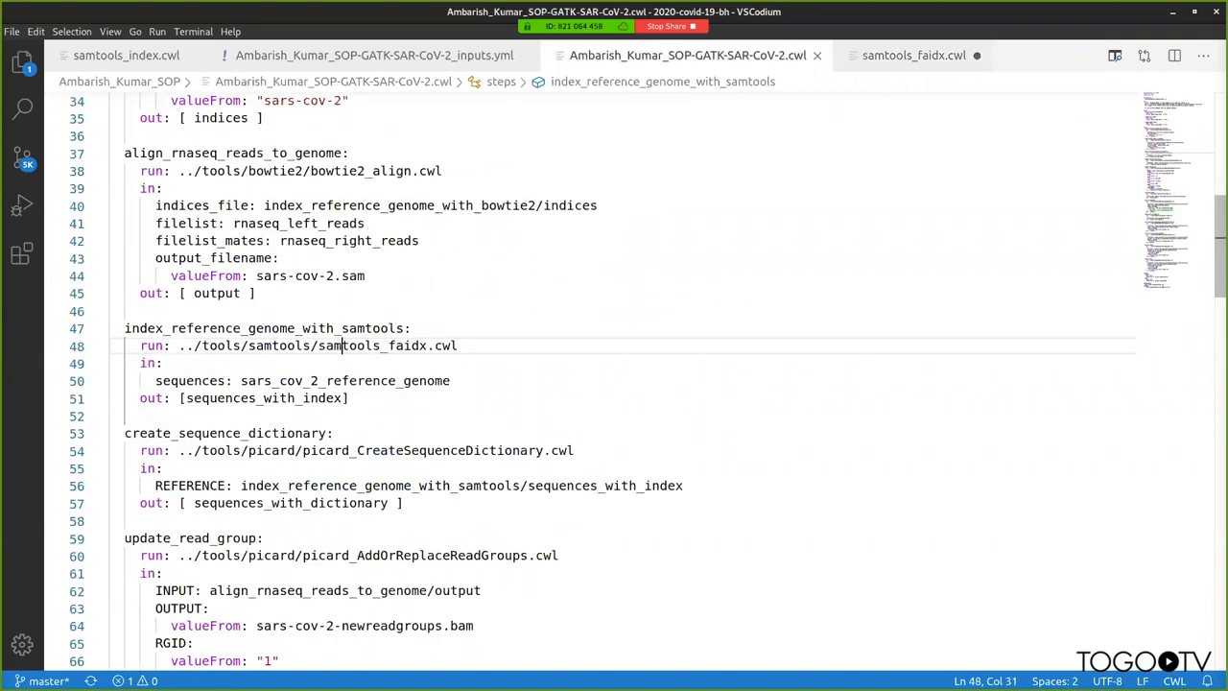
- Highlight the index_reference_genome_with_samtools step and its samtools_faidx.cwl run path
left_click_drag(112, 328, 349, 398)
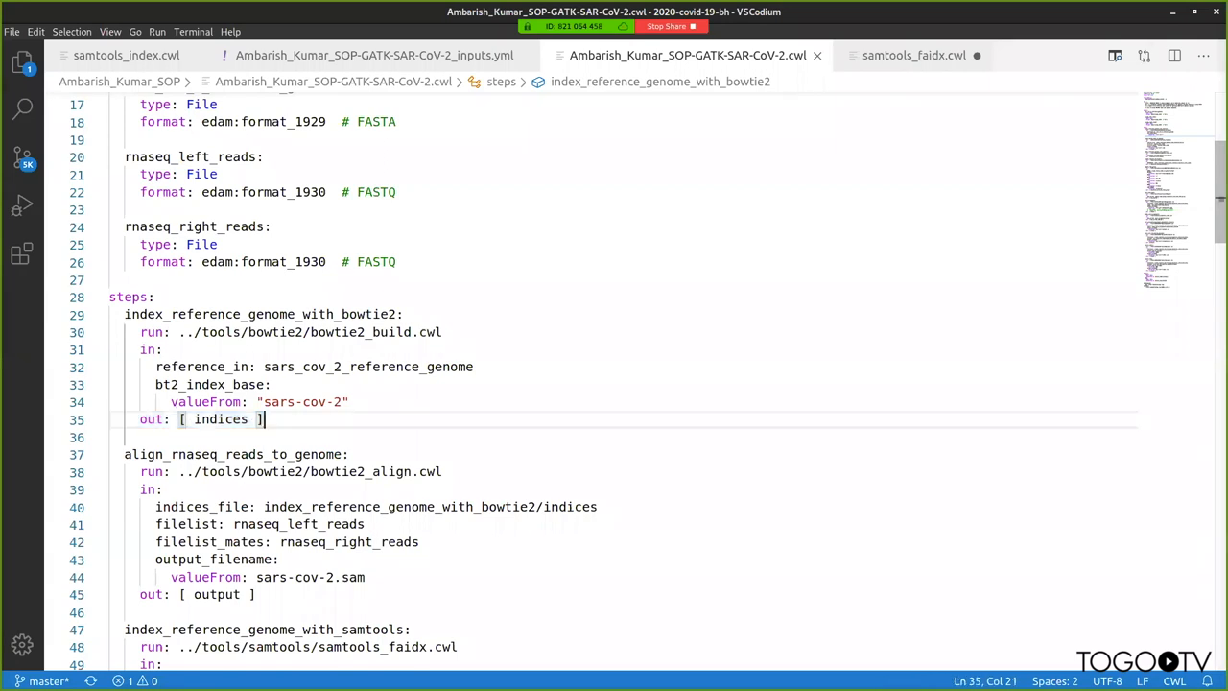
scroll("down", 3)
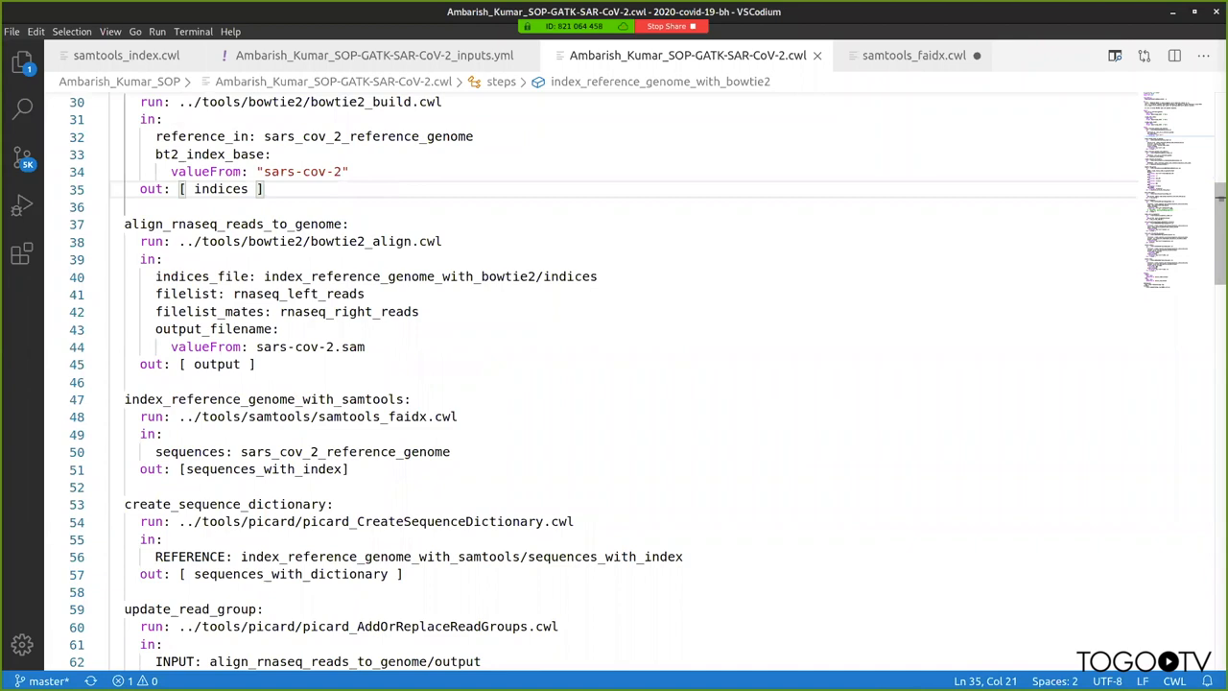
left_click_drag(124, 399, 349, 468)
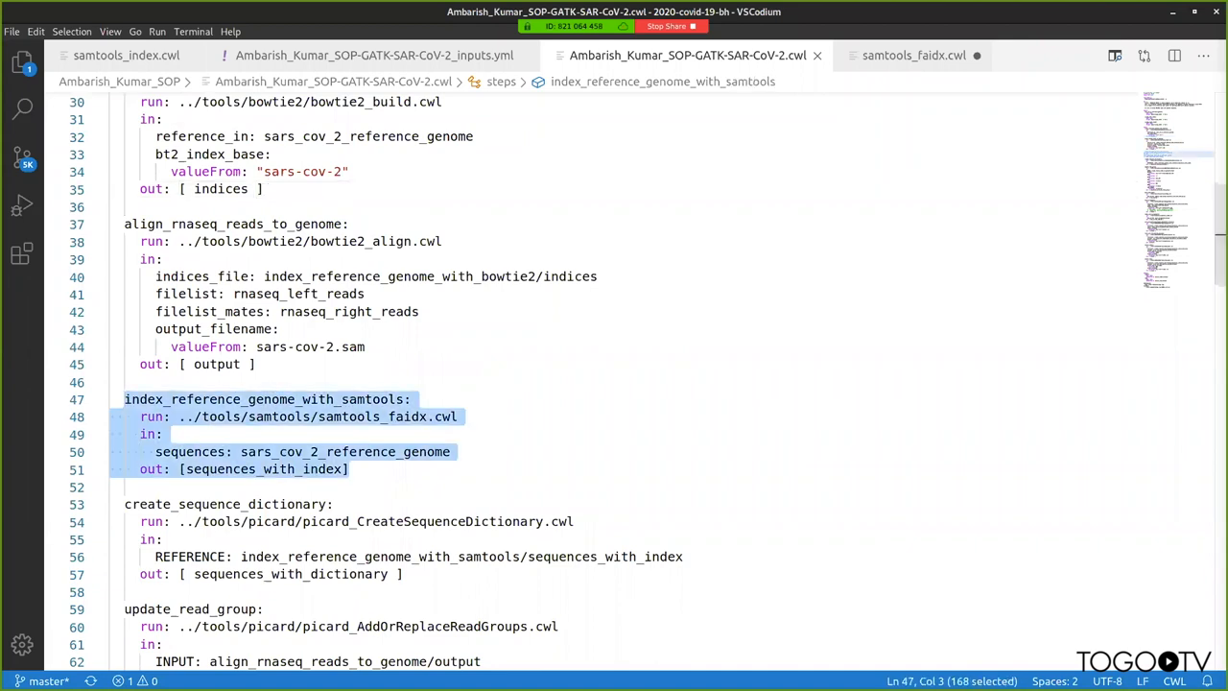
- Compare samtools_faidx.cwl outputs with the workflow's sequences_with_index, then switch to the browser
left_click(912, 54)
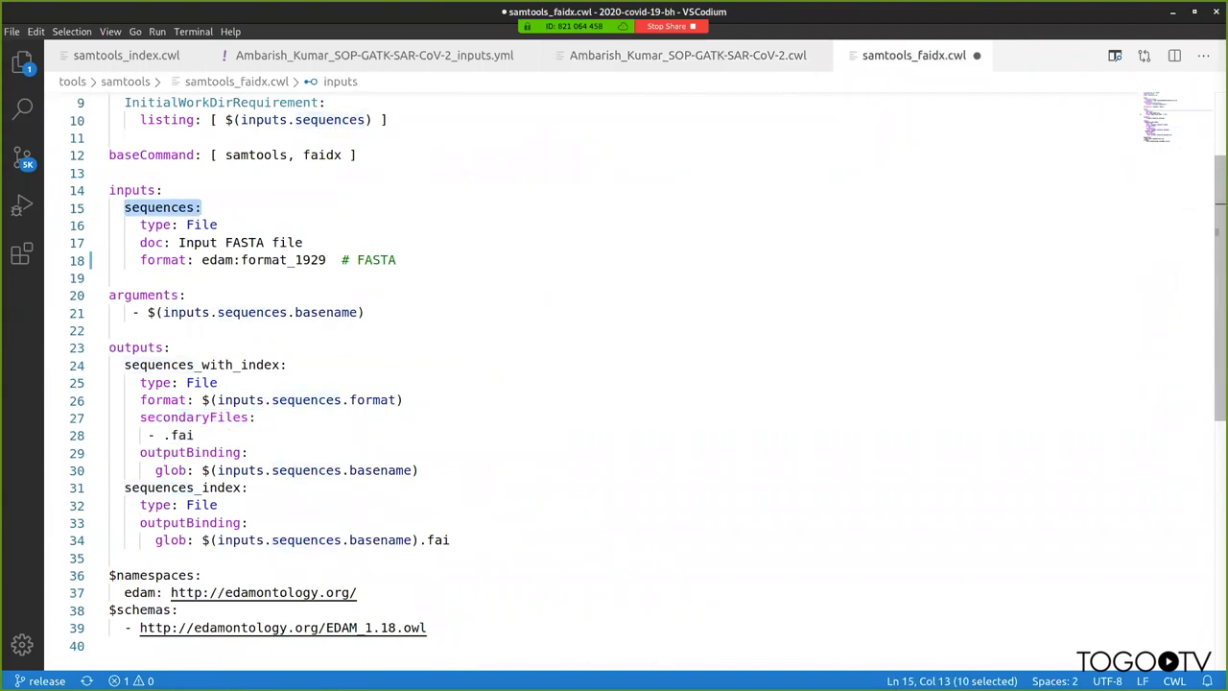
left_click(687, 54)
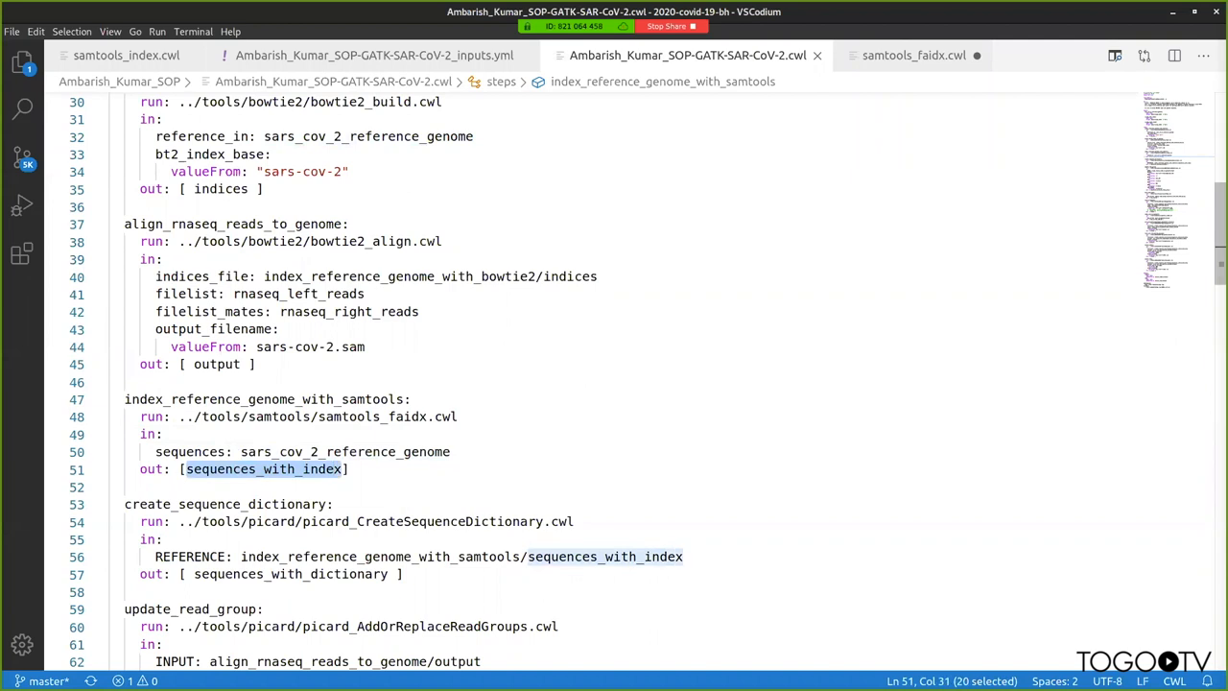
left_click(913, 54)
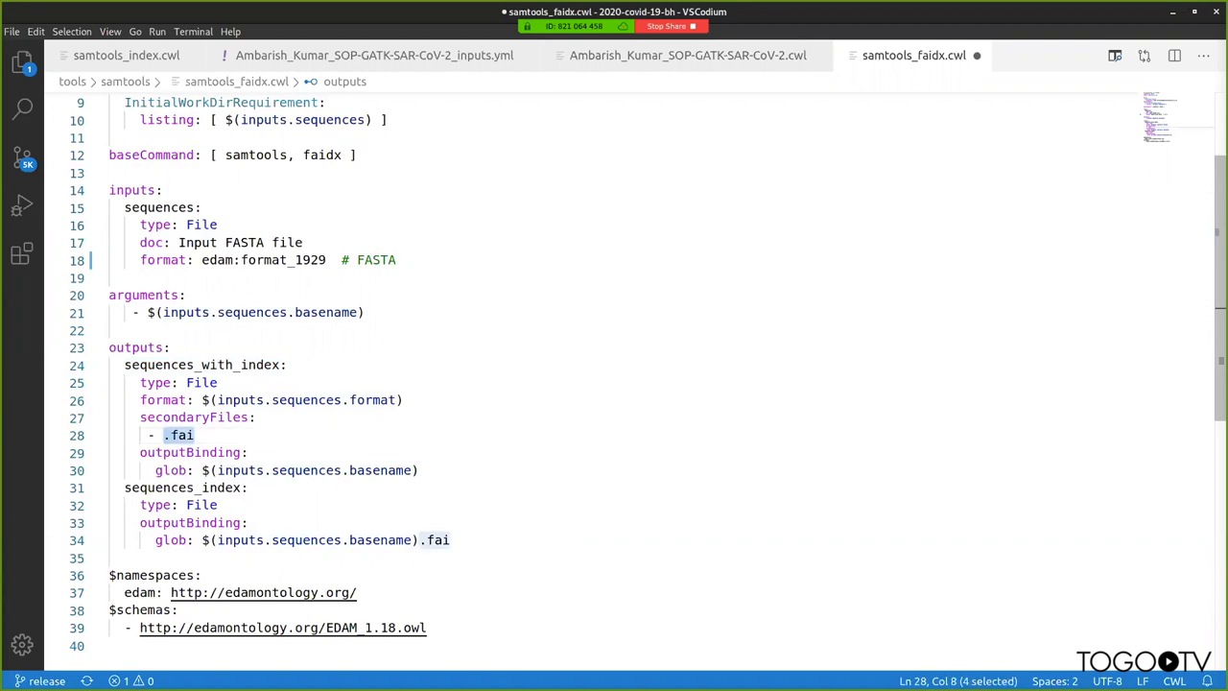
left_click(687, 53)
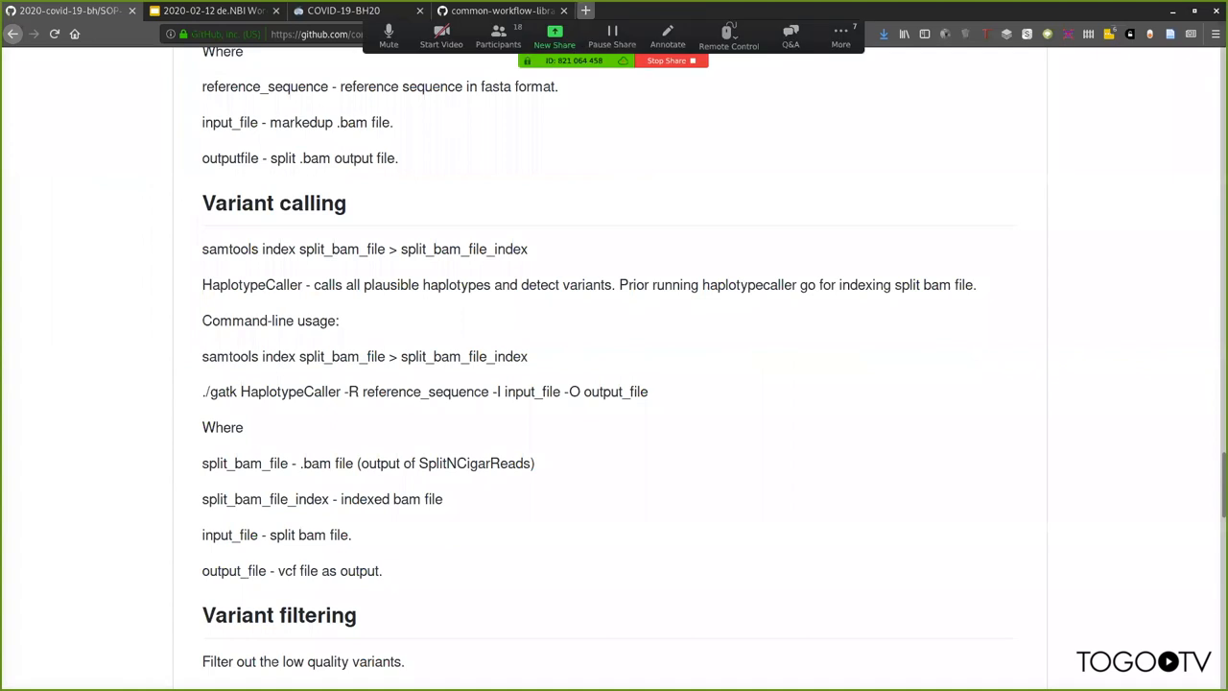
- Load the CWL Viewer homepage from browser history in a fresh Firefox tab
left_click(584, 11)
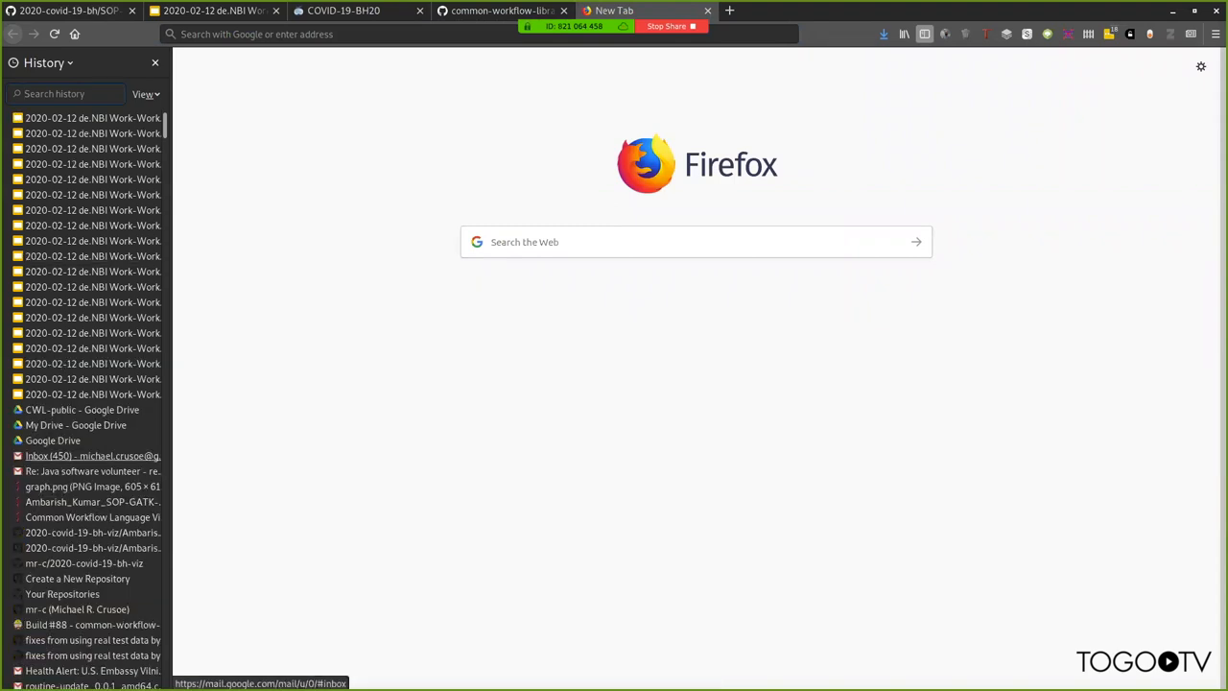
left_click(92, 501)
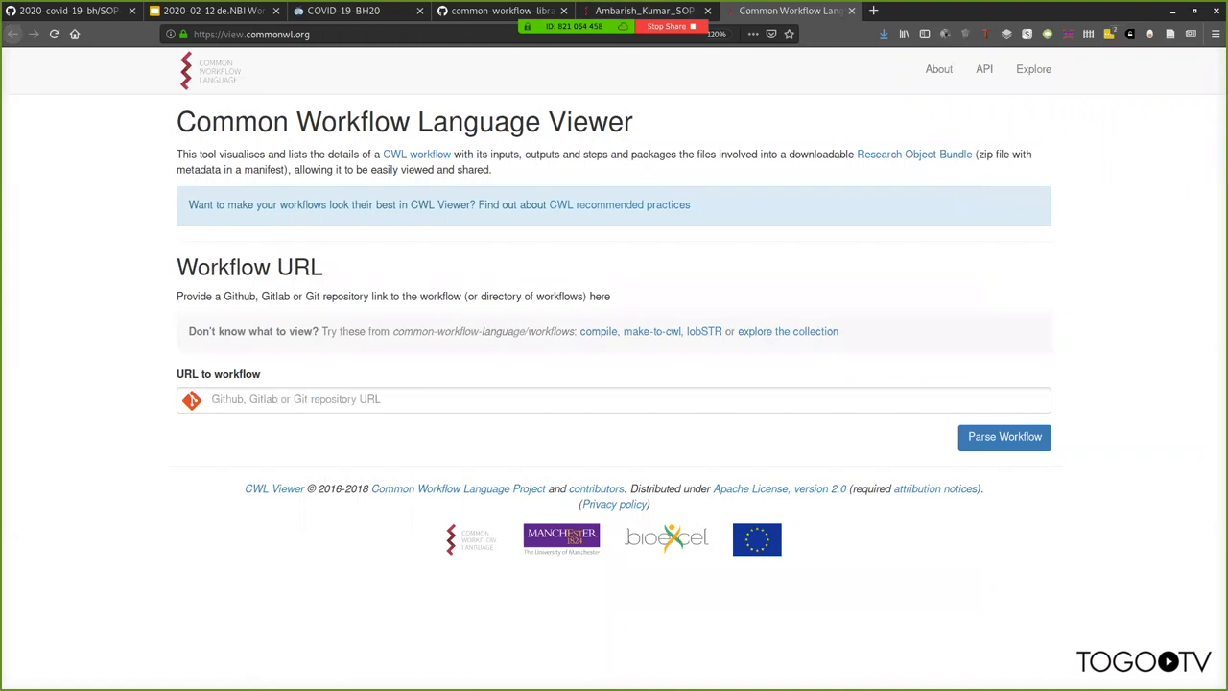
- Parse the GitHub link to Ambarish_Kumar_SOP-GATK-SAR-CoV-2.cwl and scroll through its graph, inputs and steps
left_click(614, 399)
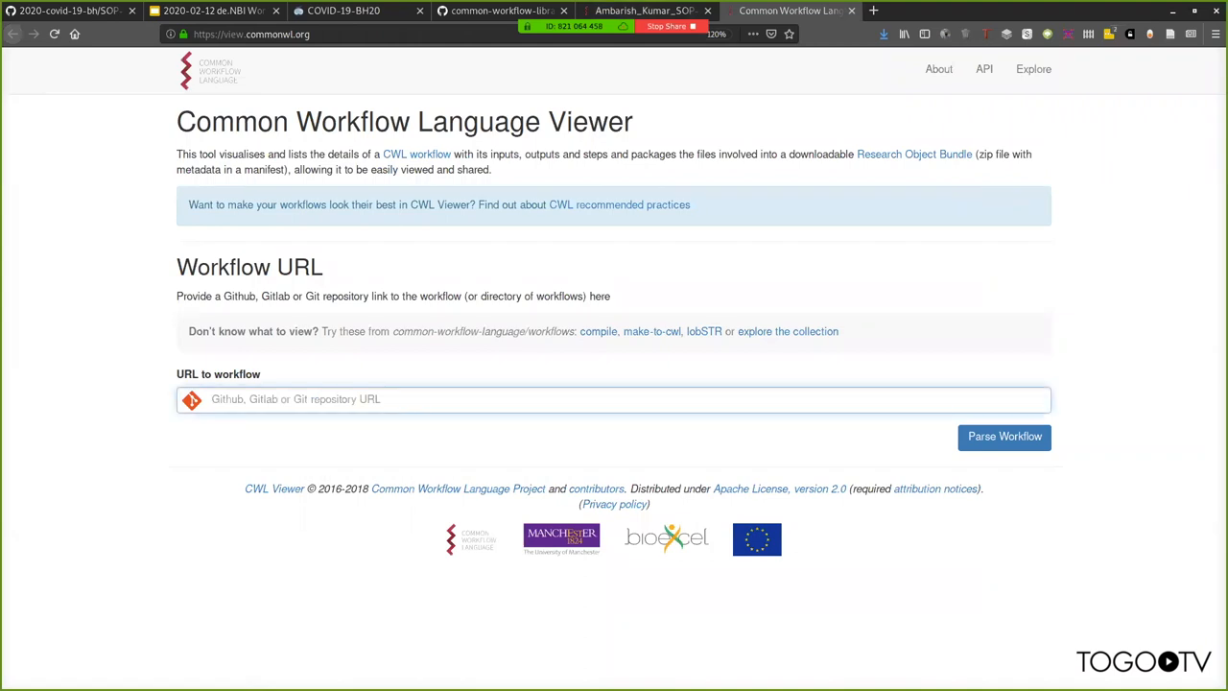
left_click(614, 399)
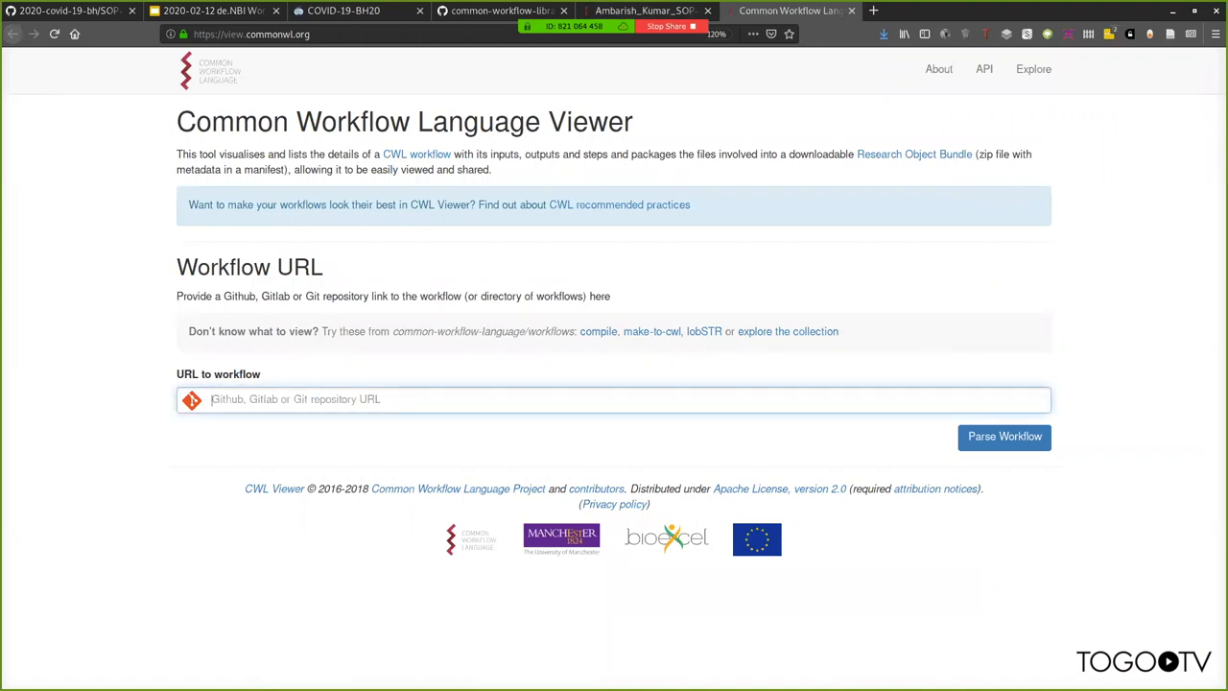
left_click(643, 12)
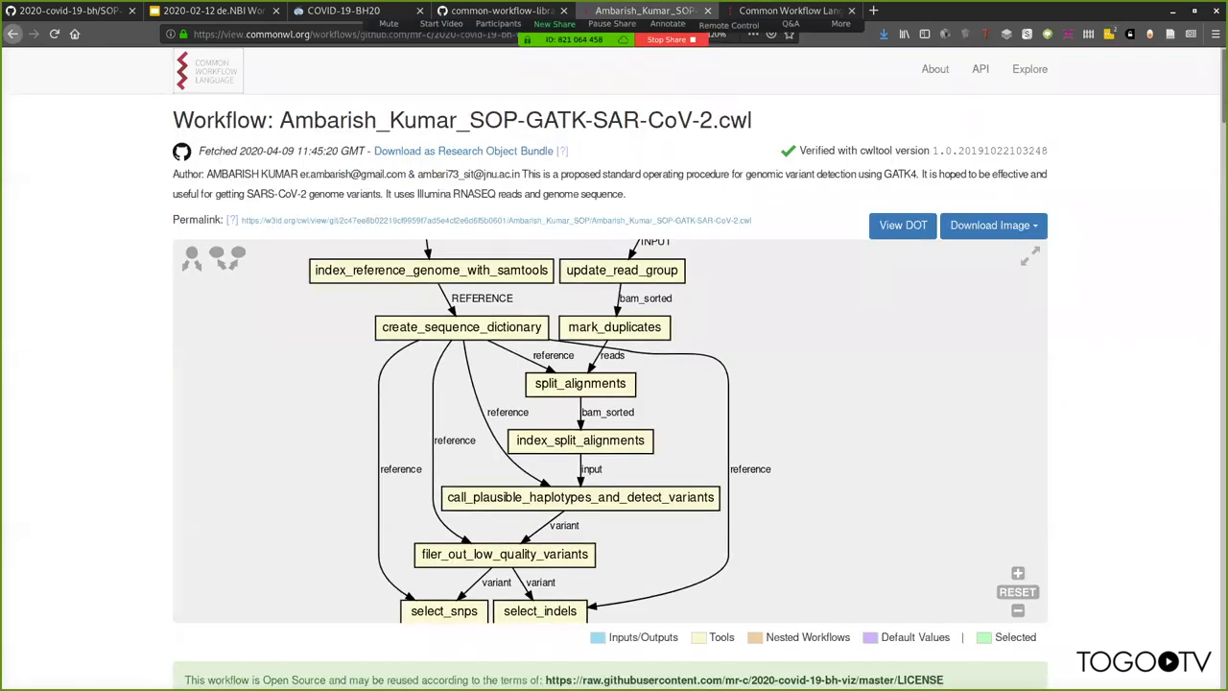
scroll("down", 3)
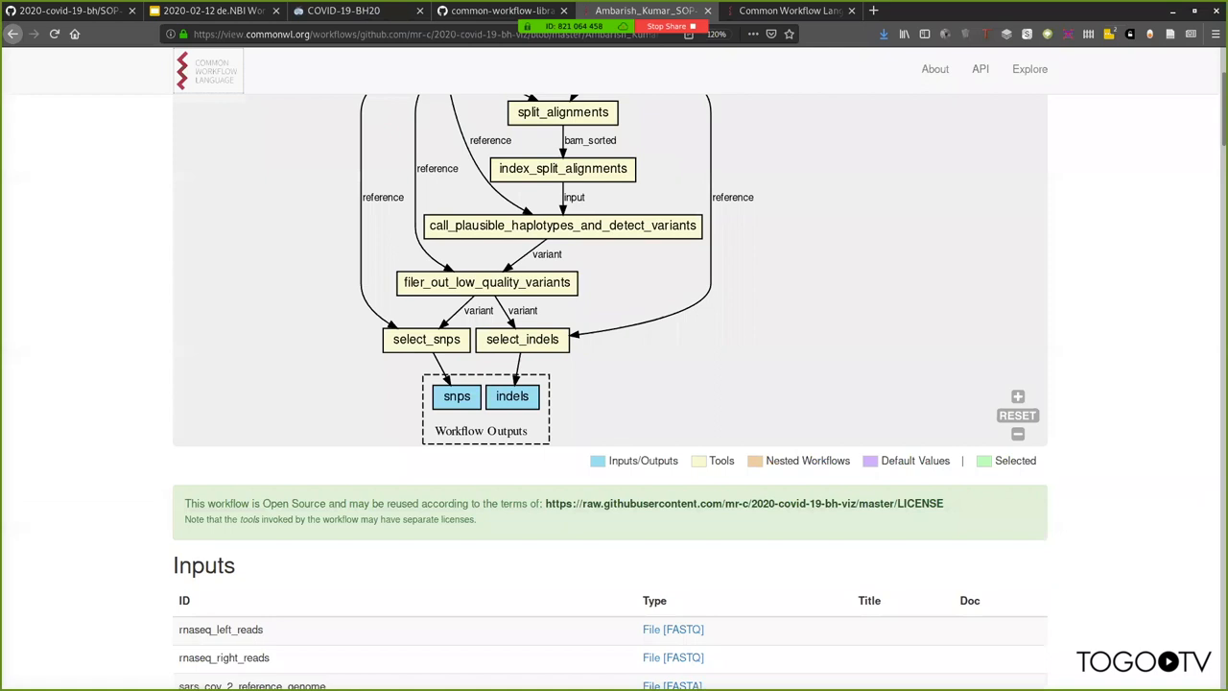
scroll("down", 3)
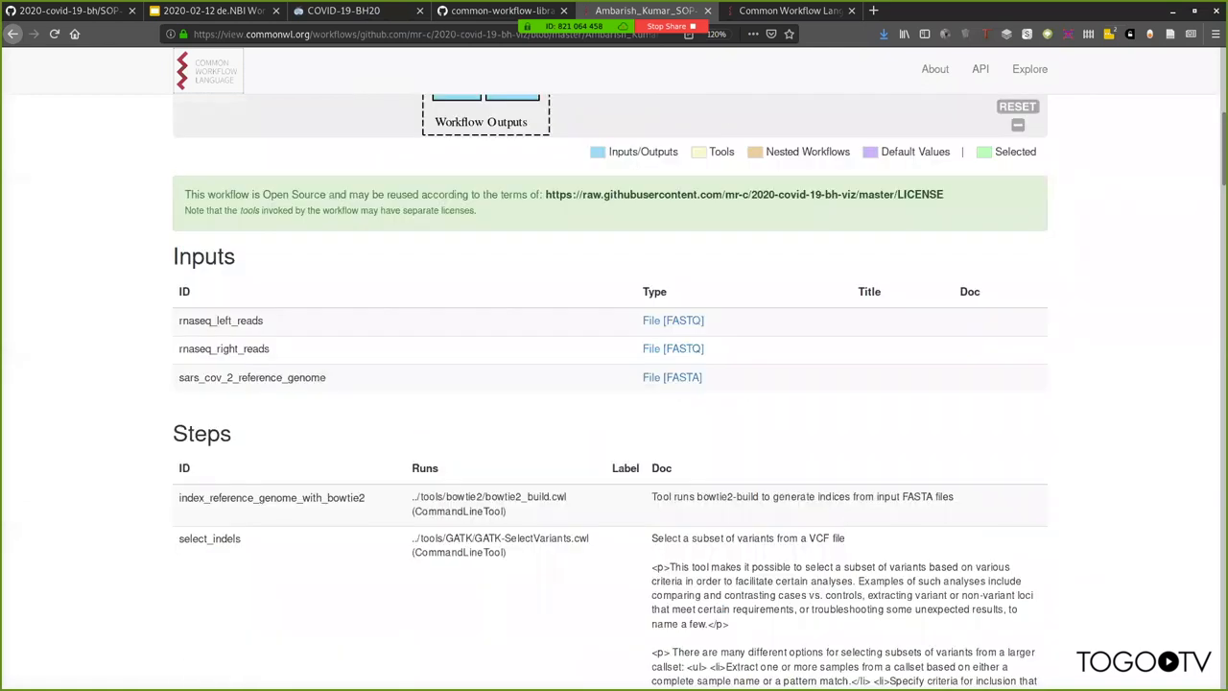
left_click(210, 538)
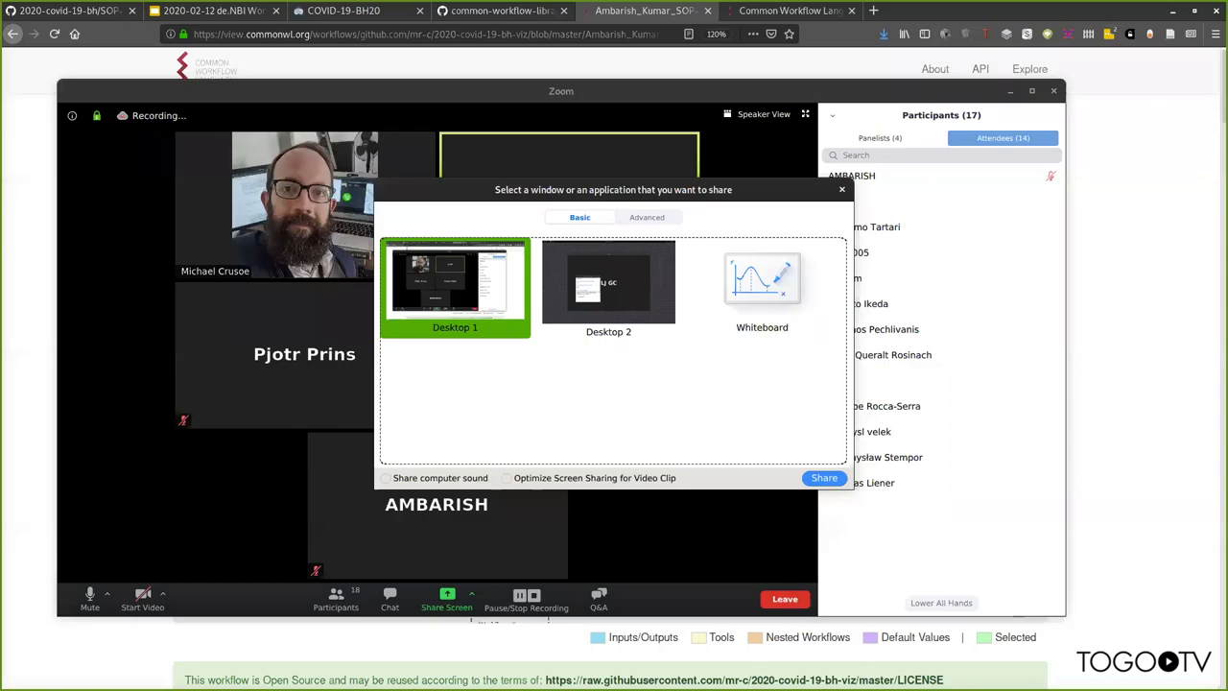
- Share the desktop with VSCodium showing the workflow source beside its CWL graph preview
left_click(824, 478)
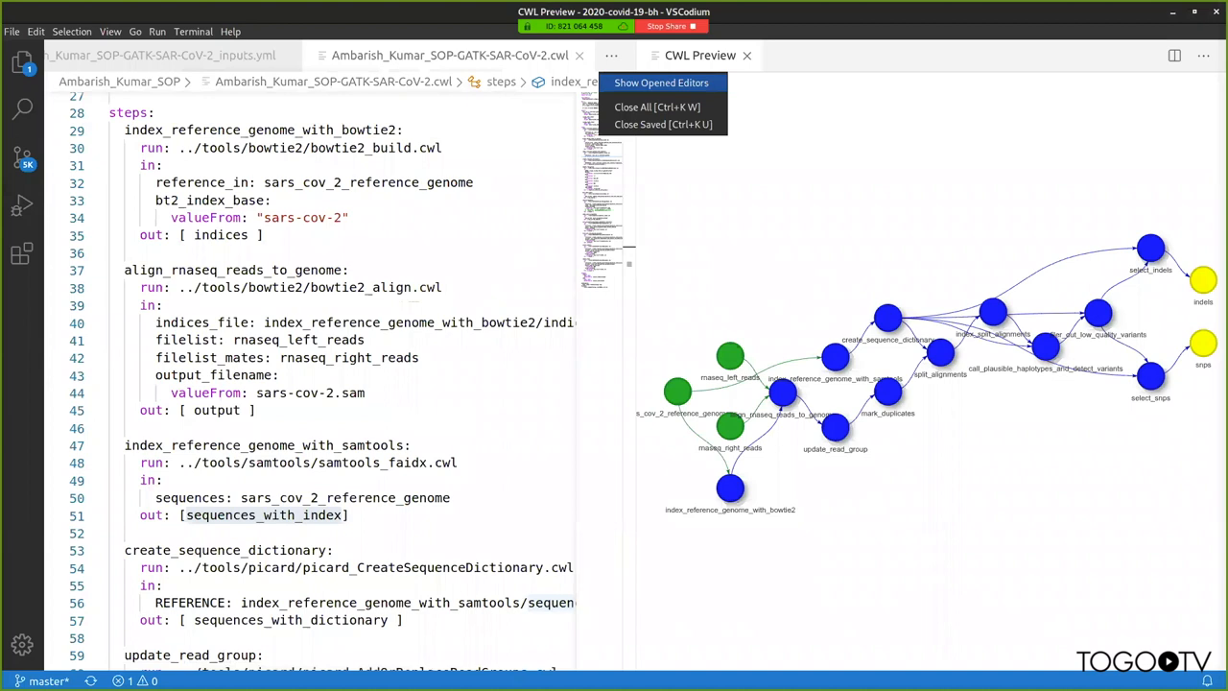
- Close the CWL graph preview so samtools_faidx.cwl shows its EDAM format line again
left_click(610, 53)
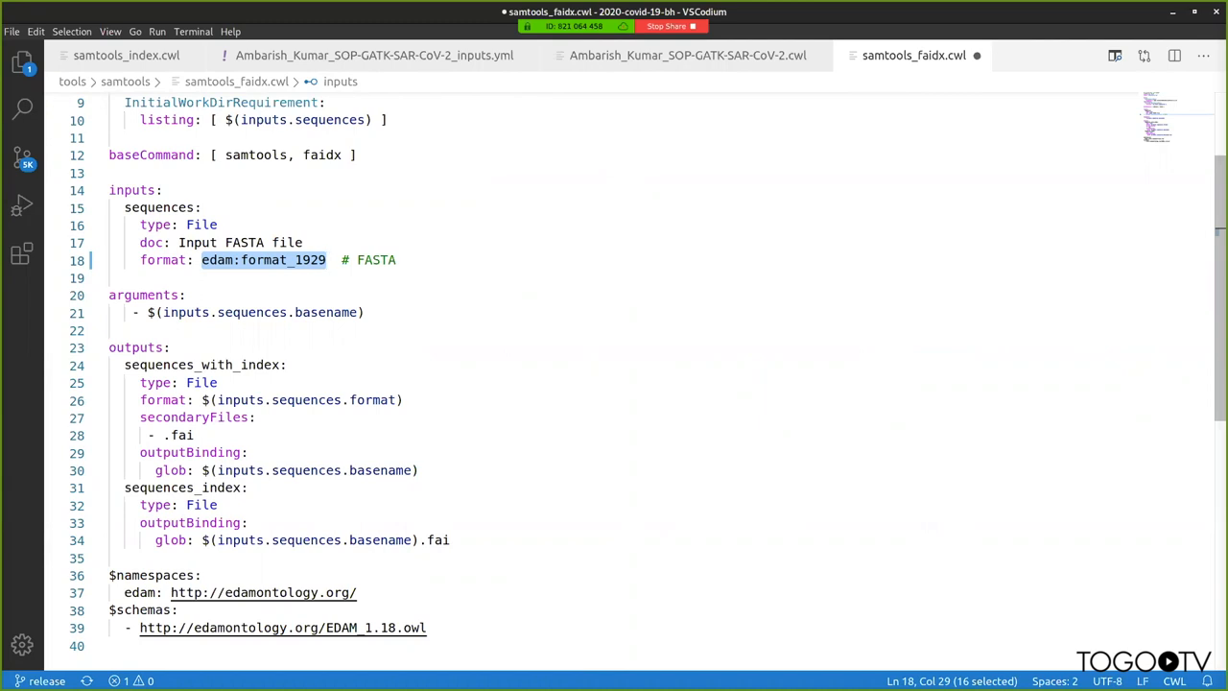
- Highlight the edam format prefix, then expand the bowtie2 tools folder in the Explorer file tree
left_click(327, 259)
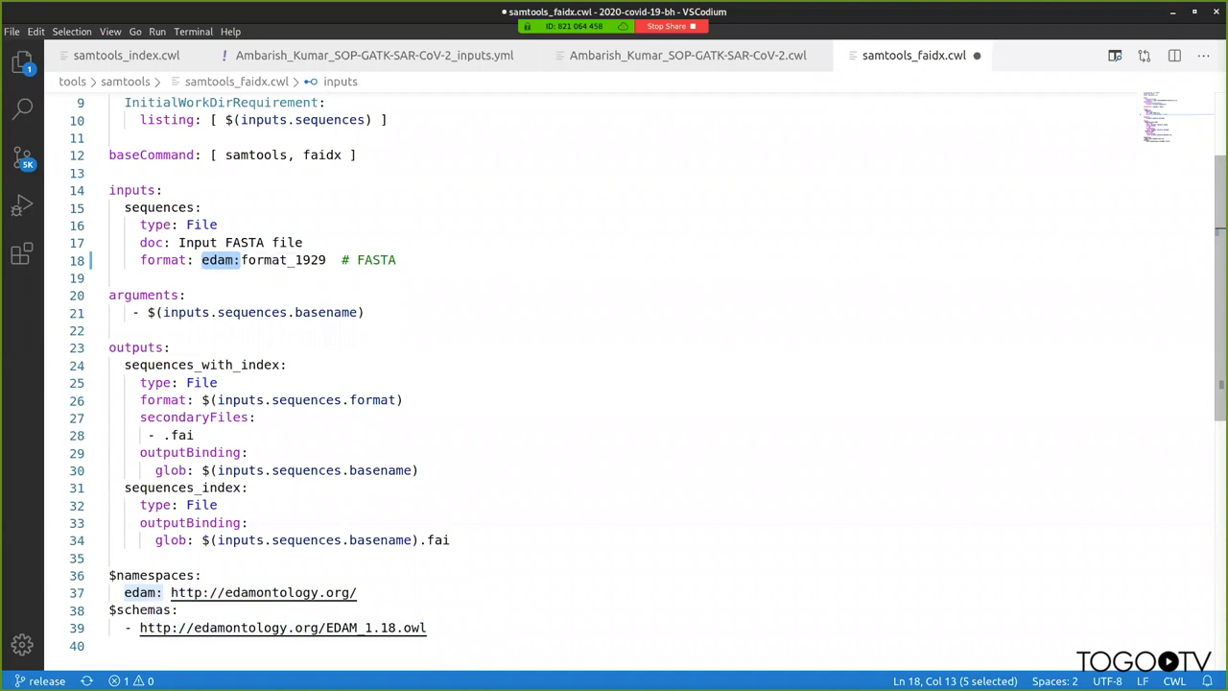
left_click(201, 261)
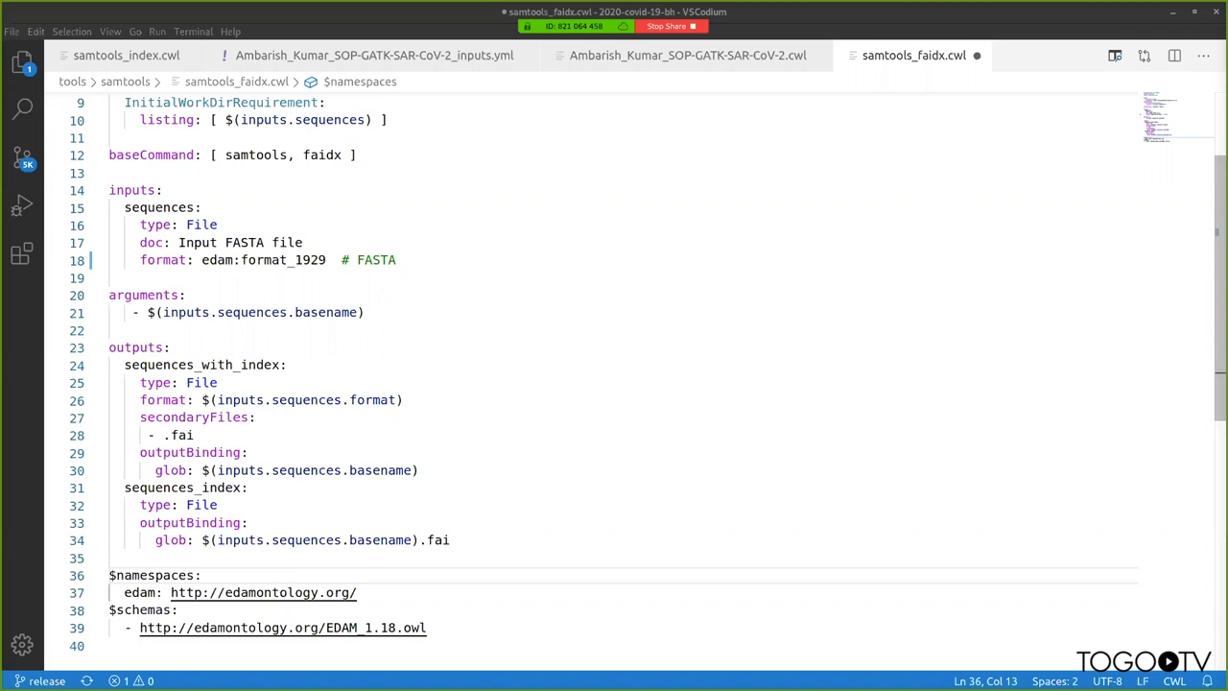
mouse_move(526, 54)
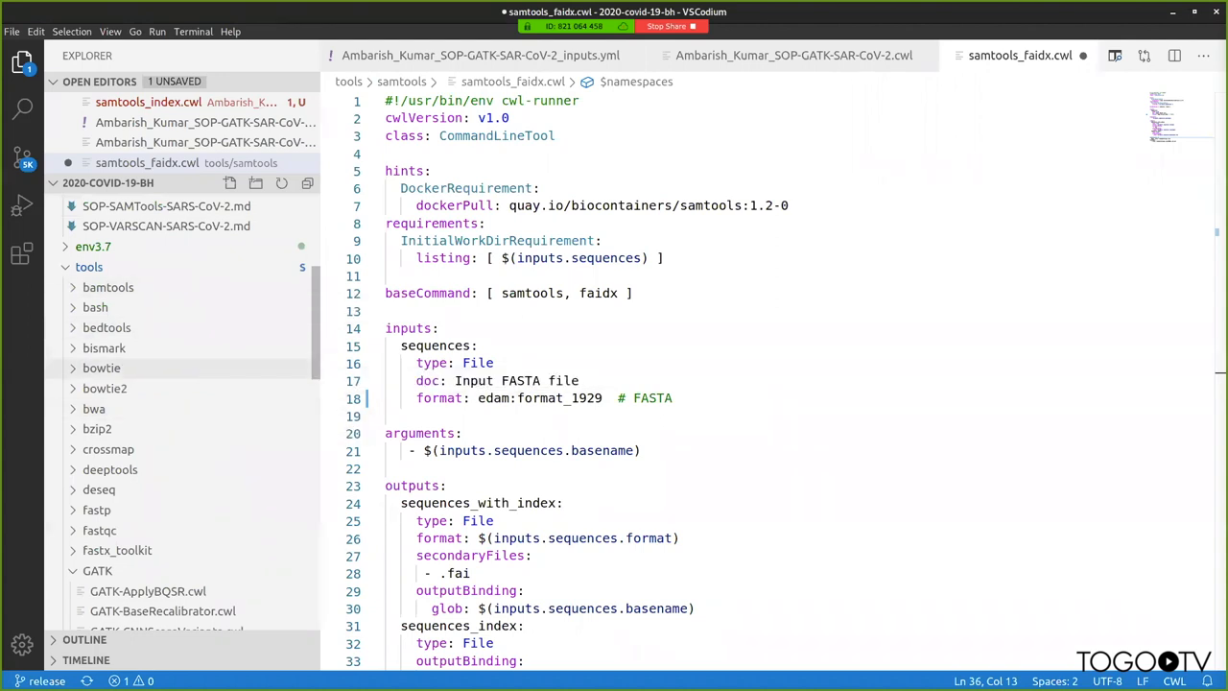
left_click(104, 388)
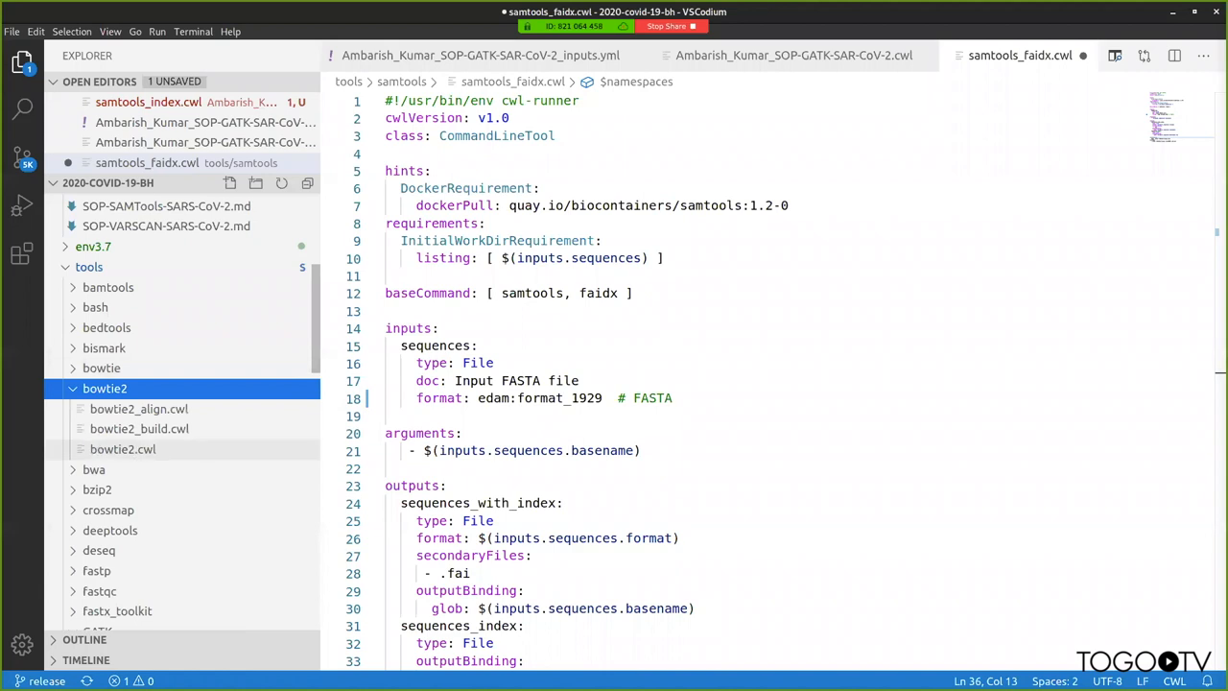
left_click(123, 449)
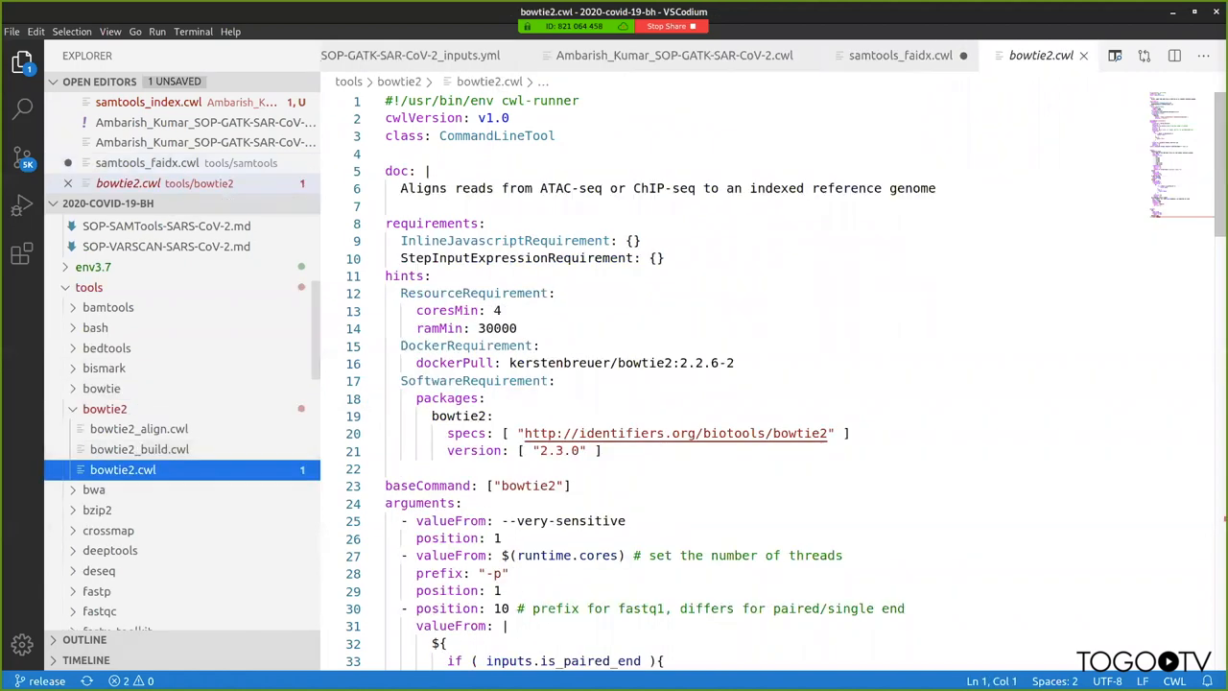
scroll("down", 3)
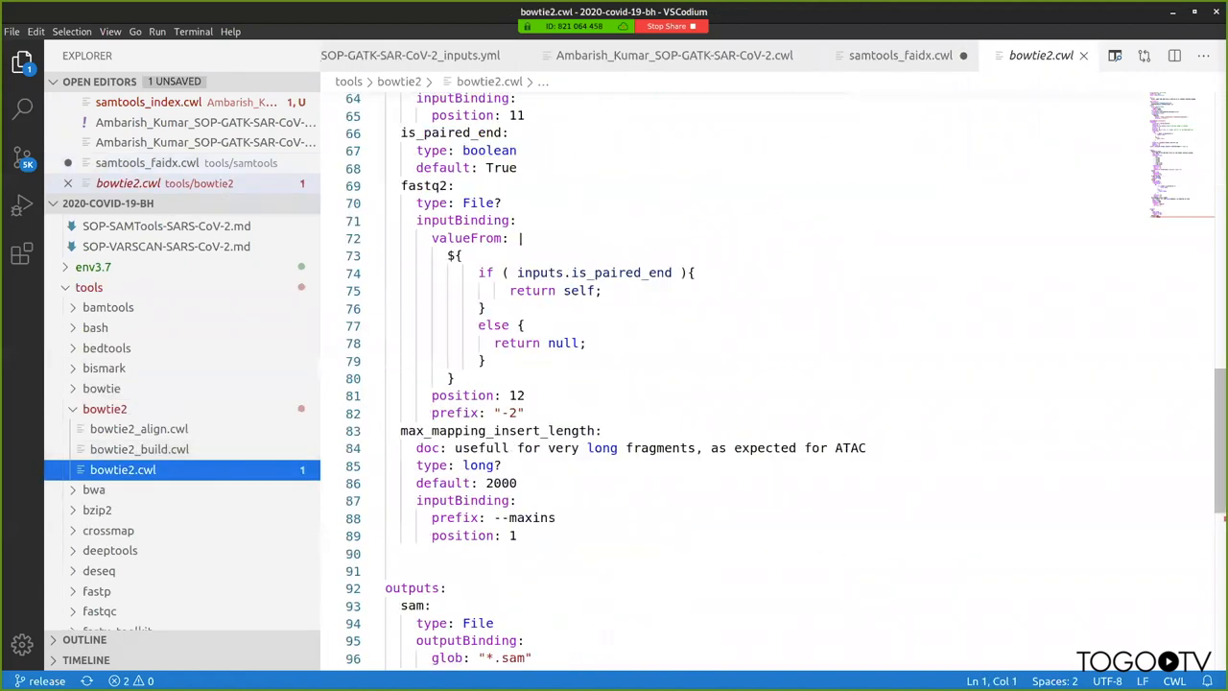
left_click(138, 430)
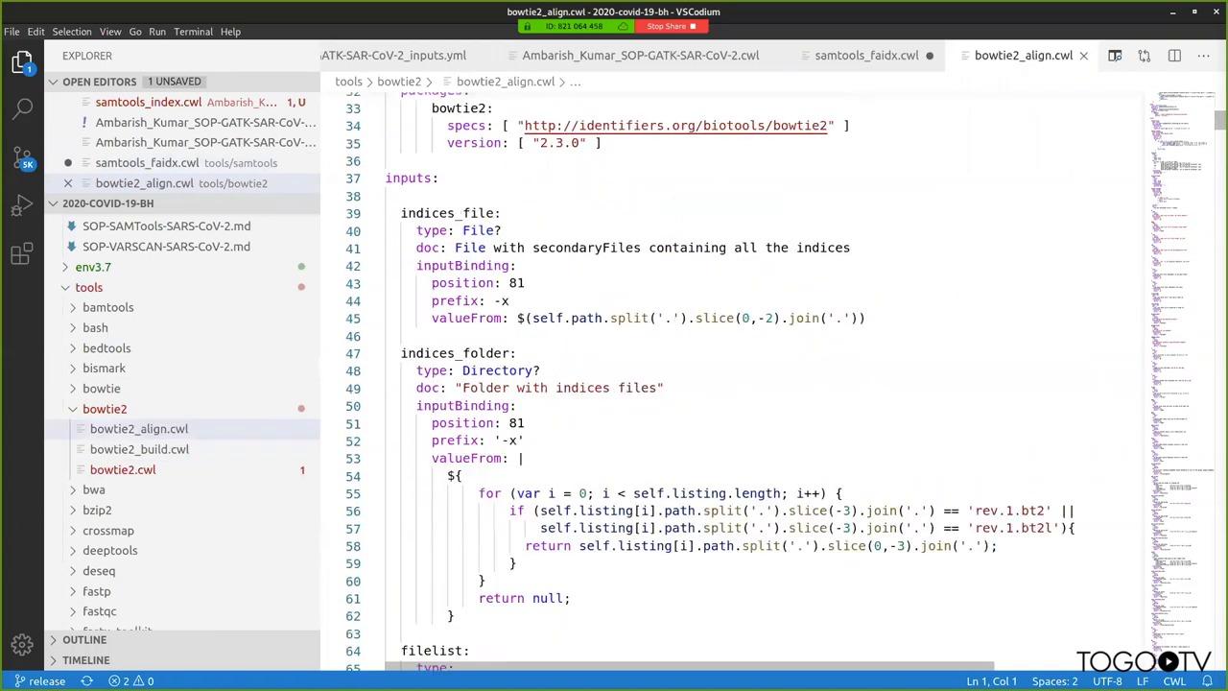
scroll("down", 3)
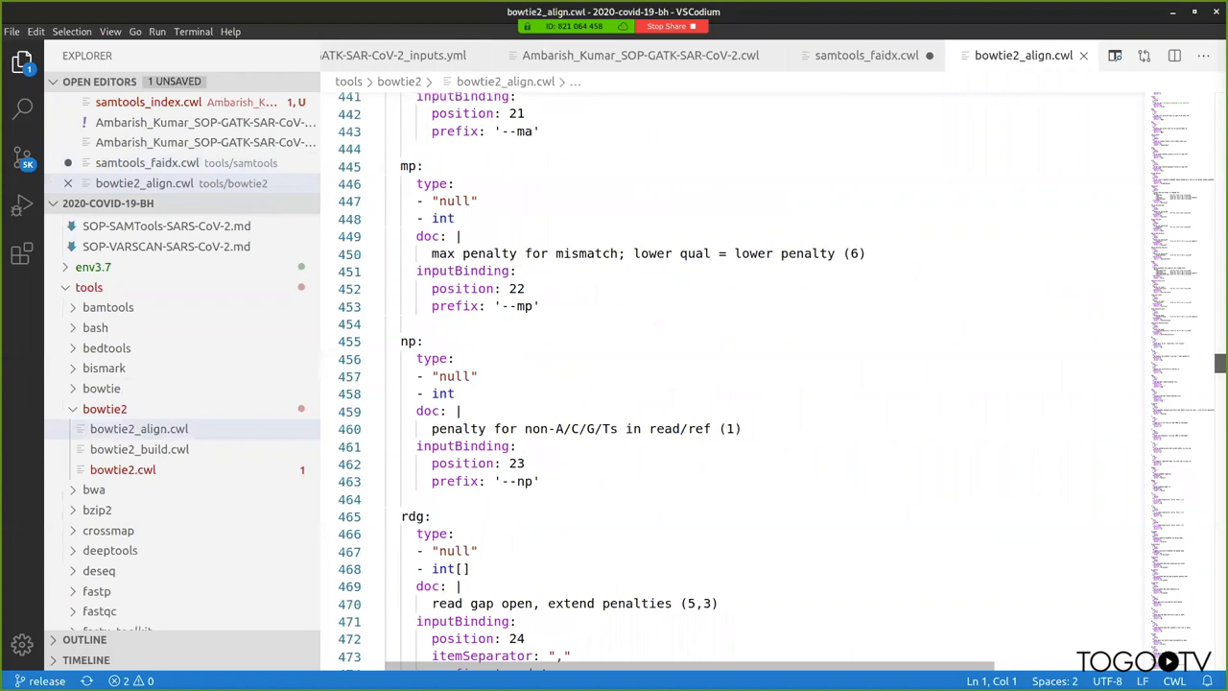
scroll("down", 3)
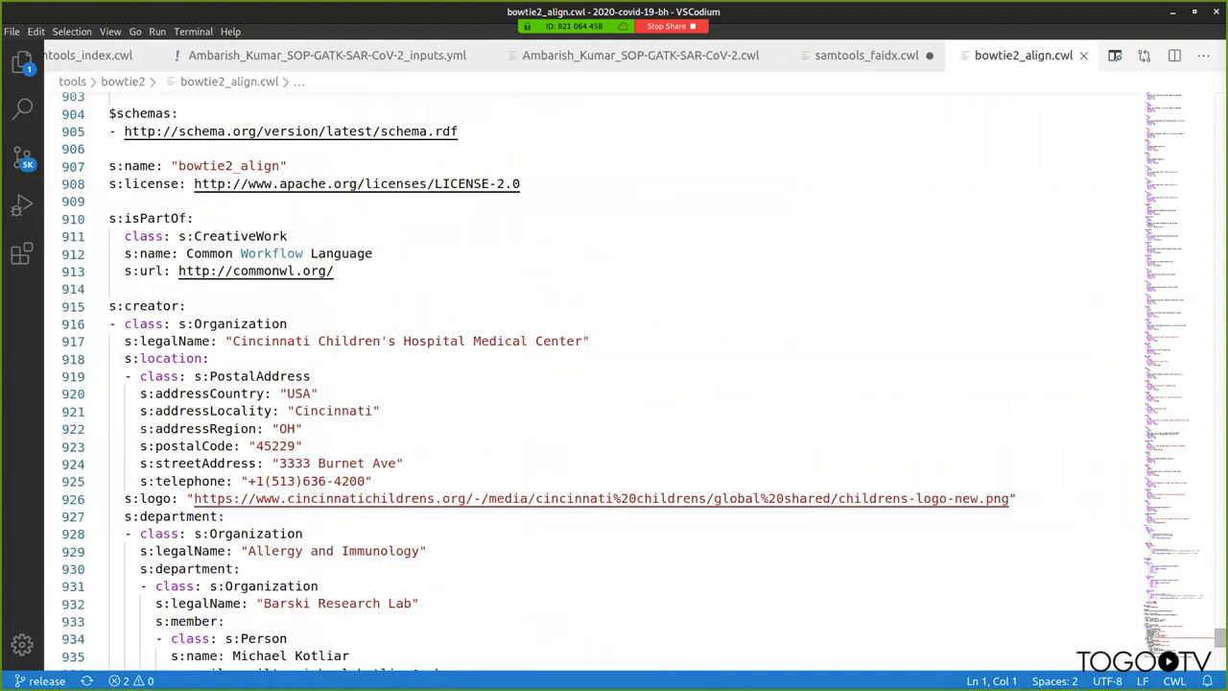
mouse_move(1024, 54)
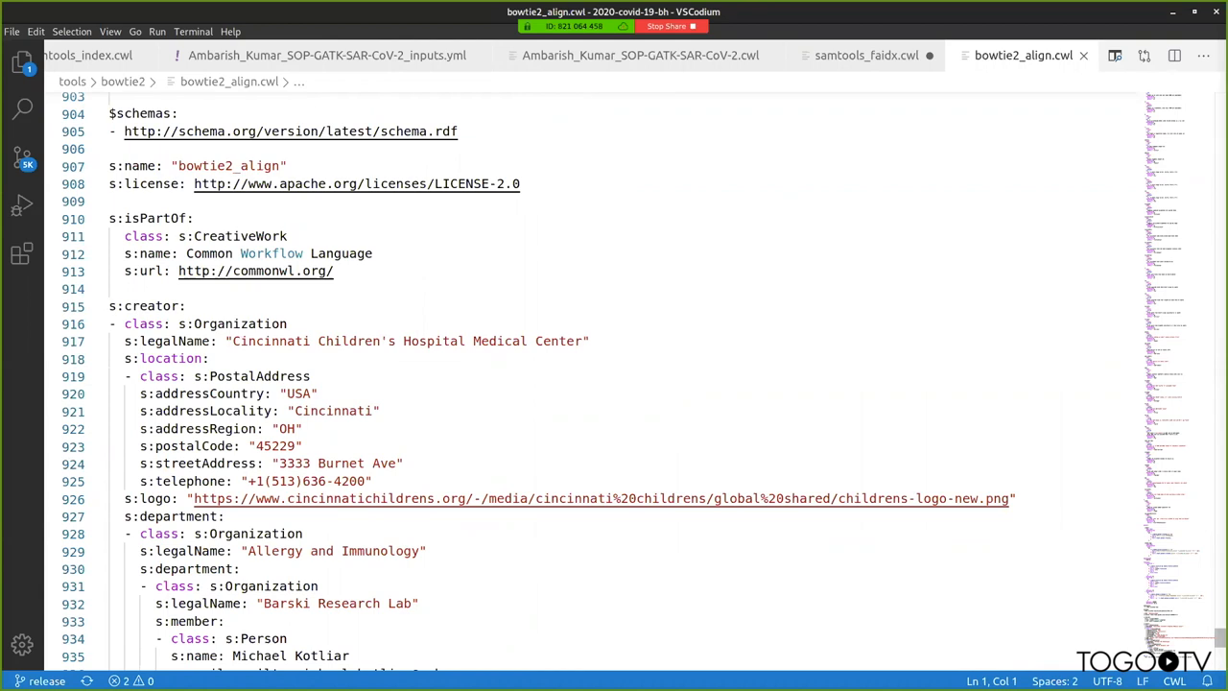
scroll("up", 3)
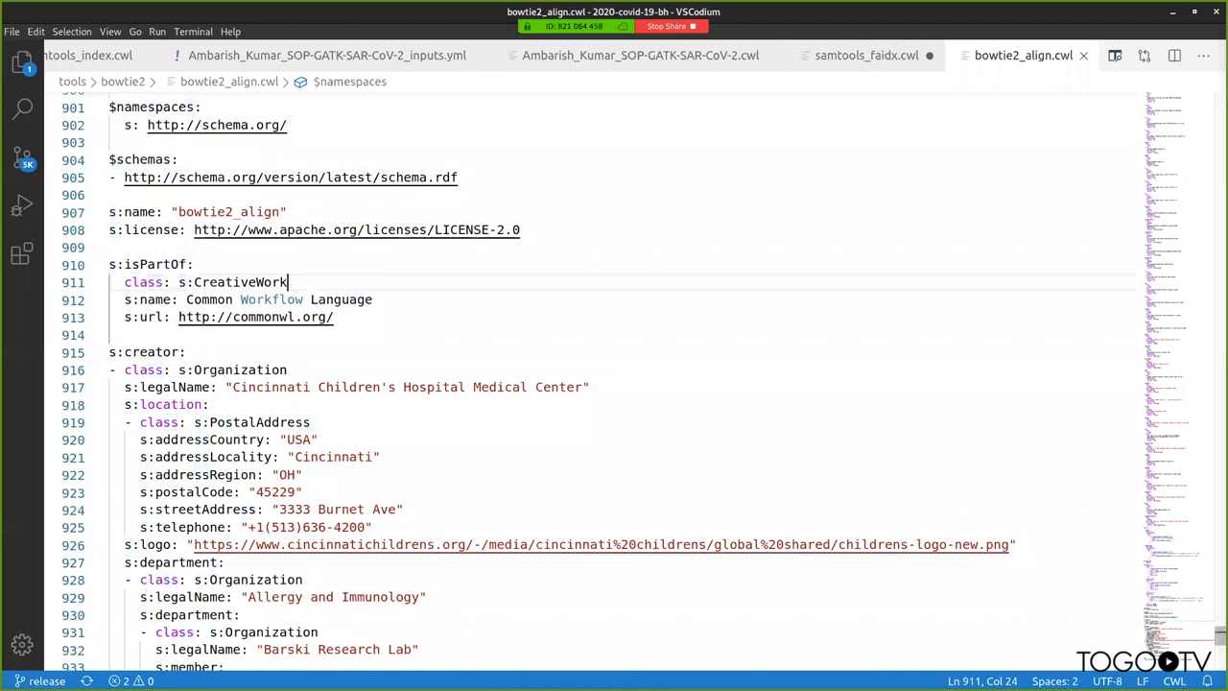
scroll("down", 3)
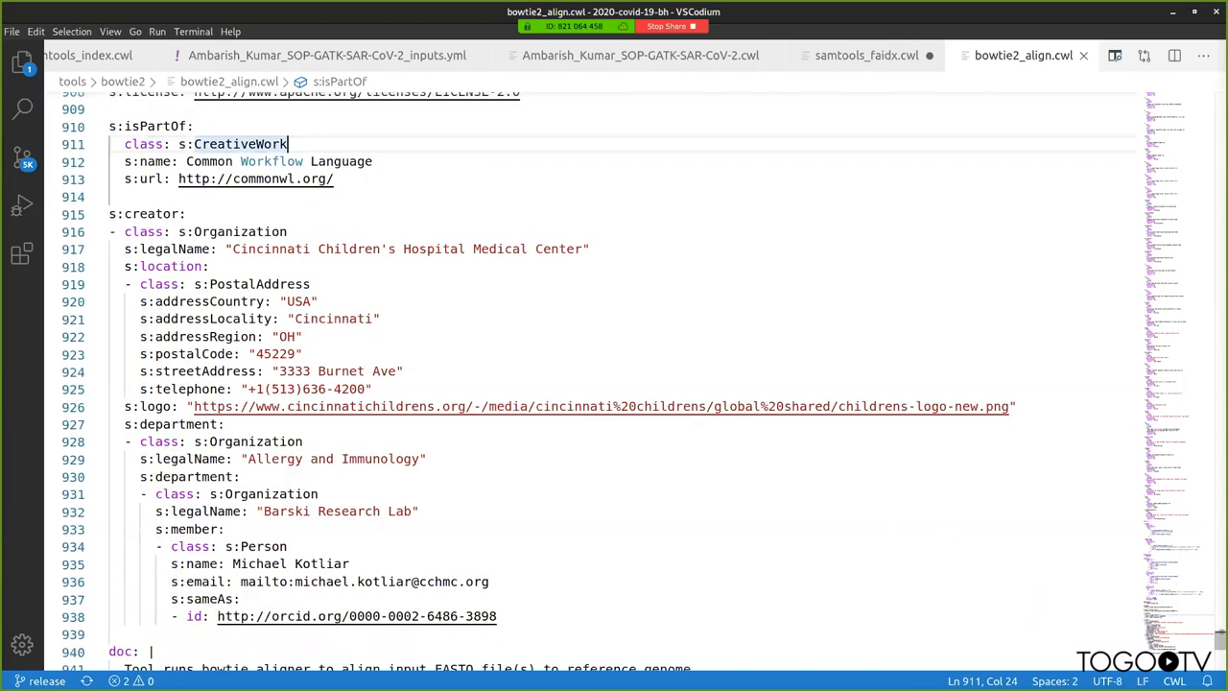
scroll("down", 3)
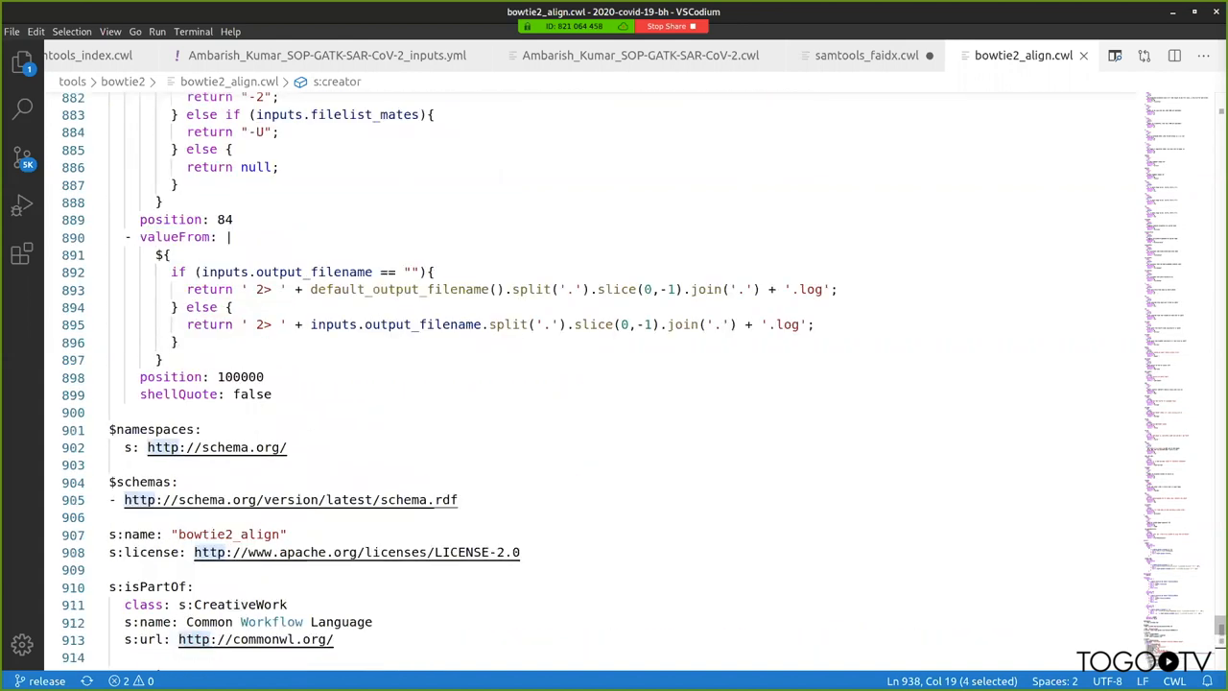
- Show the GATK SAR-CoV-2 inputs.yml job file with its reads and reference genome
left_click(326, 54)
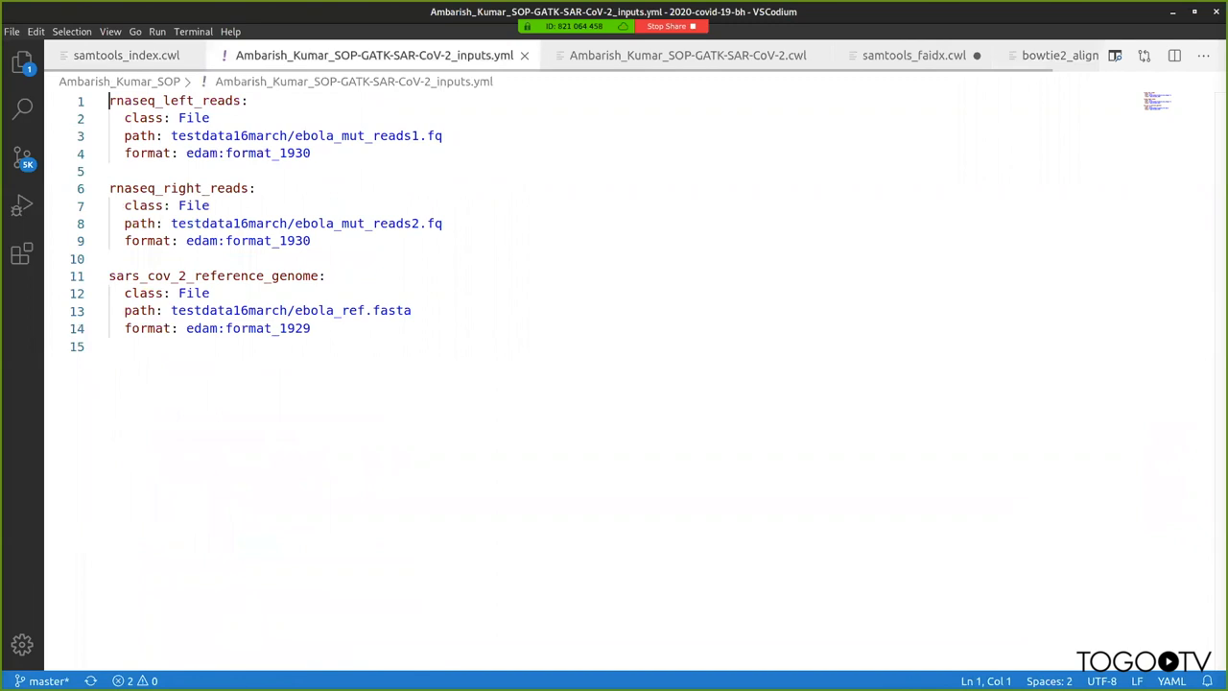
left_click(127, 53)
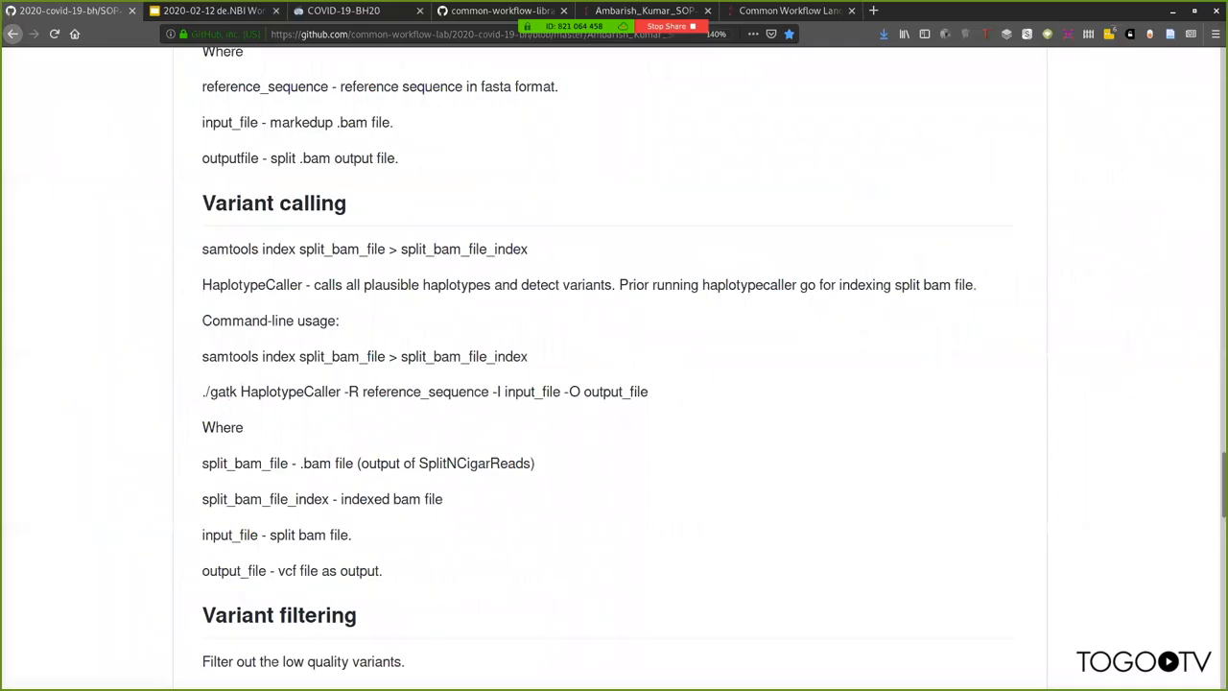
- Scroll the GitHub SOP page around its Variant filtering and command-line input dataset sections
scroll("up", 3)
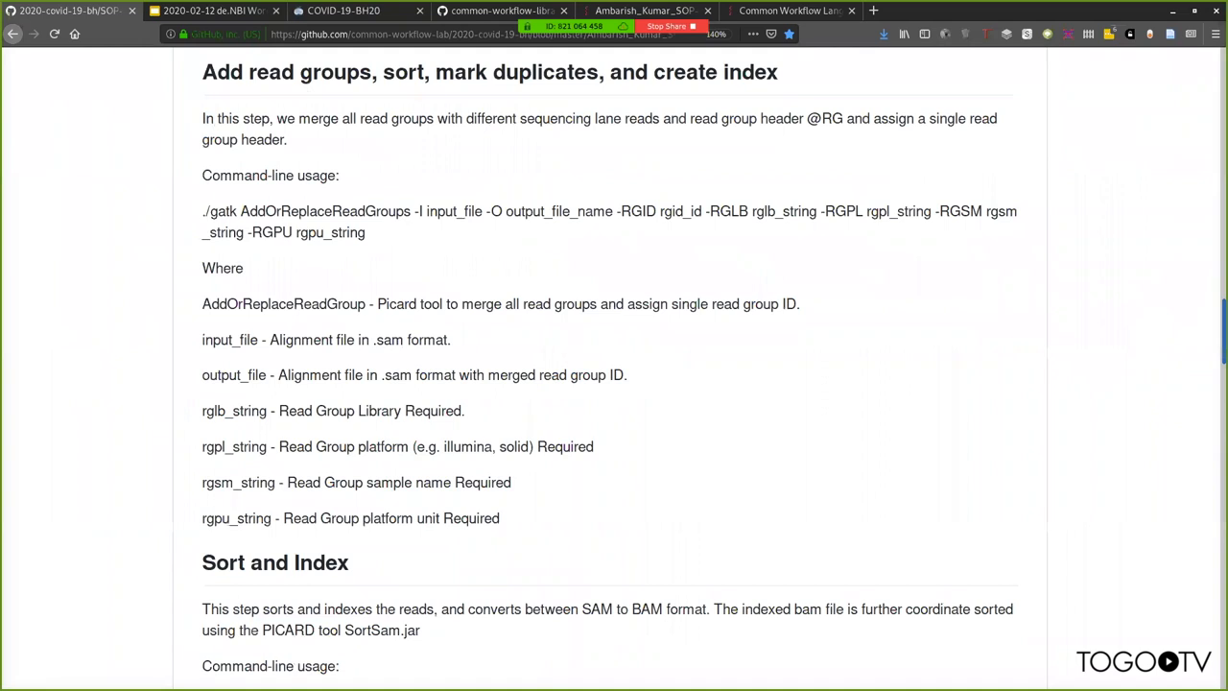
scroll("down", 3)
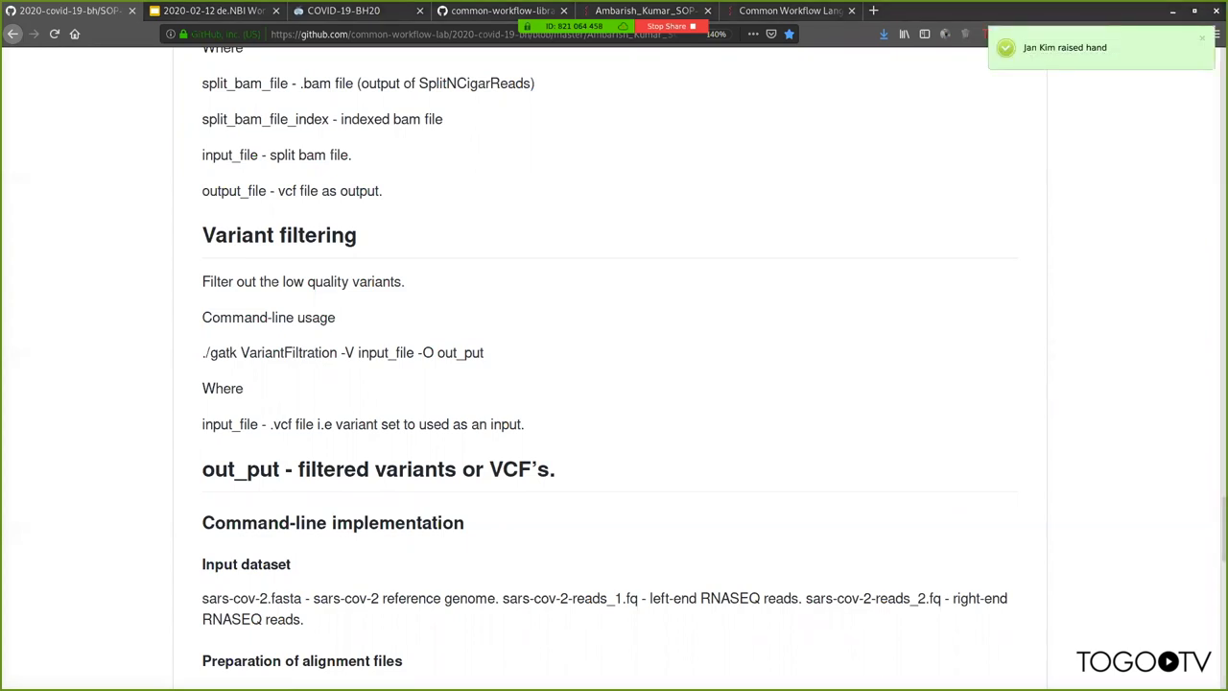
mouse_move(192, 234)
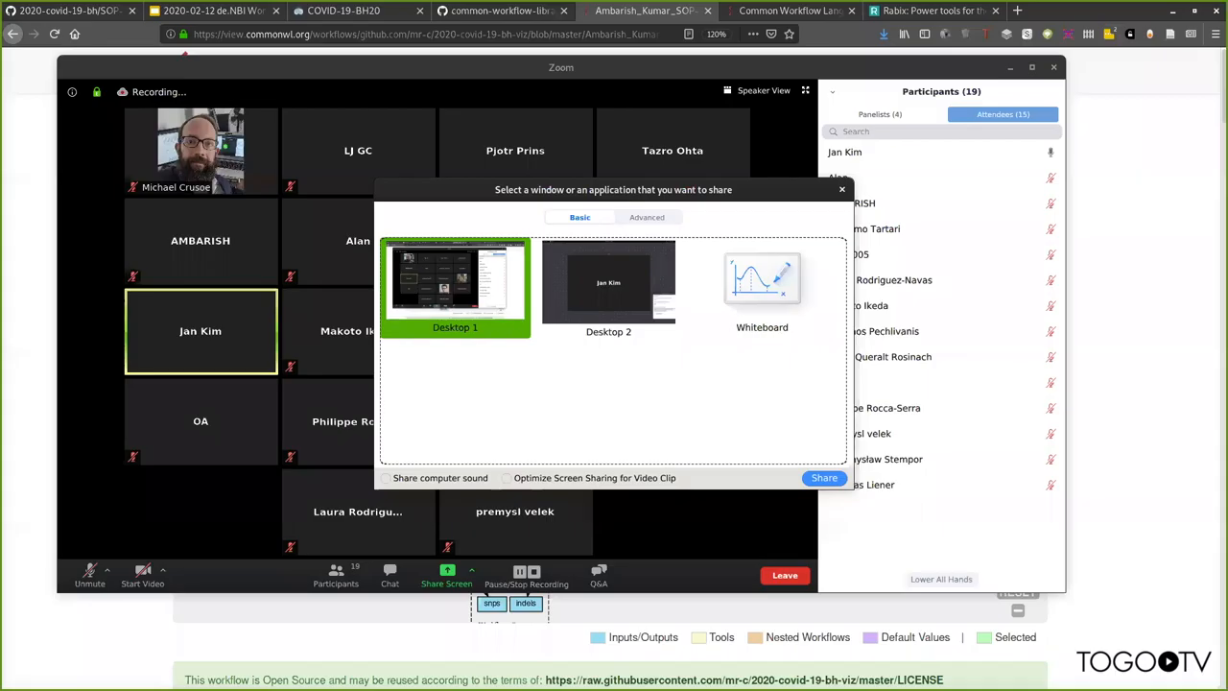
- Share Desktop 1 again and pan the CWL Viewer workflow graph to its middle steps
left_click(824, 477)
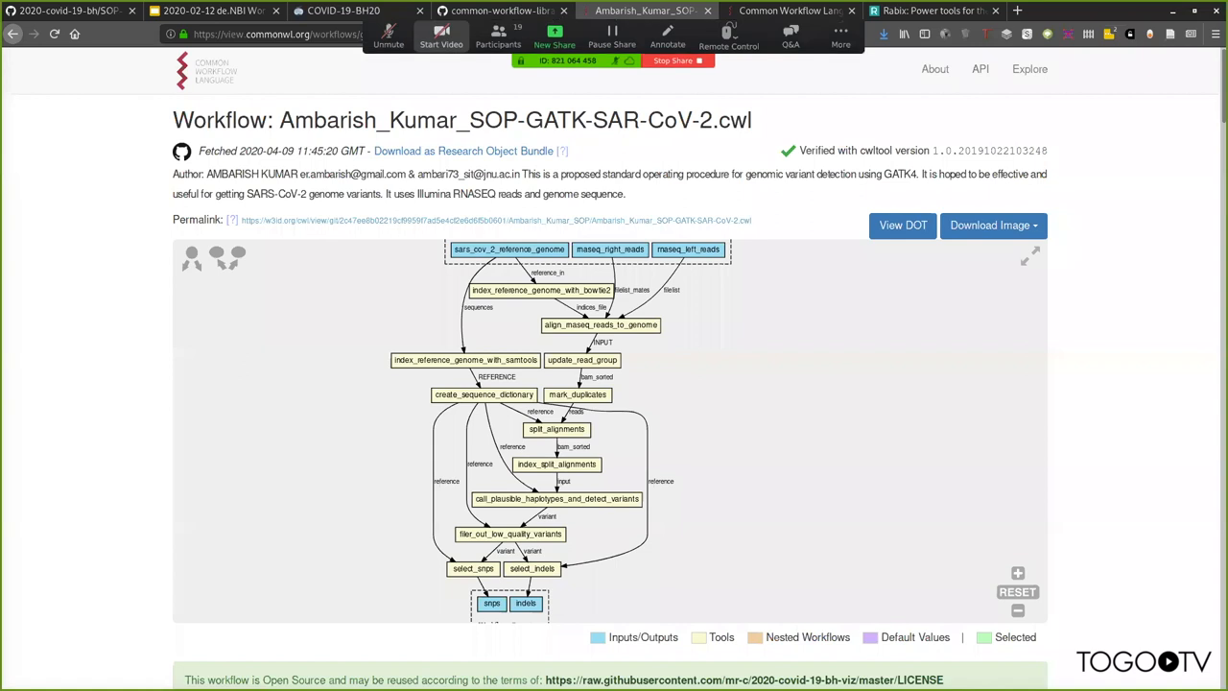
left_click(387, 36)
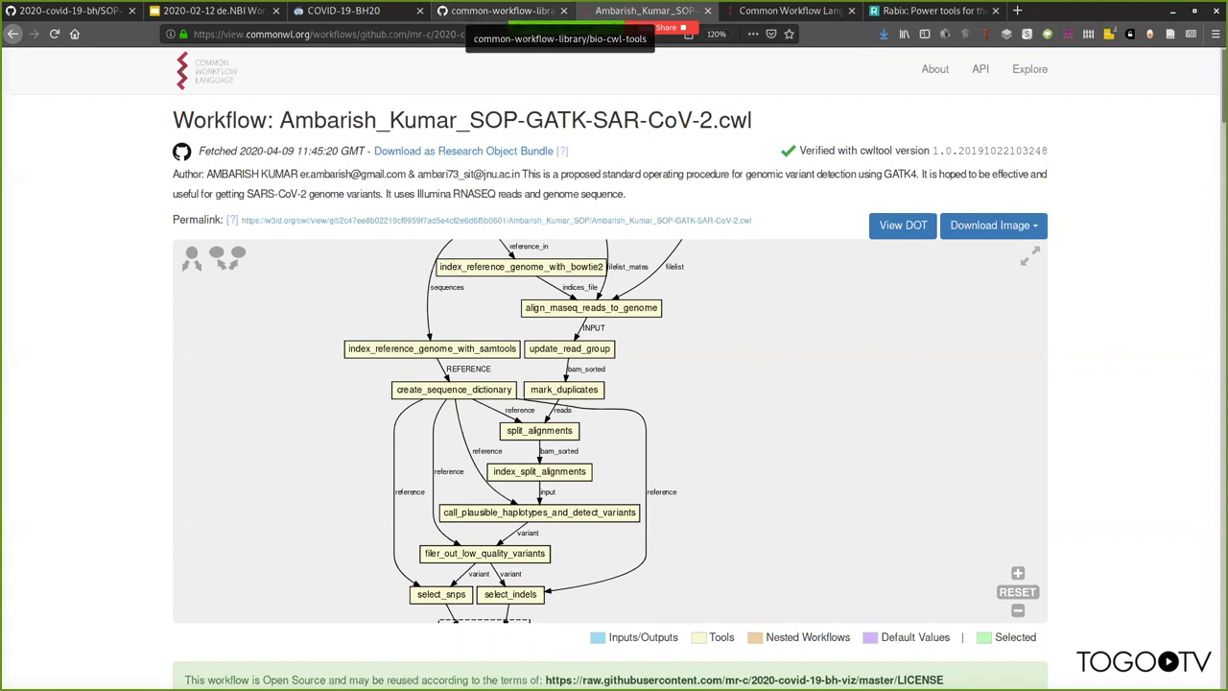
- Browse the bio-cwl-tools repository's tool folders from hopach down to unicycler and util
left_click(499, 12)
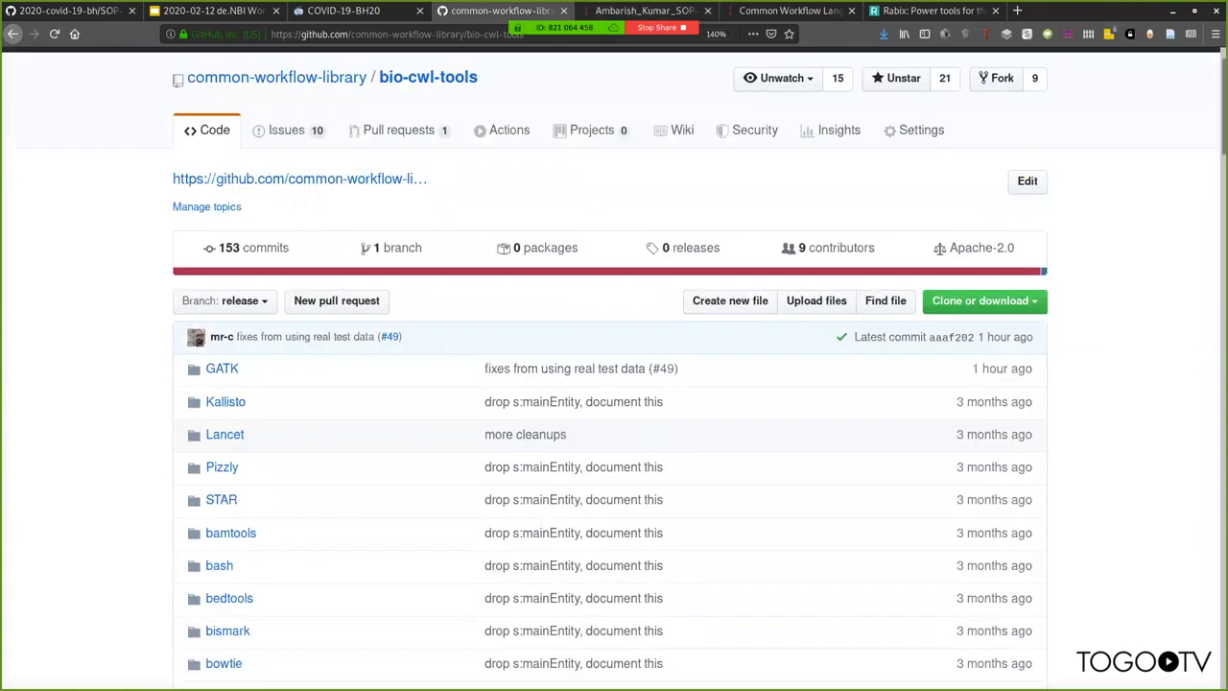
mouse_move(510, 131)
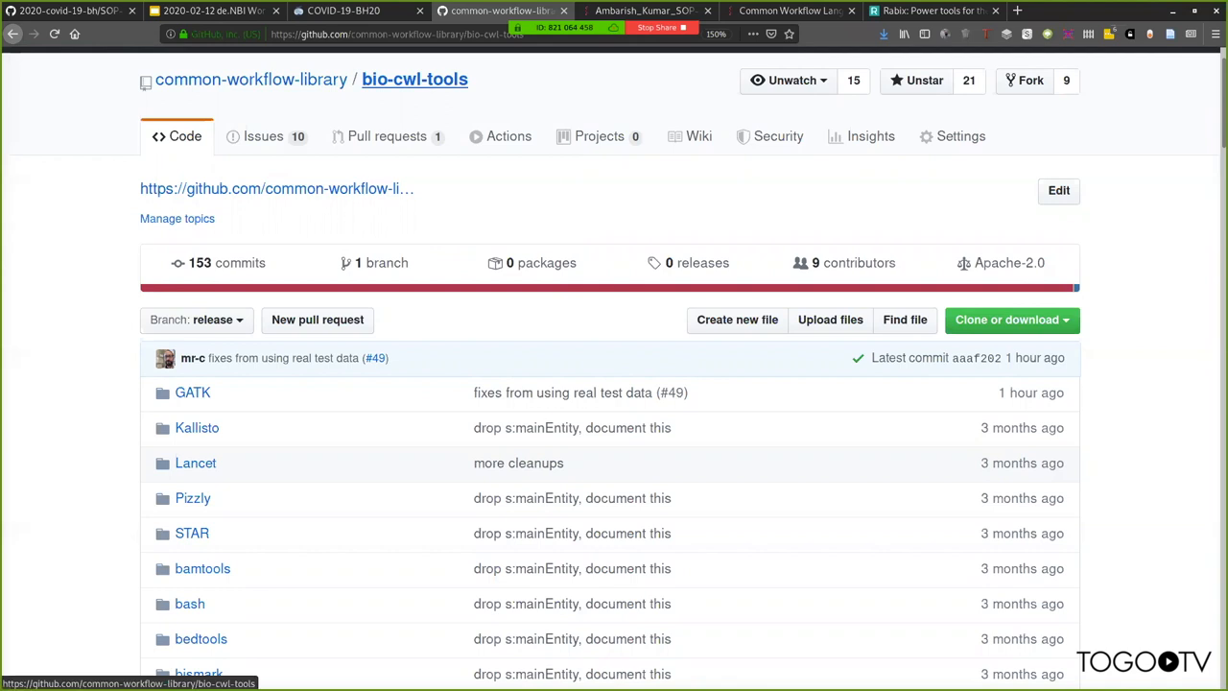
mouse_move(509, 134)
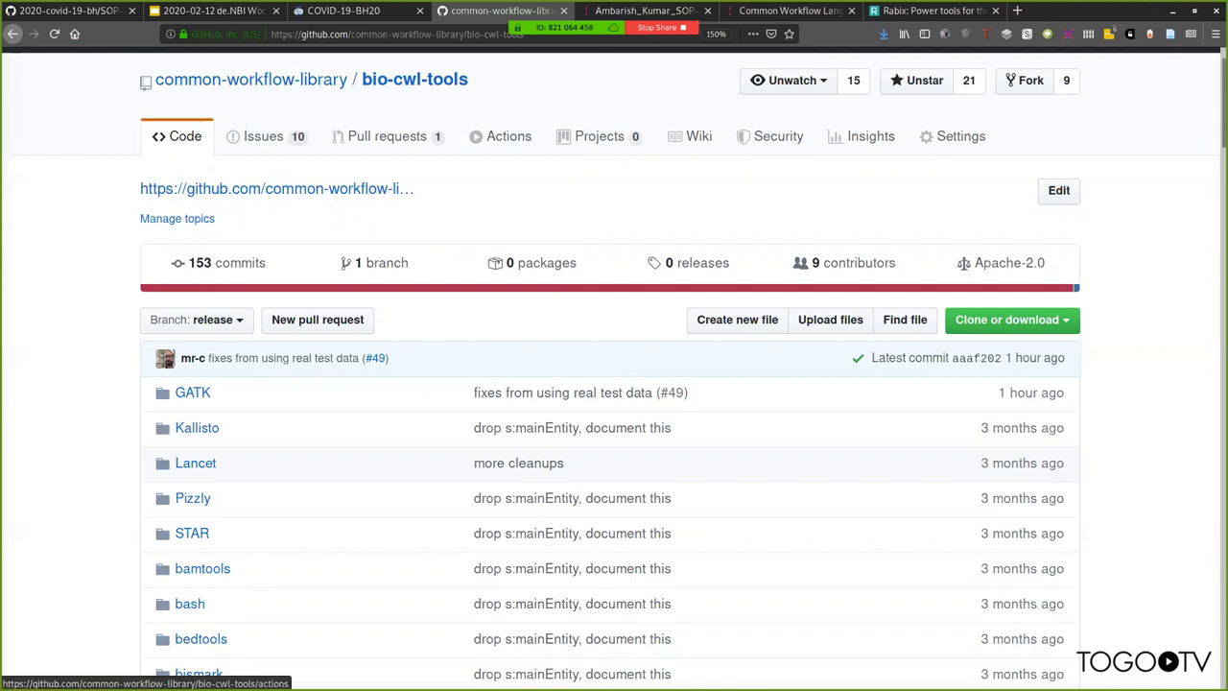
scroll("down", 3)
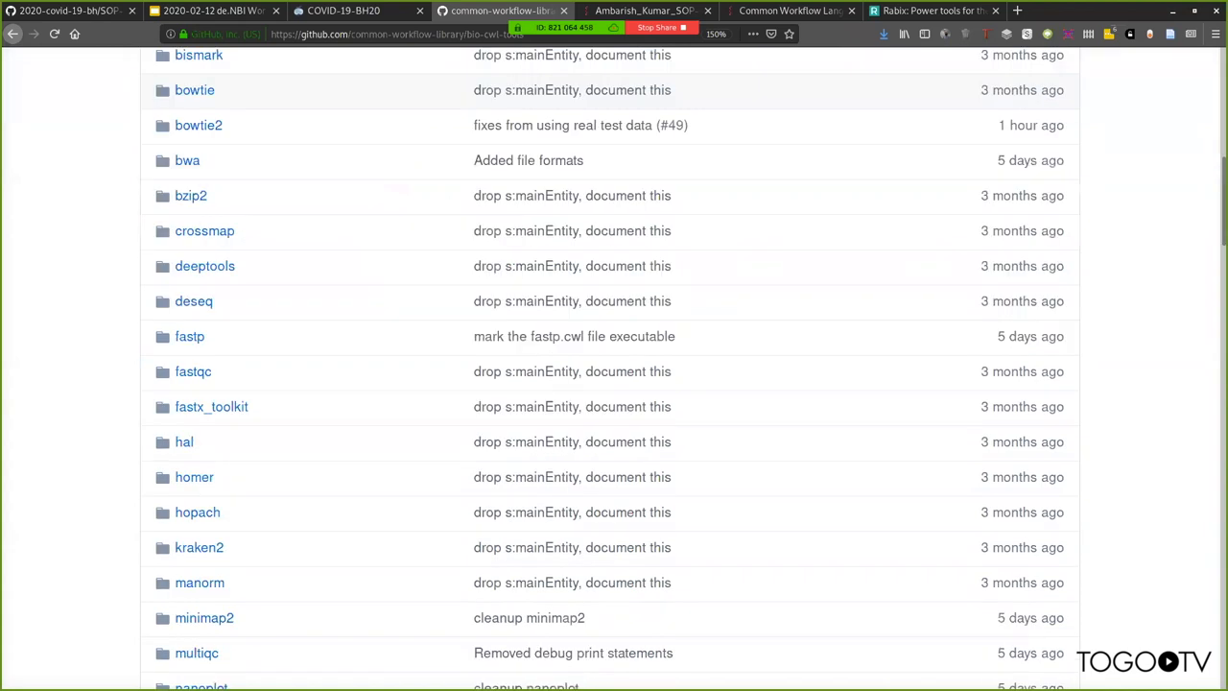
scroll("down", 3)
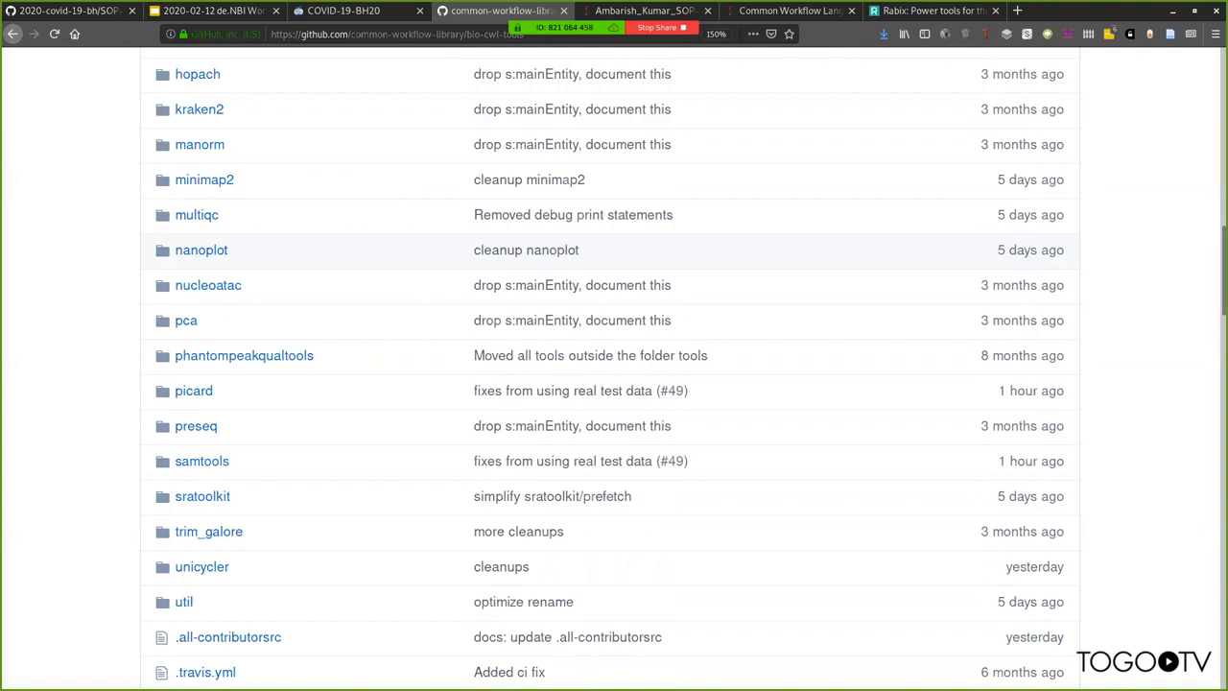
left_click(412, 34)
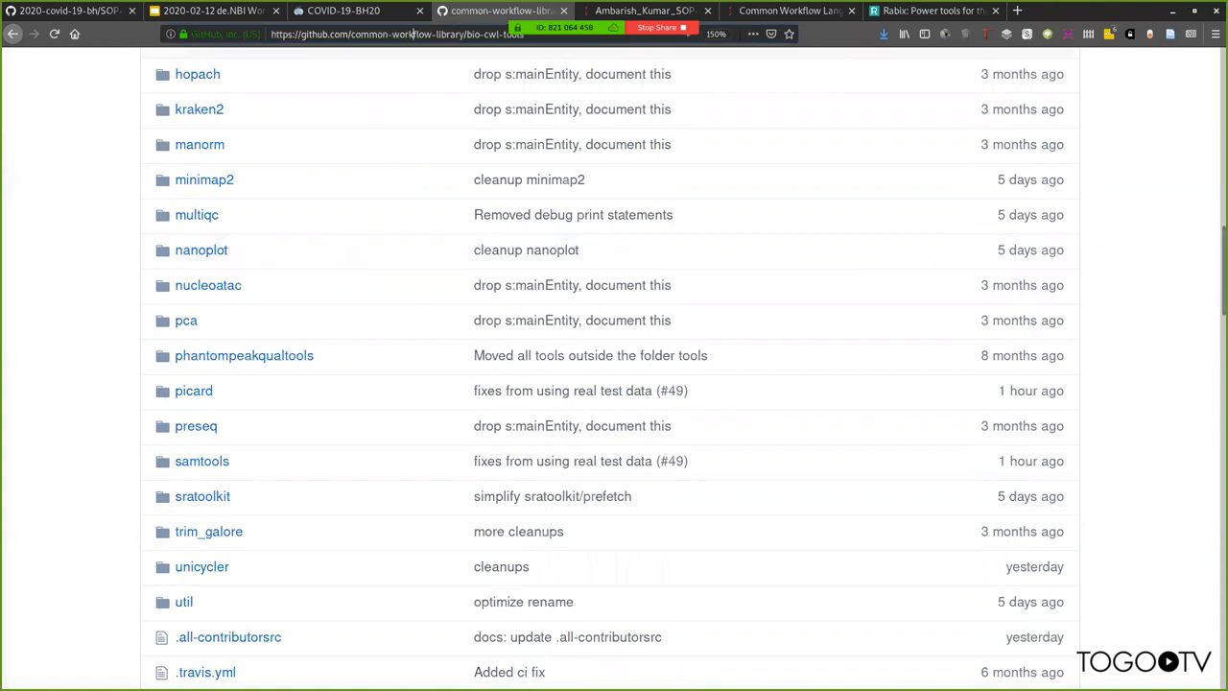
- Load dockstore.org via 'dock' in the address bar and scroll its homepage
type("dockstore.org")
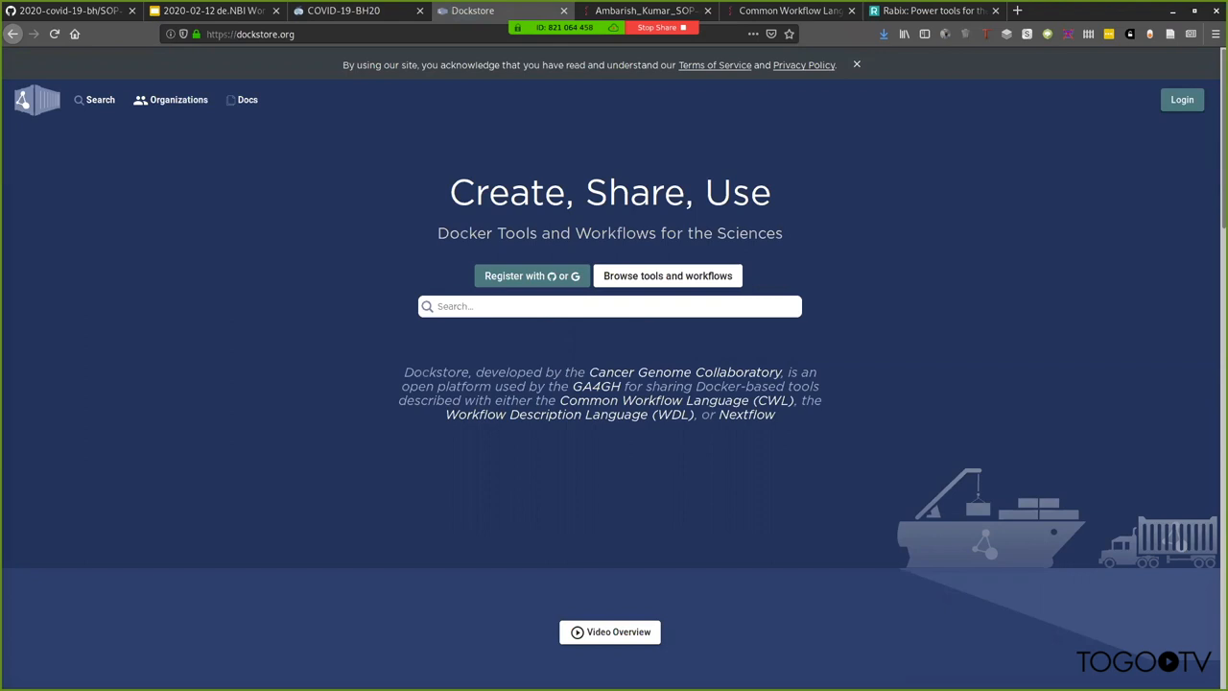
scroll("down", 3)
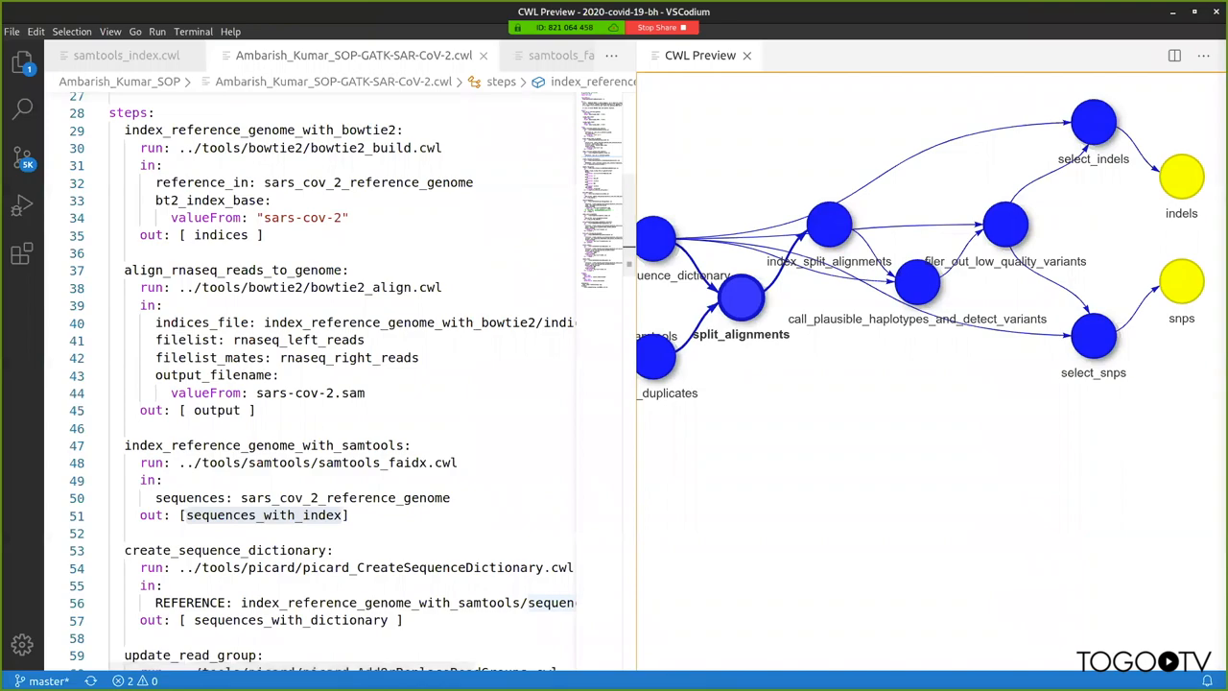
- Switch to the rabix.io tab with the Rabix Composer and Rabix Benten sections
left_click(499, 12)
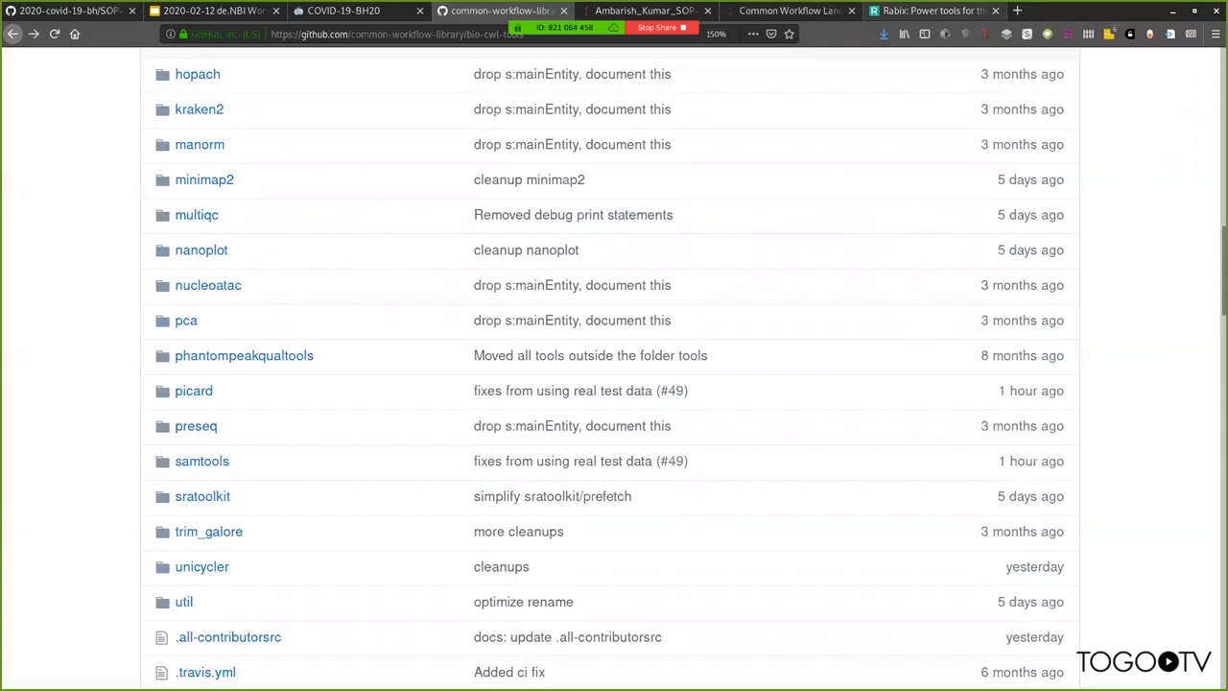
left_click(931, 11)
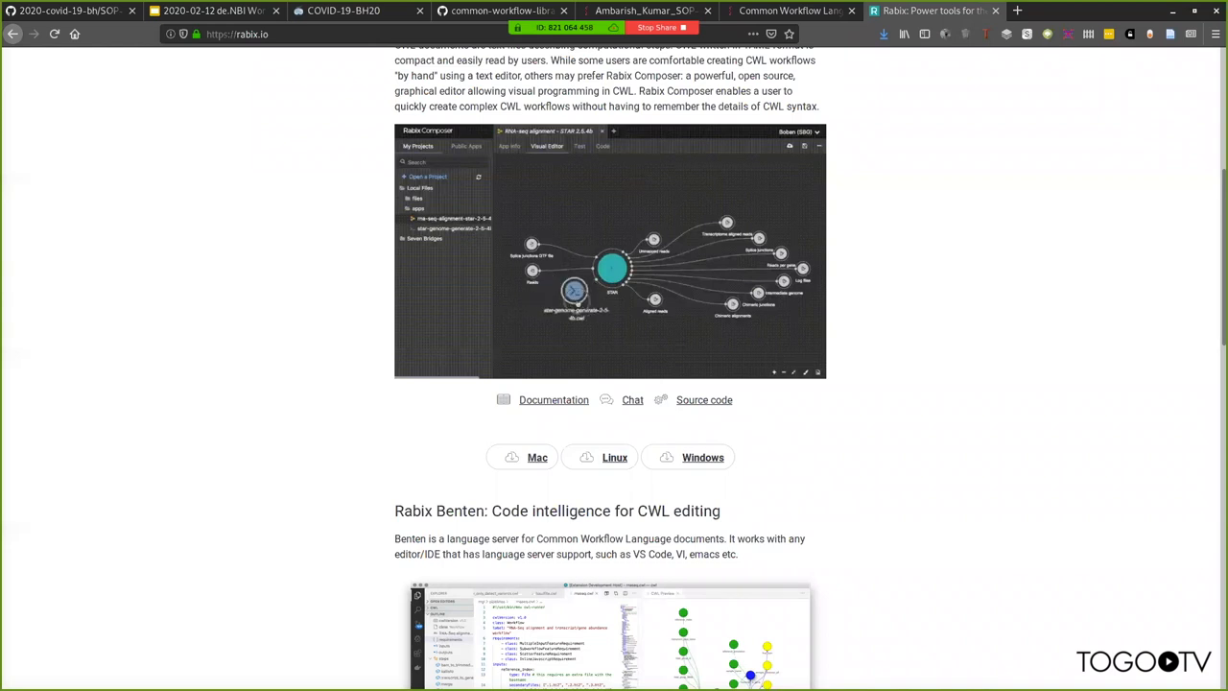
- Scroll down the rabix.io page past the Composer downloads toward Benten
scroll("down", 3)
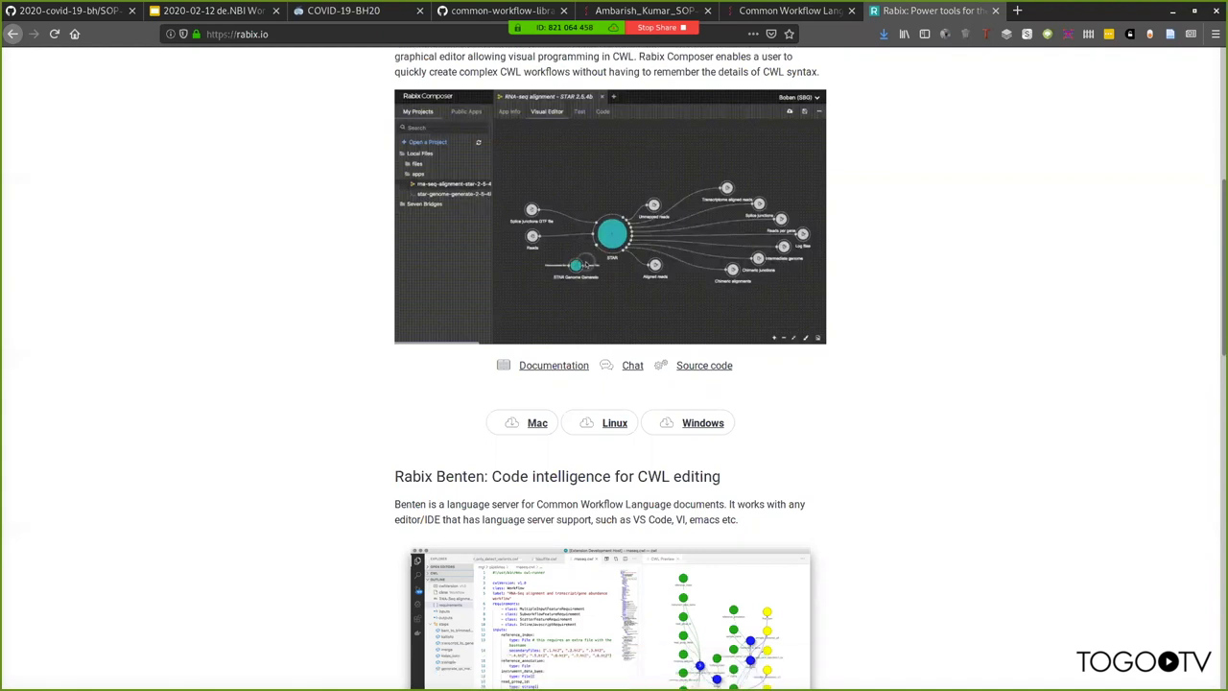
scroll("down", 3)
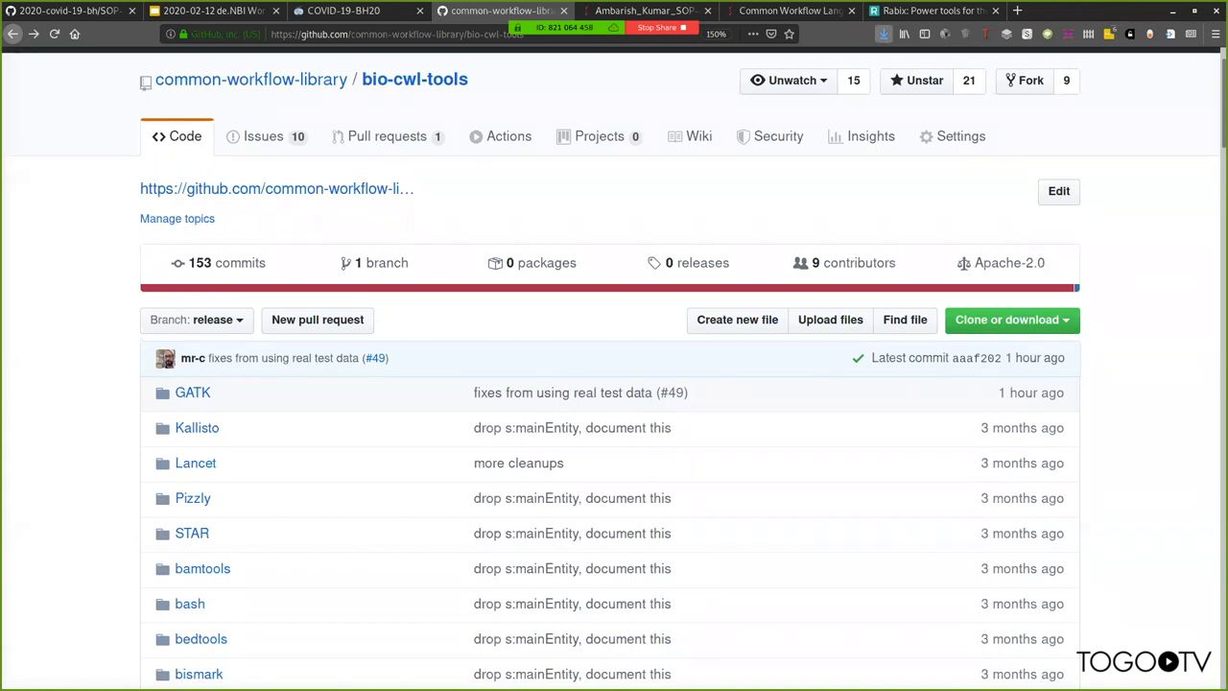
- Visit commonwl.org in a new tab and browse its repositories, editors, utilities and converters tables
left_click(1129, 11)
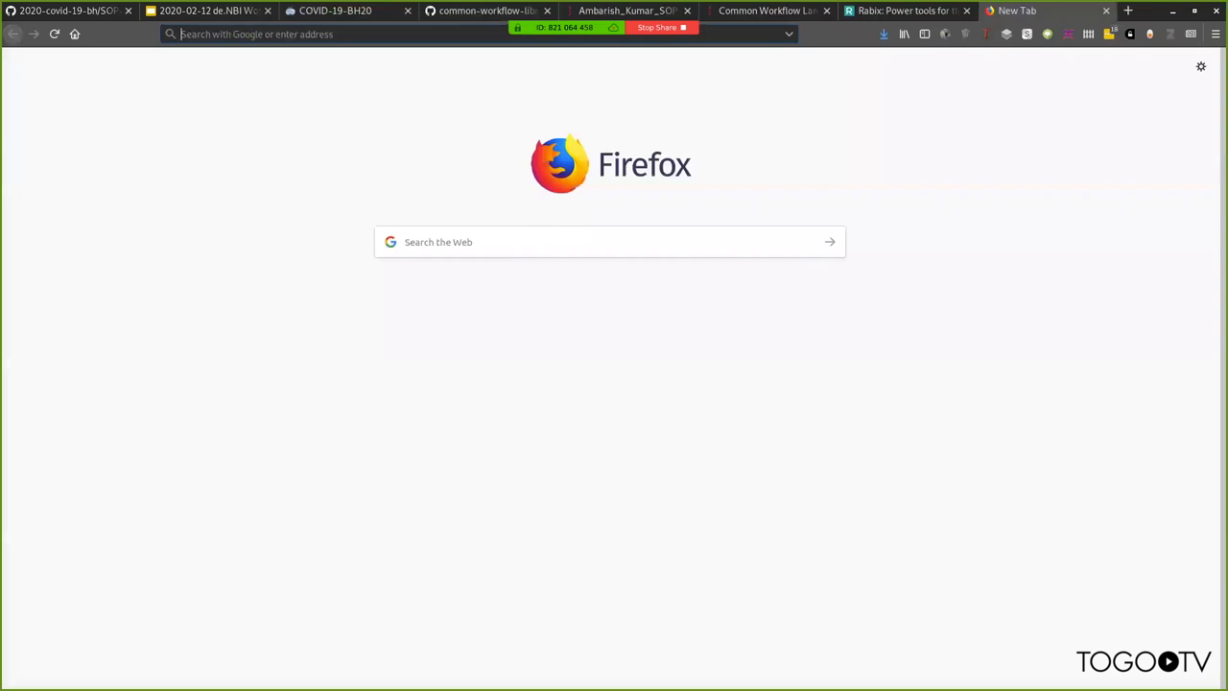
type("commonwl.org/")
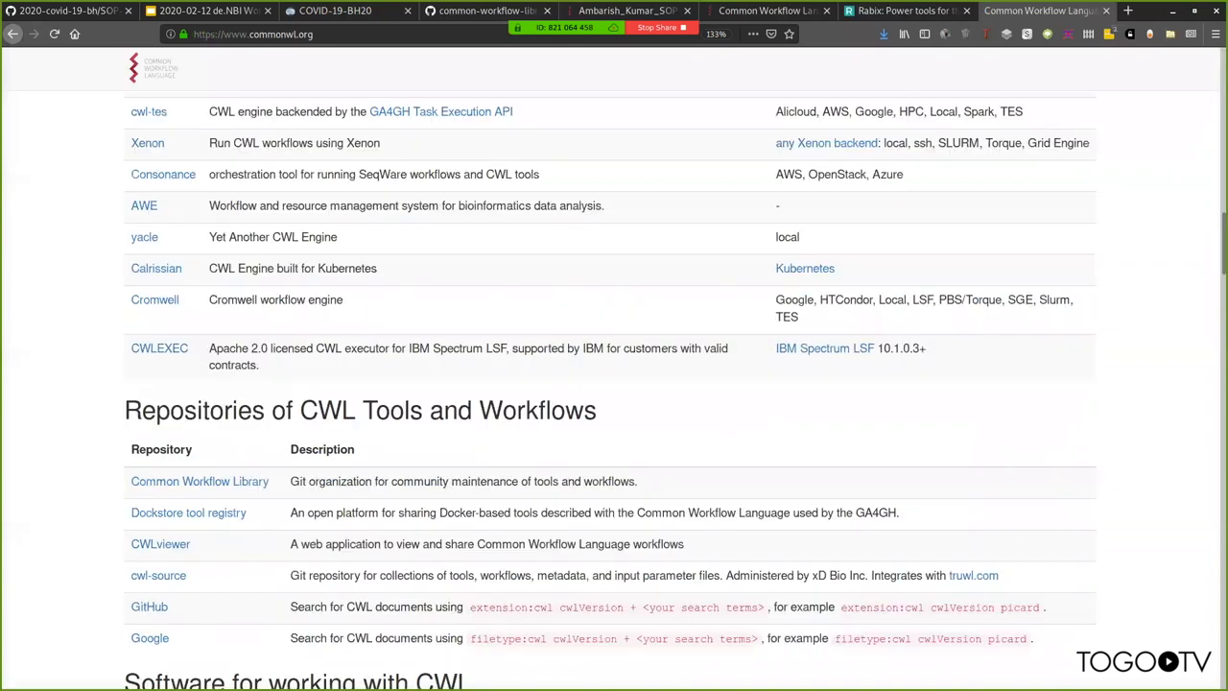
scroll("down", 3)
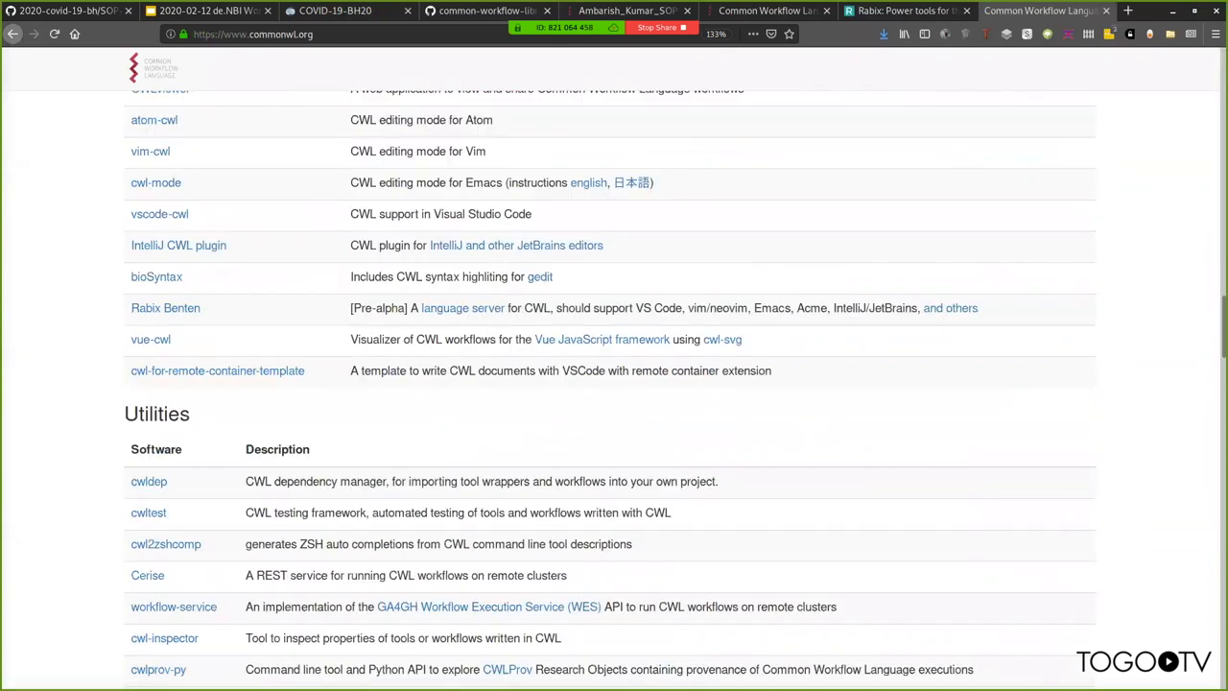
scroll("down", 3)
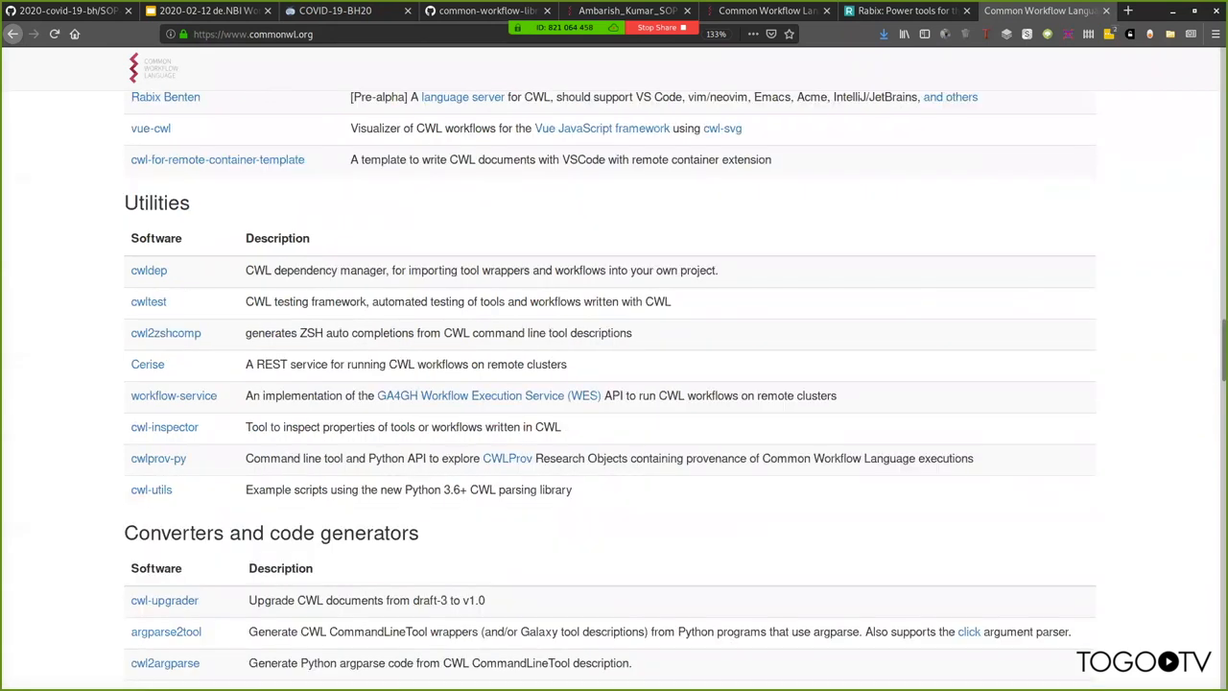
scroll("down", 3)
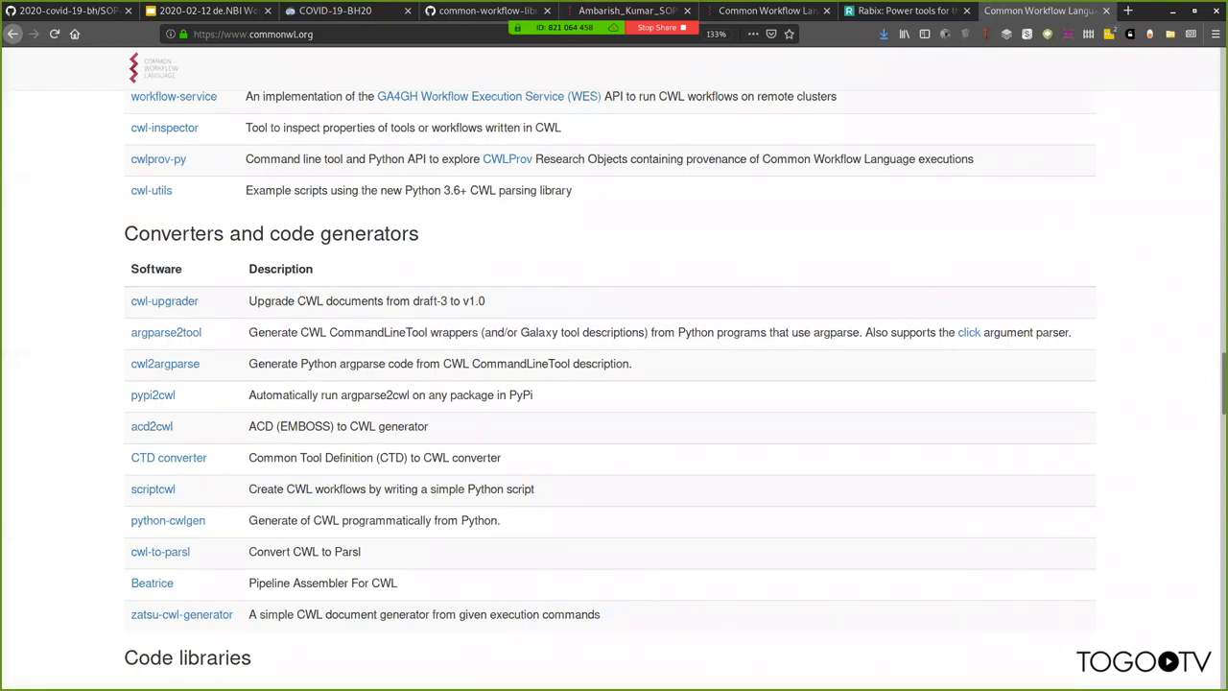
double_click(167, 520)
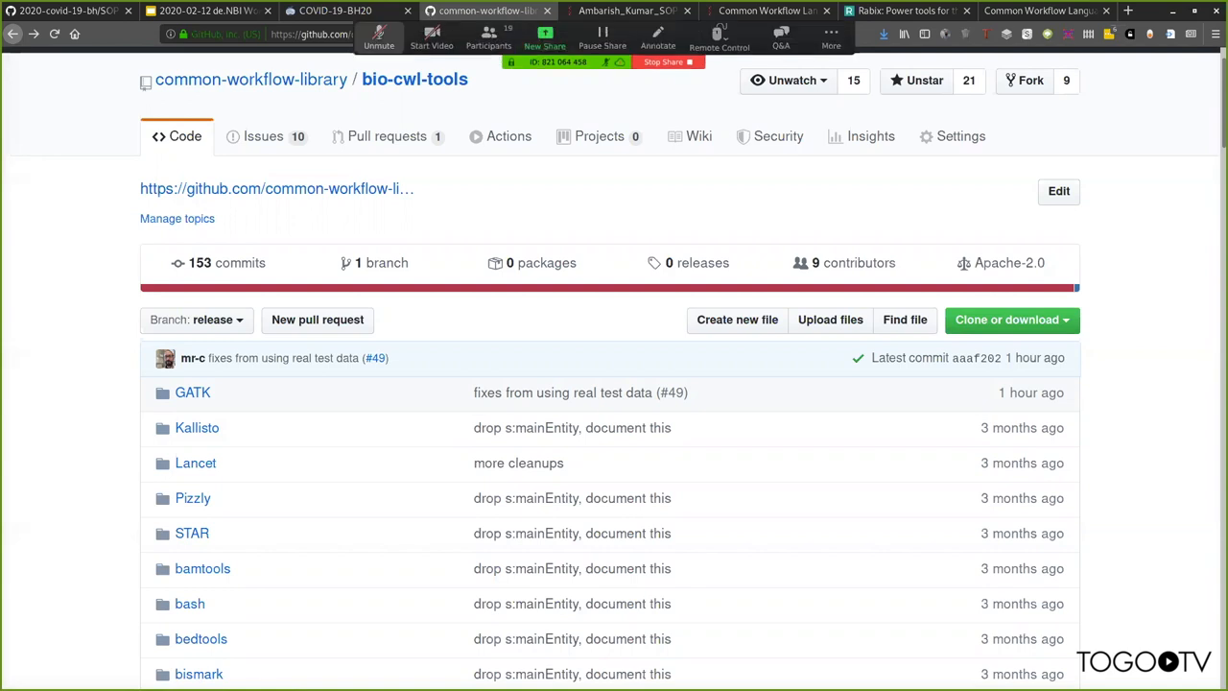
mouse_move(380, 39)
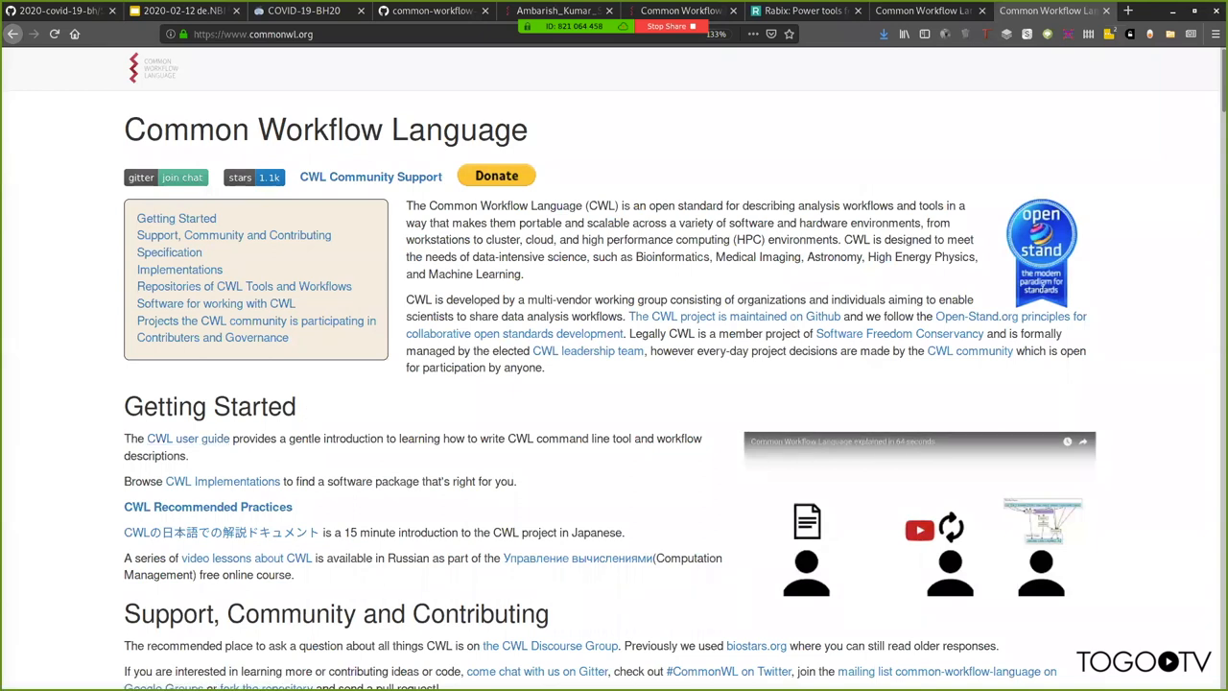
mouse_move(188, 438)
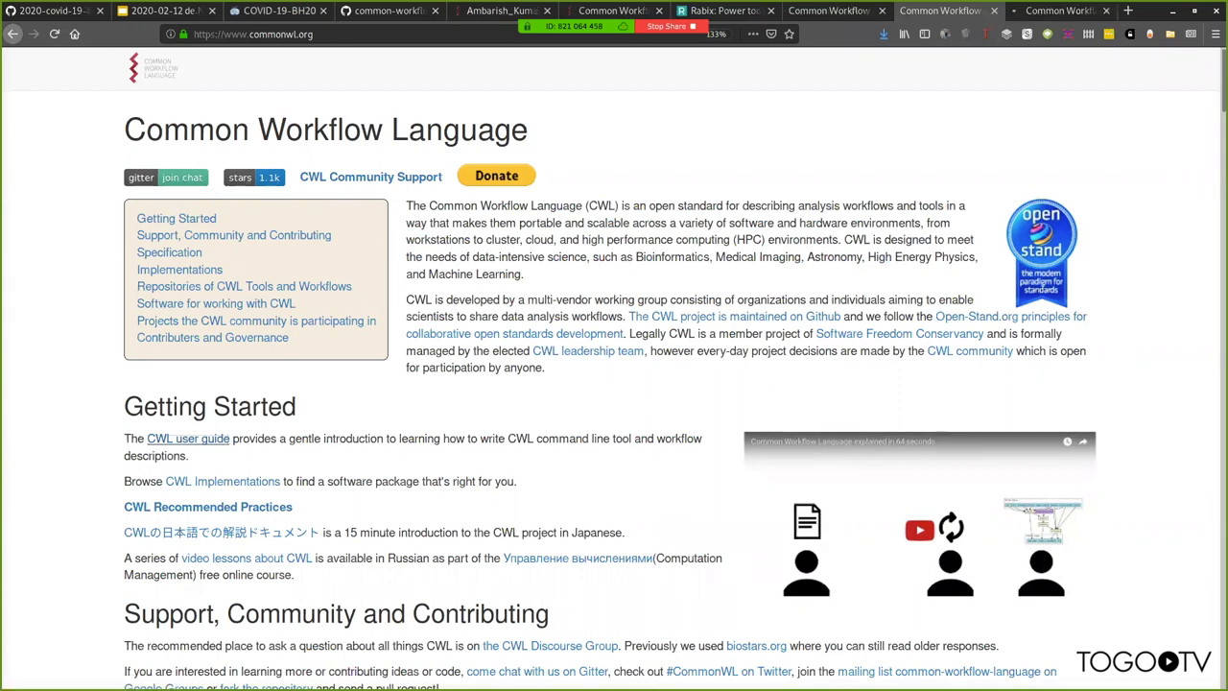
mouse_move(222, 533)
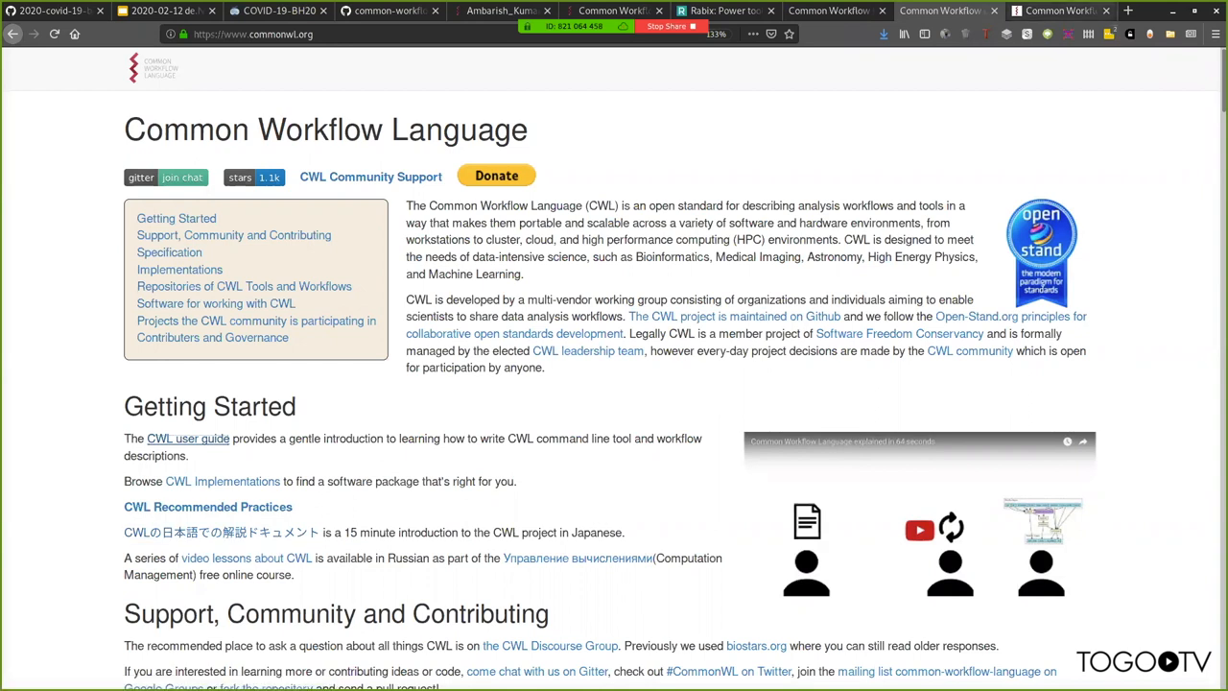
- Browse the CWL user guide's Episodes and Extras menus, then go to the CWL Discourse forum
left_click(188, 438)
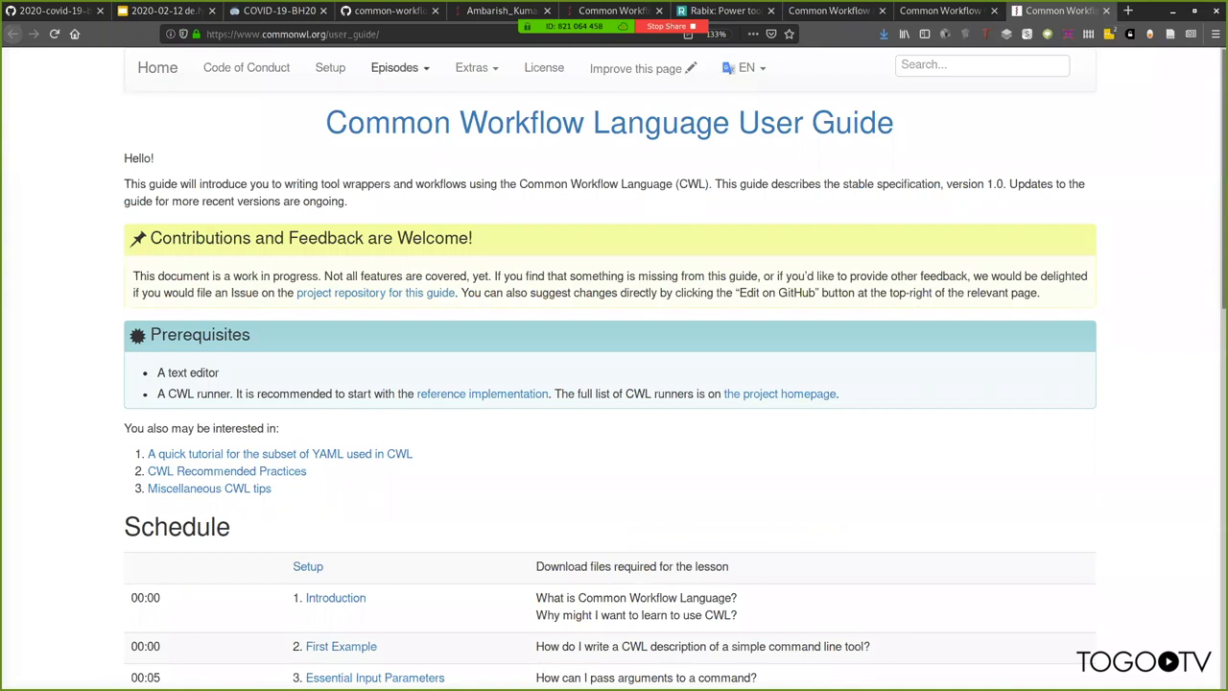
left_click(399, 68)
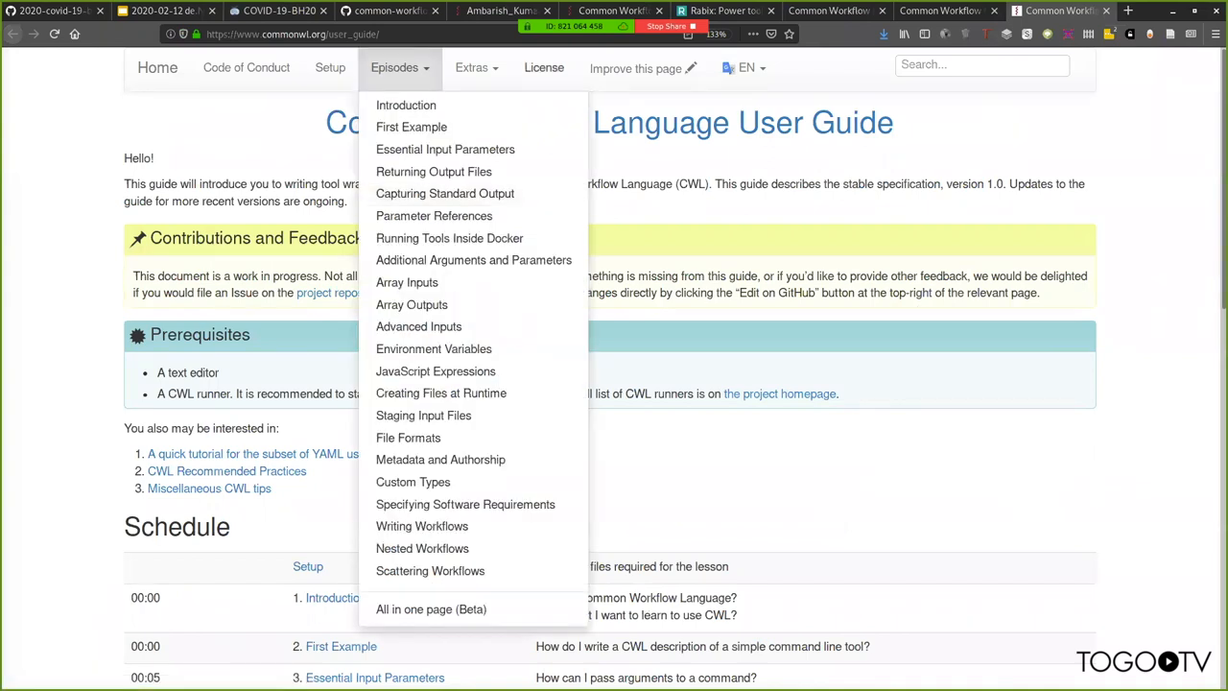
left_click(472, 67)
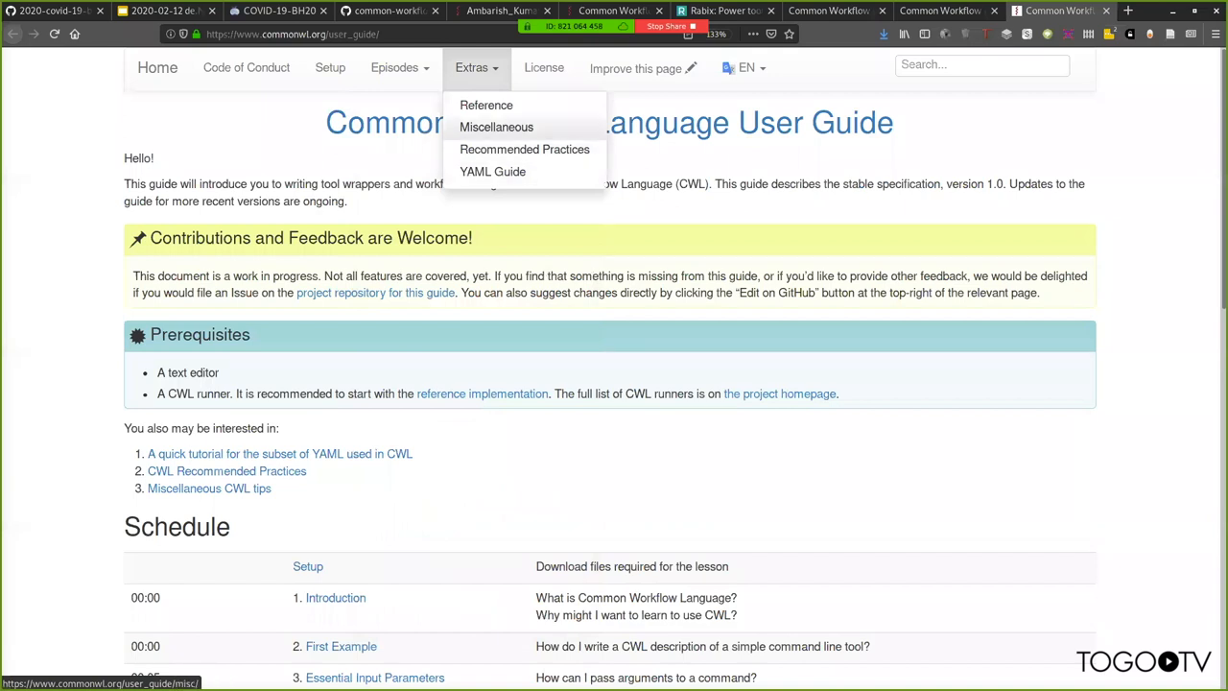
mouse_move(524, 150)
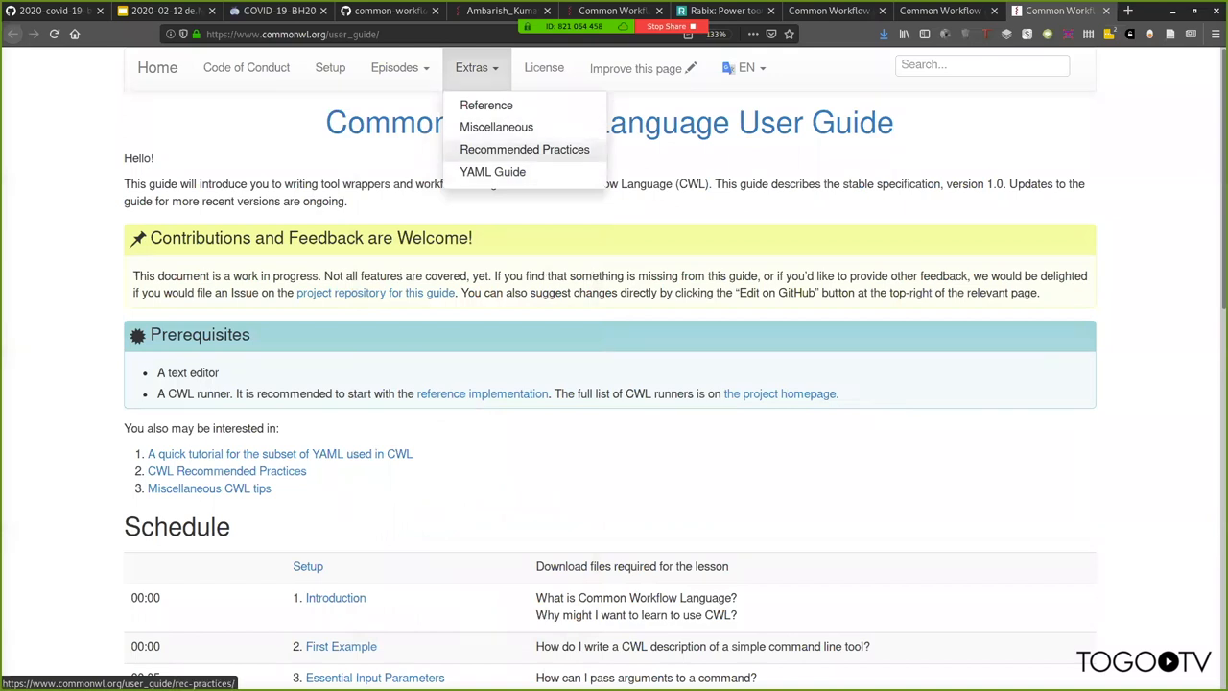
left_click(495, 127)
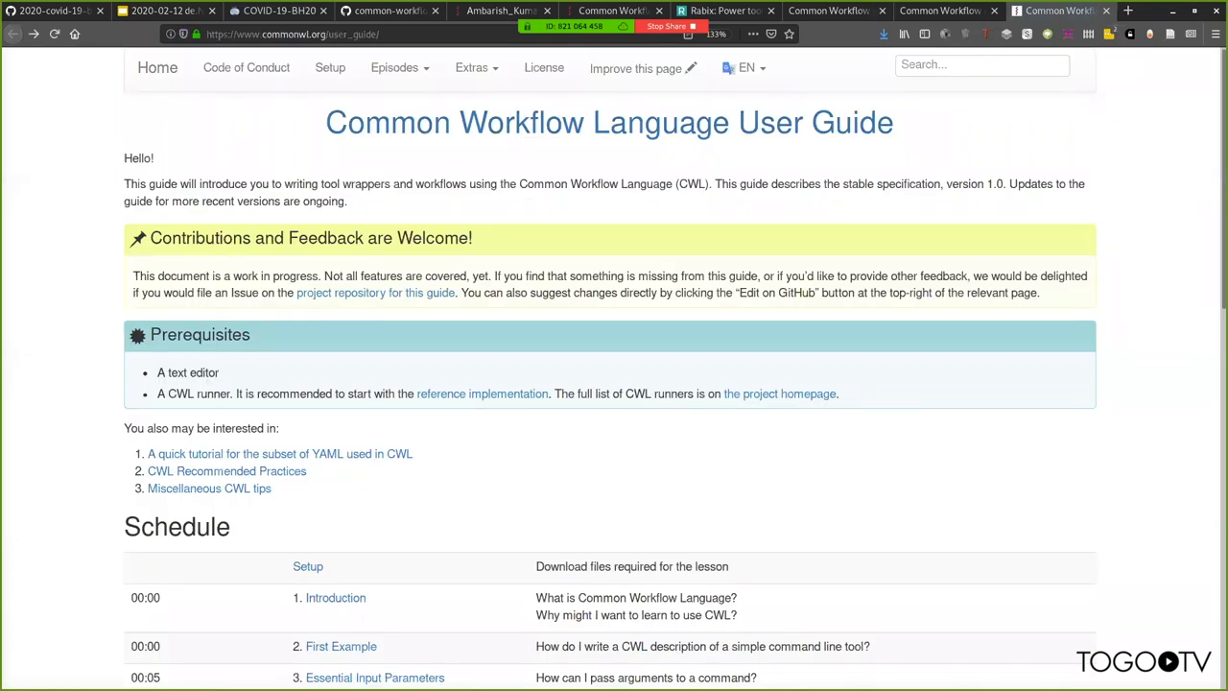
left_click(292, 35)
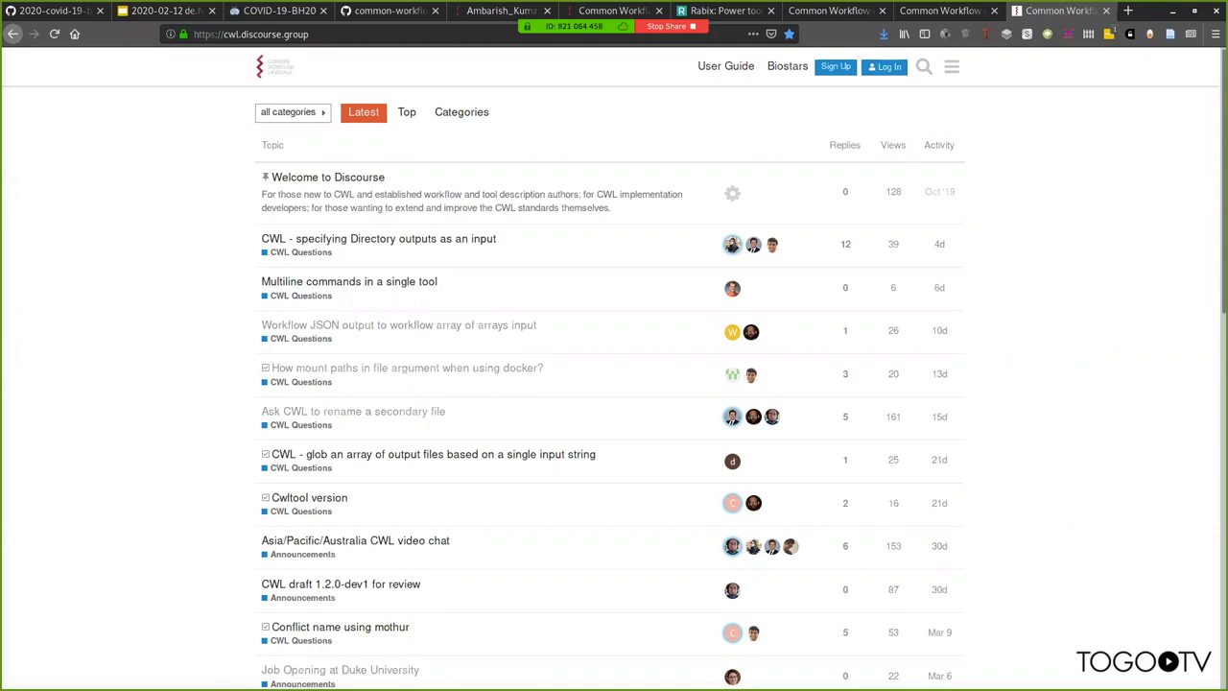
- Visit the common-workflow-language Gitter room via gitter.im, then return to the commonwl.org tab
type("gitter.im/common-workflow-language/common-workflow-languag")
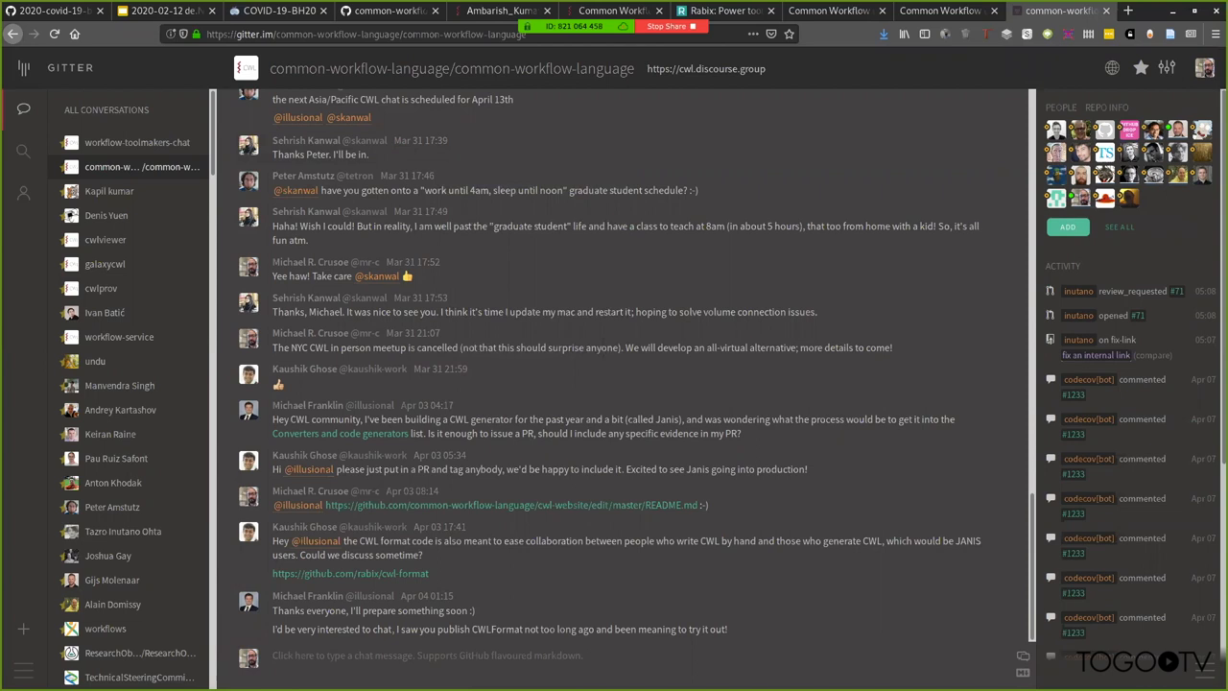
left_click(940, 12)
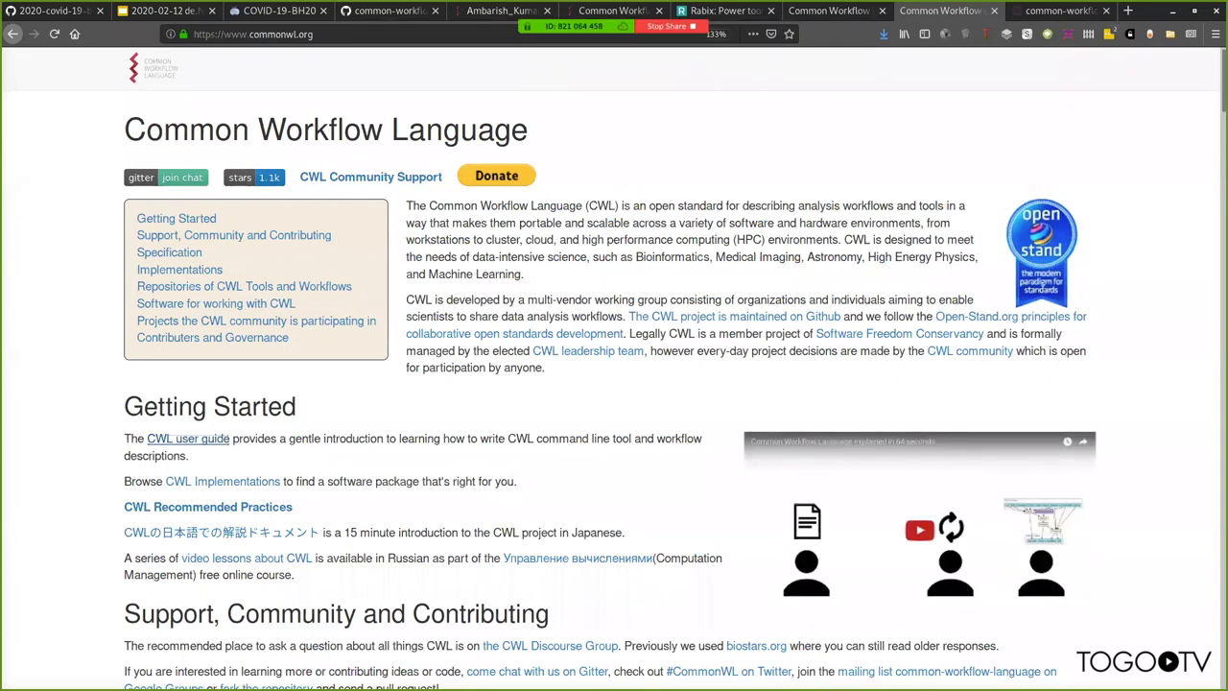
mouse_move(918, 451)
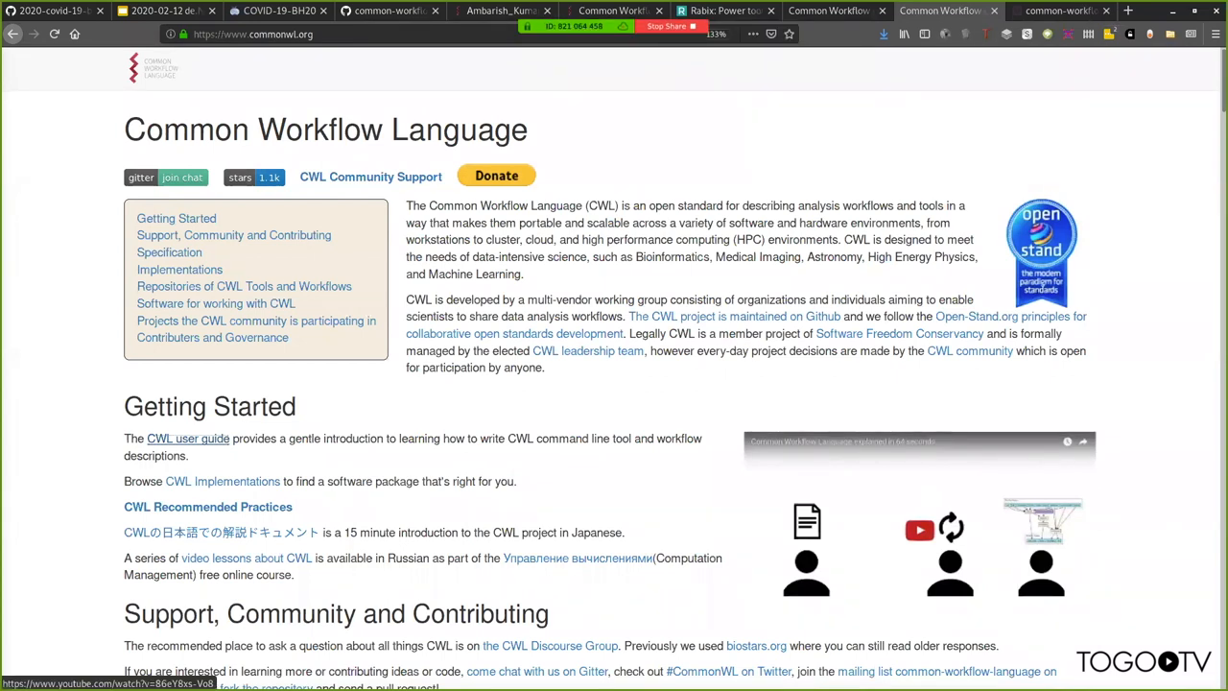